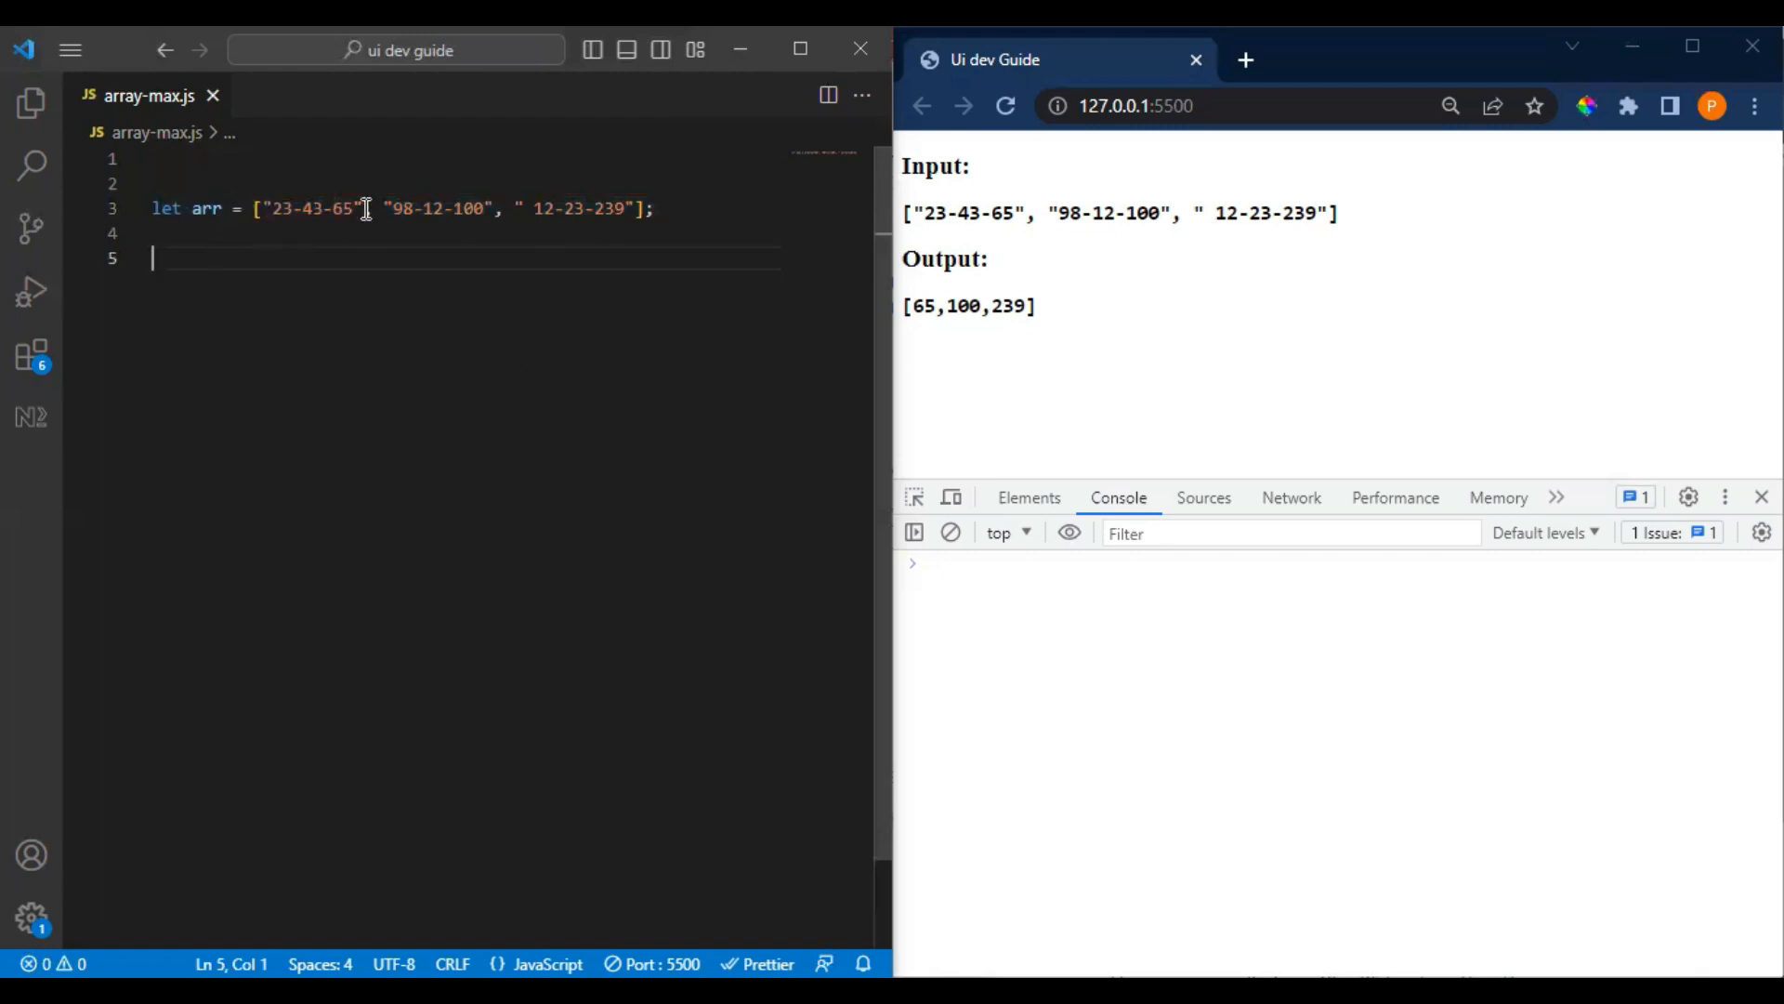
mouse_move(551, 212)
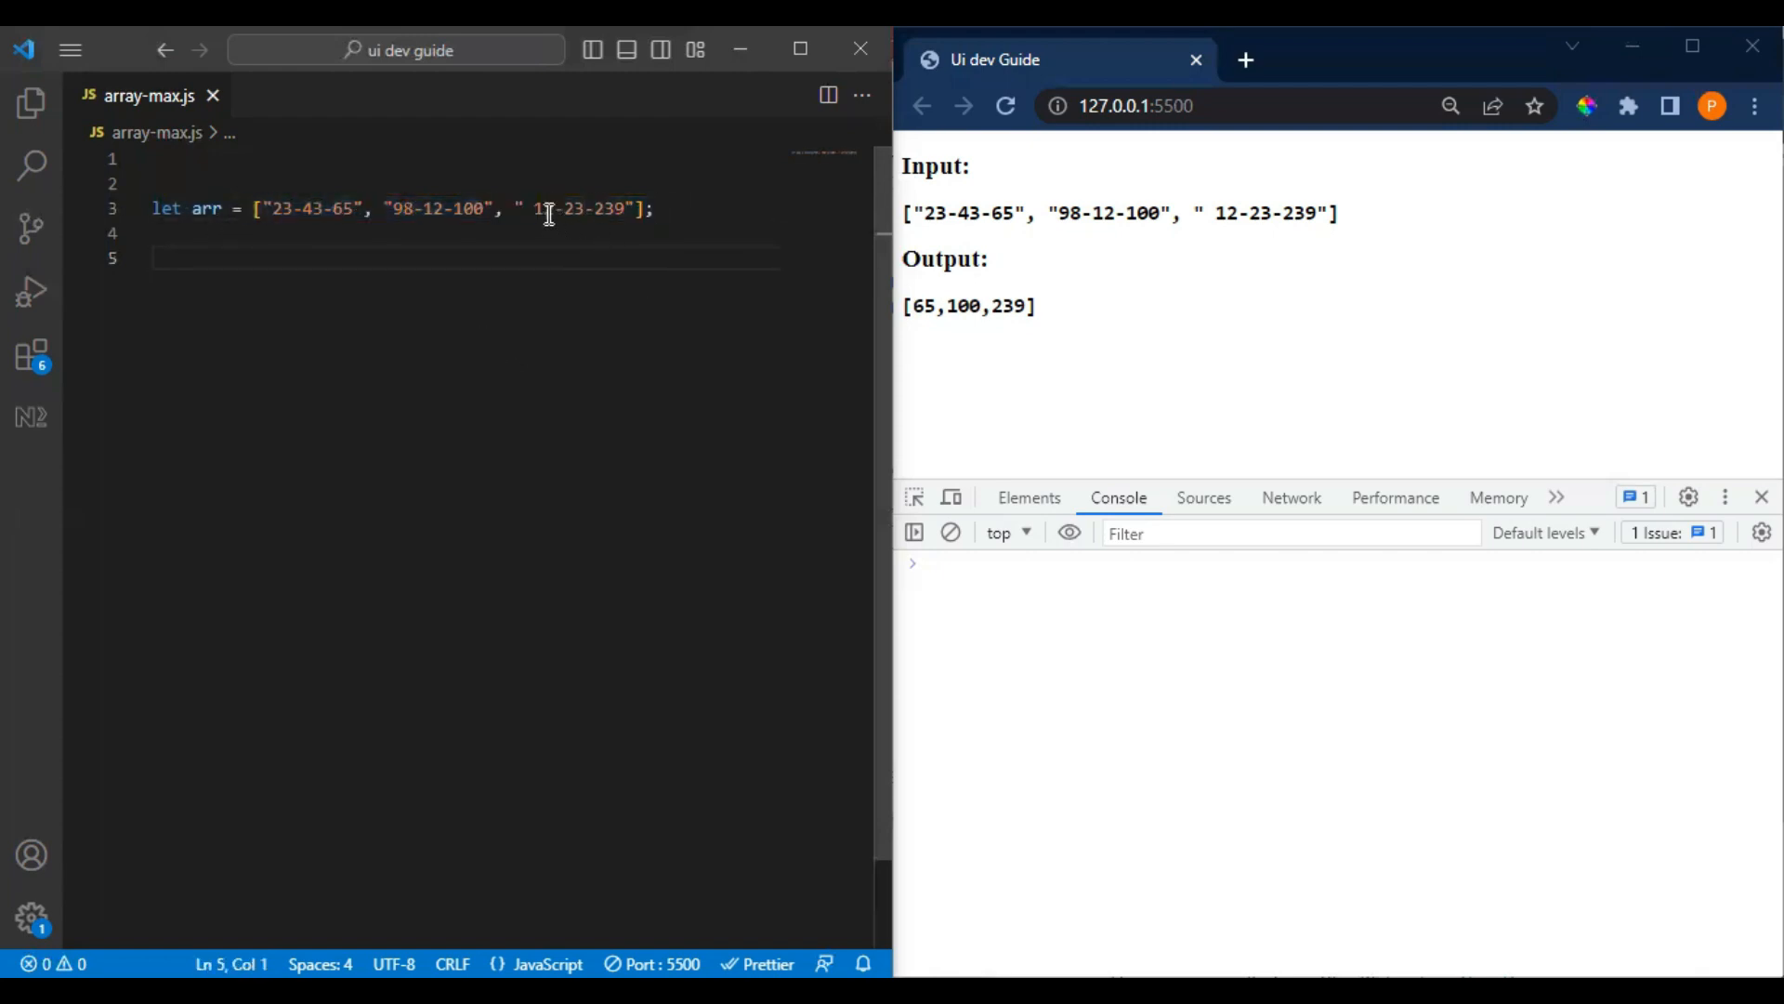
- Add a '//steps' heading comment under the array, fixing a mistyped first attempt
double_click(578, 208)
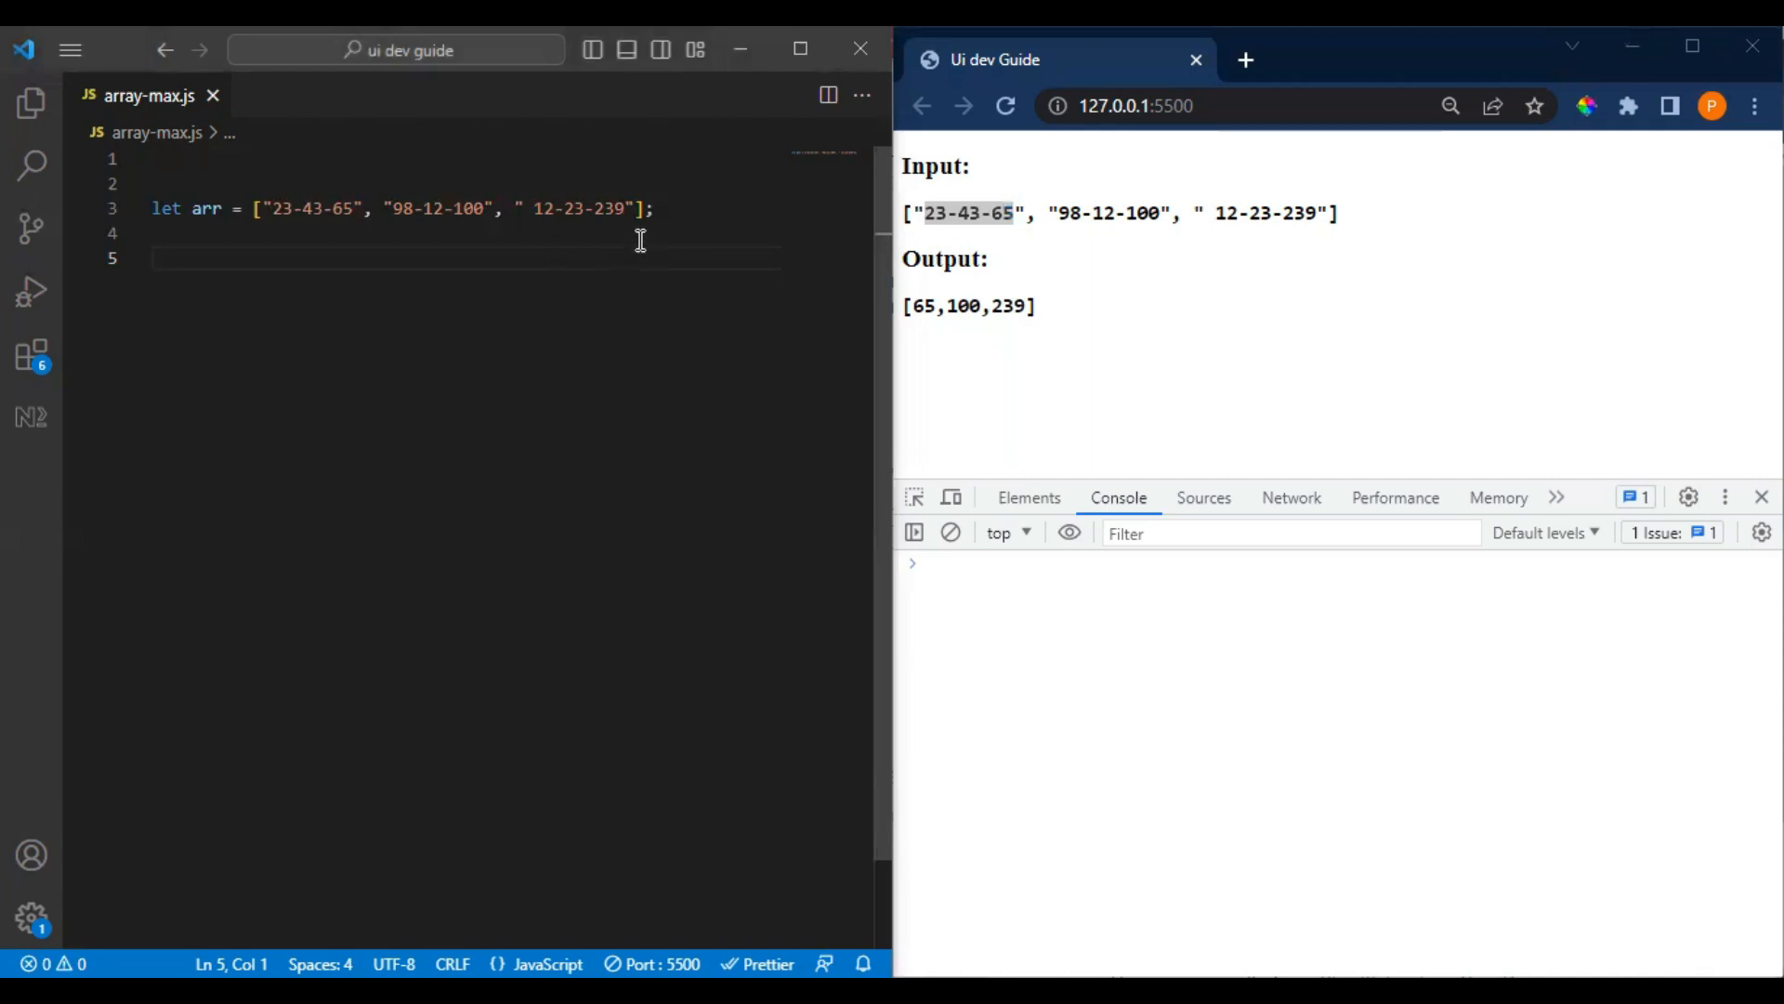
mouse_move(578, 267)
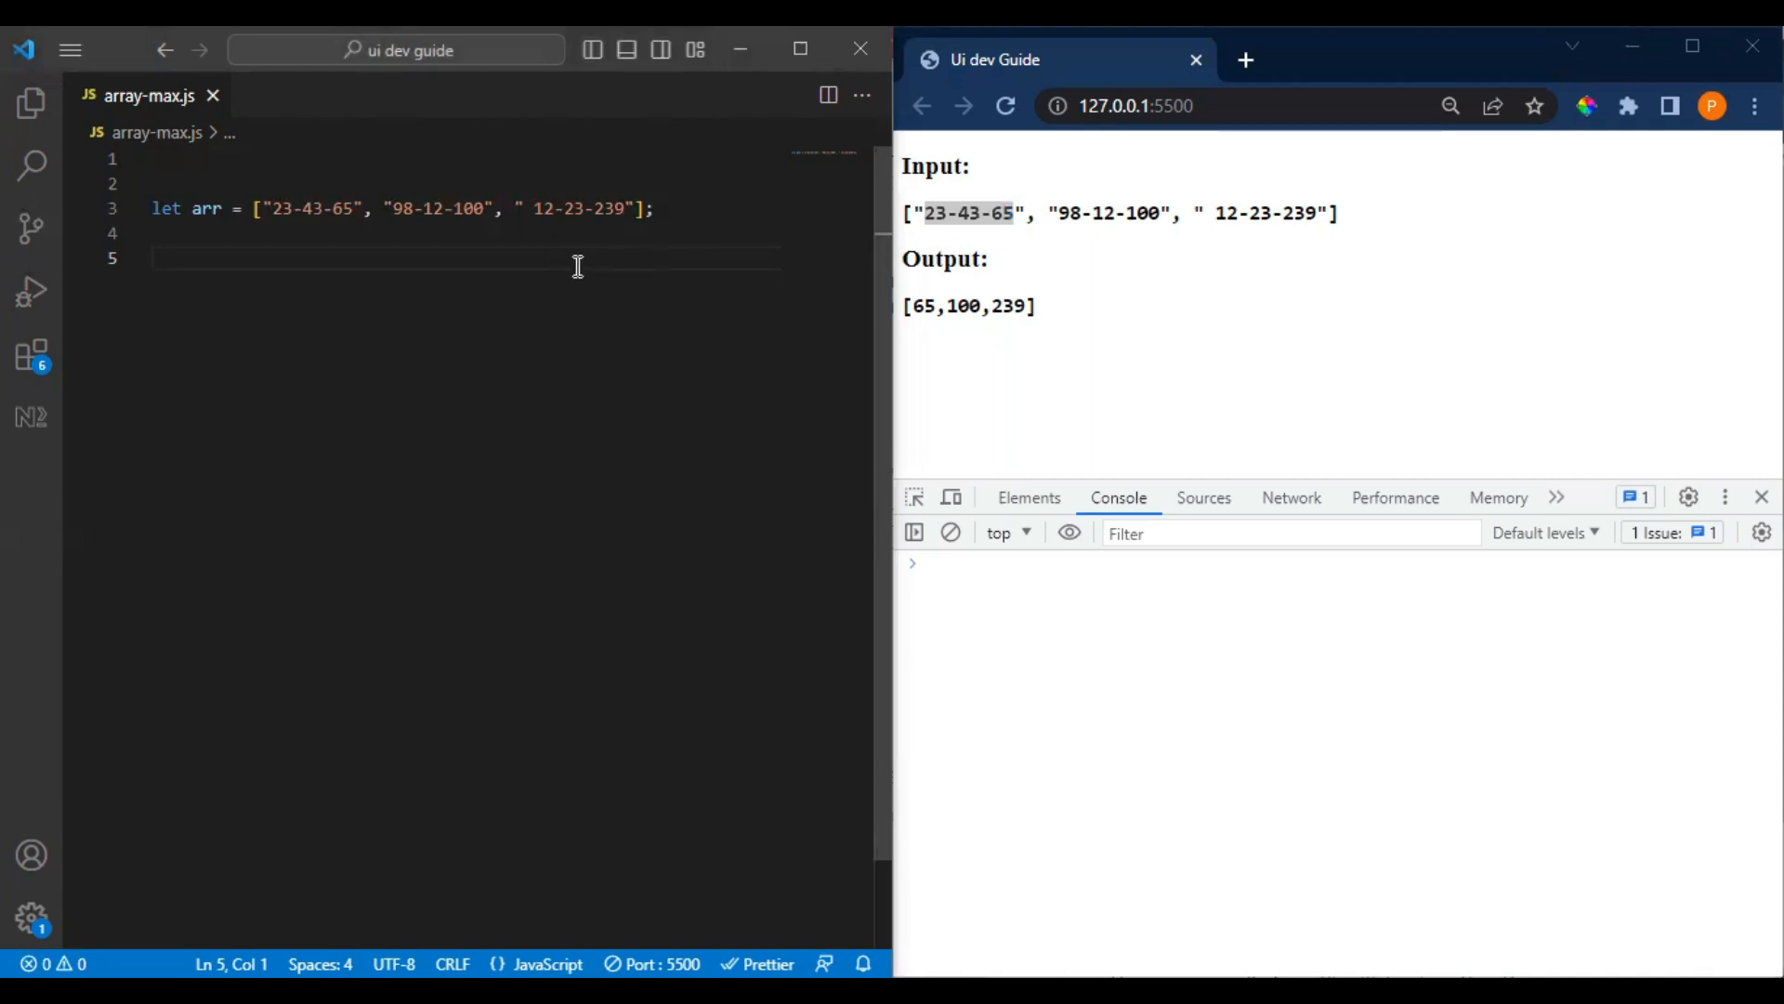
type("stp")
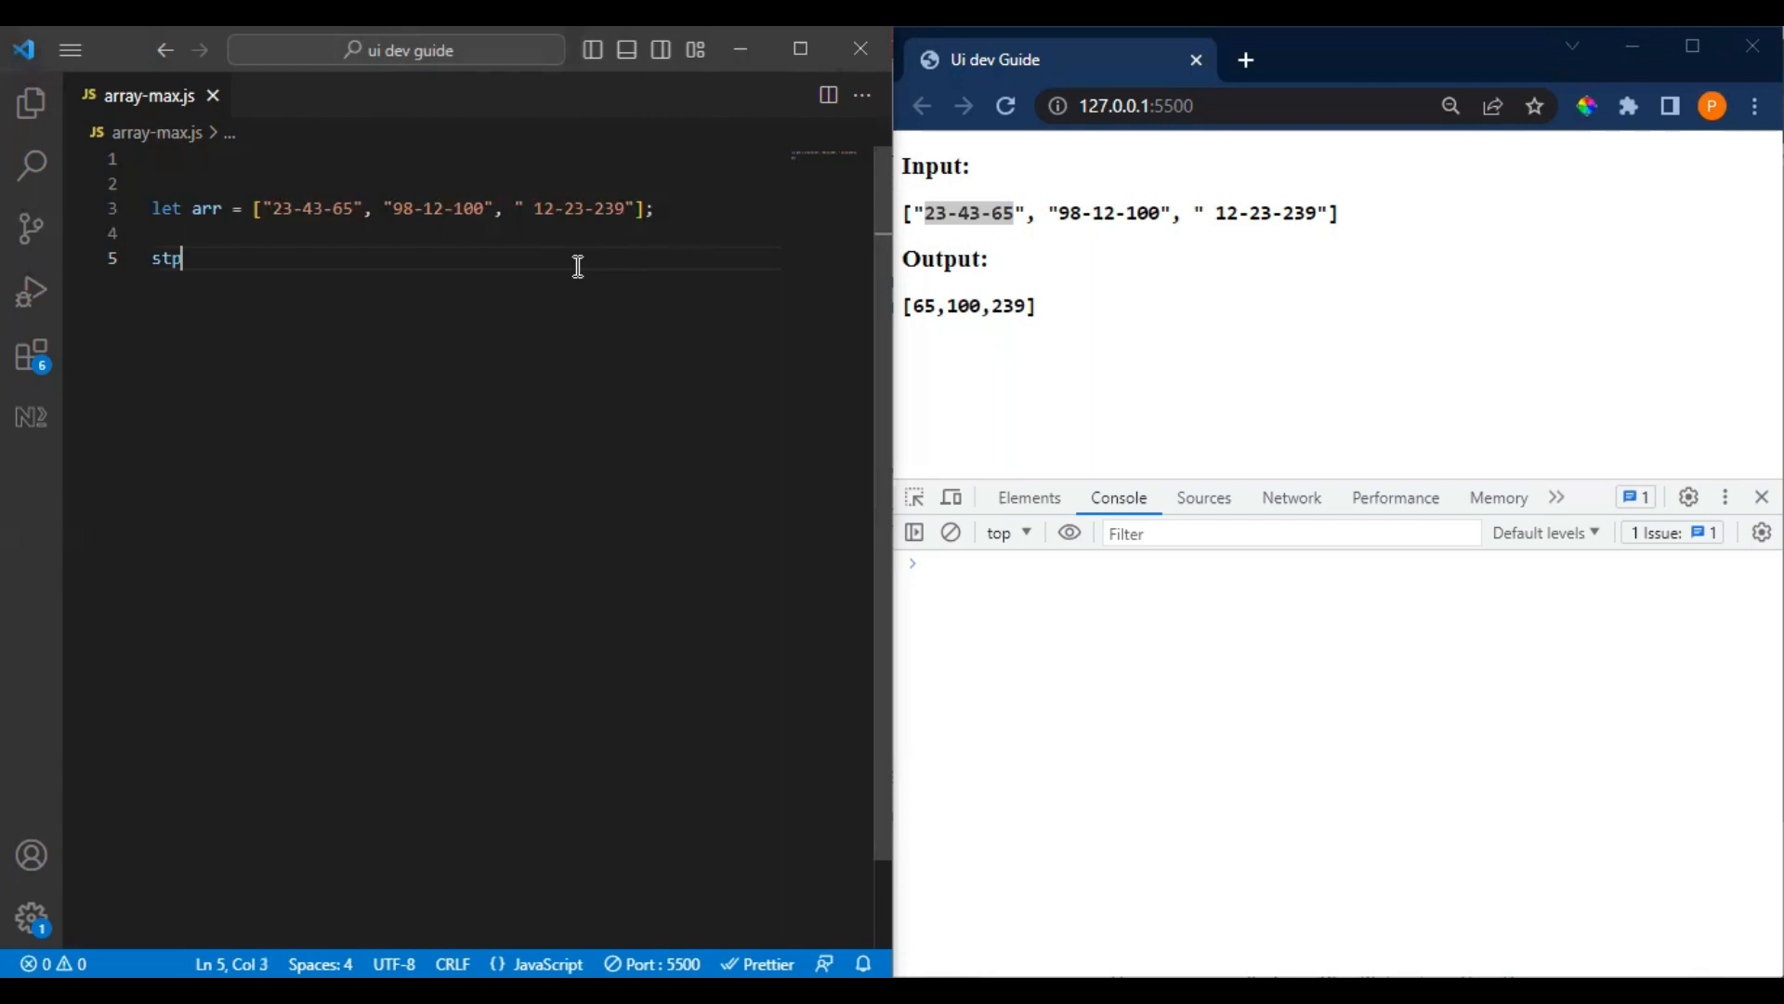
type("p")
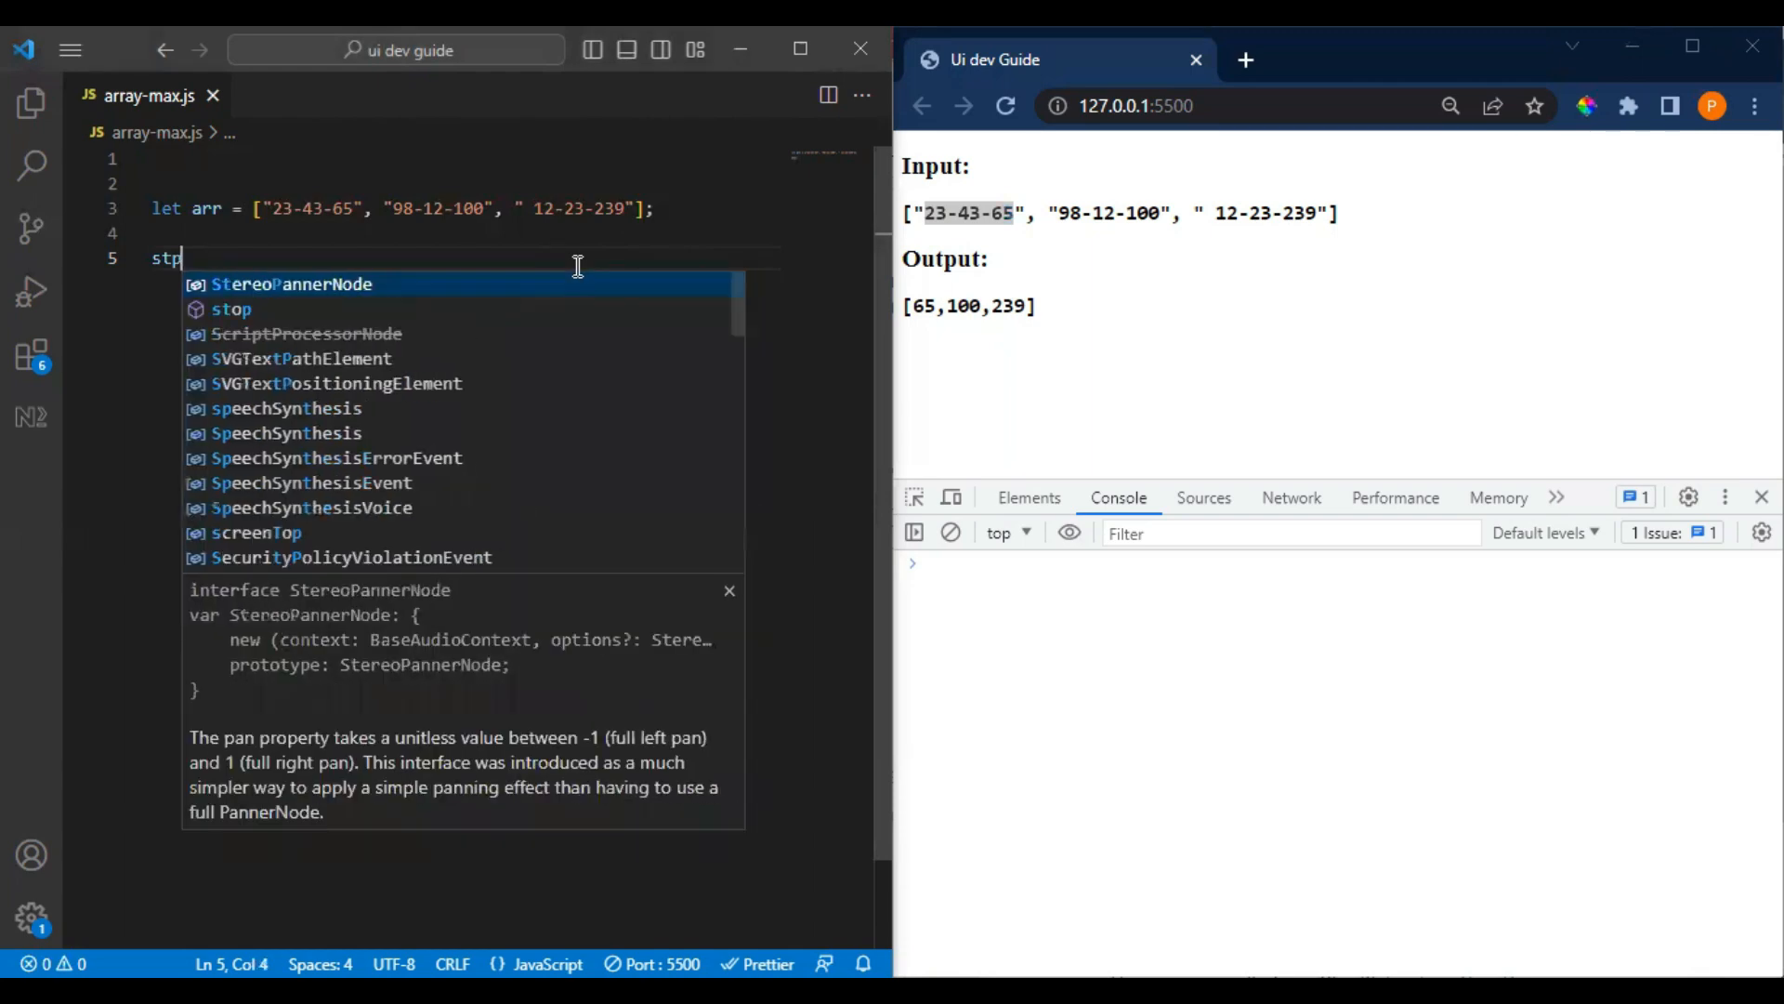
key("Backspace")
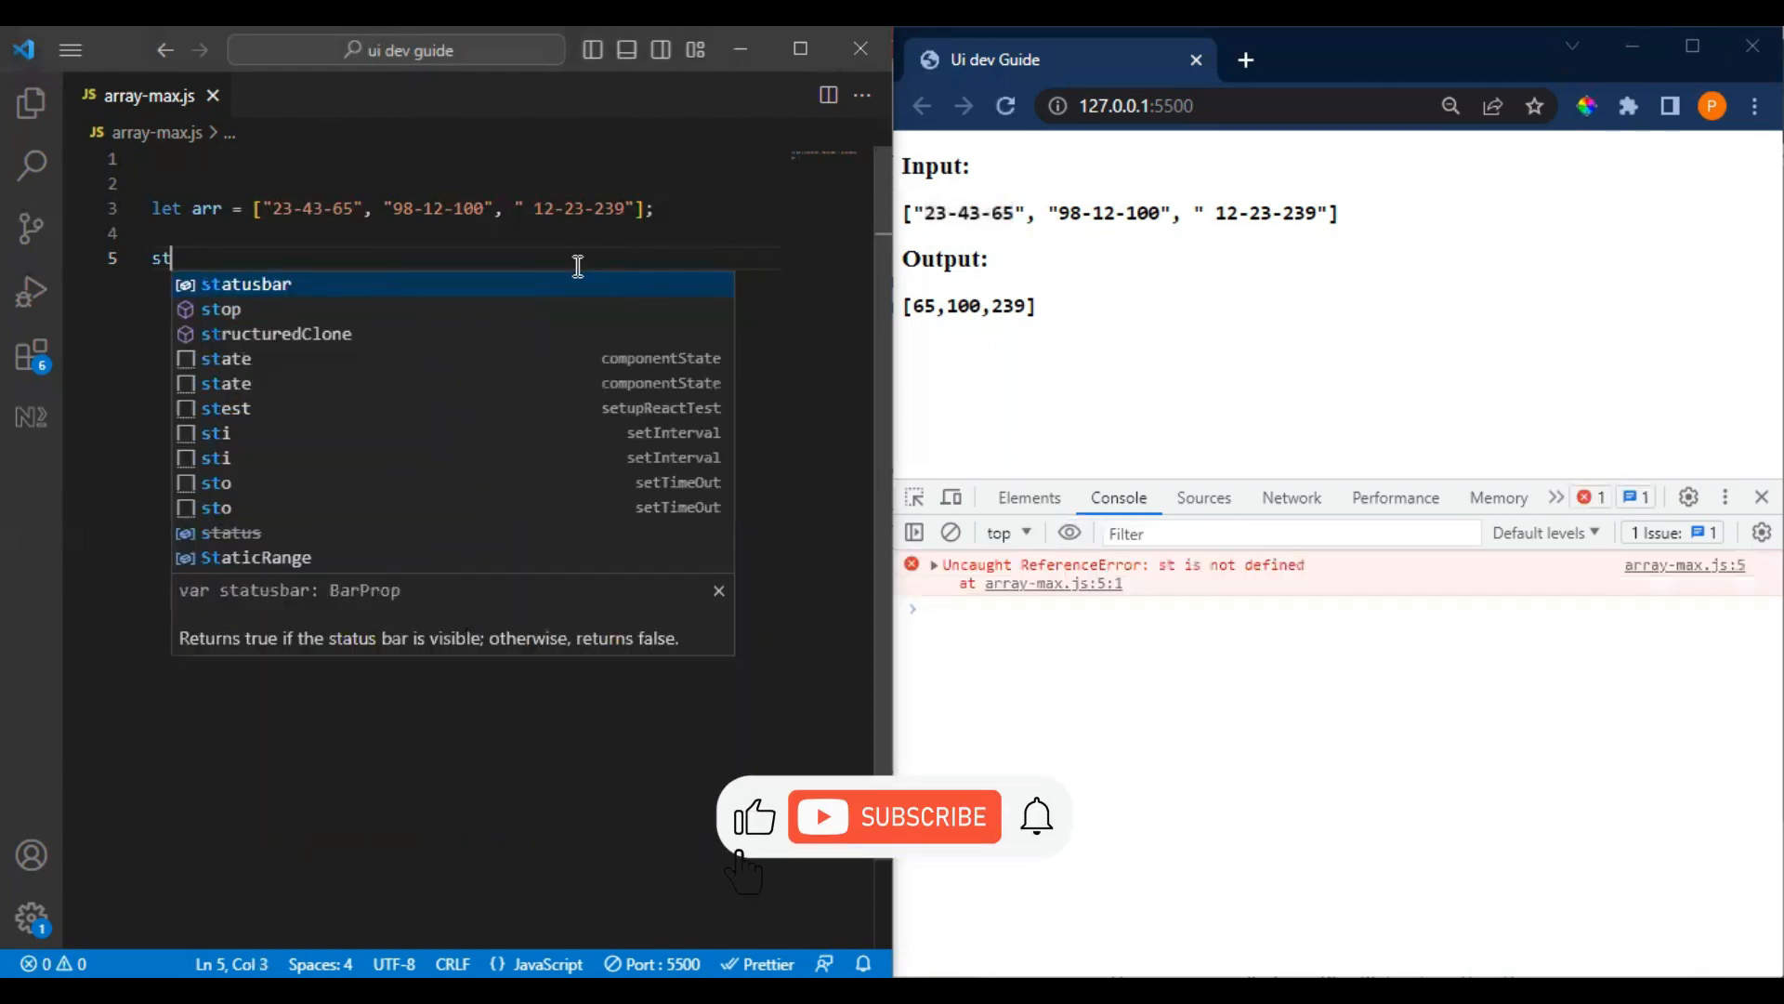
left_click(894, 818)
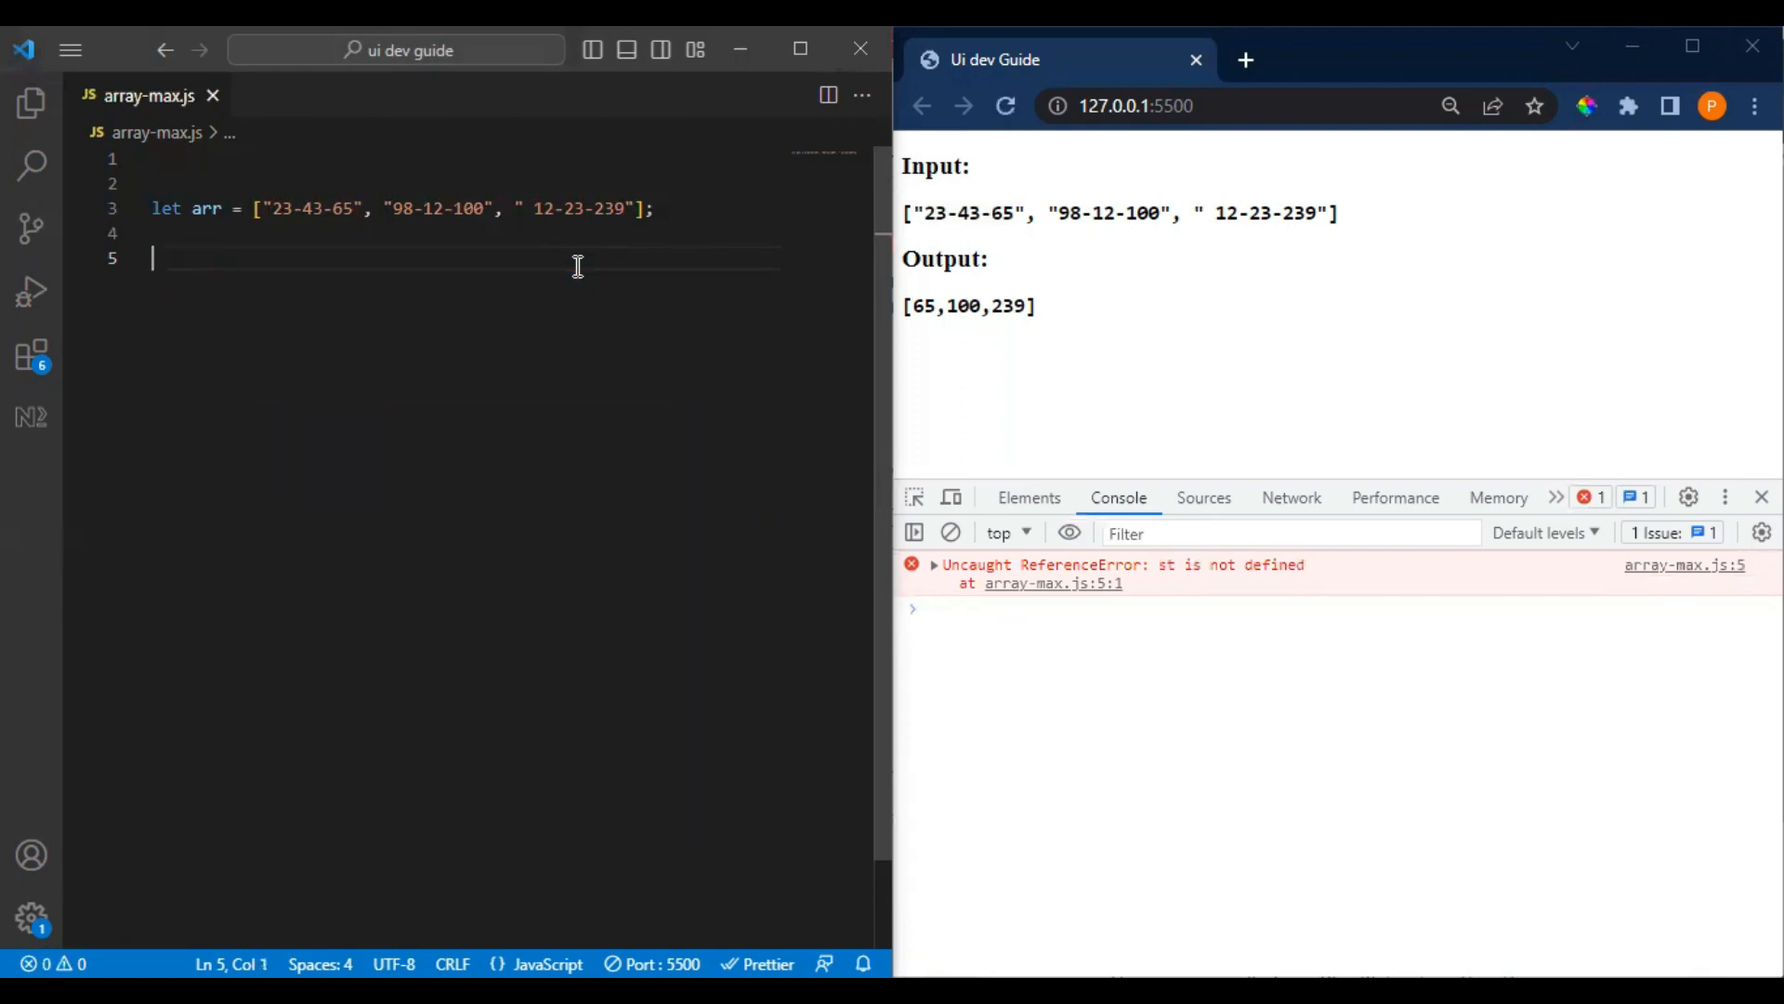
type("//s")
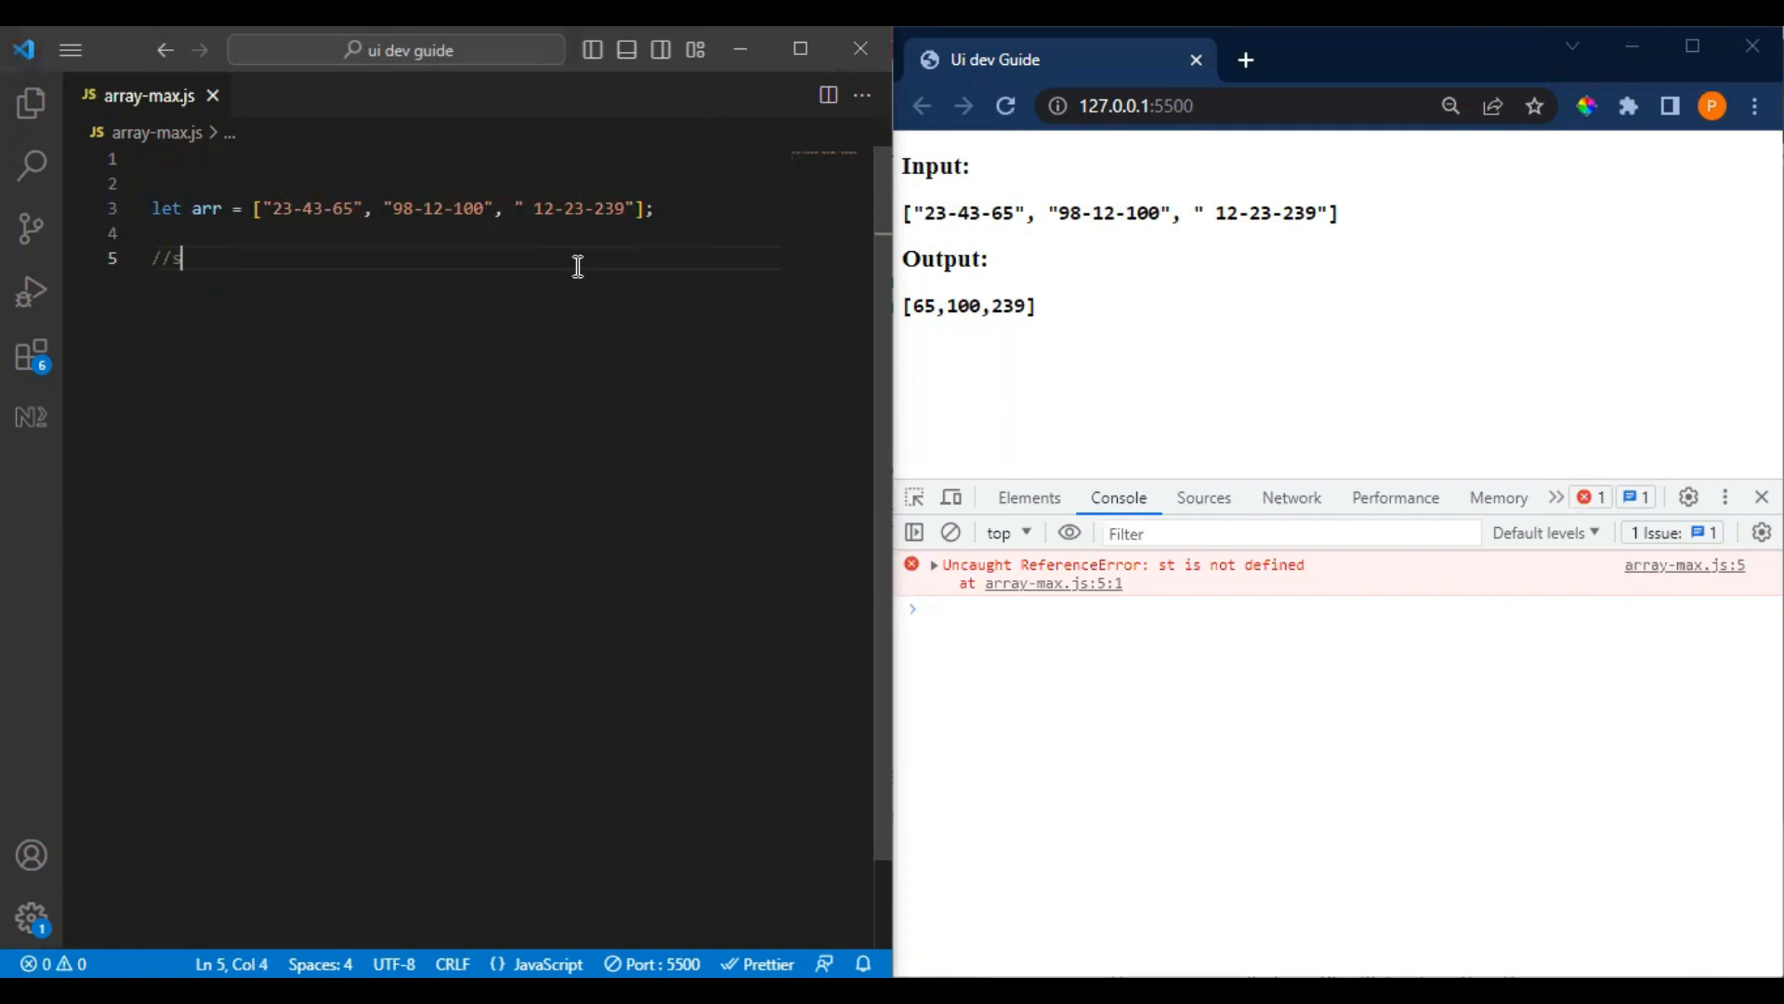
type("tep")
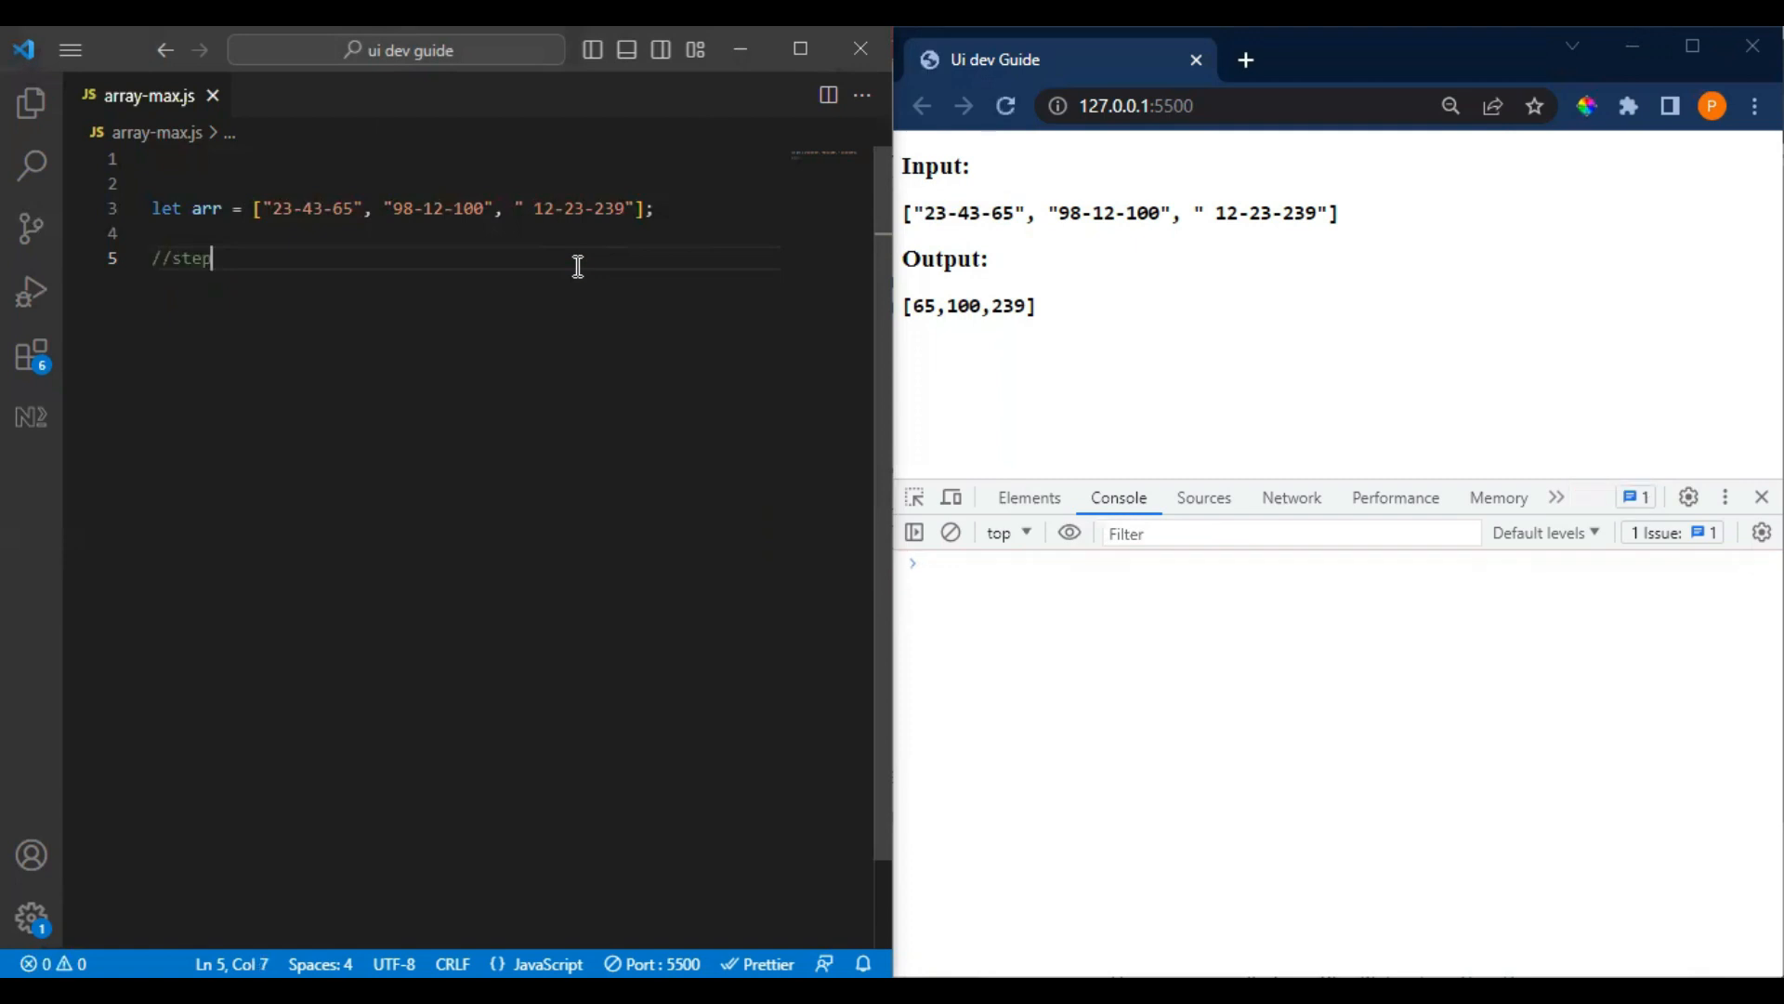
type("s")
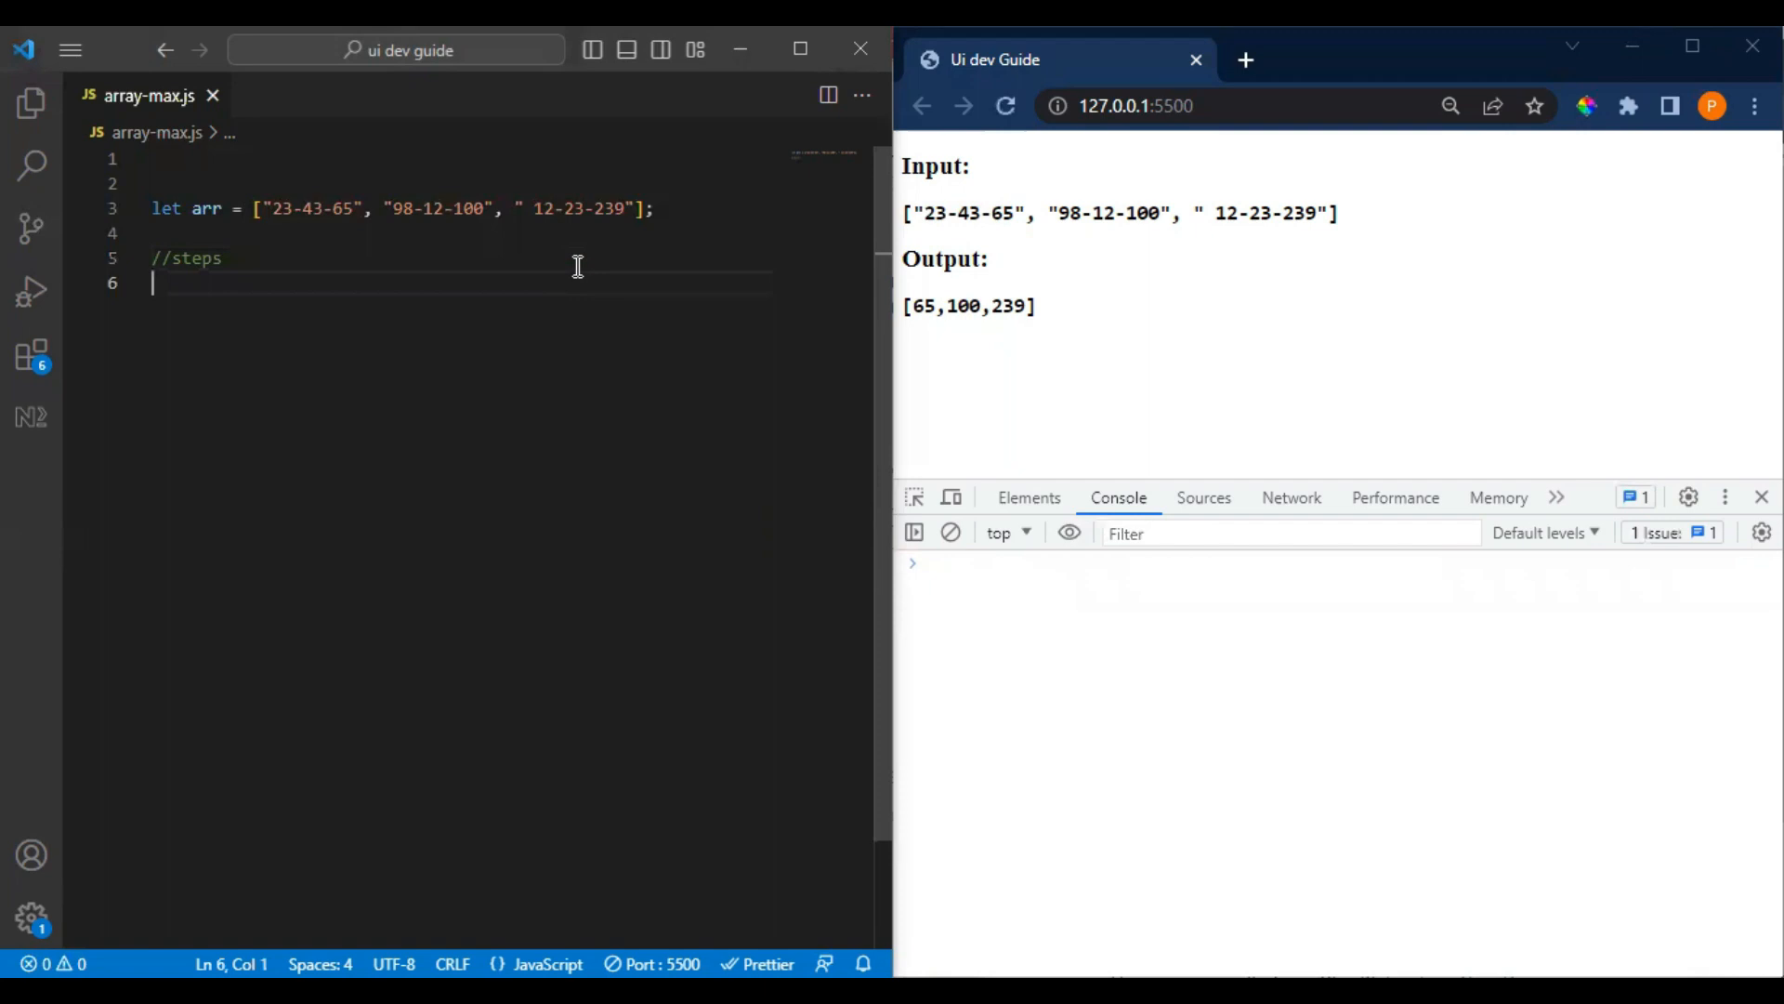
- Begin the '// 1' step comment, checking the first dash-separated string for reference
type("1")
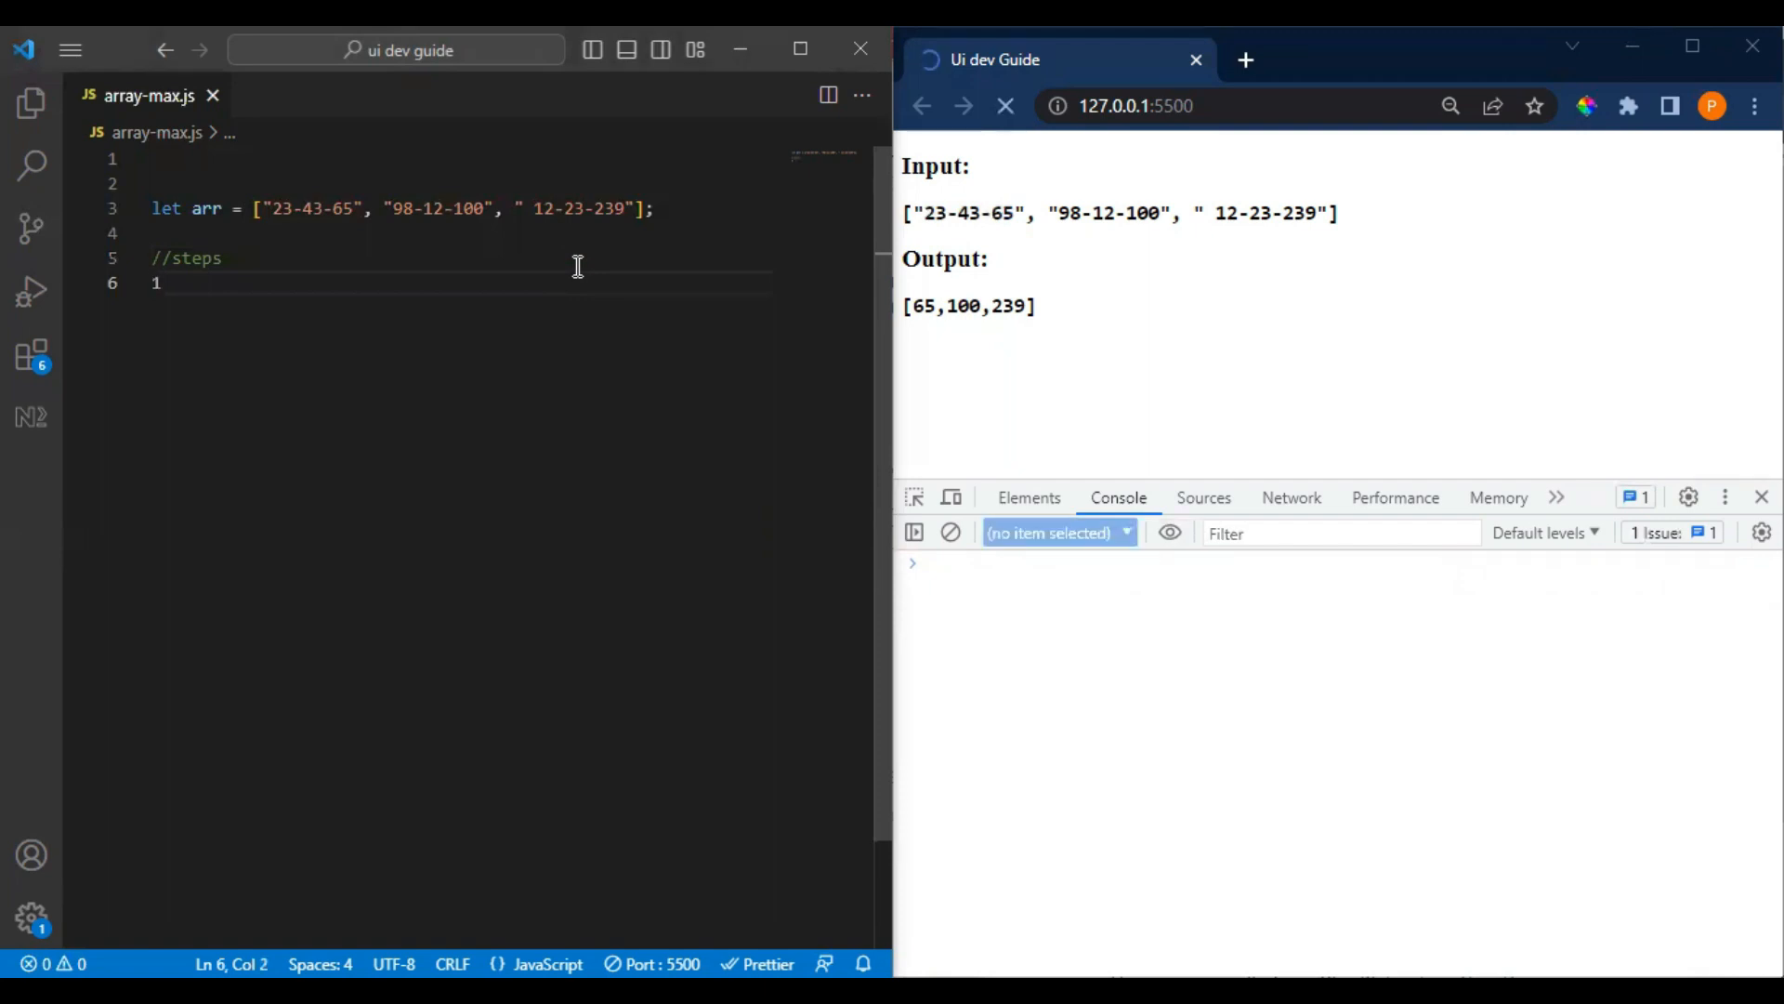
type(".")
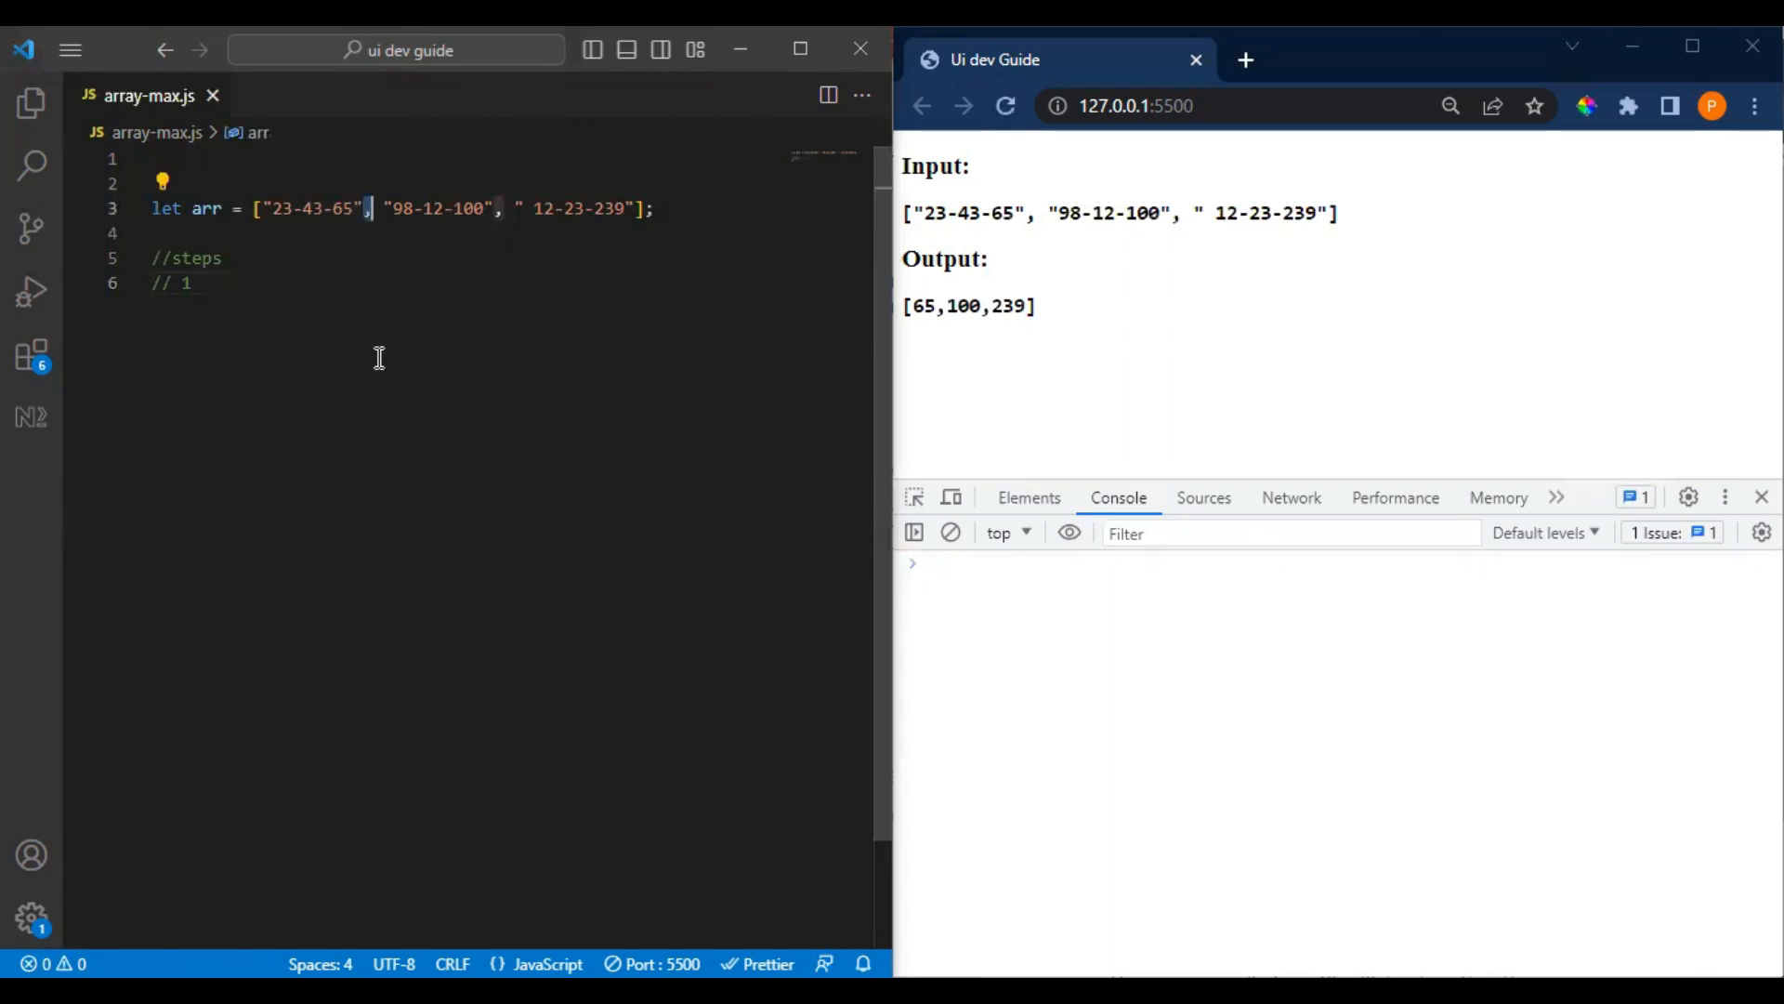
left_click(195, 282)
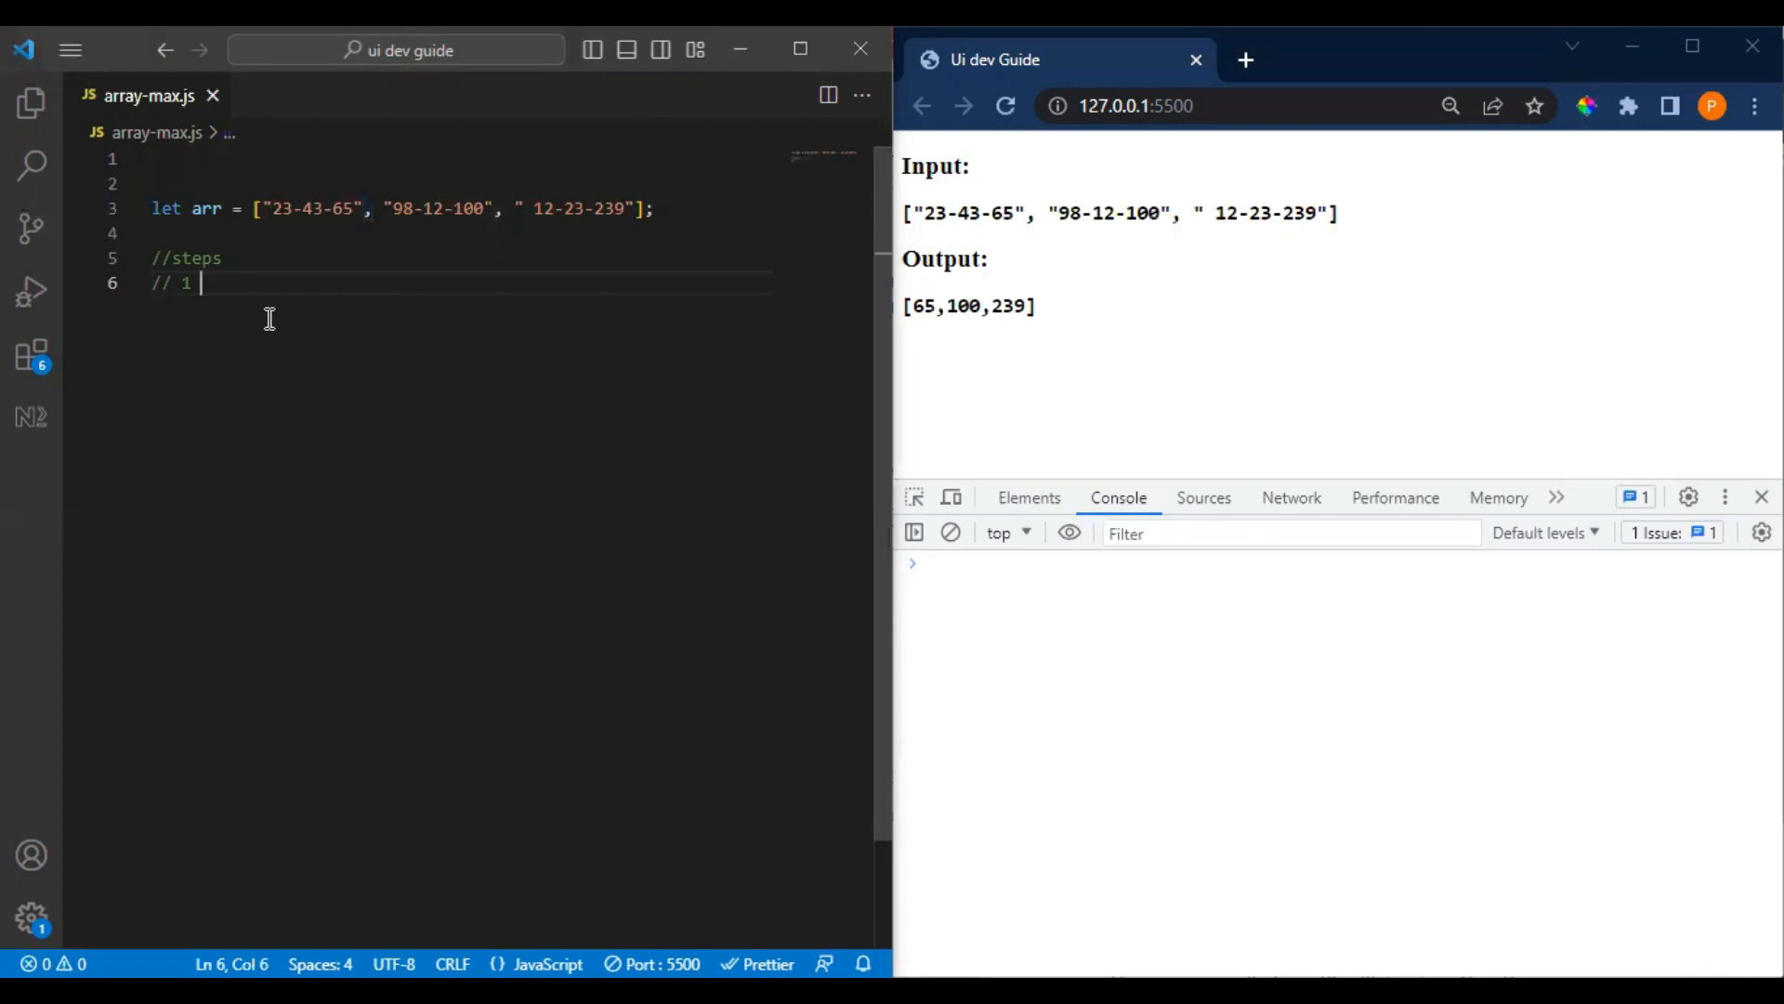
mouse_move(243, 301)
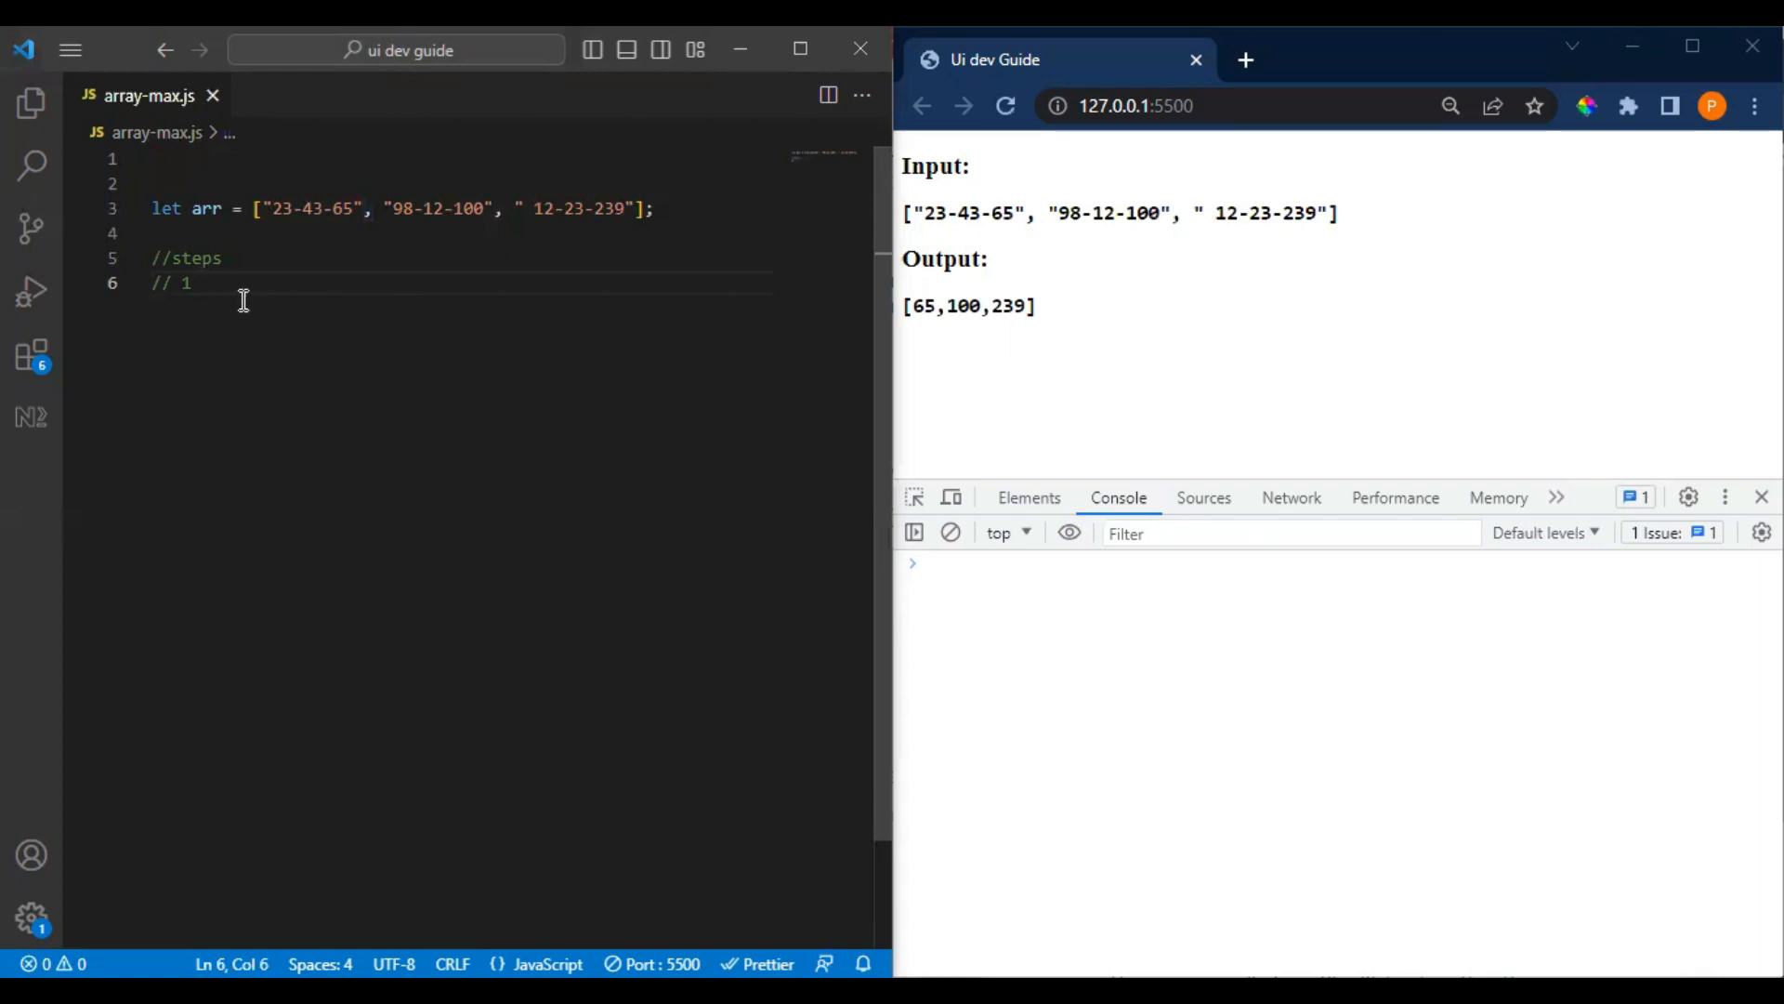
left_click_drag(150, 257, 194, 282)
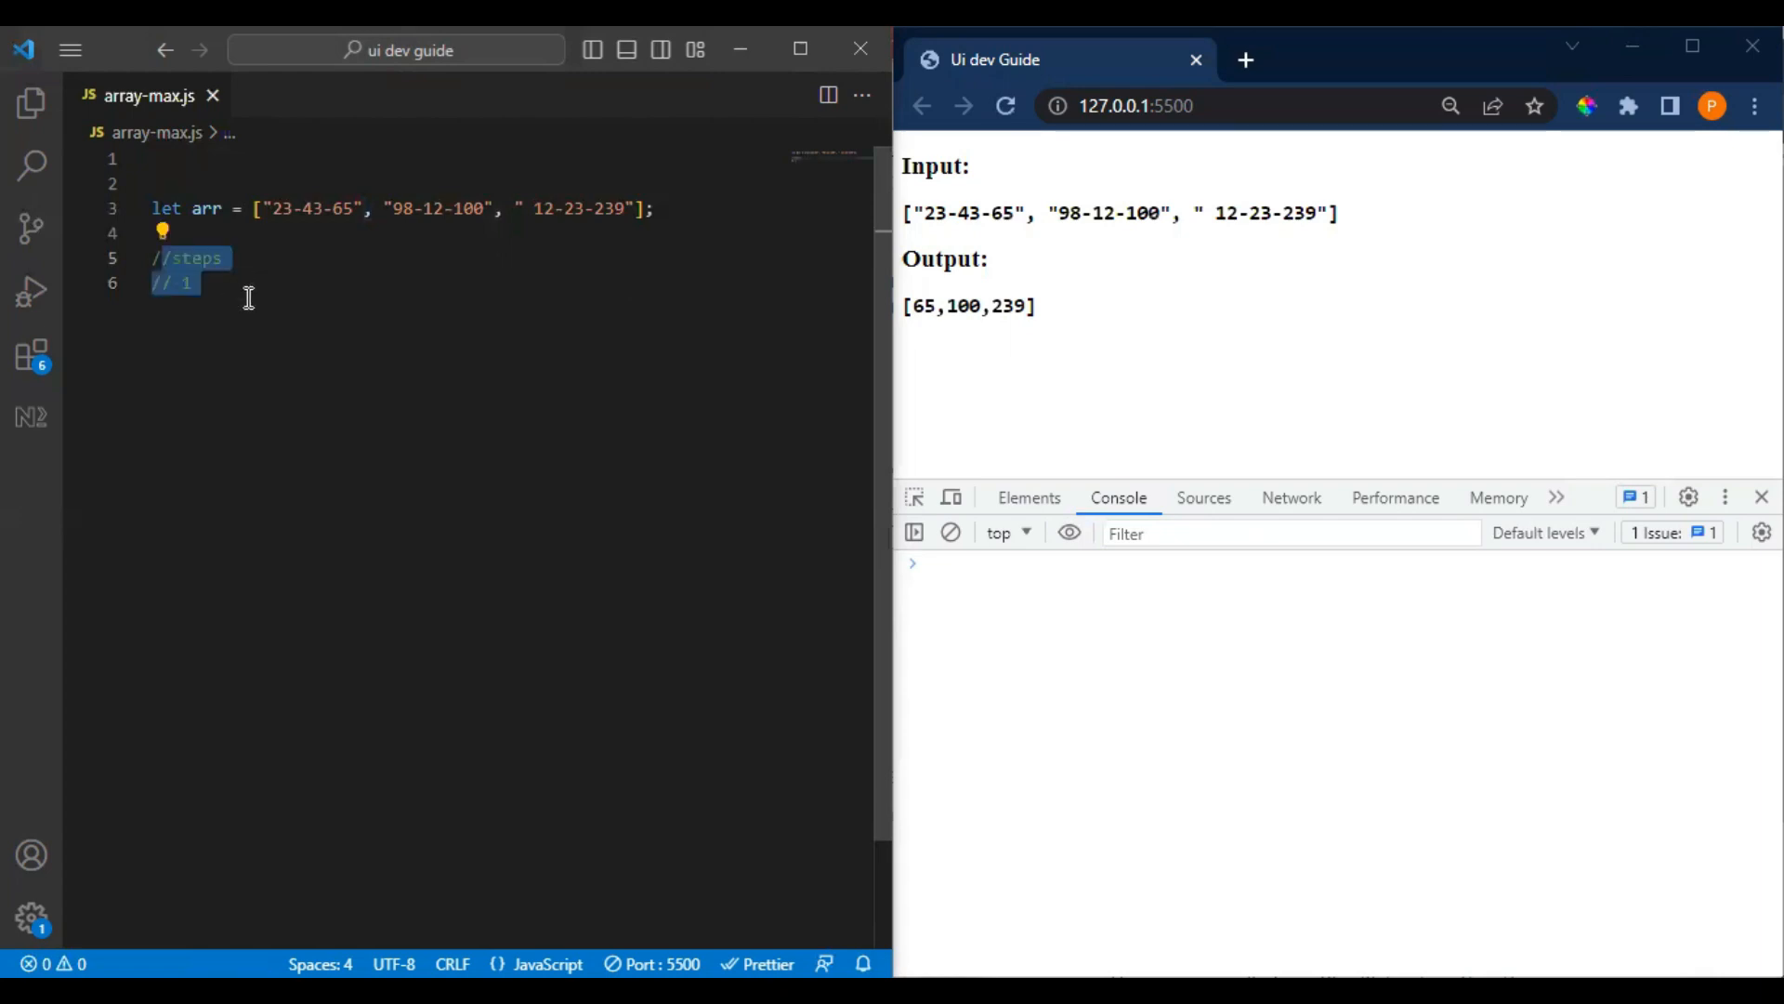
left_click(195, 282)
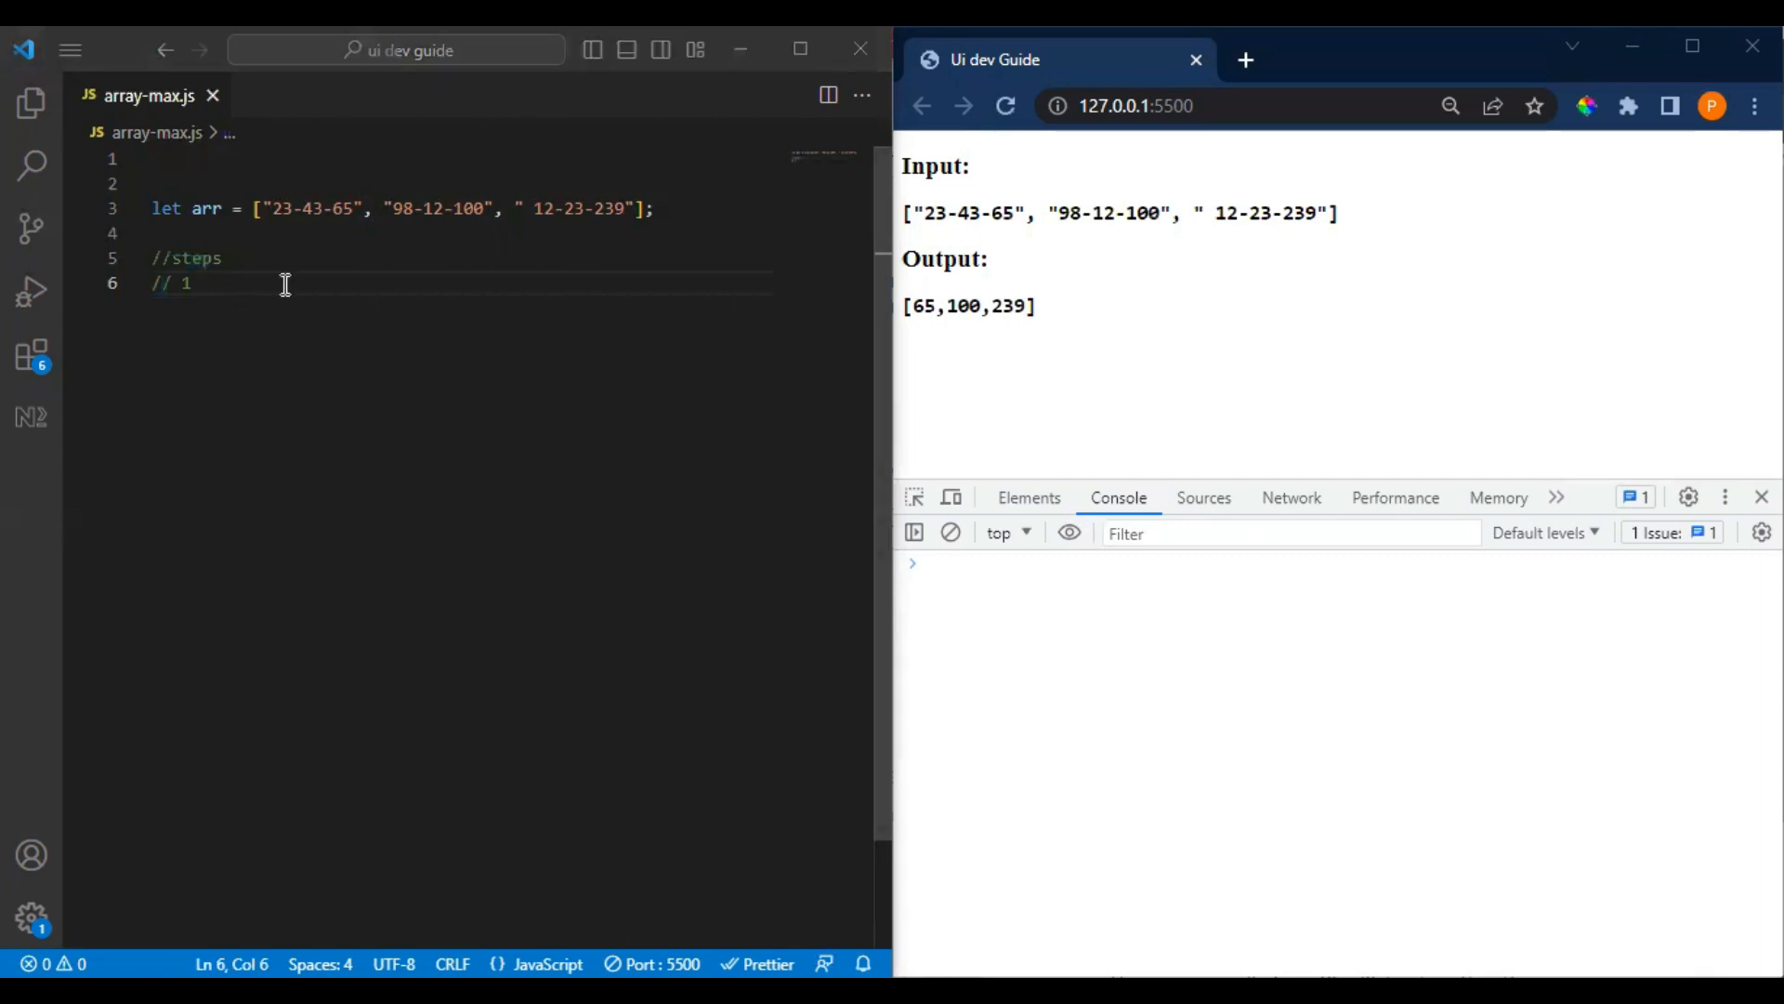
double_click(301, 208)
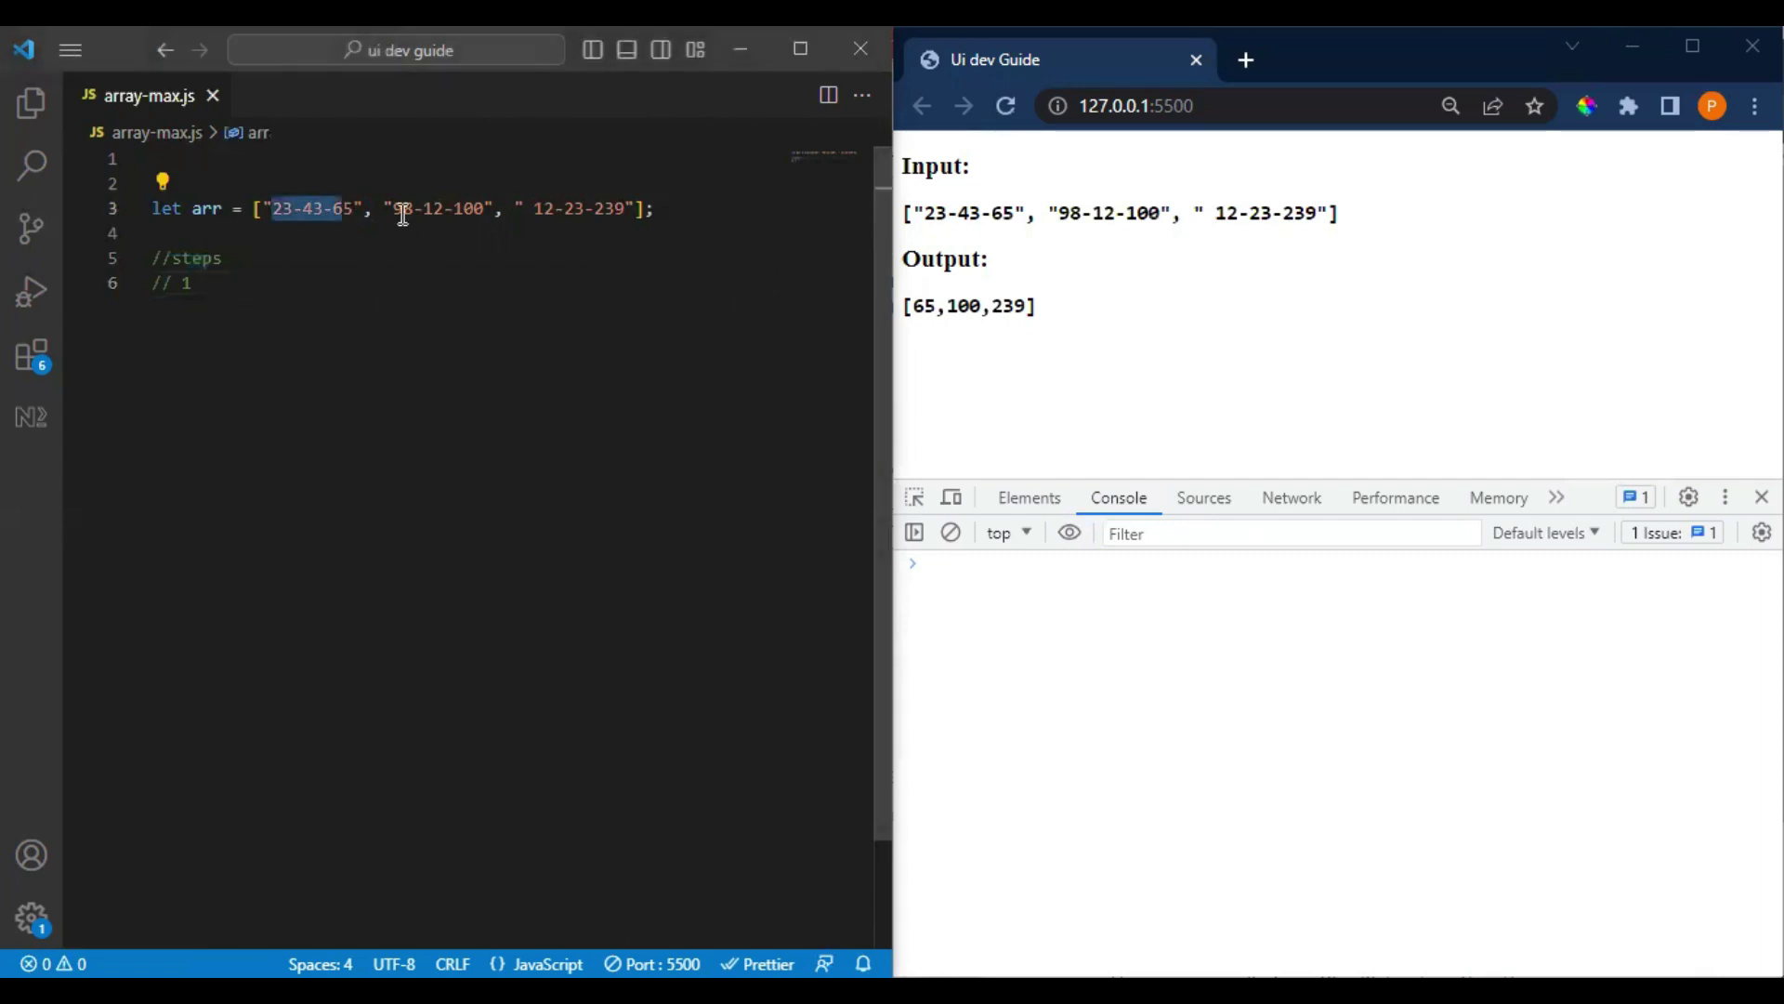
mouse_move(268, 238)
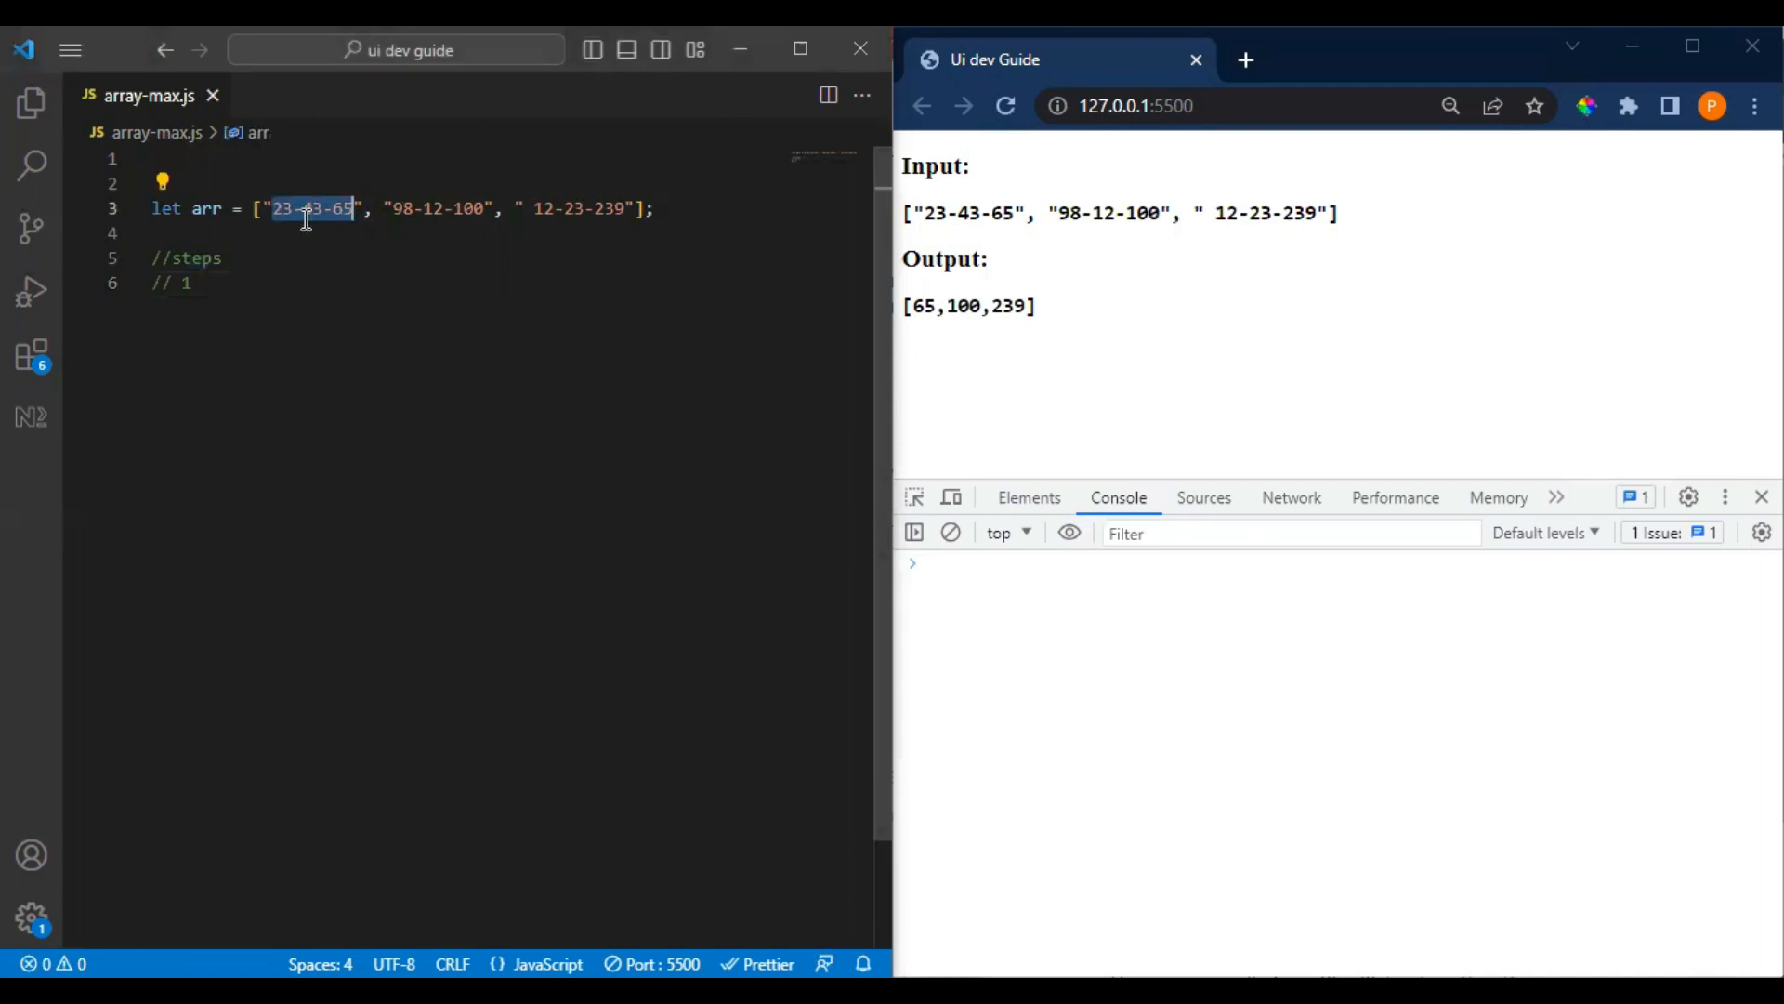
left_click(190, 285)
type(" split")
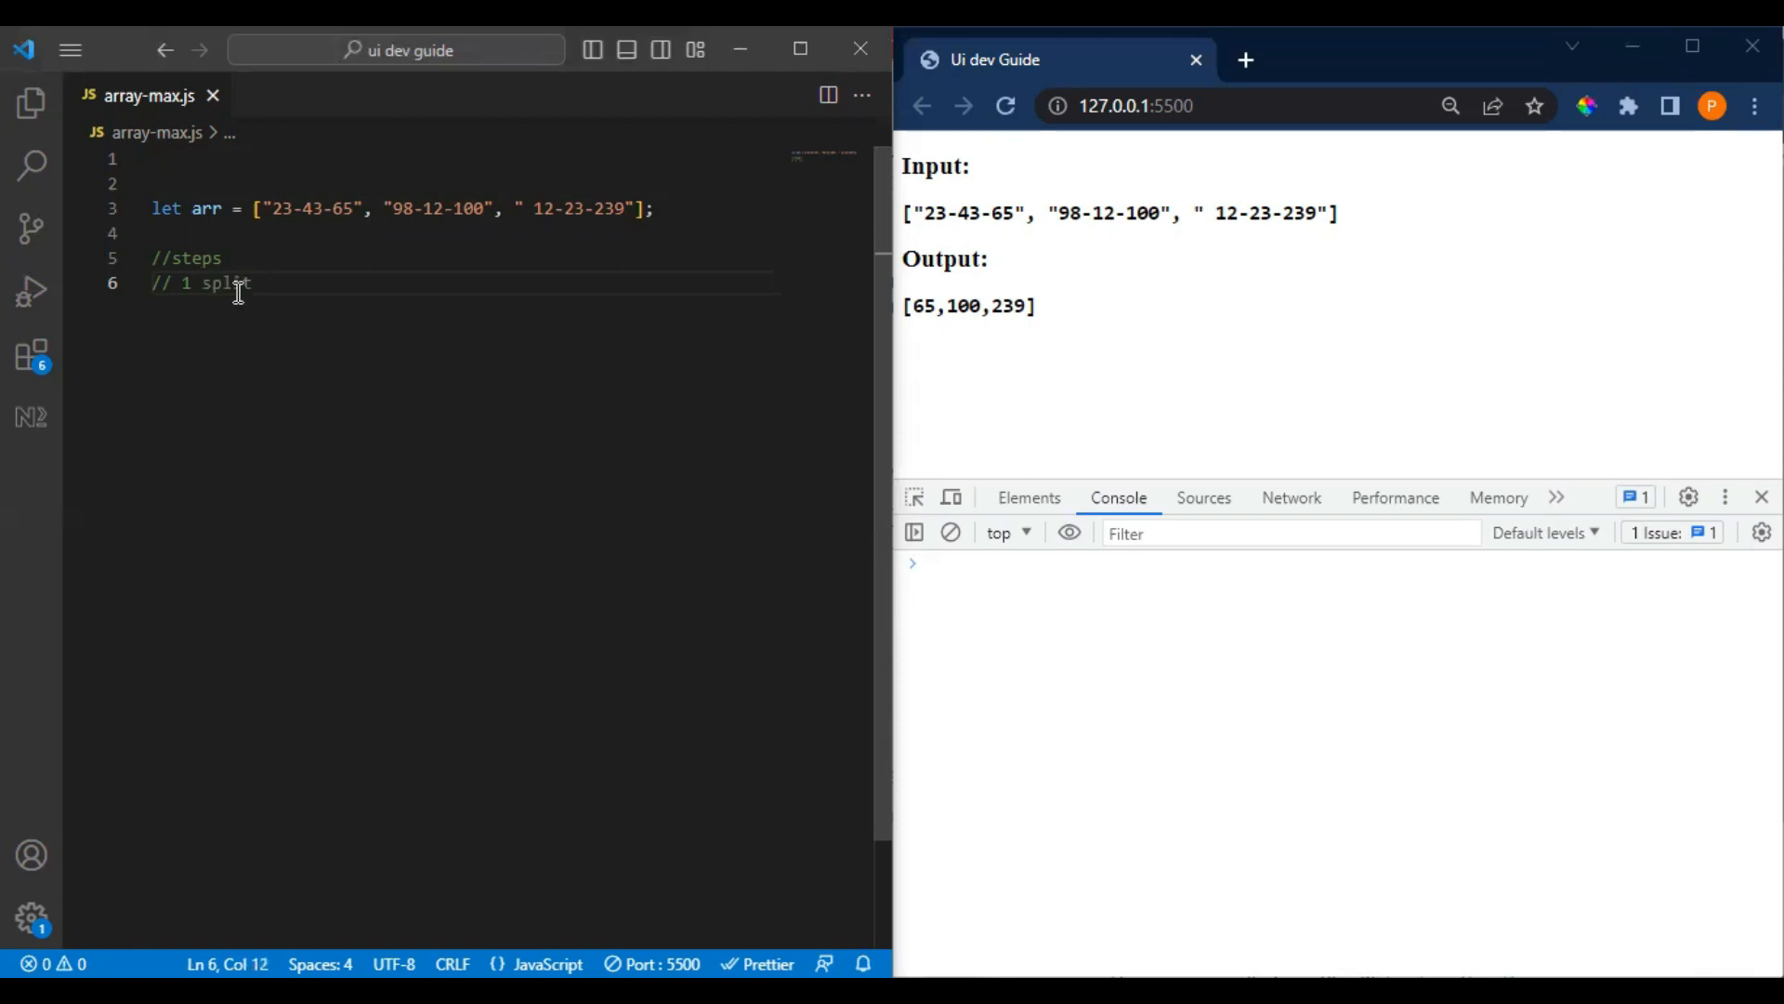
- Complete step 1 as '// 1 split sting with -' and add an empty line beneath it
type("stinf with")
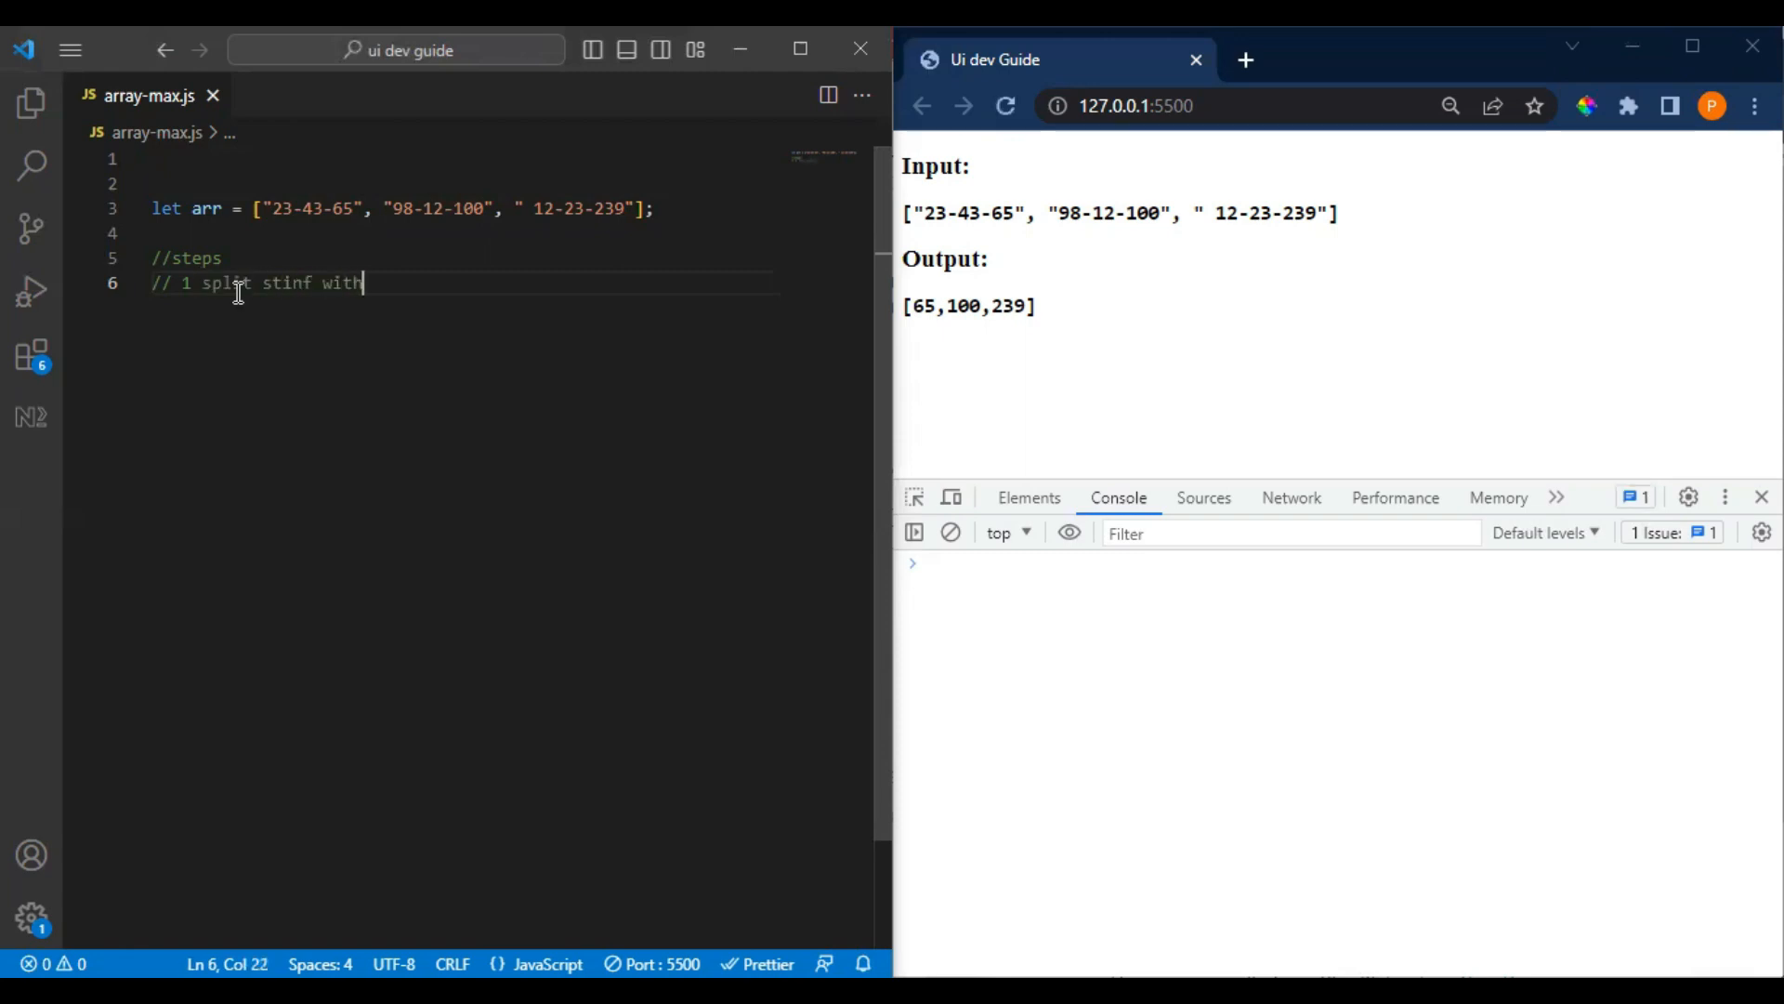
type("-")
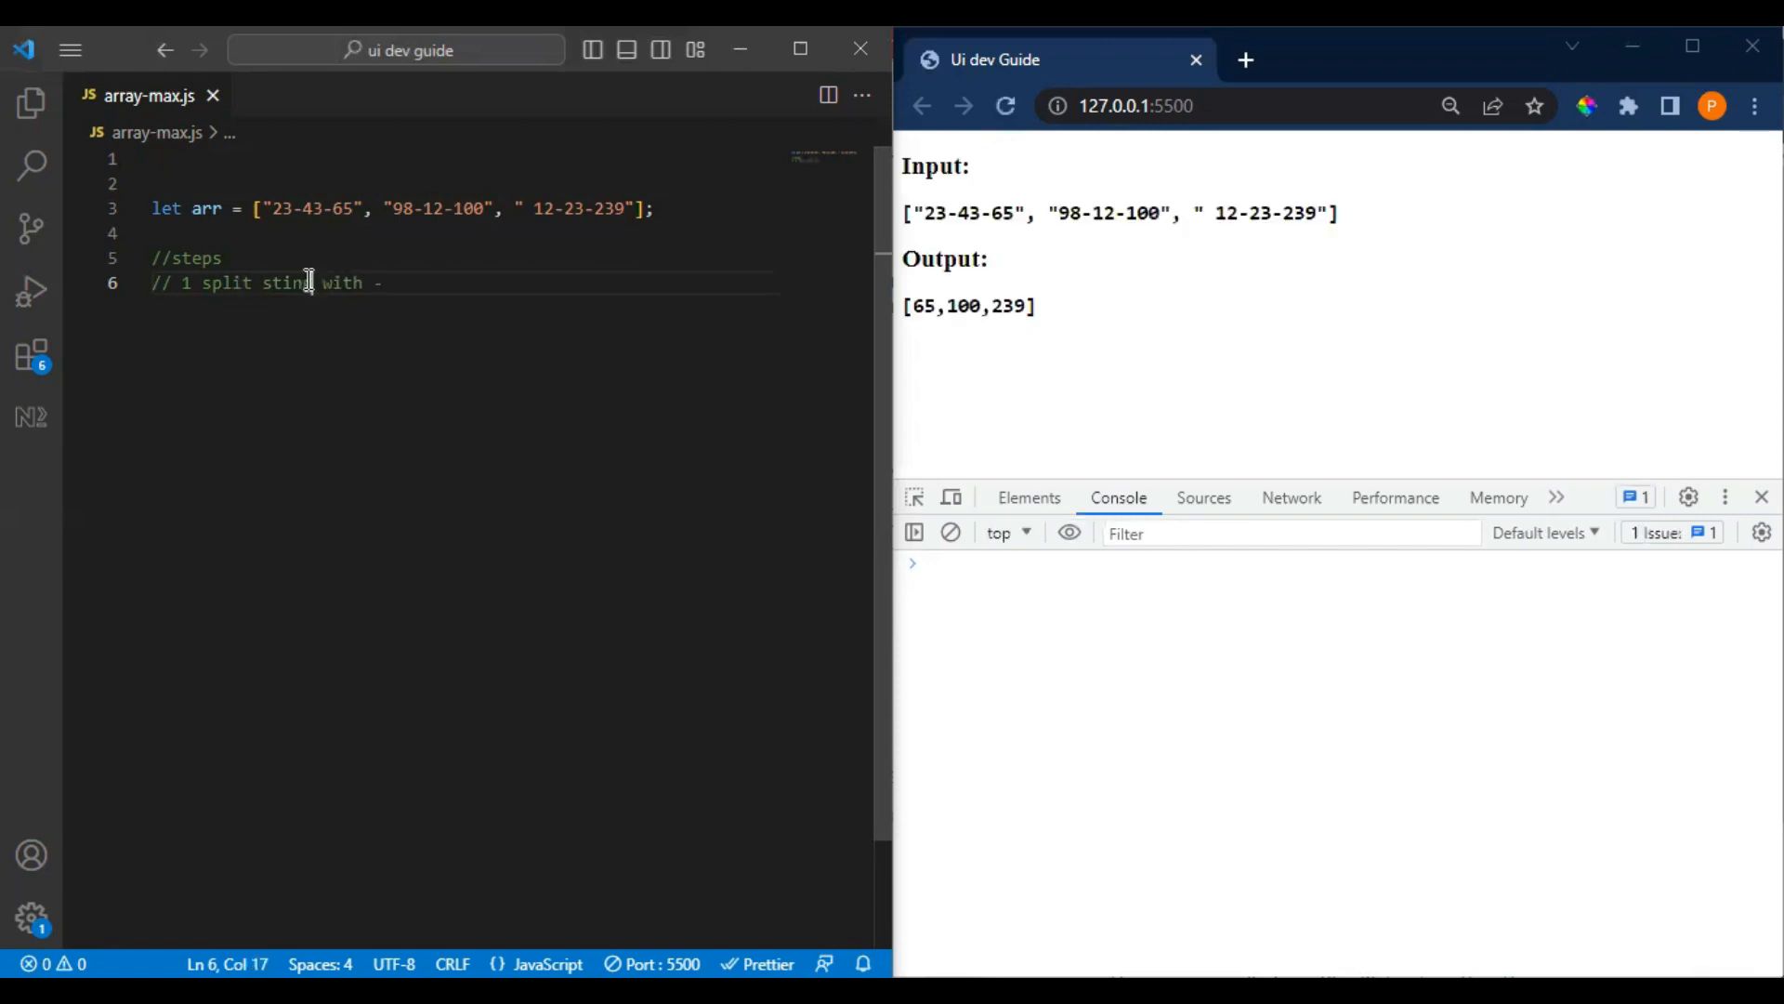
double_click(320, 209)
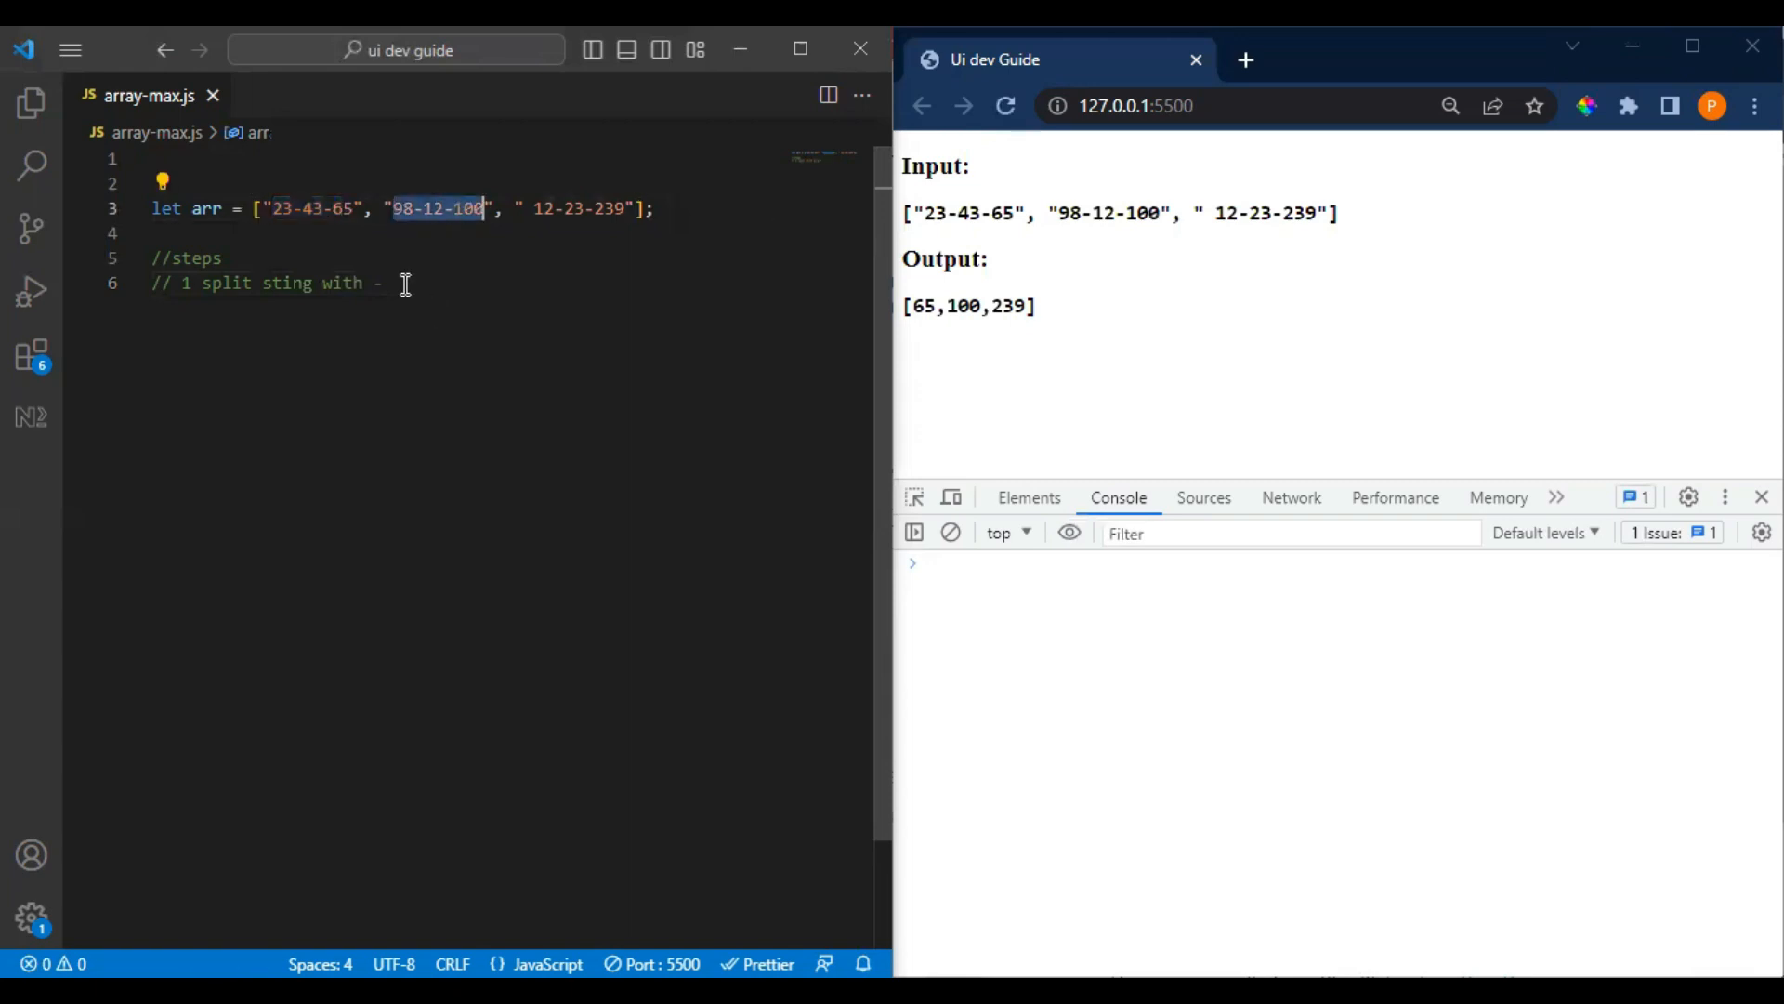
left_click(406, 283)
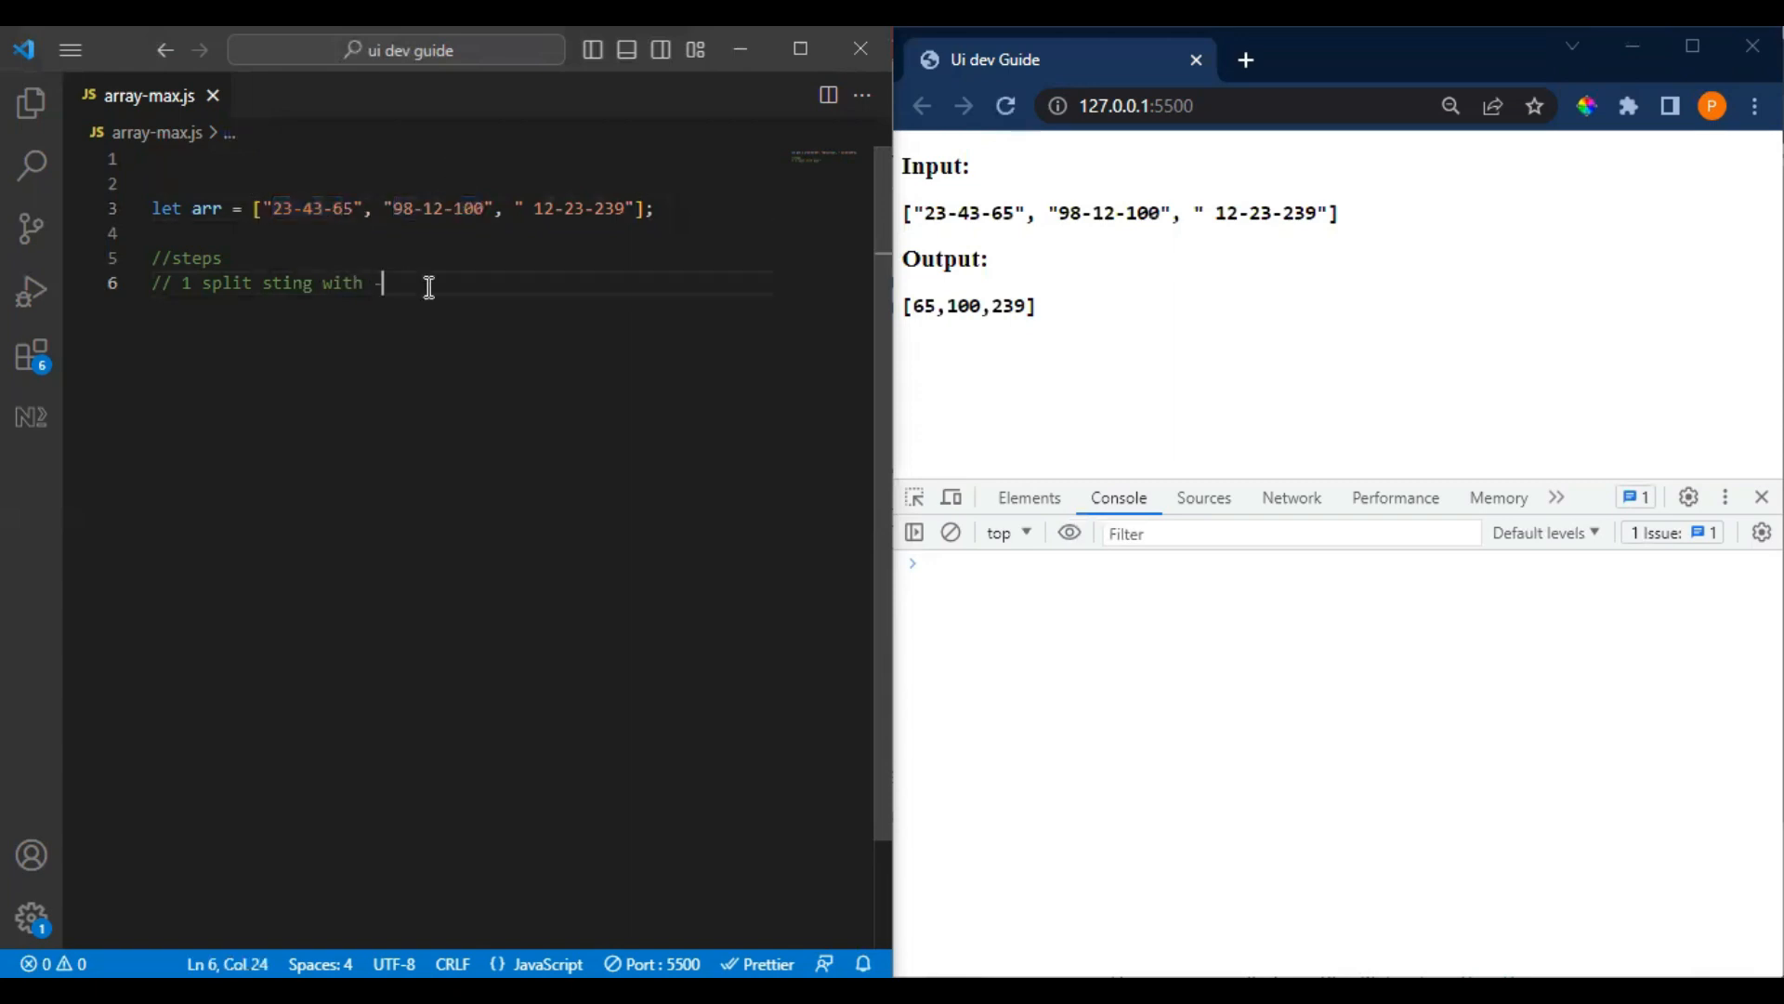
key("Enter")
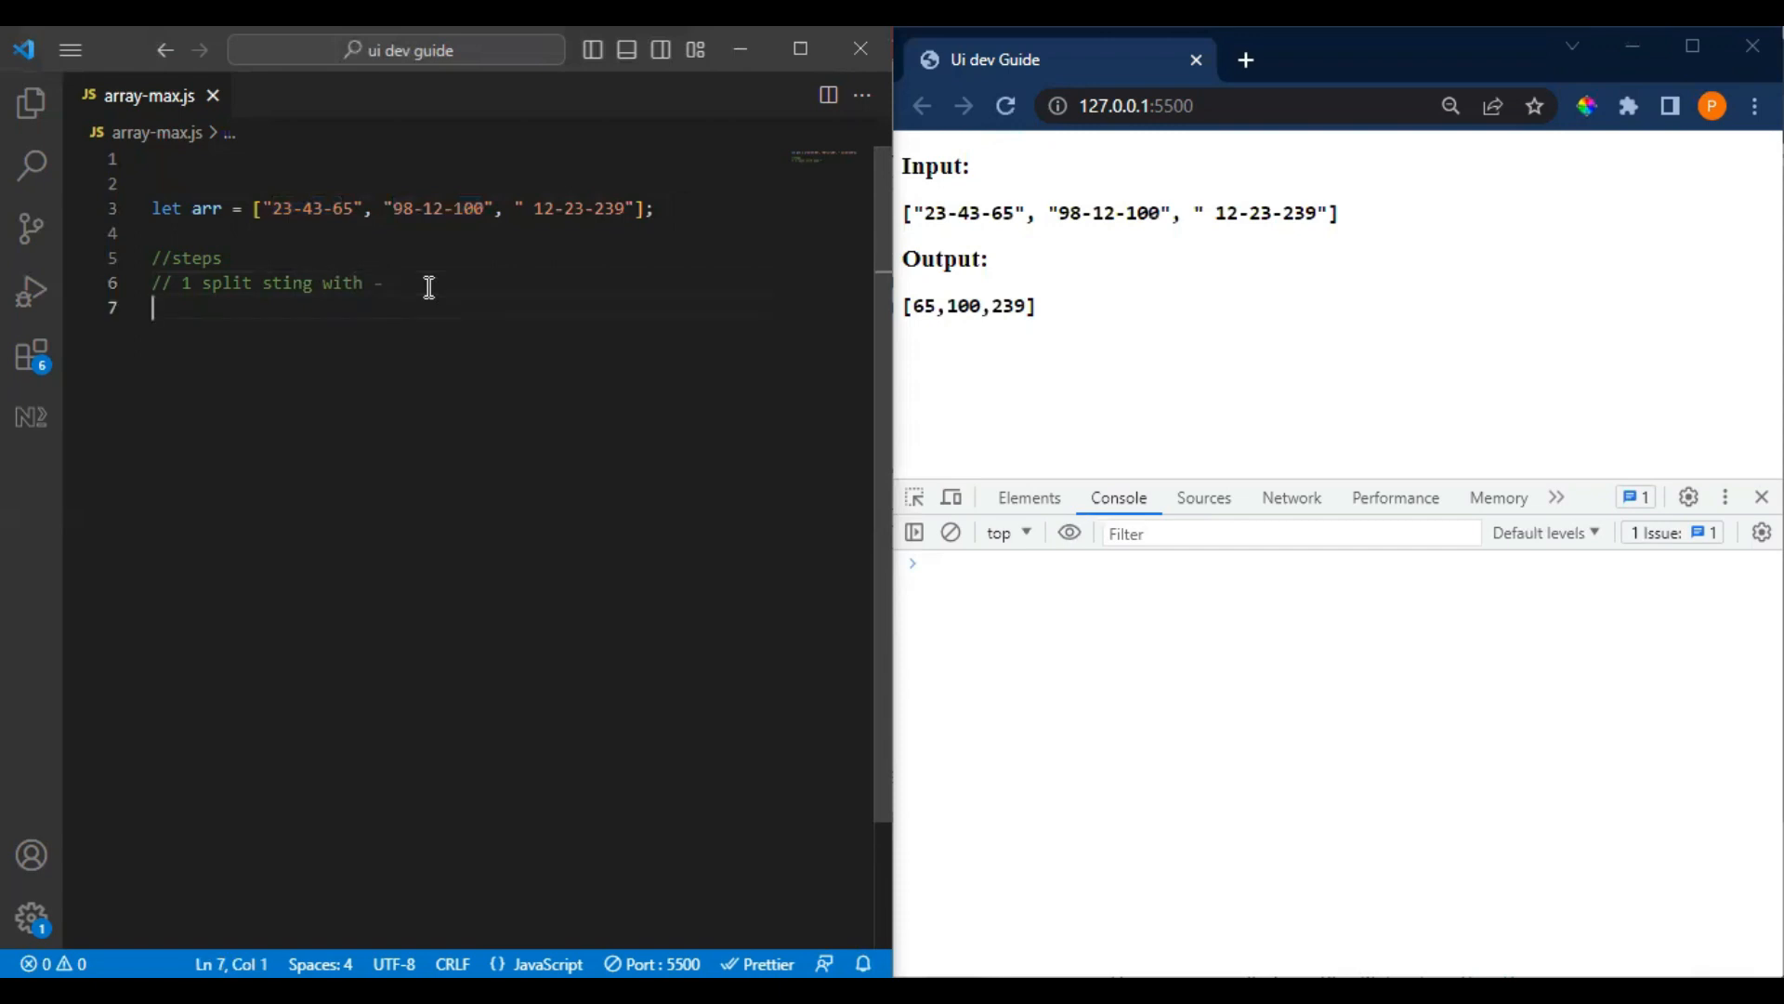
- Write '// 2 then use Math.max(array);' and start a '//' line for the next step
type("2")
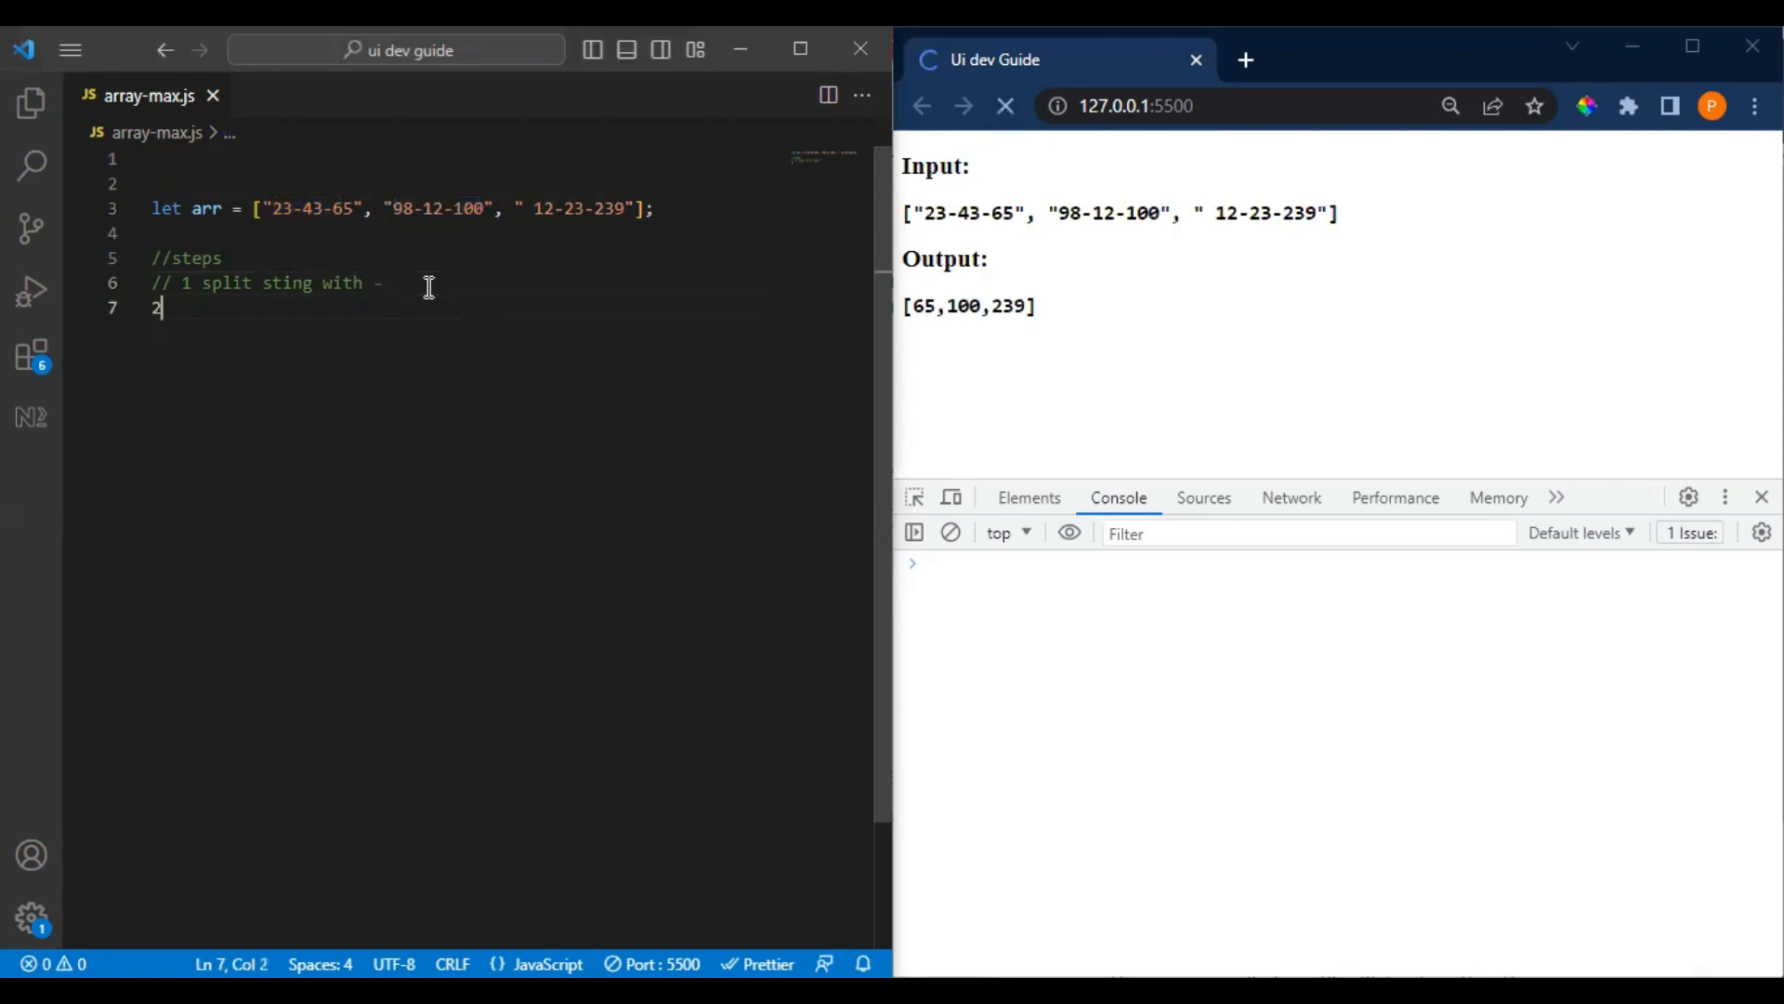
type("//")
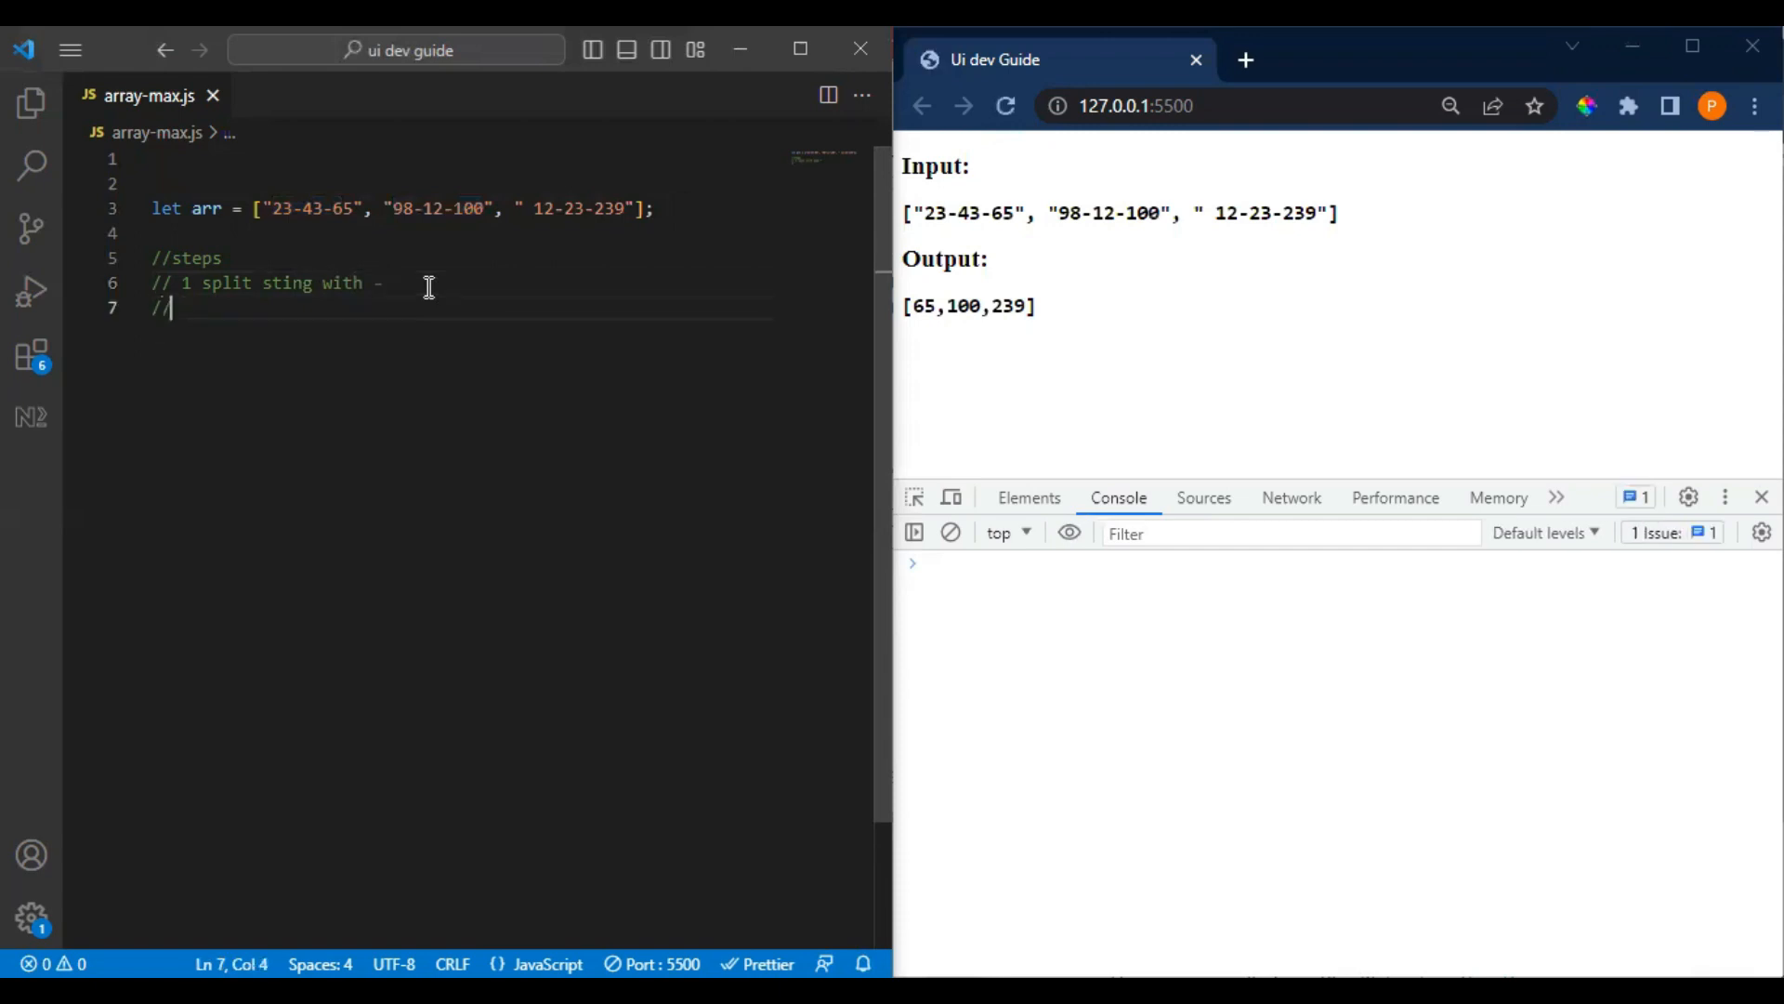
type("2 then")
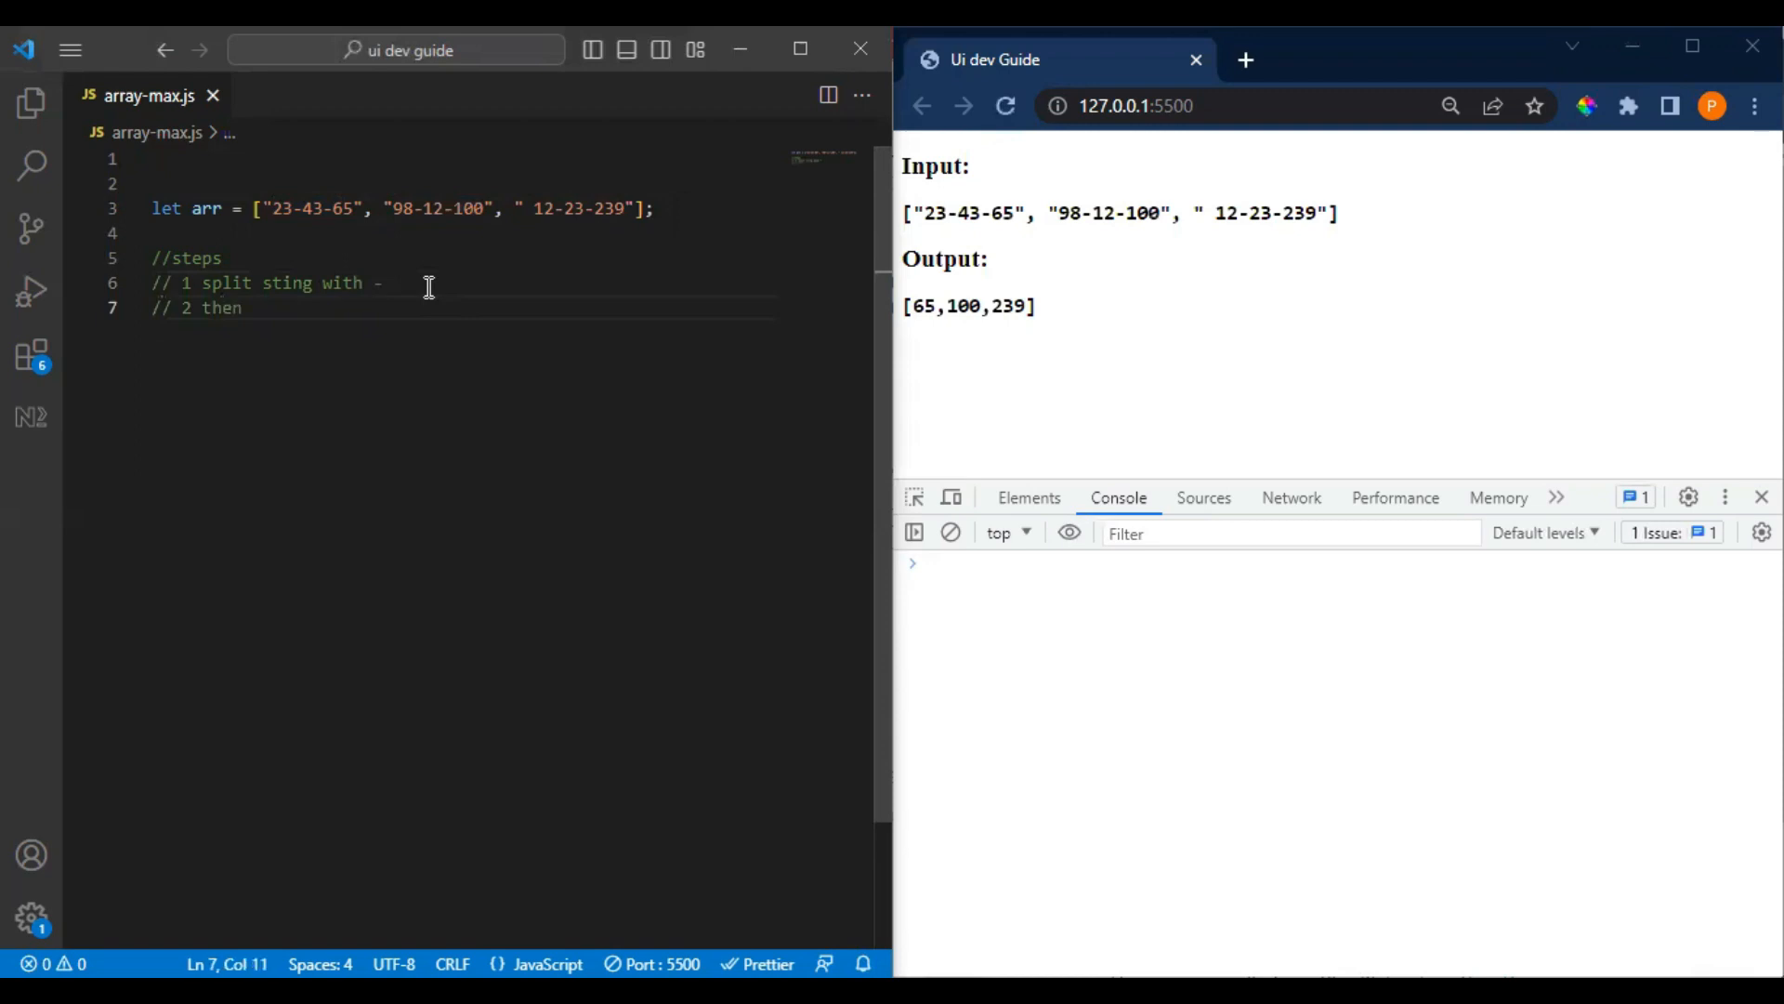
type("use")
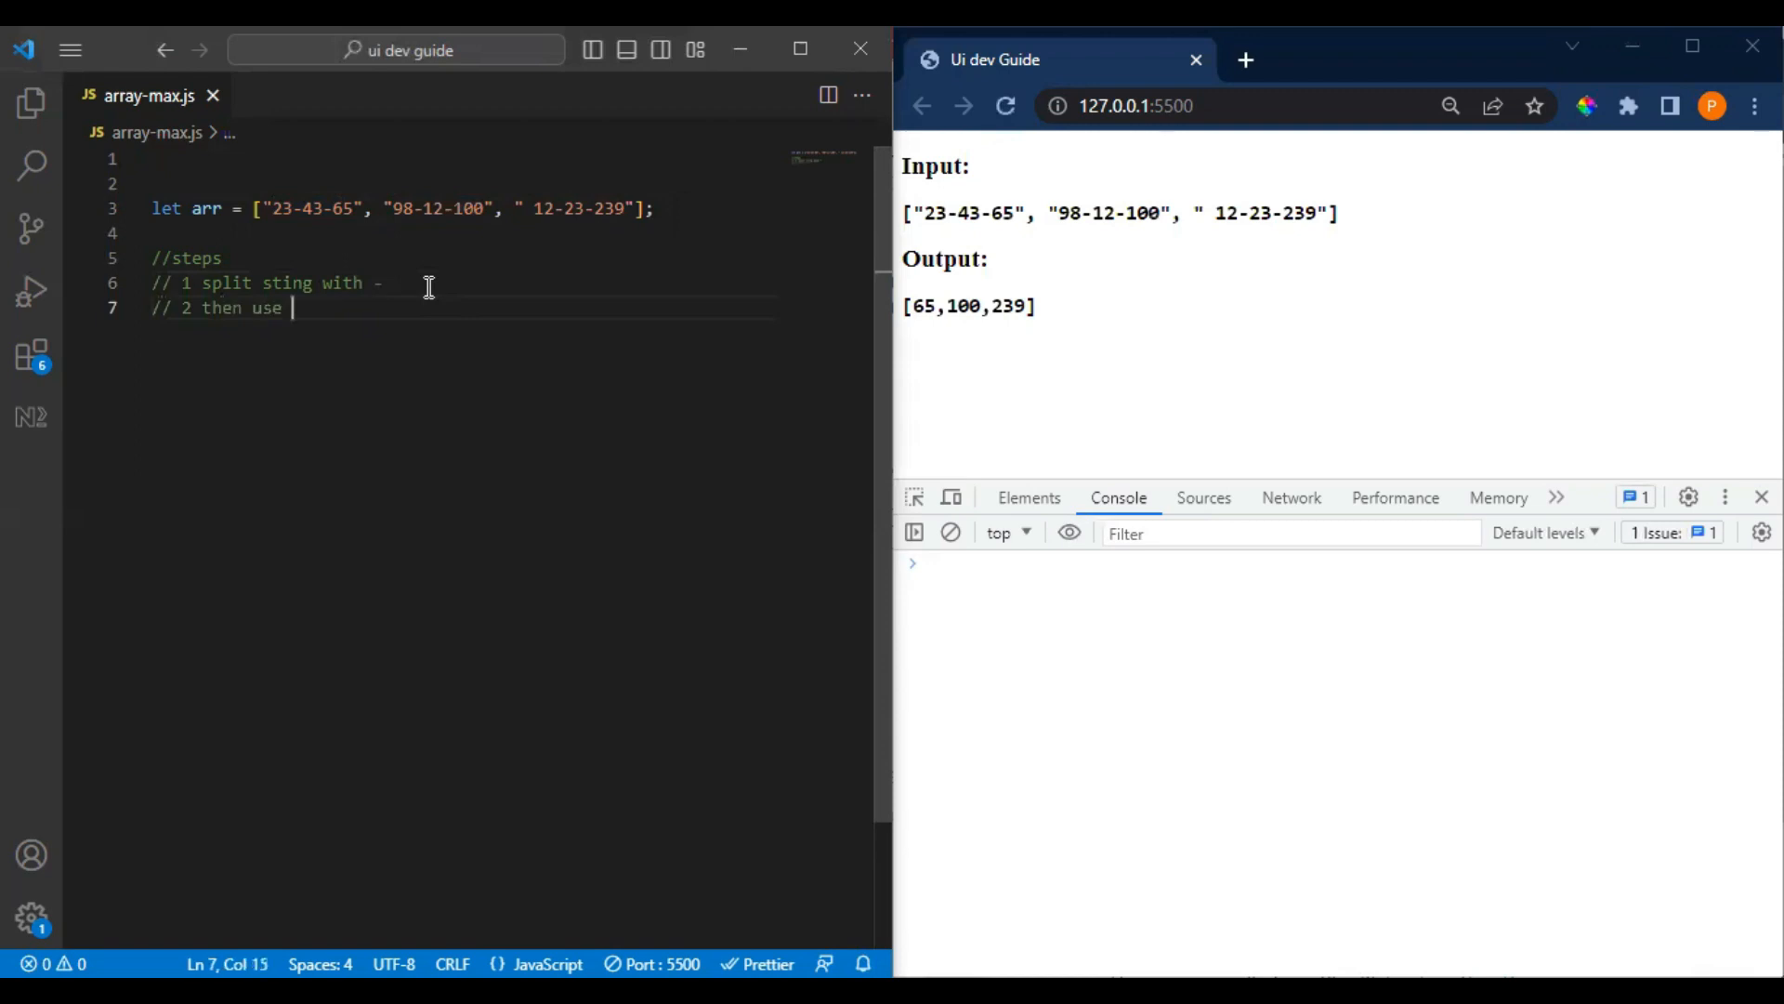
type("Math.max(a")
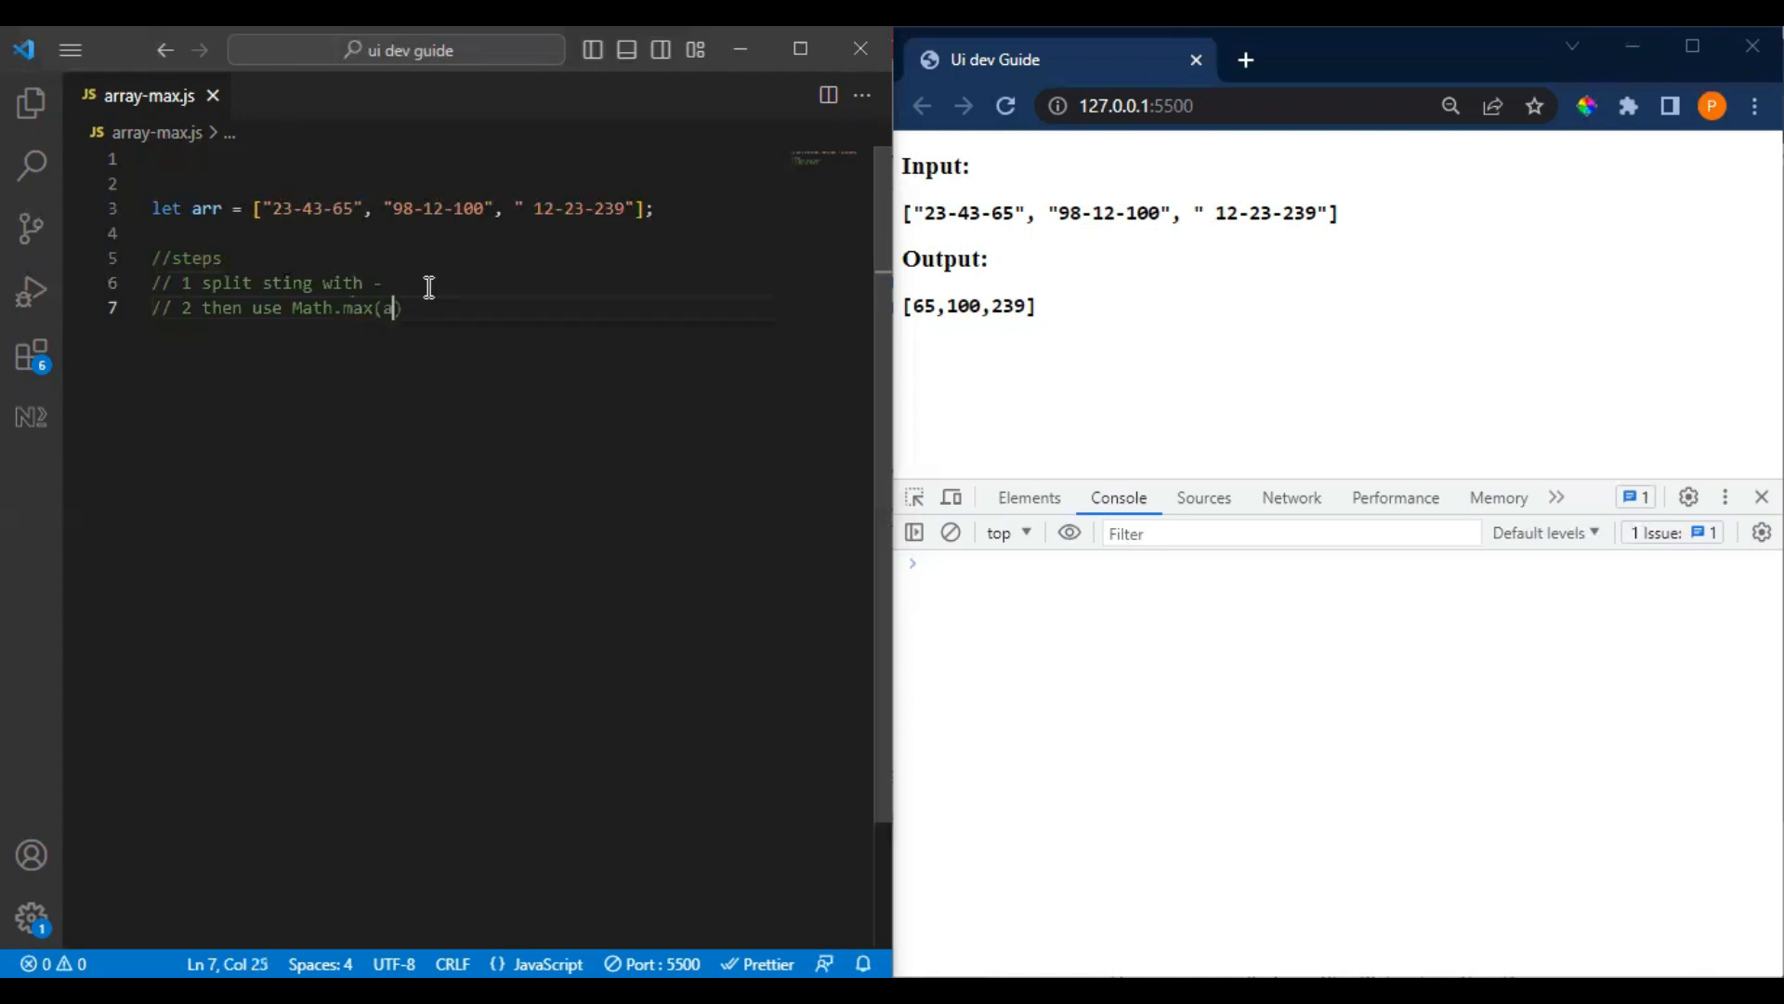
type("rray")
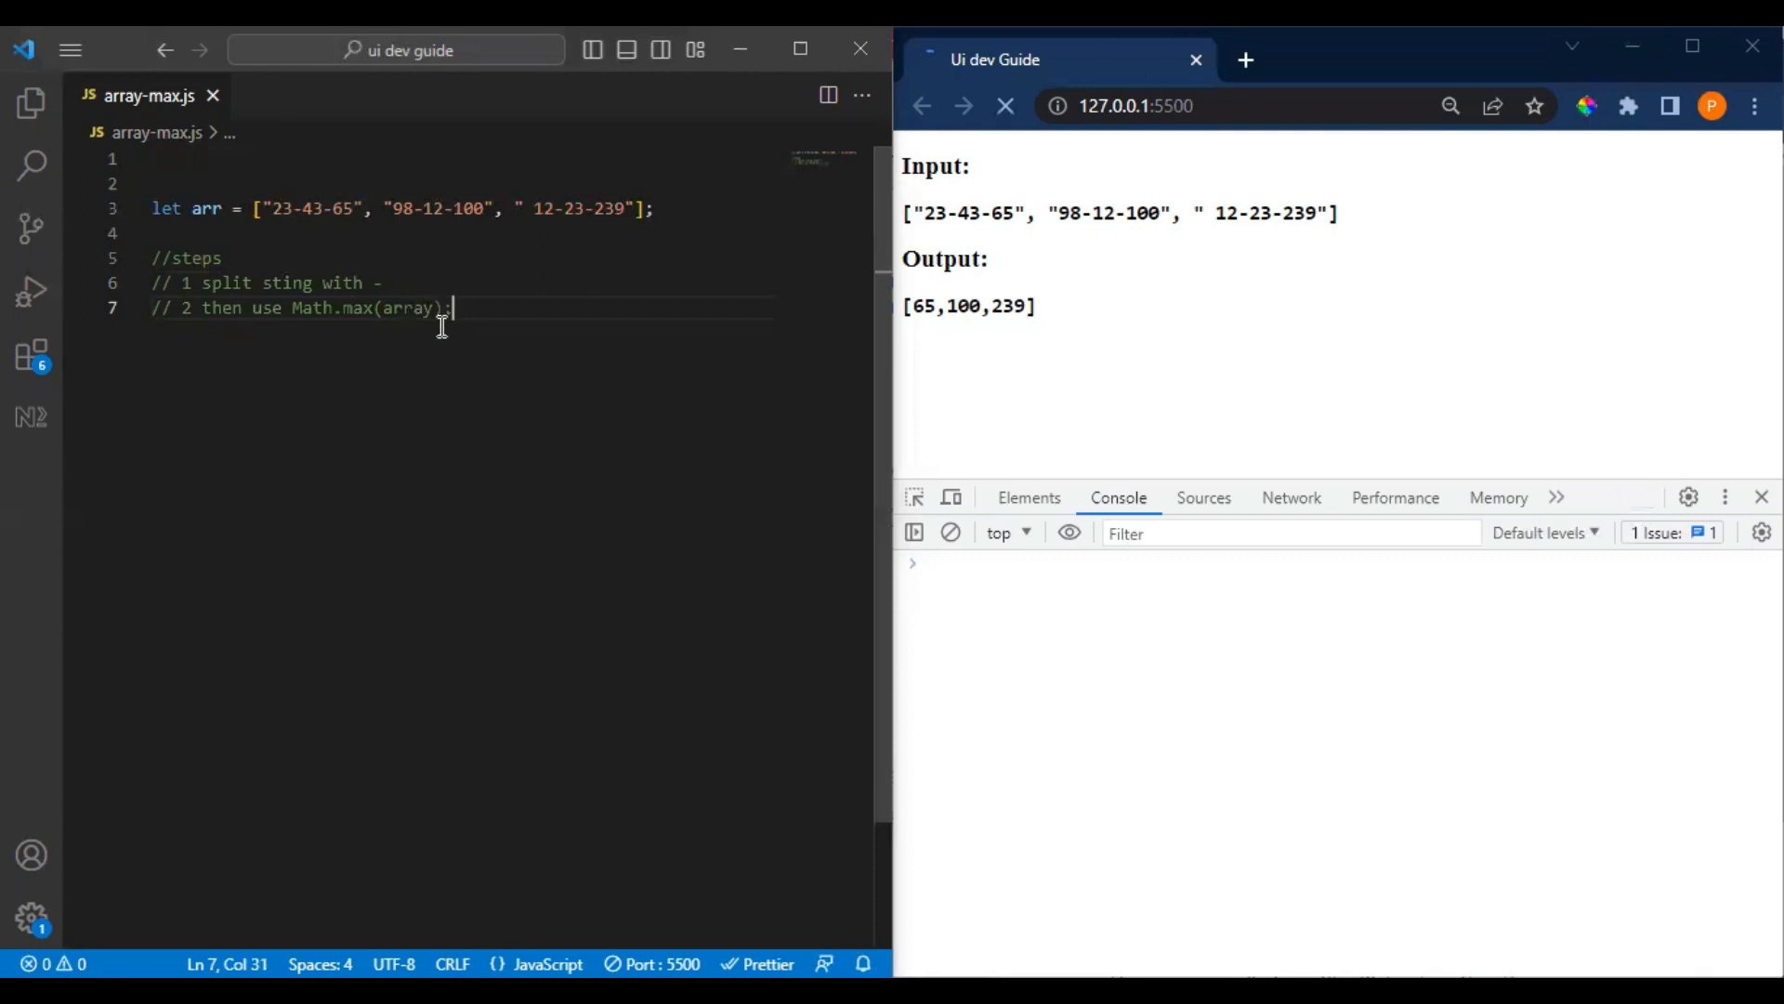
double_click(409, 309)
type("//")
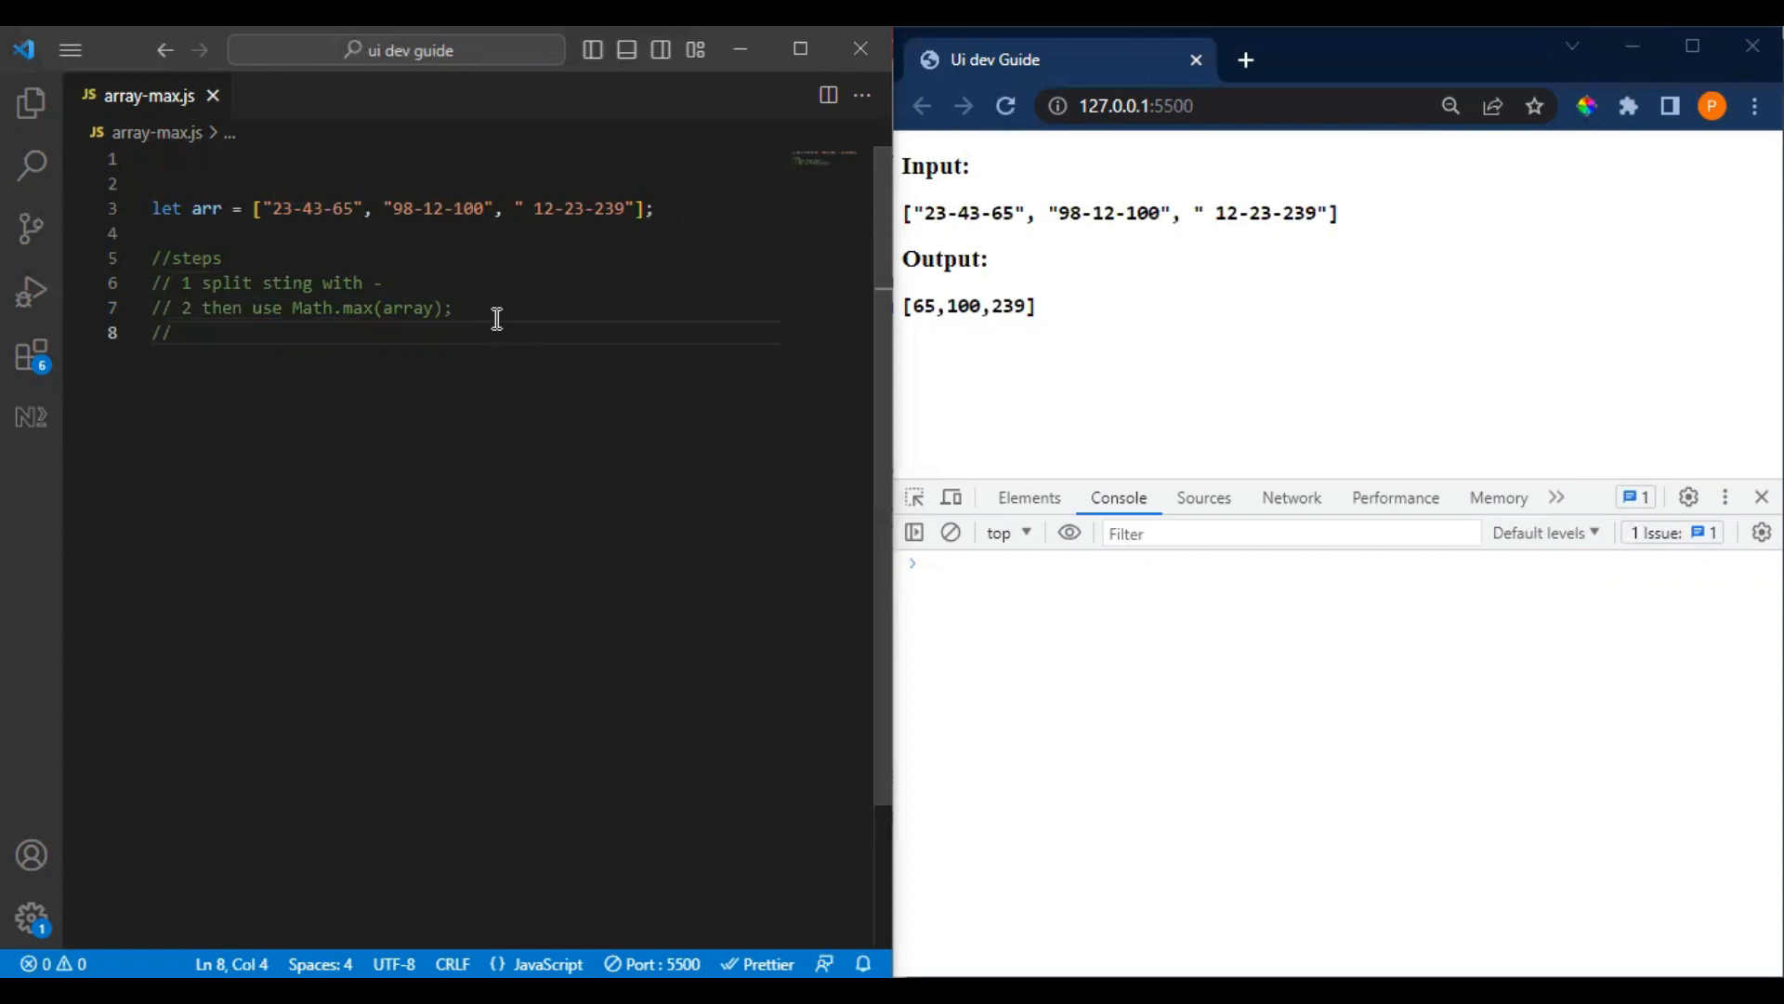
- Write '// 3 use map and returnt the max value' followed by blank lines
type("3")
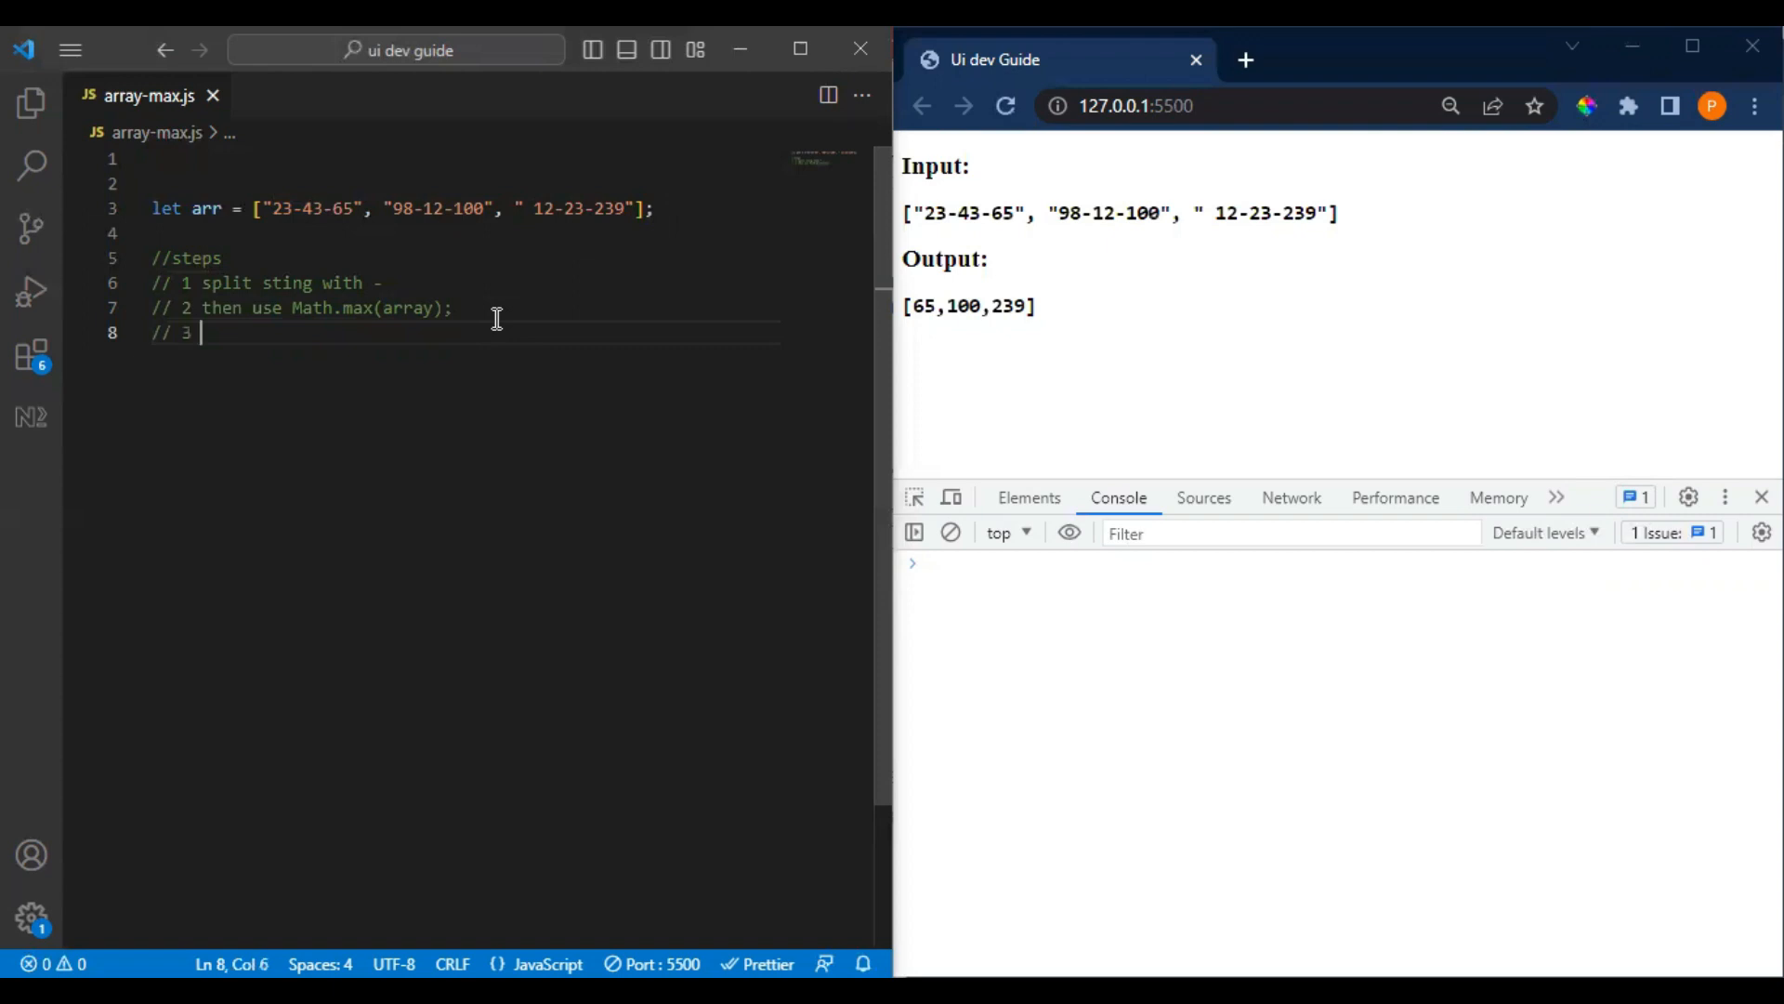
left_click(1005, 104)
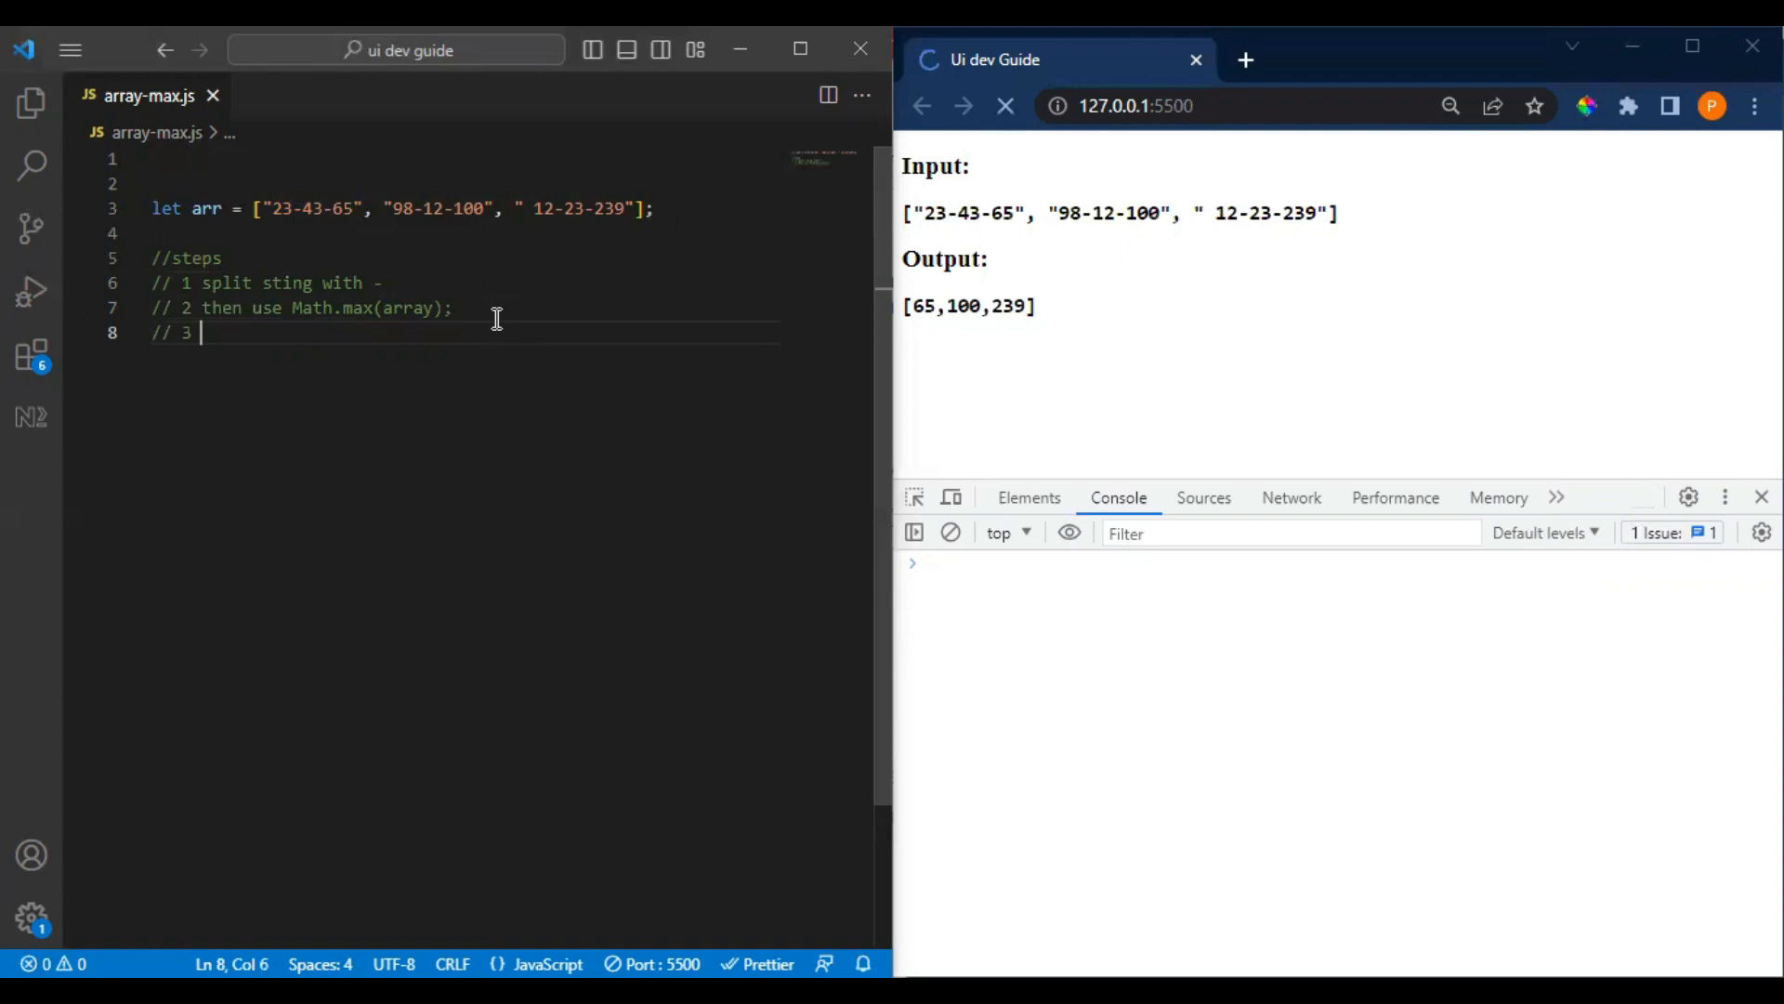
type("use ma")
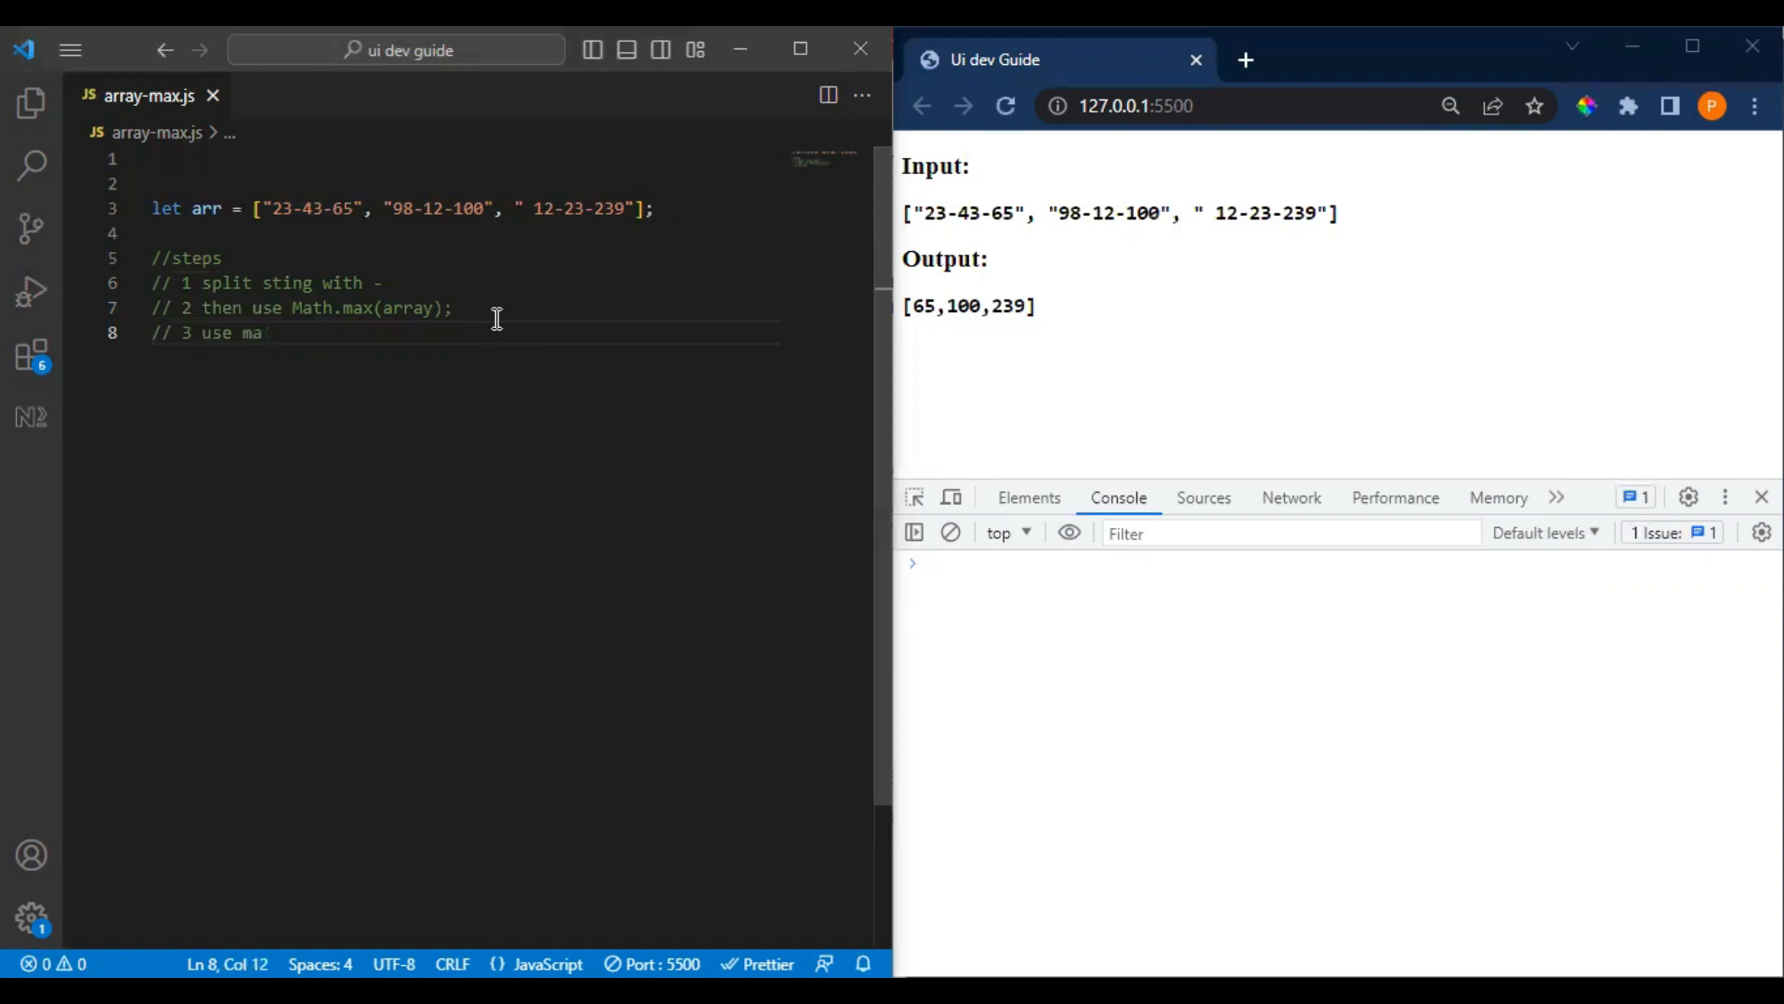
type("p and returnt he max v")
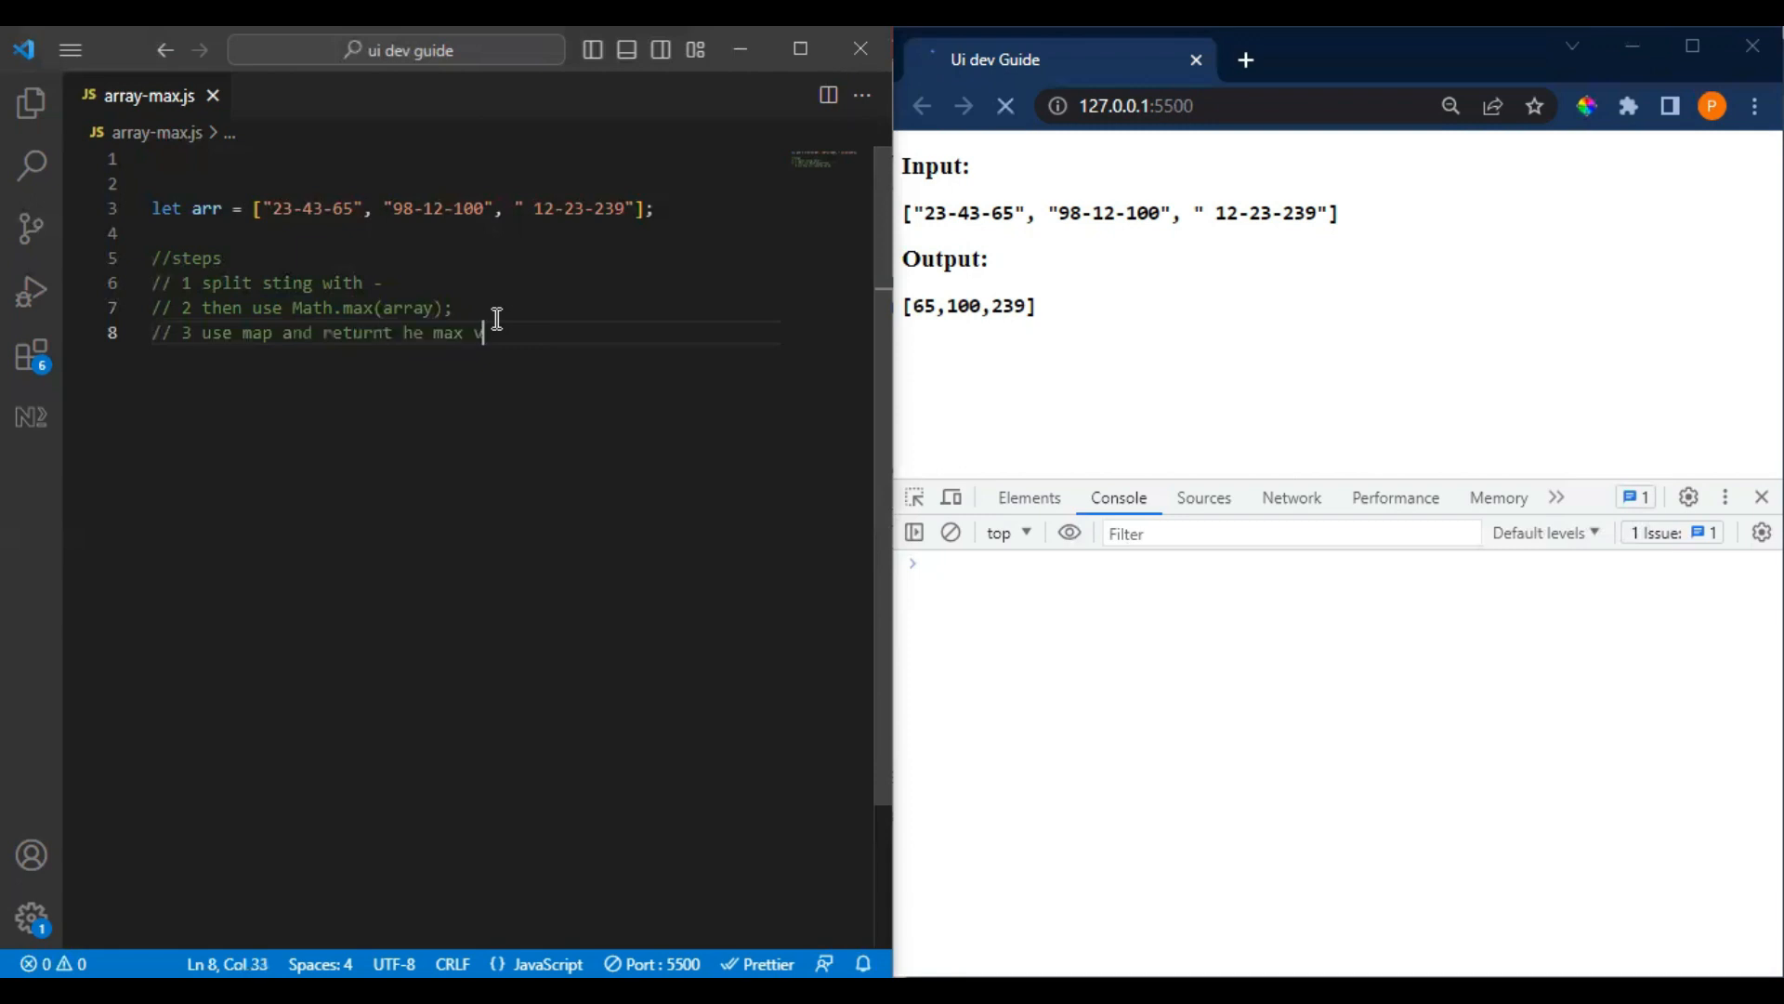
type("alue")
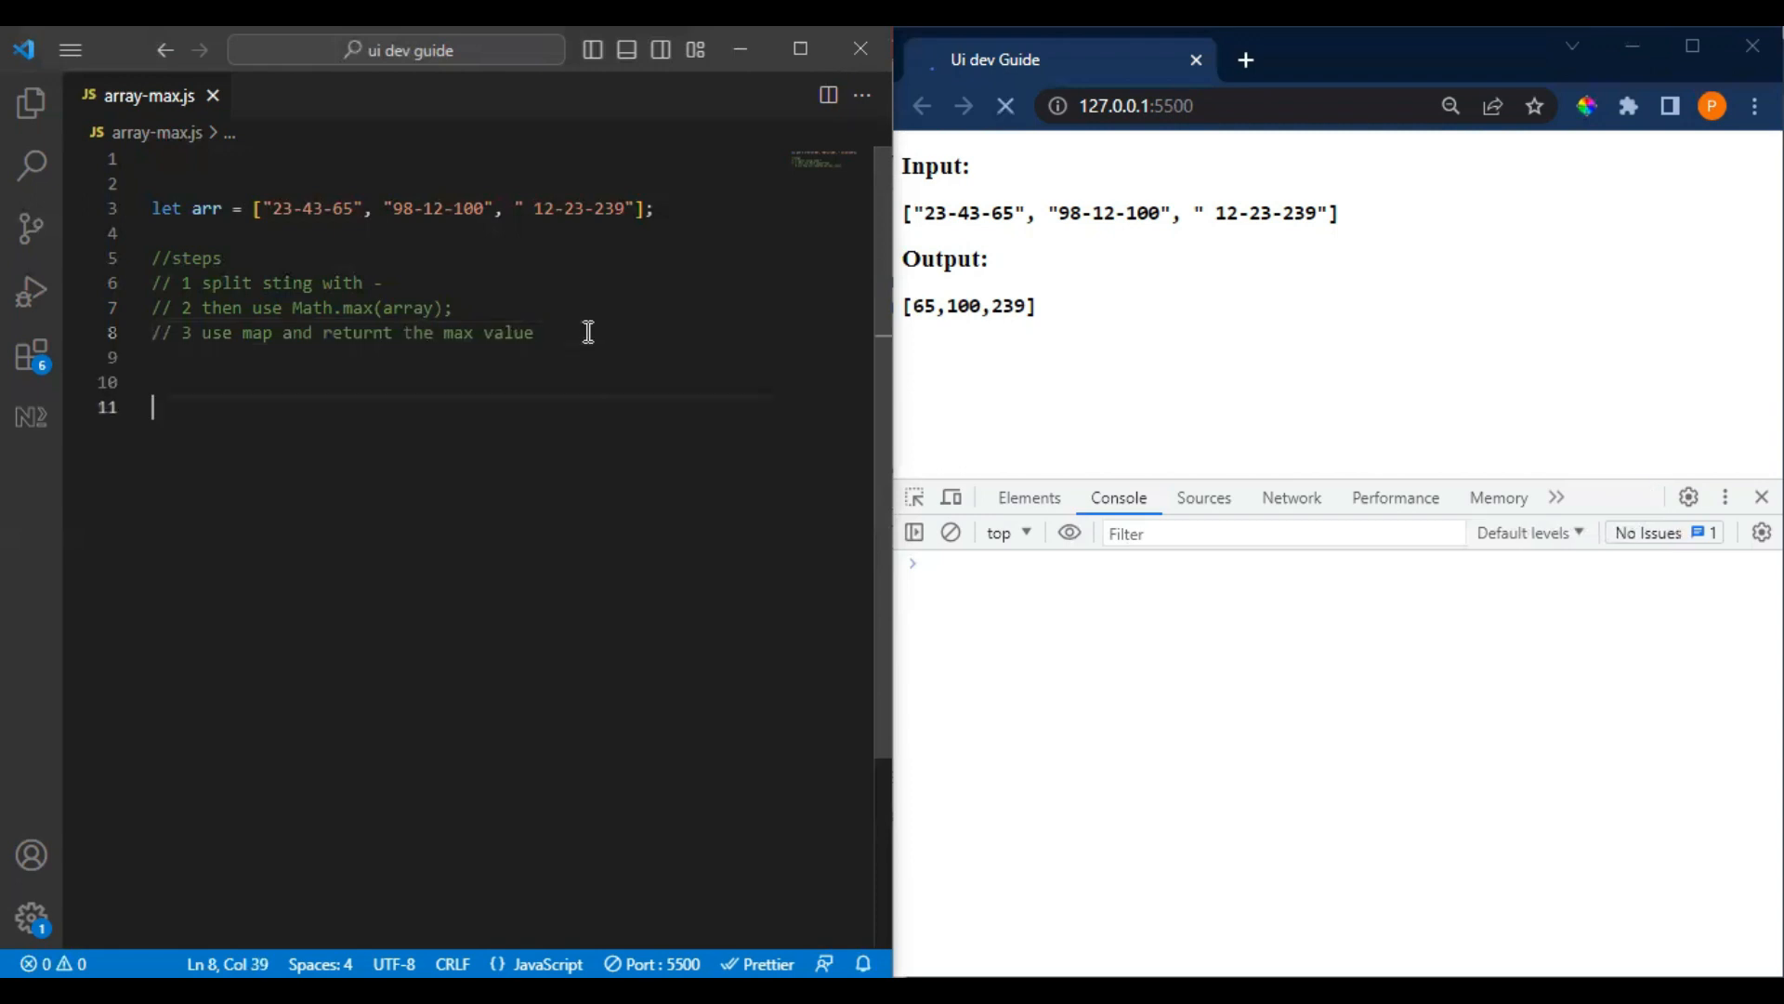
- Declare 'let output=' and add 'console.log(output);' below it
type("let")
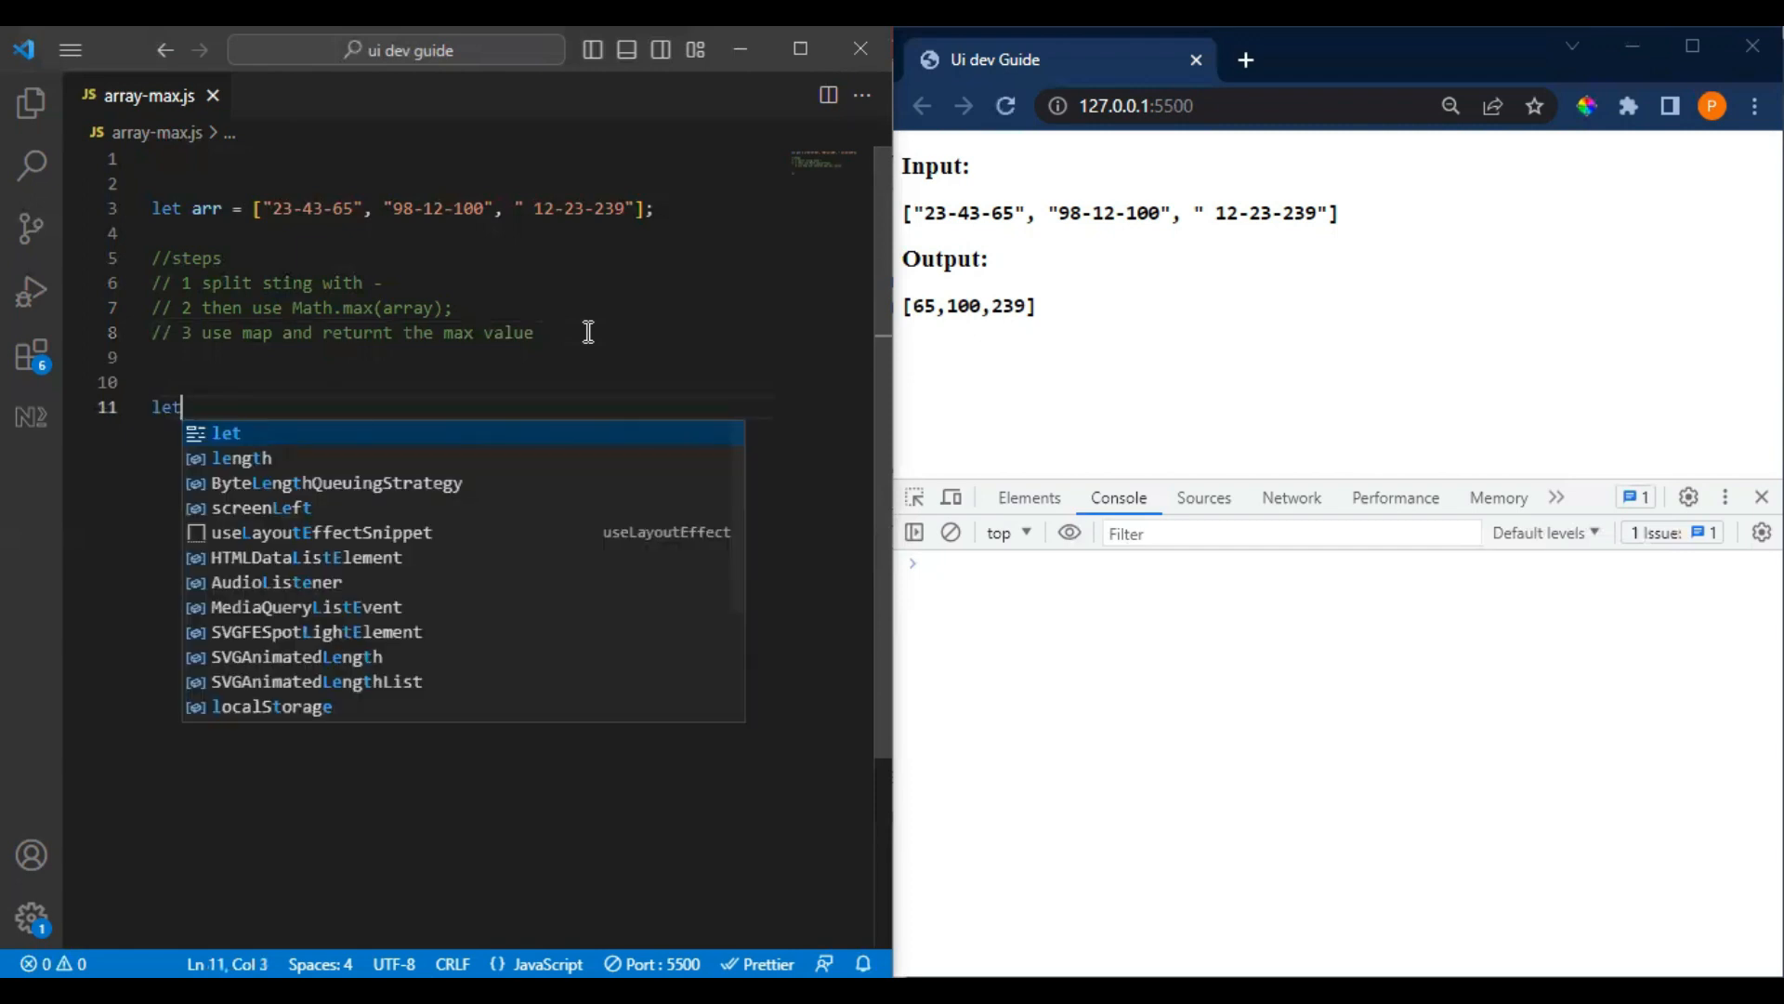
type("outpu")
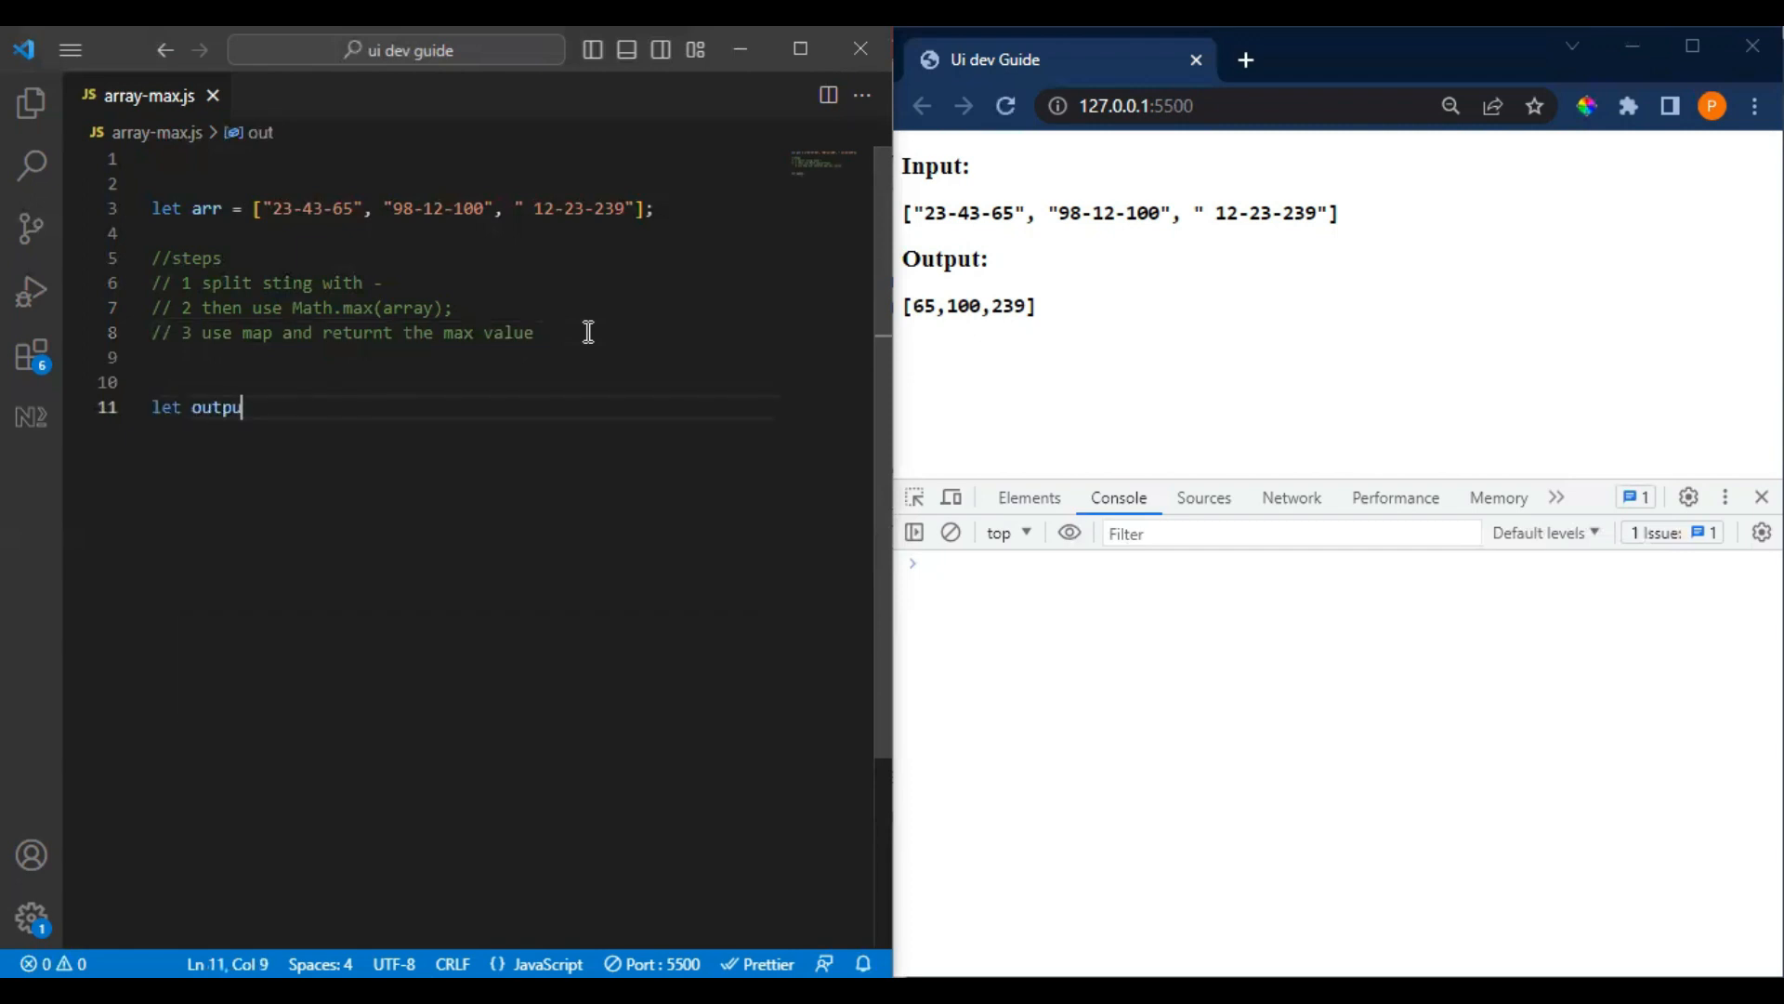
type("t=")
type("c")
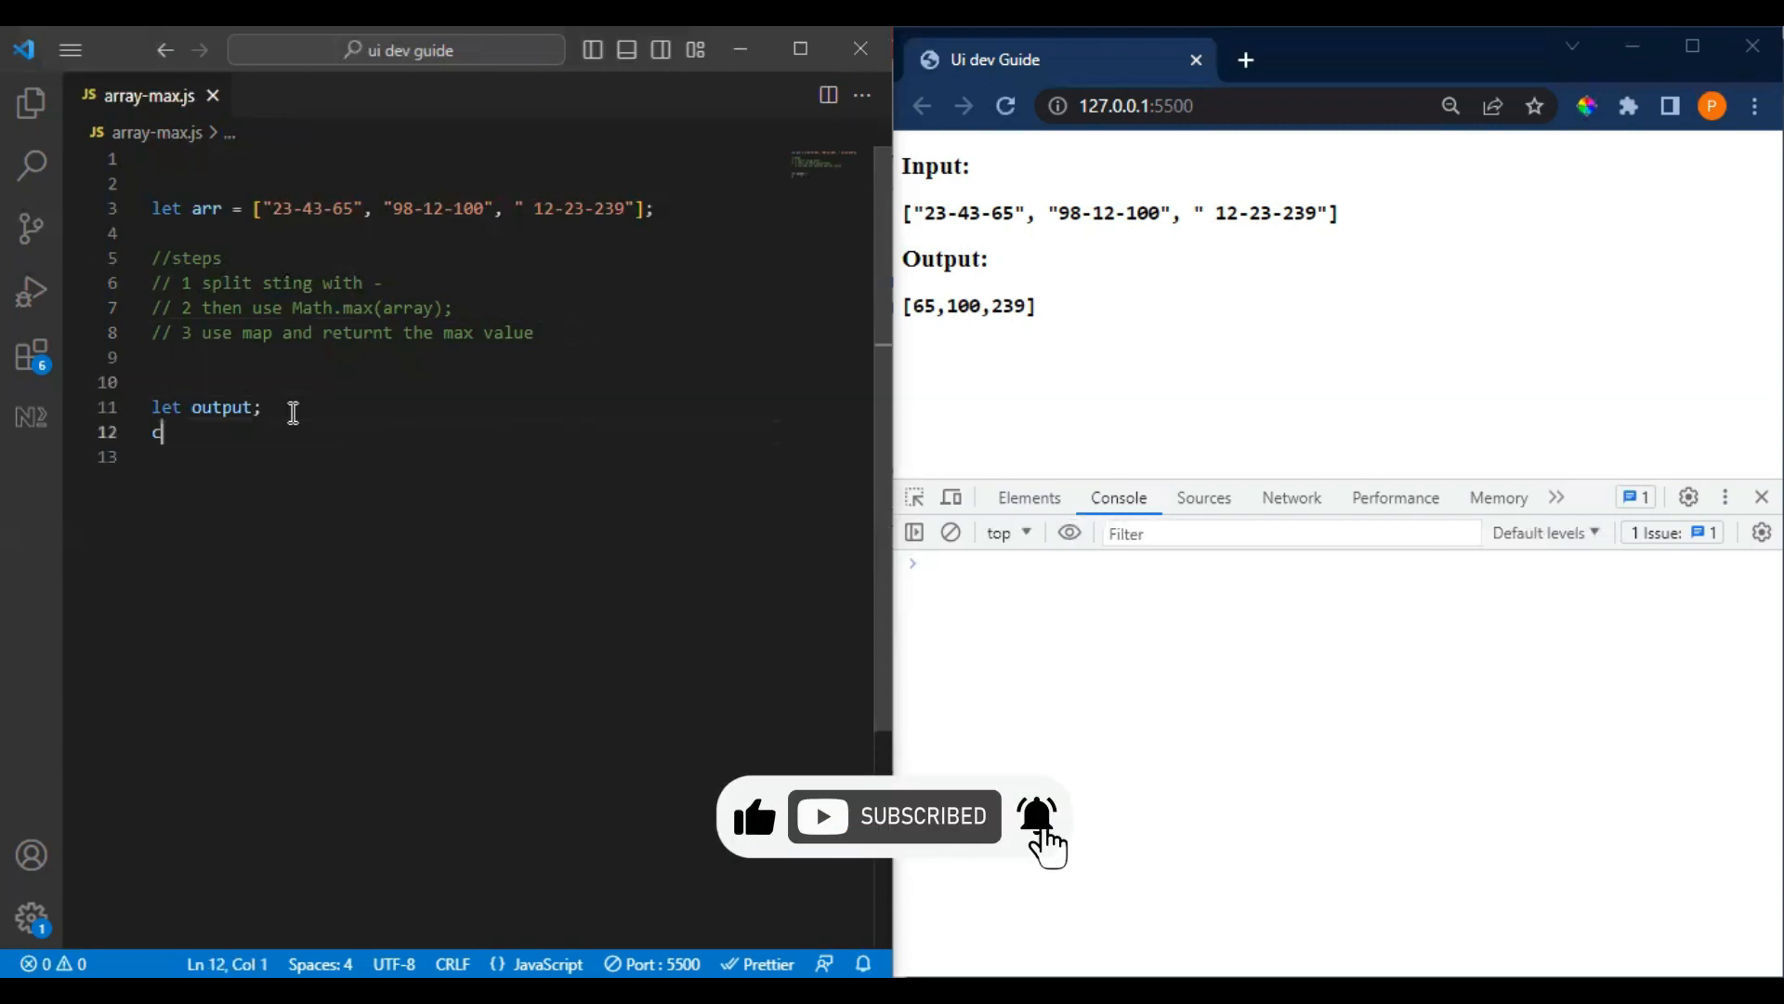
type("onsole.log")
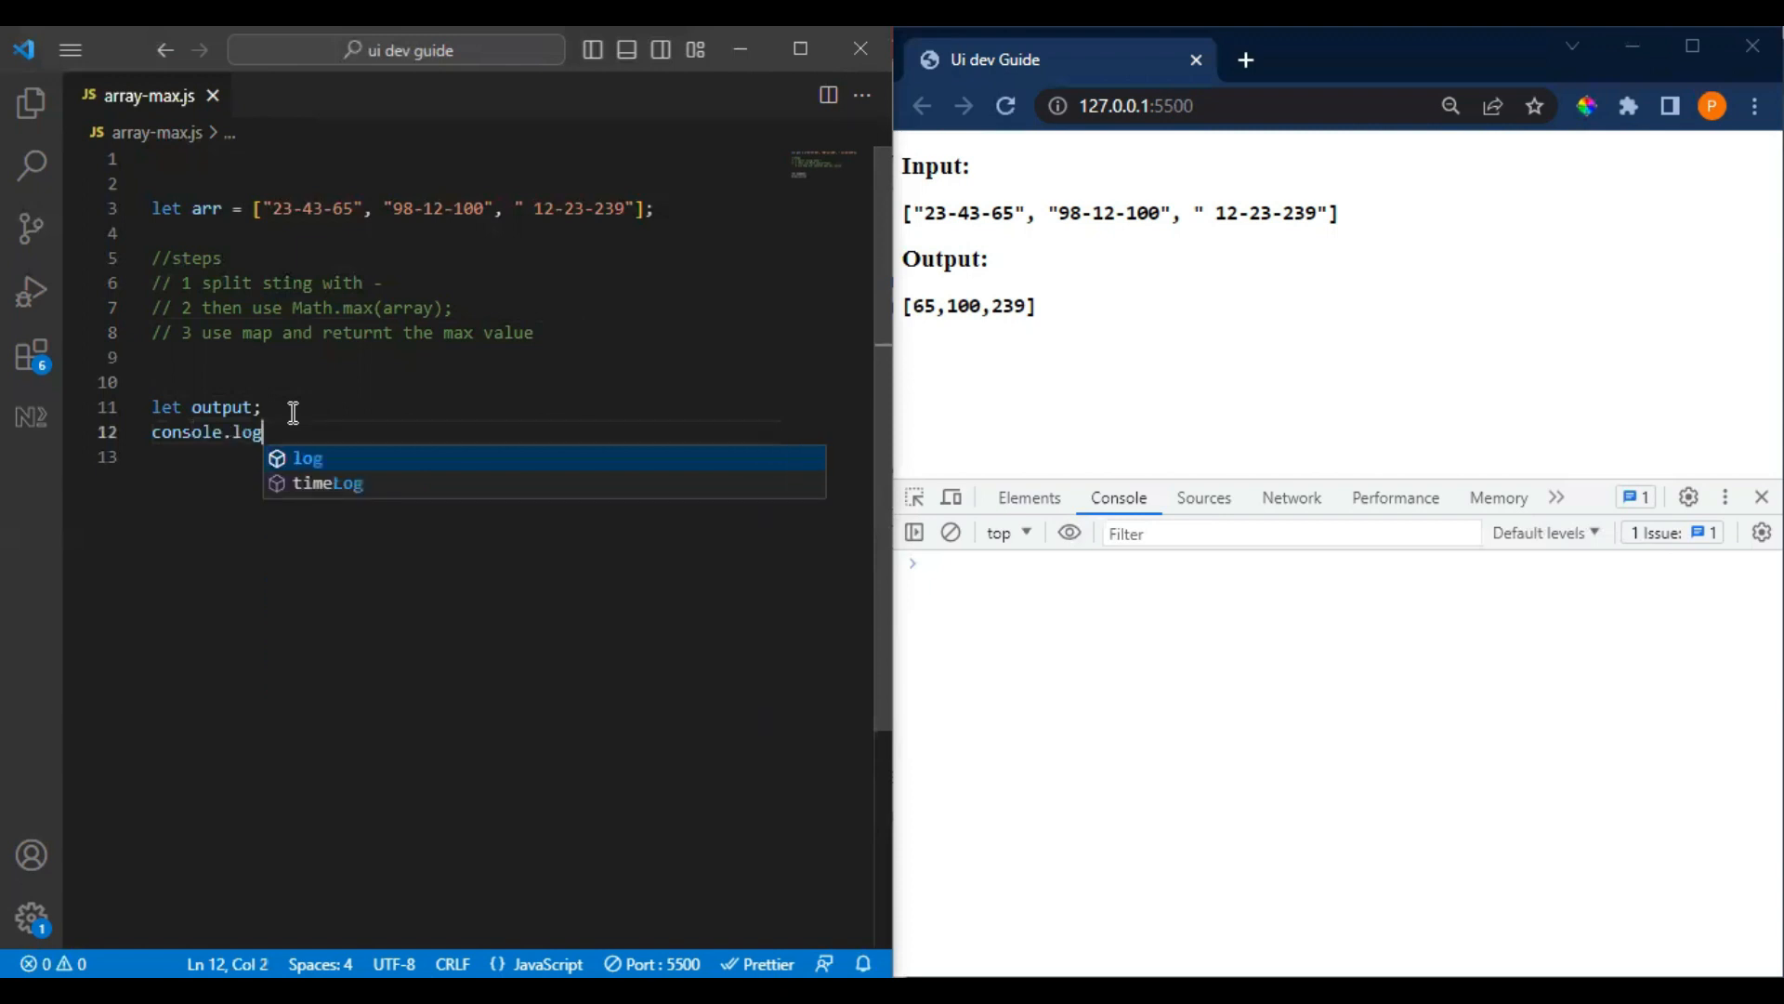
type("a")
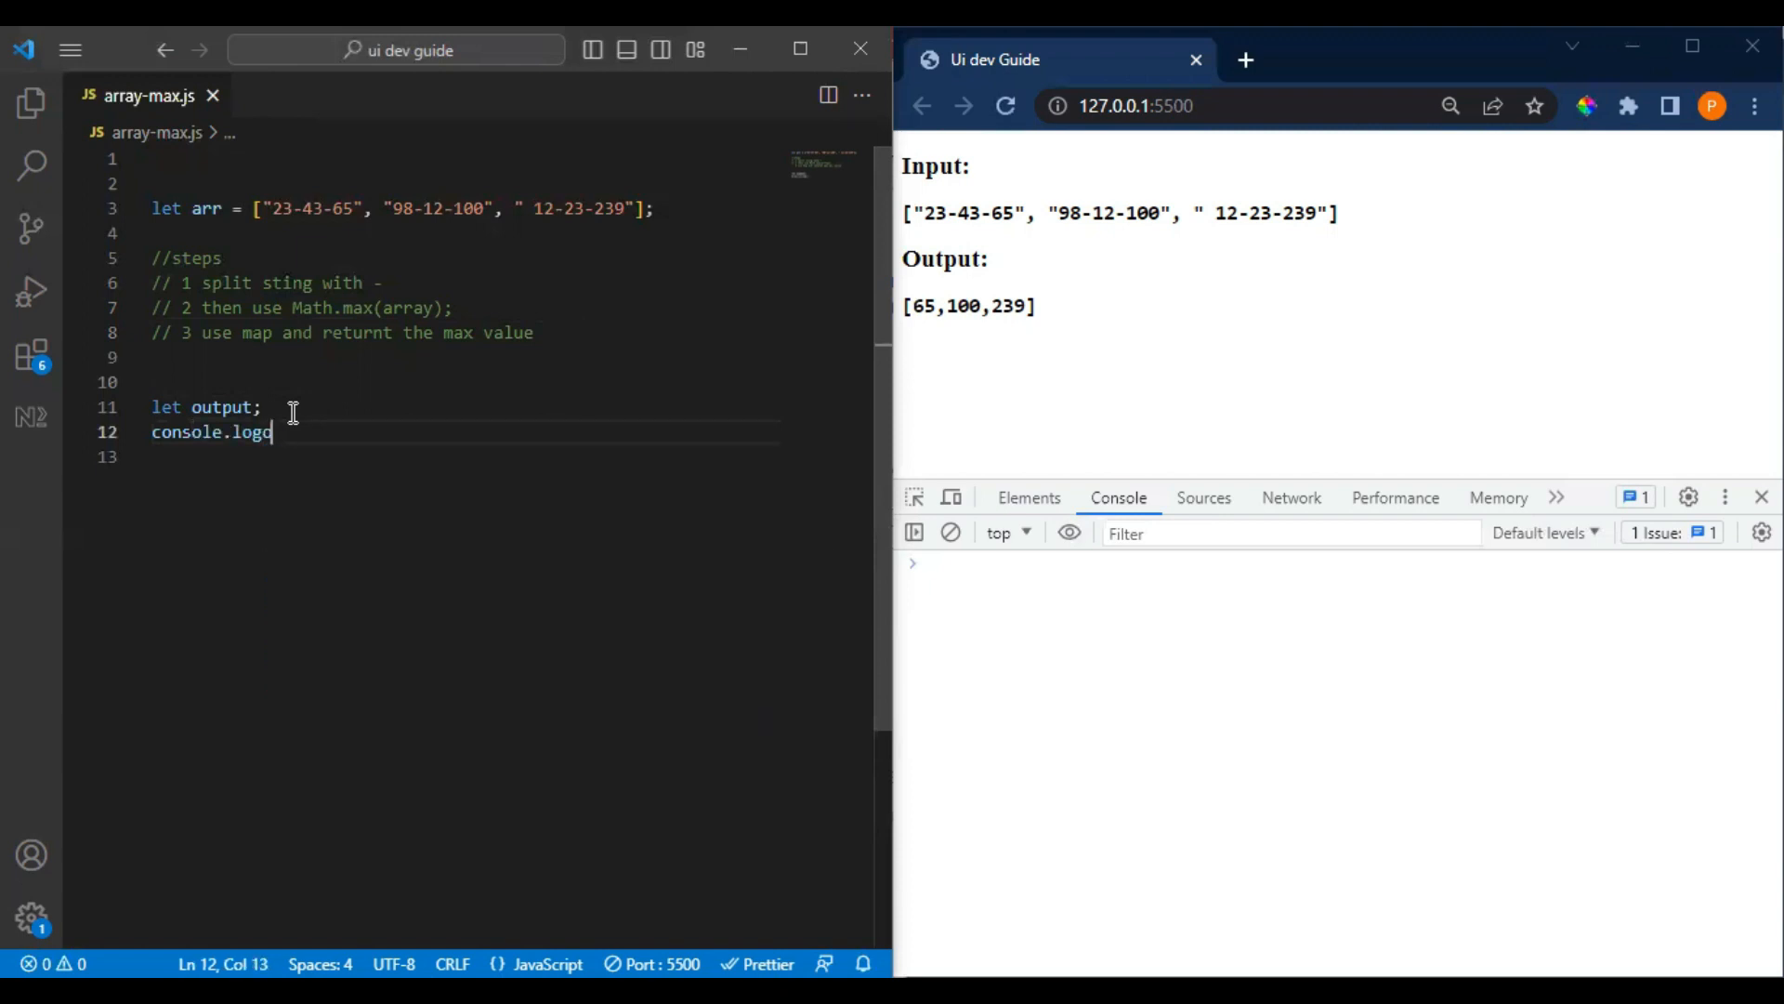
type("(output);")
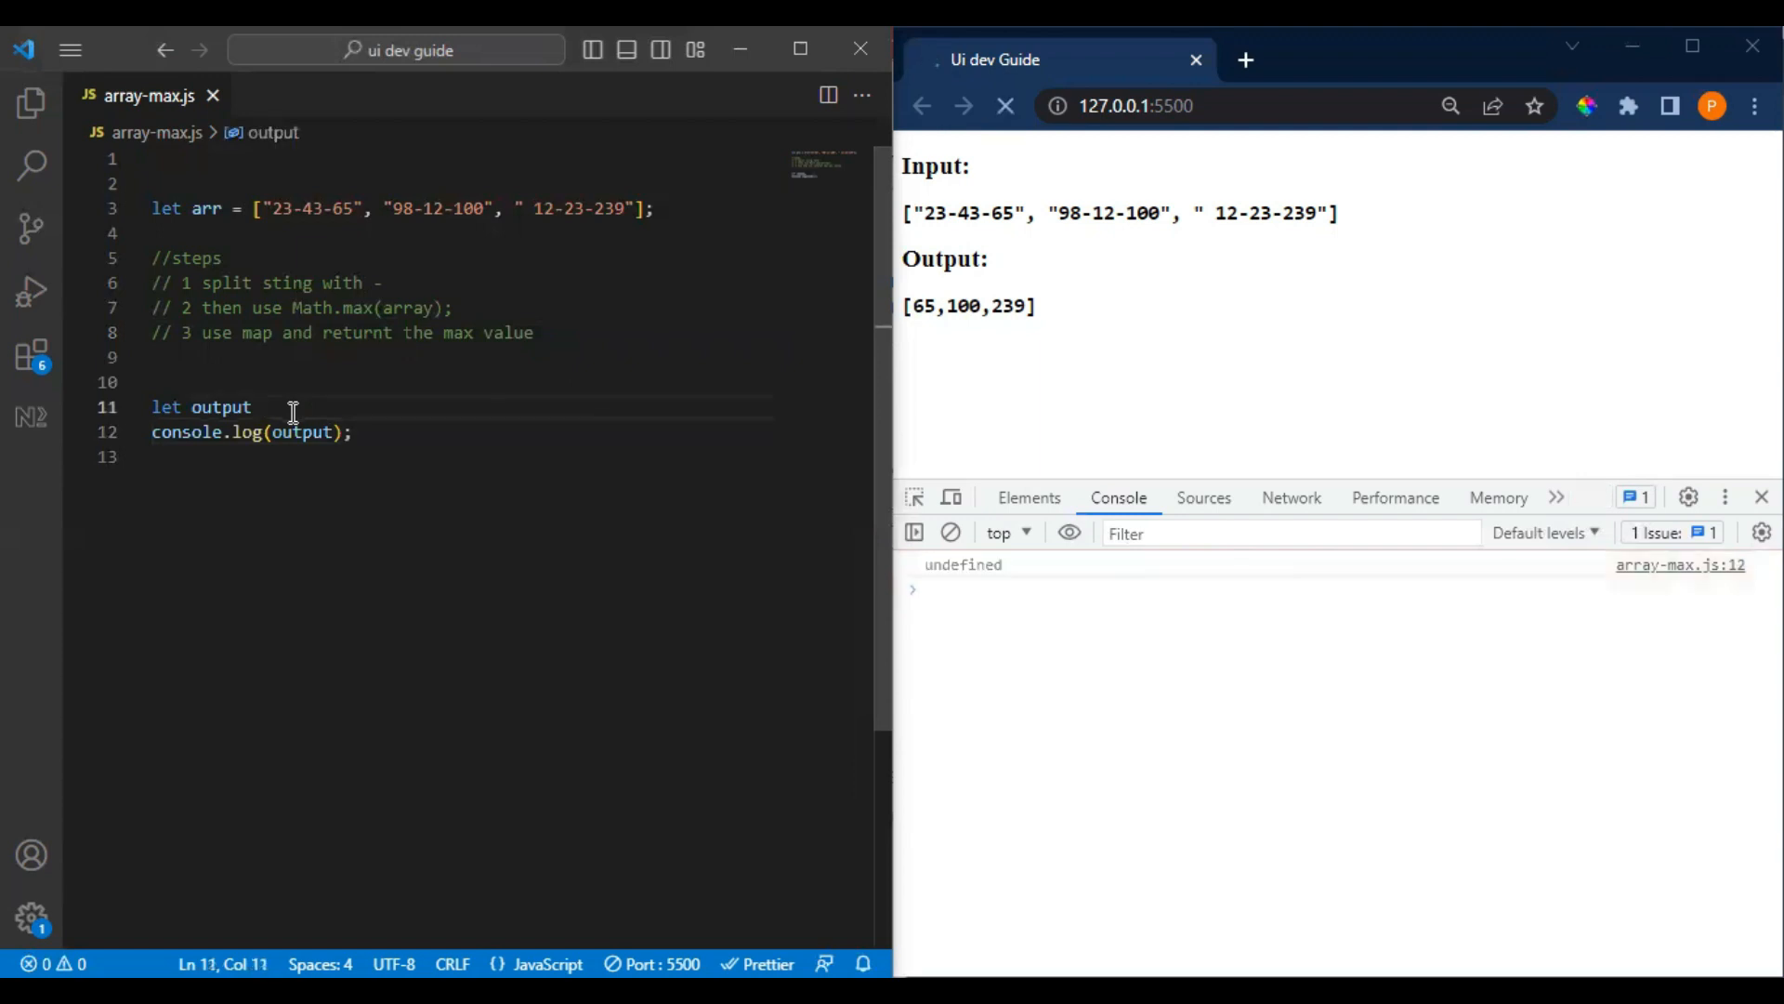
- Assign output to arr.map(el=>{}) with the empty callback body on its own line
type("=")
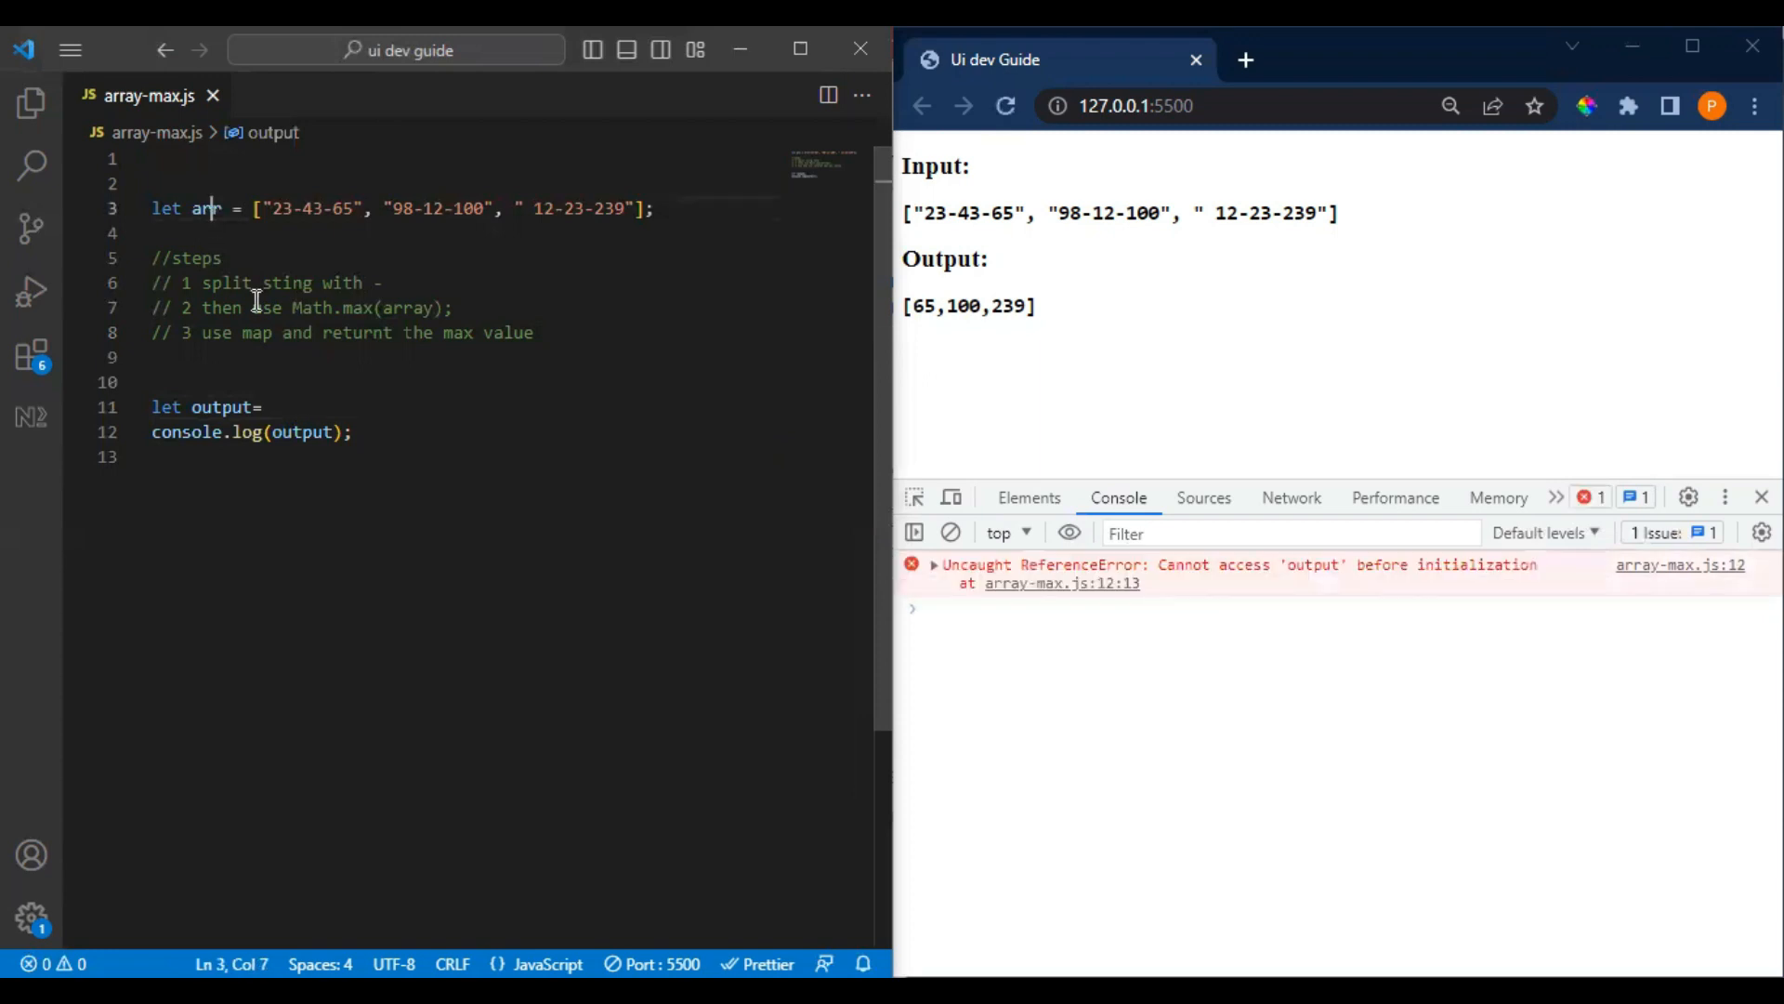
type("arr")
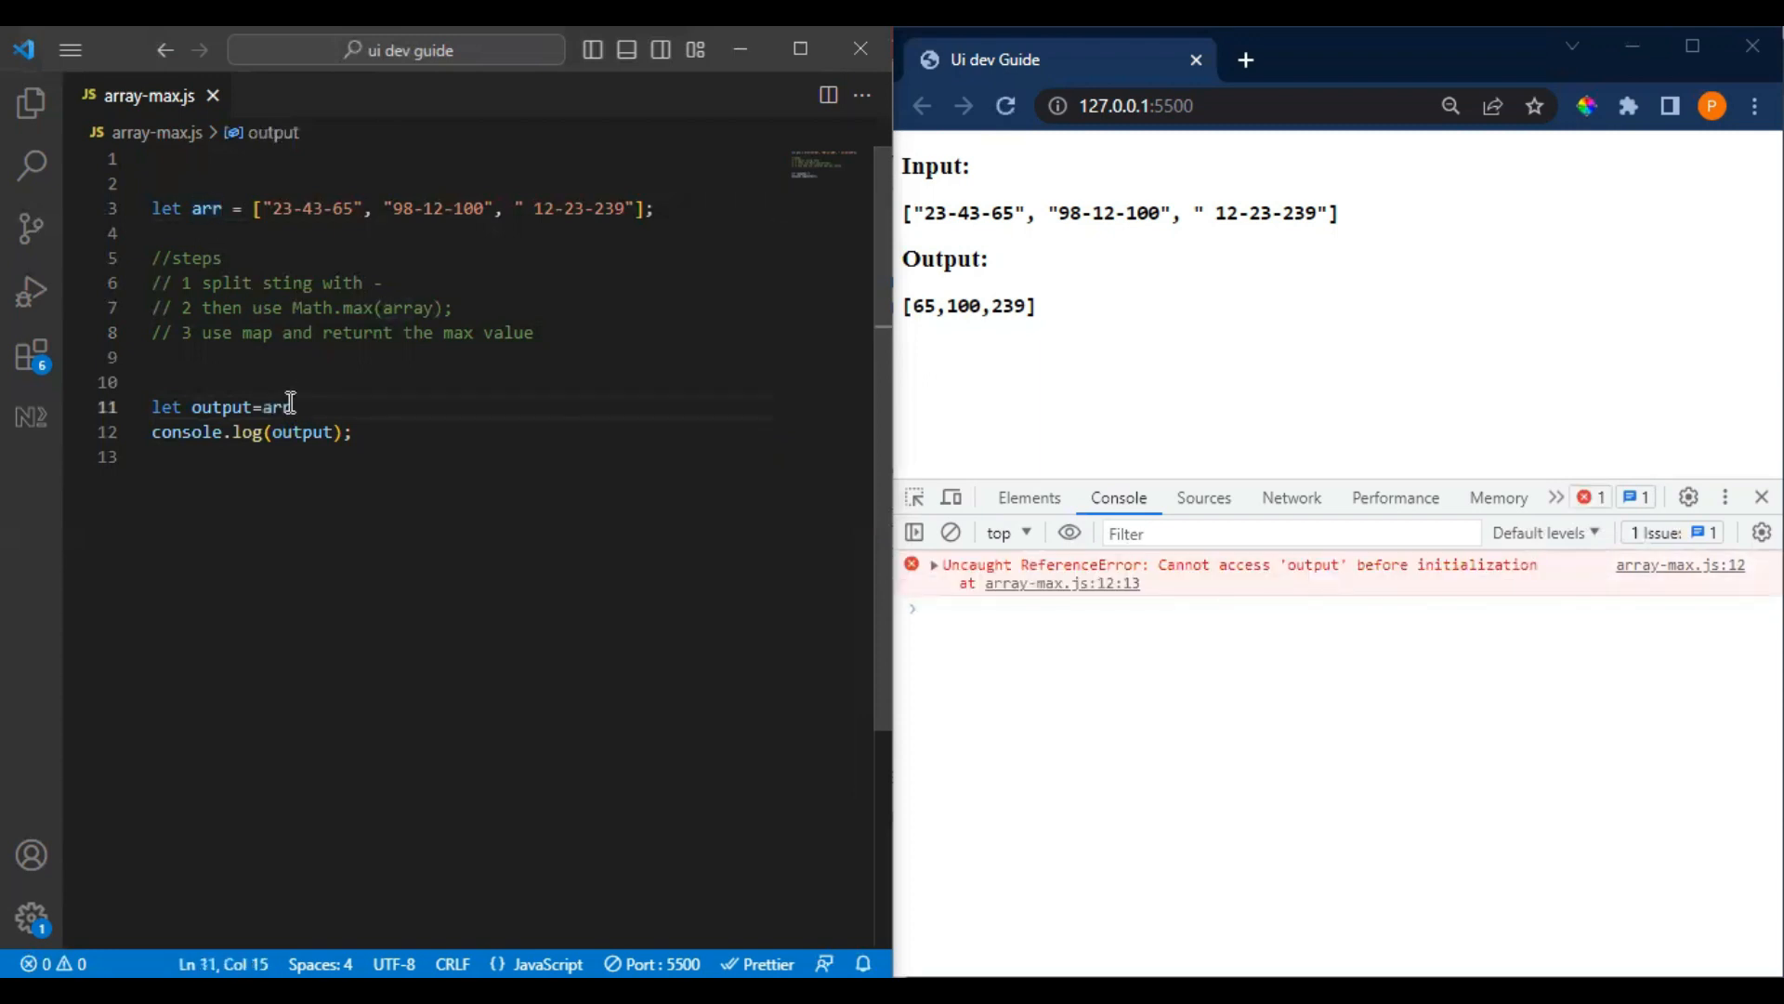
type(".map()")
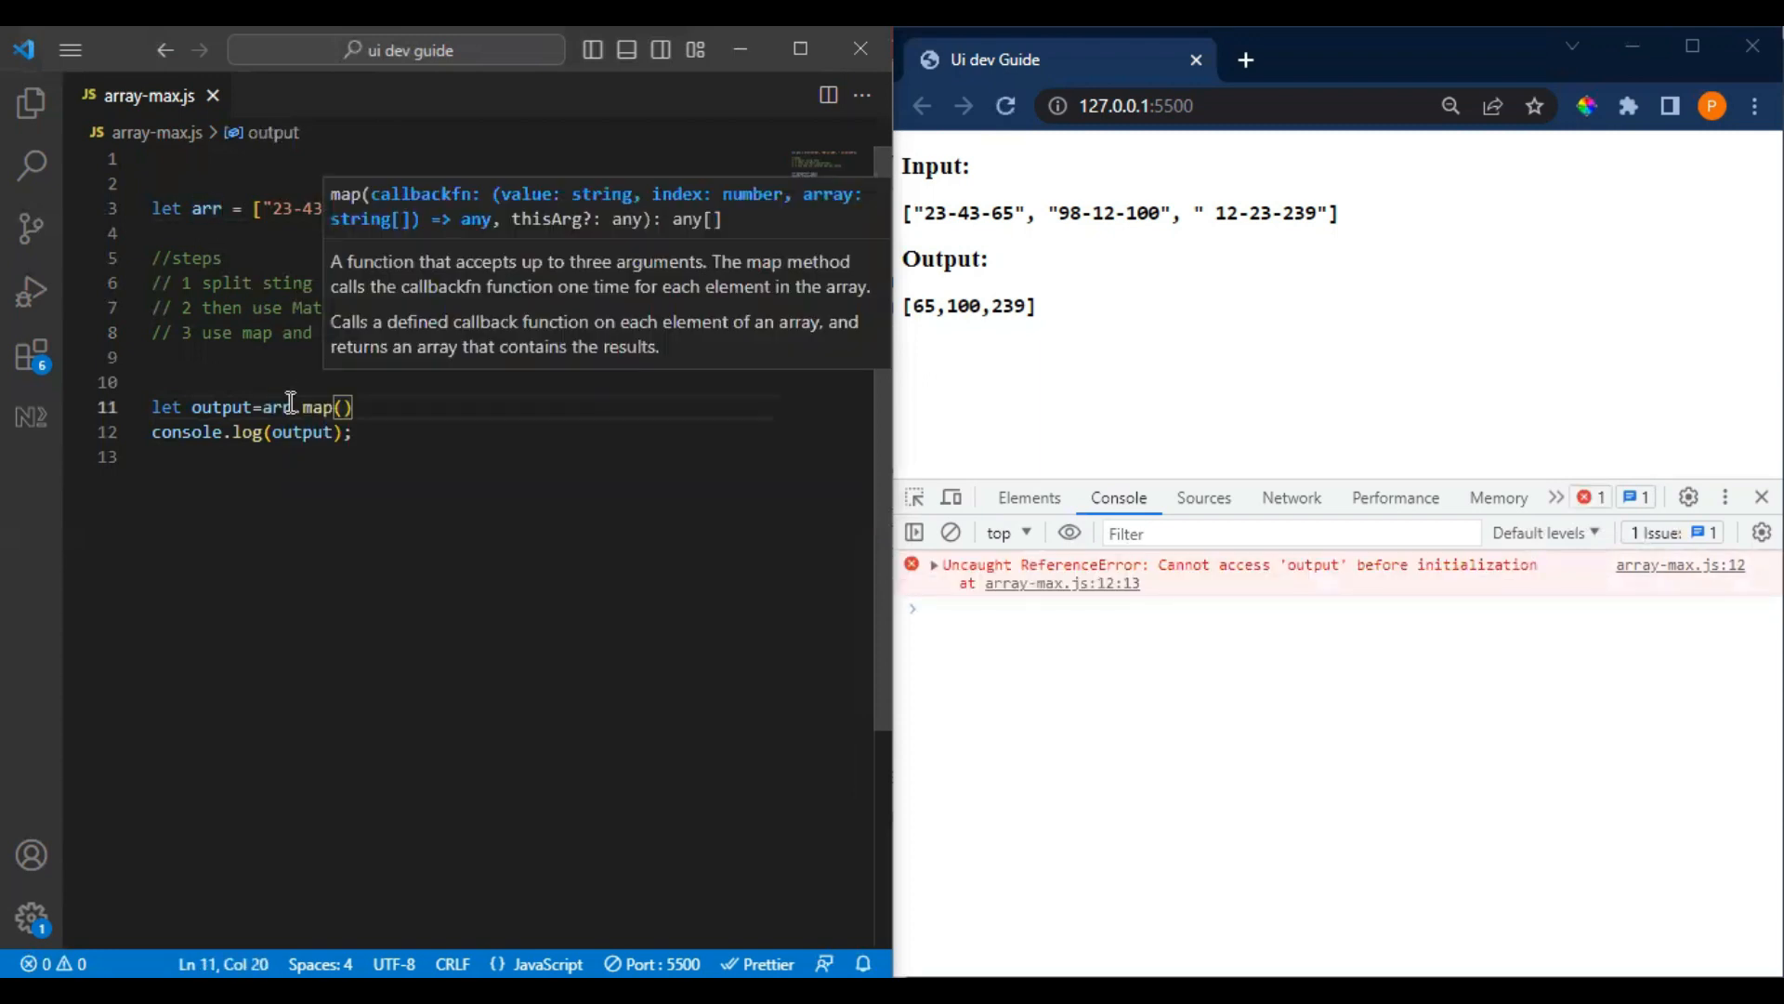
type("el,")
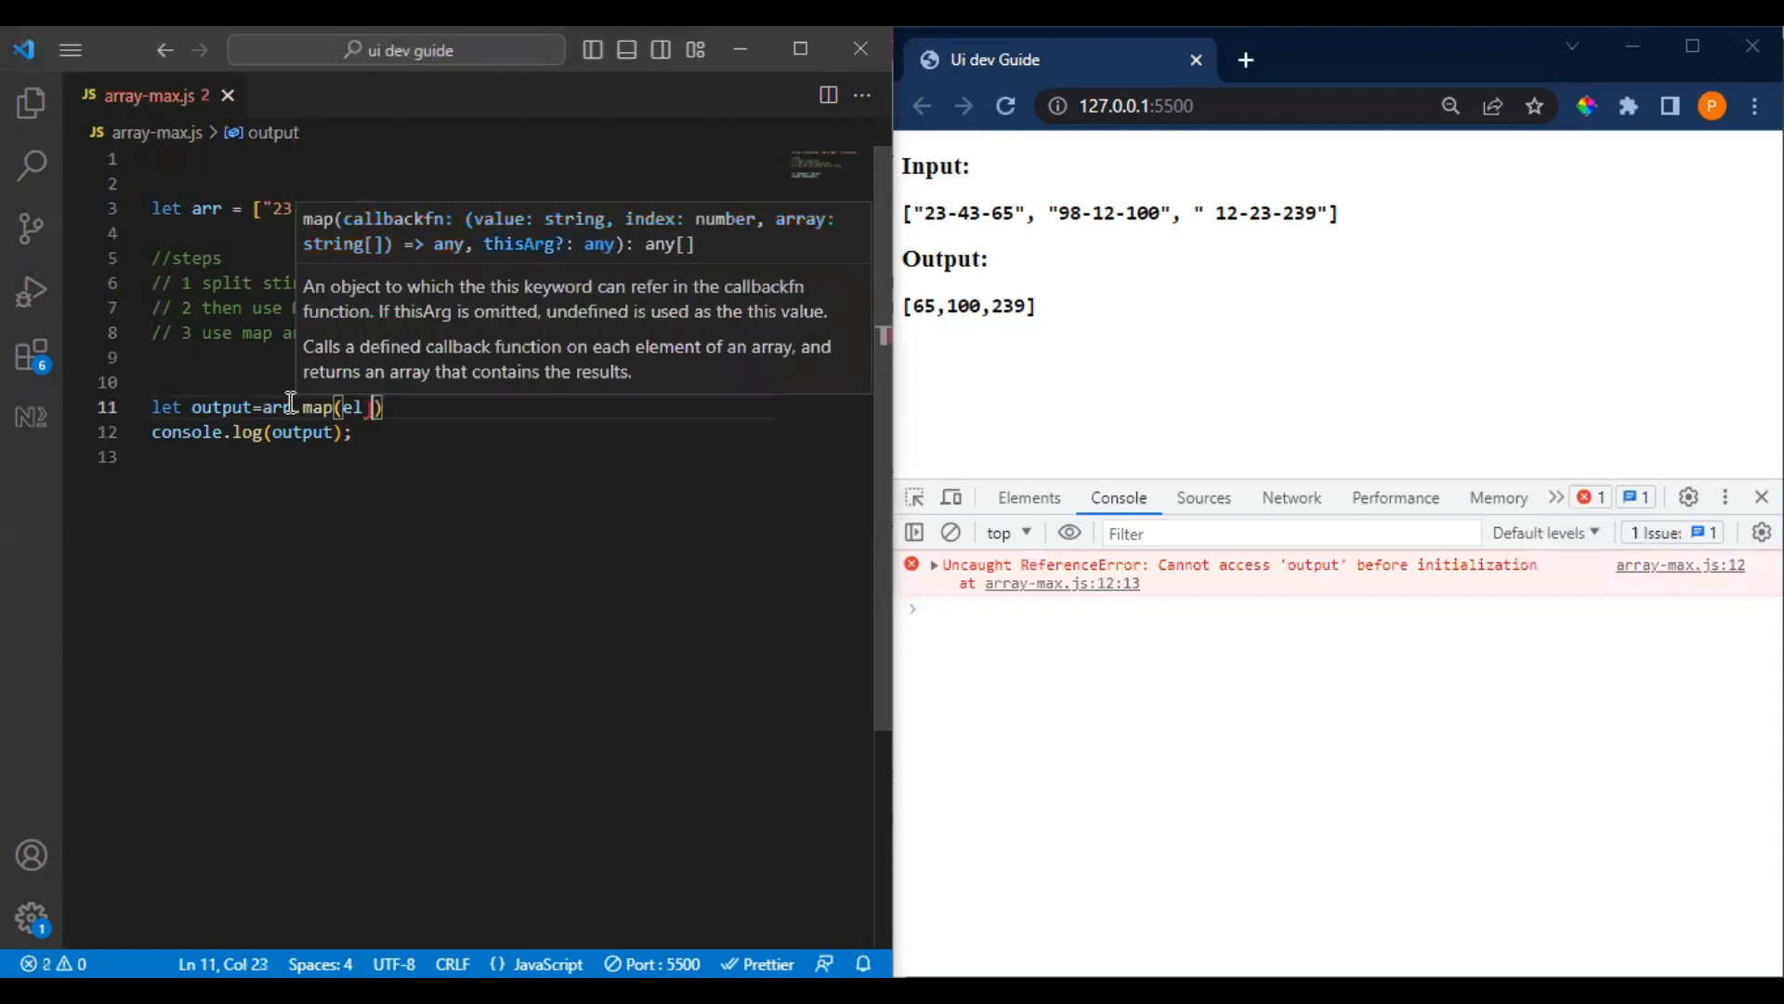
type("=>{}")
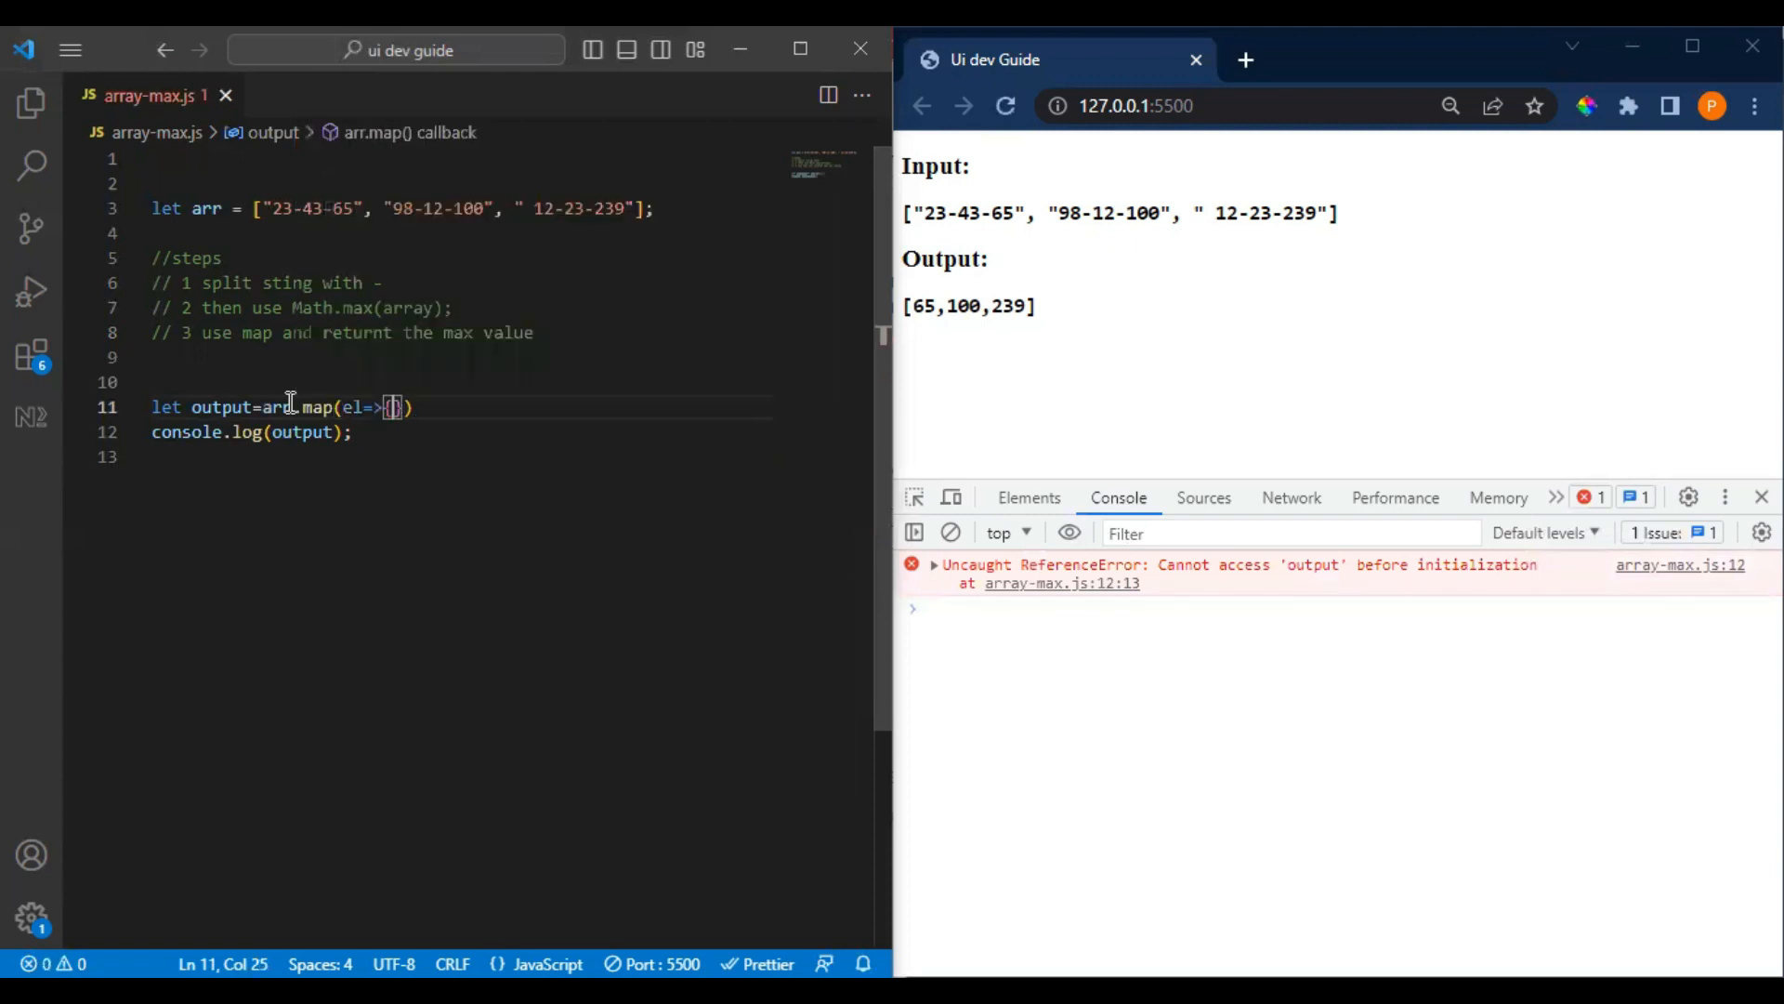
key("Enter")
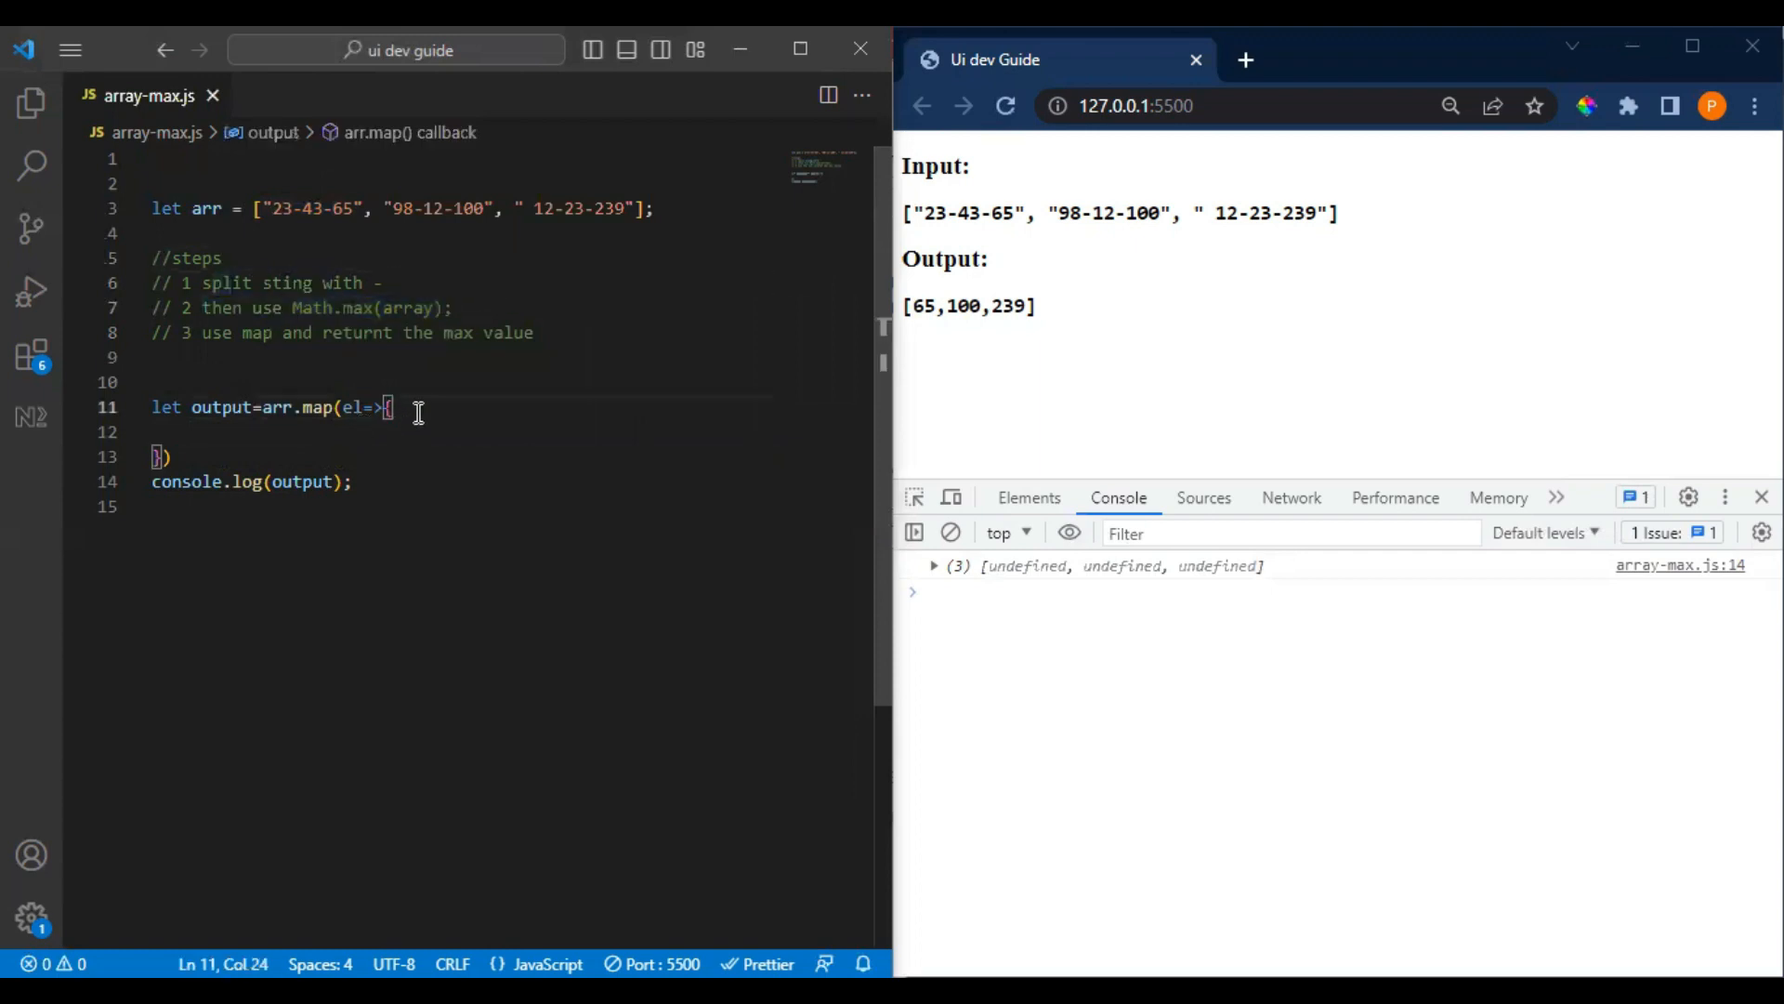
- Inside the callback, declare 'let splitArr=el.split('-')'
key("Enter")
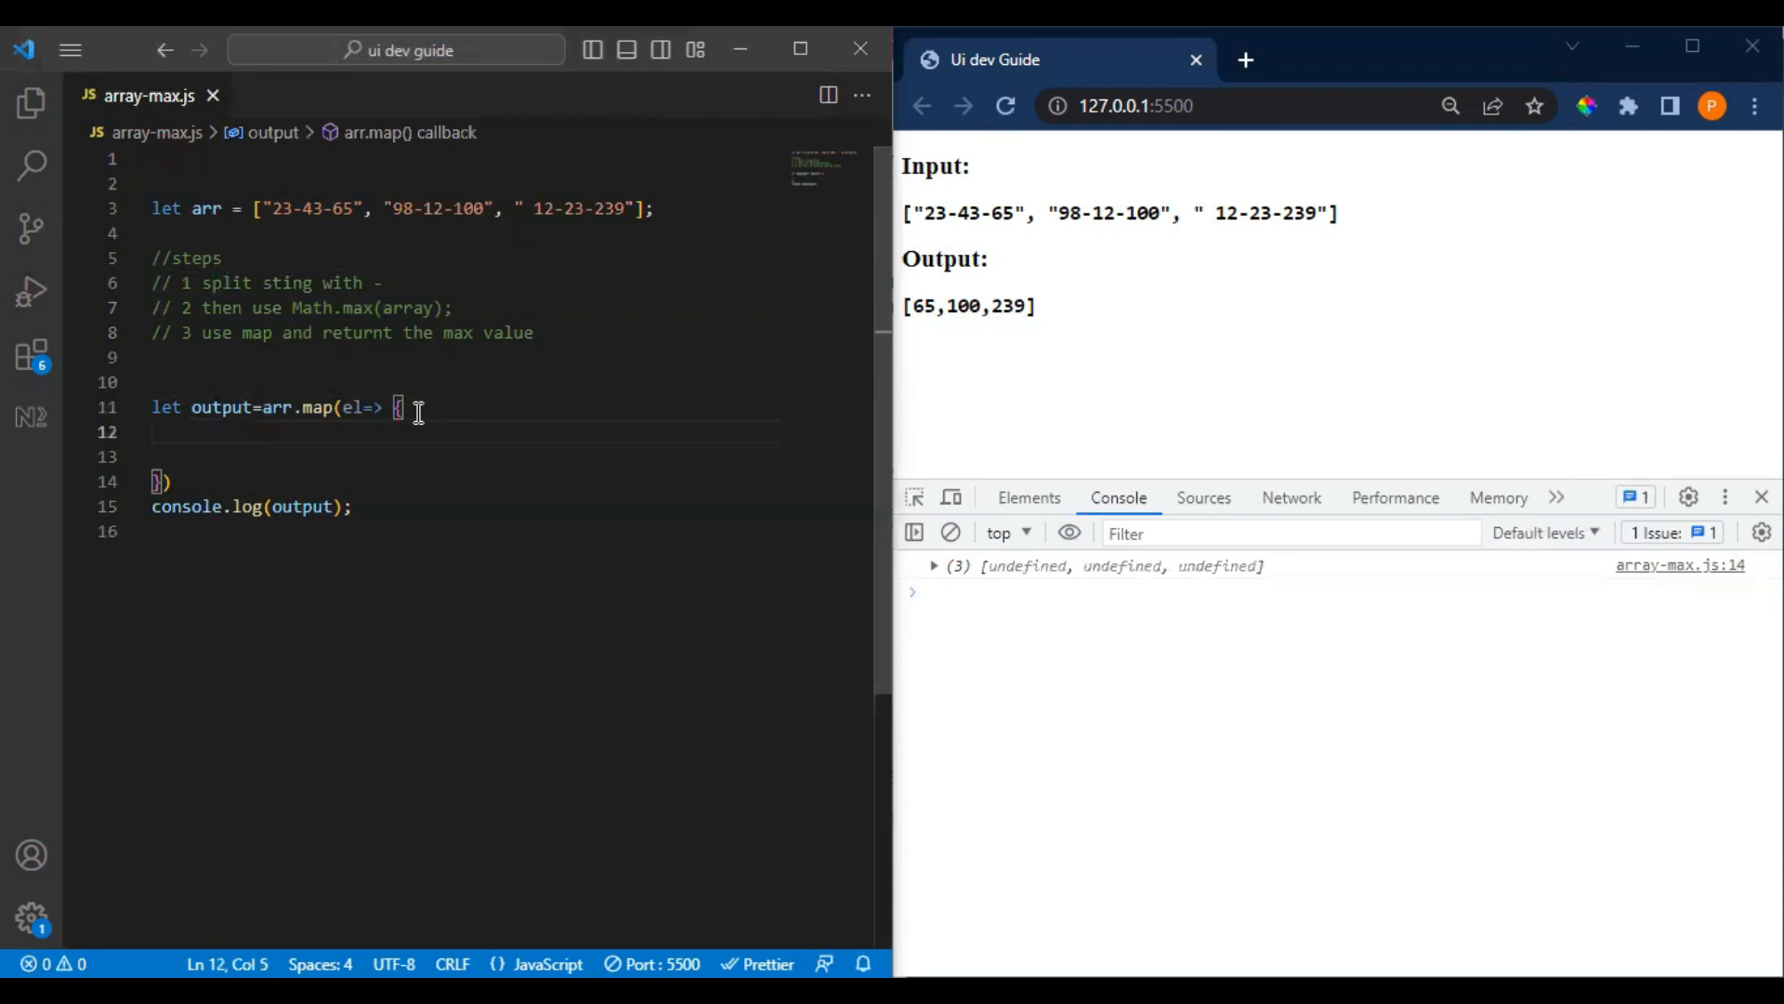
type("let")
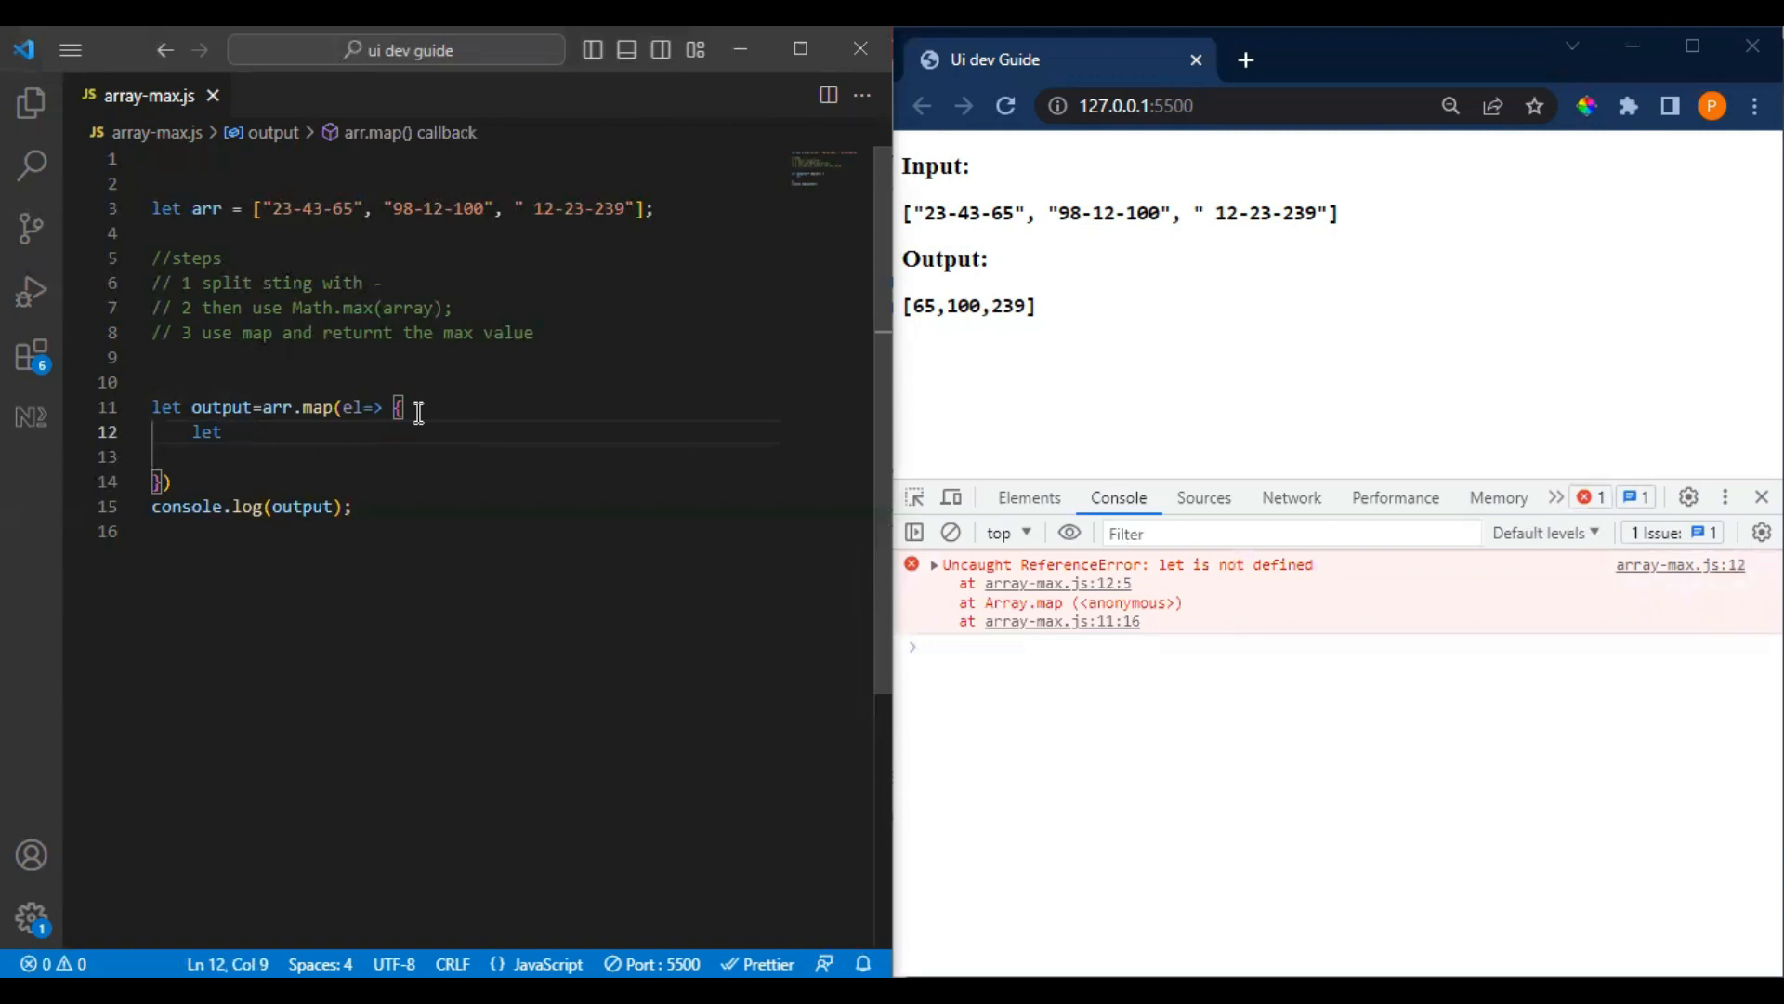
type("o")
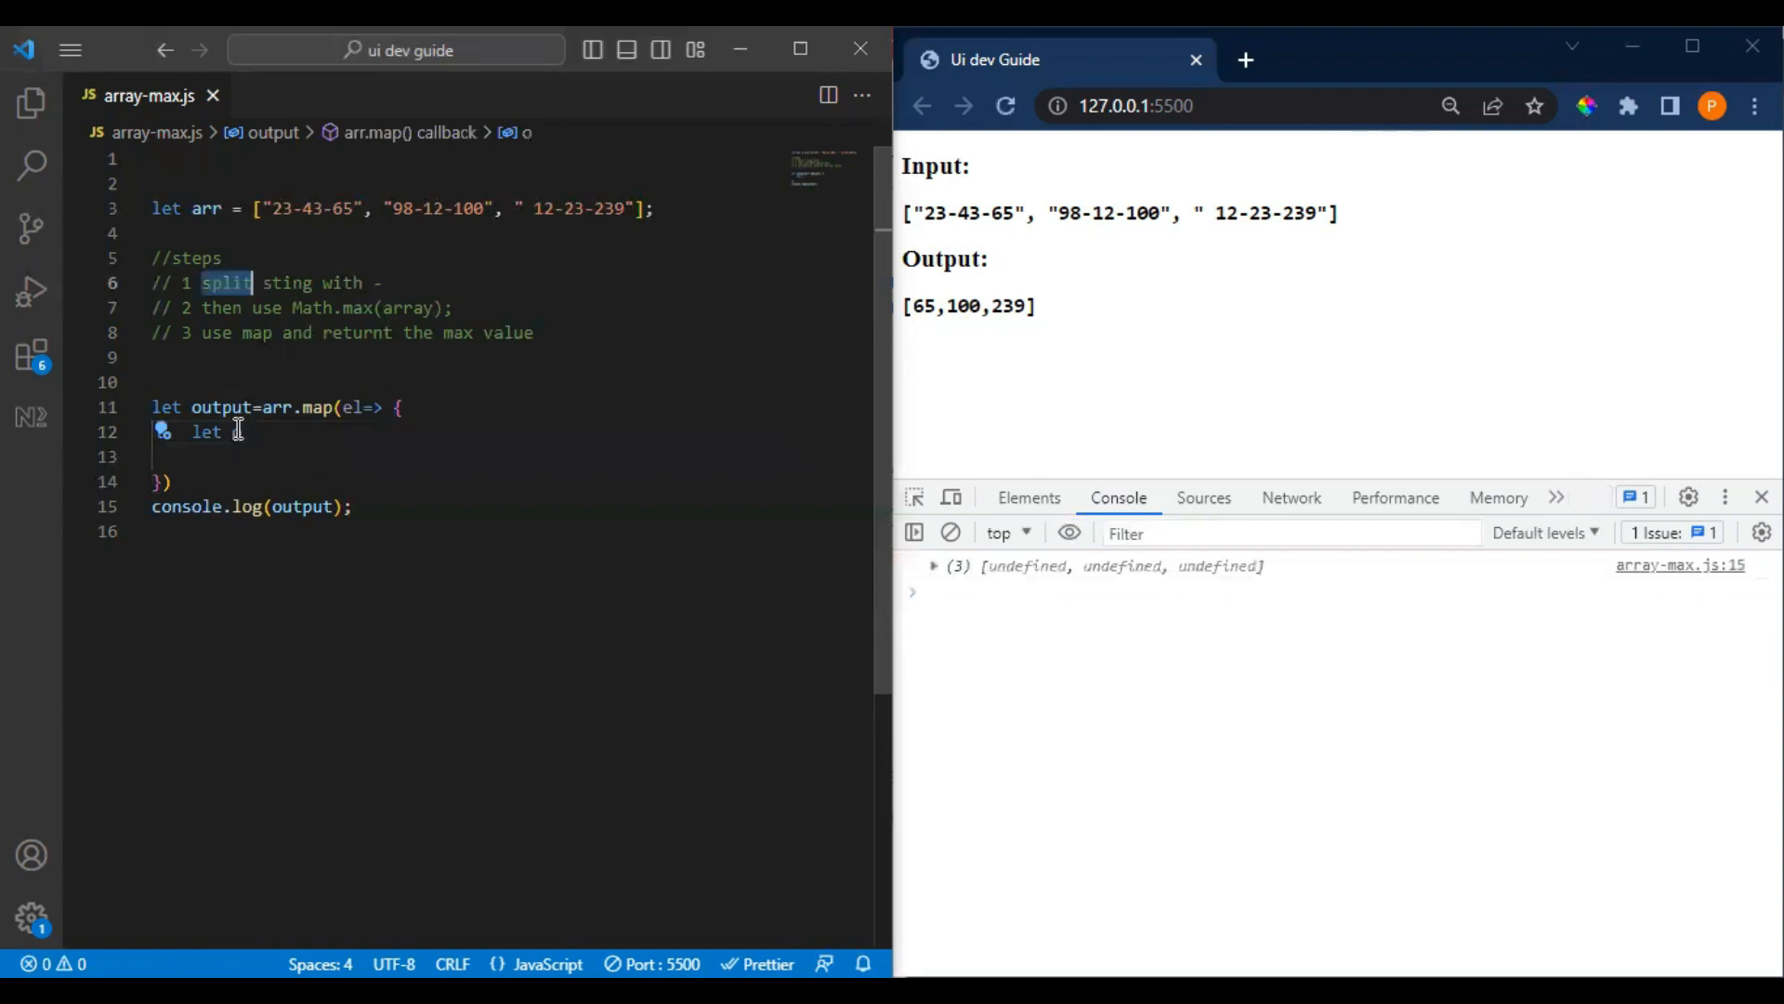
type("split")
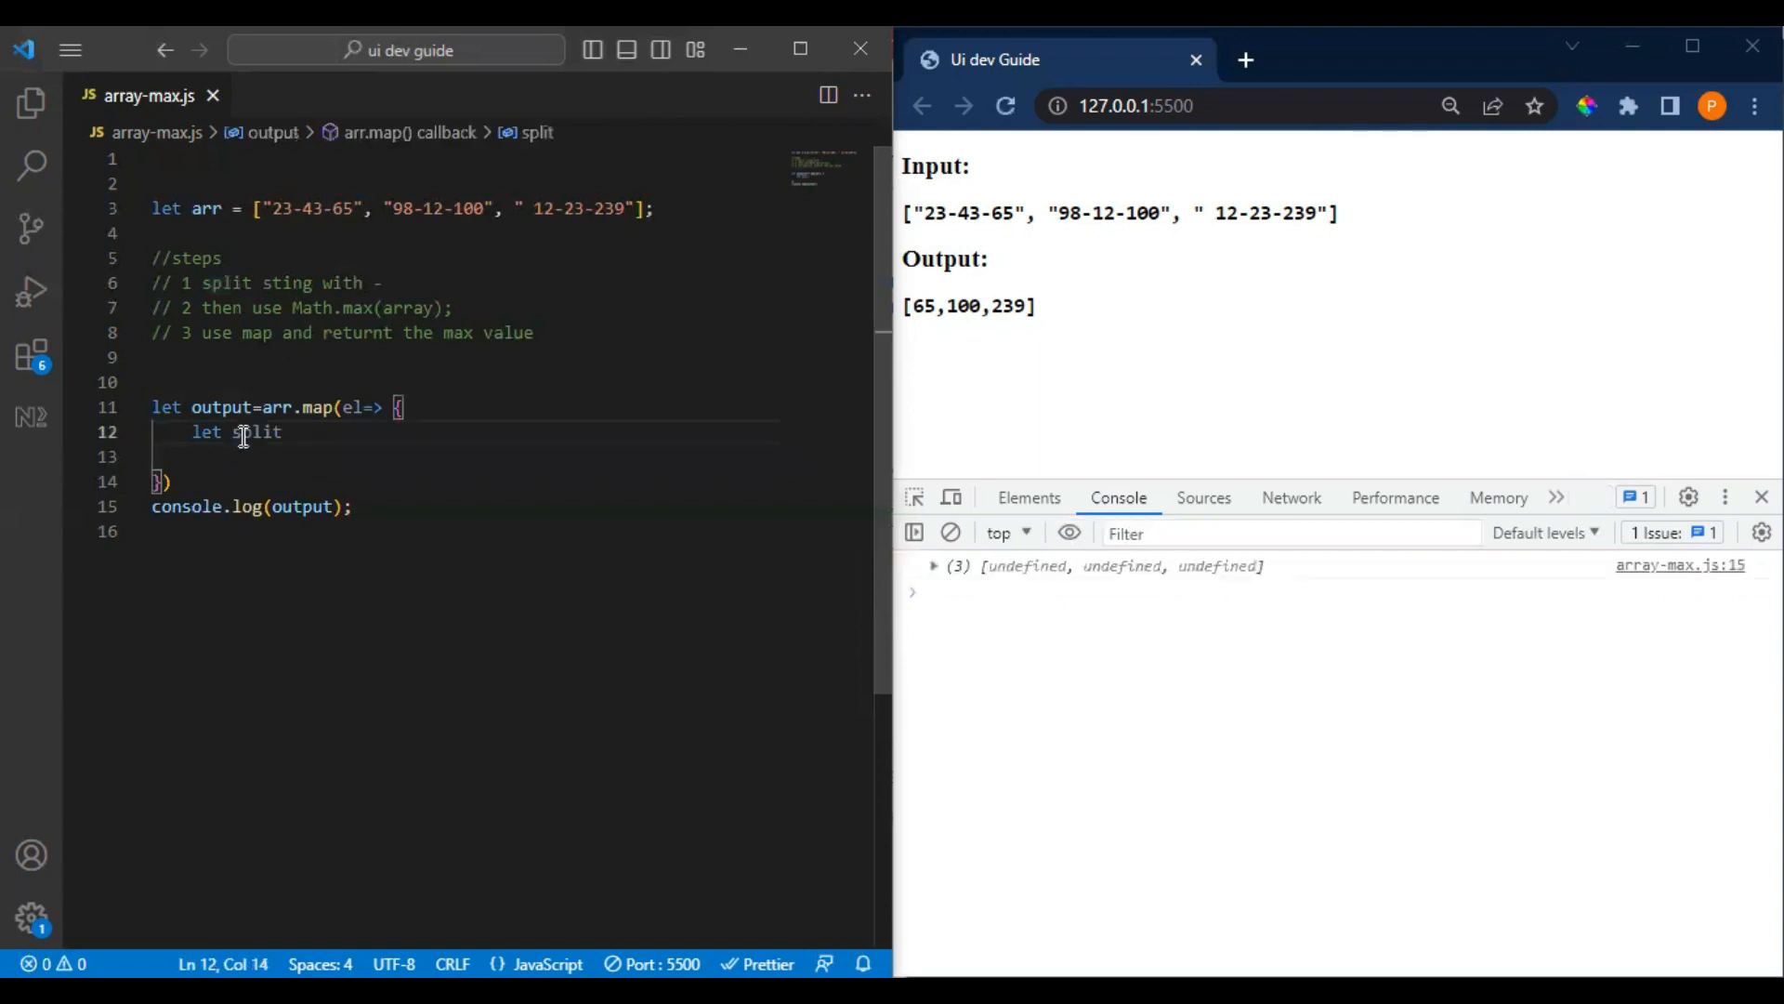
type("Arr=")
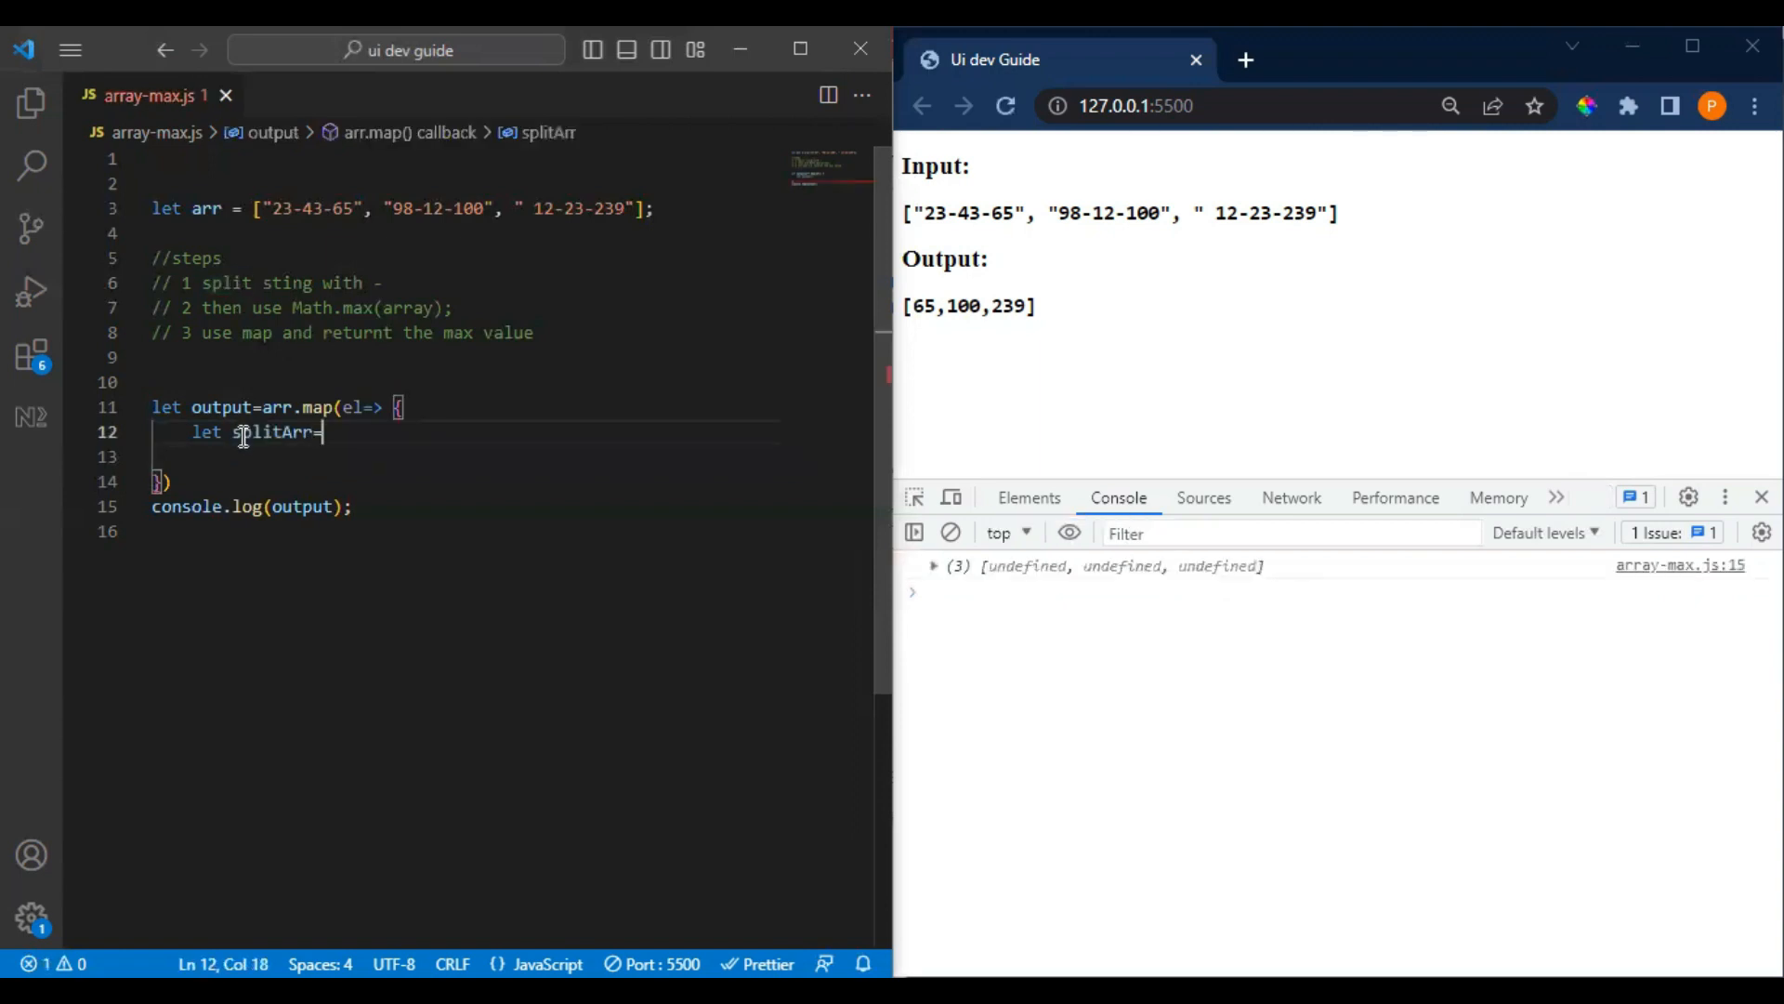
type("el.split(")
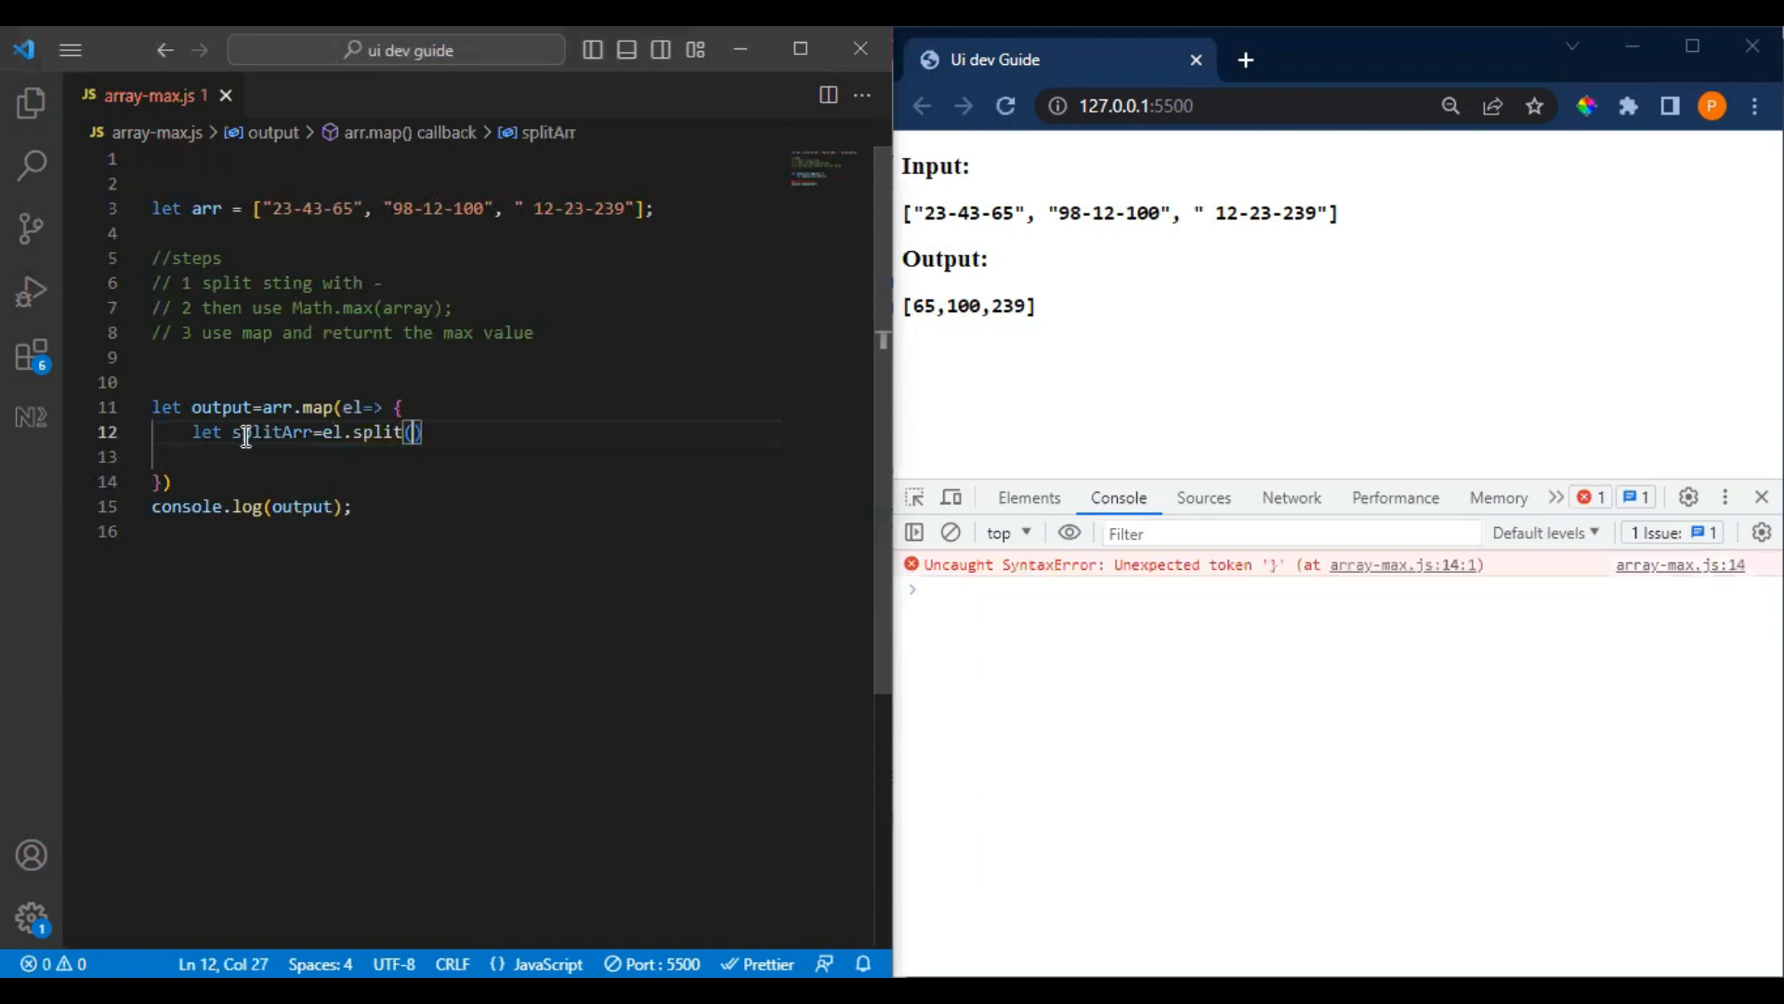
type("-")
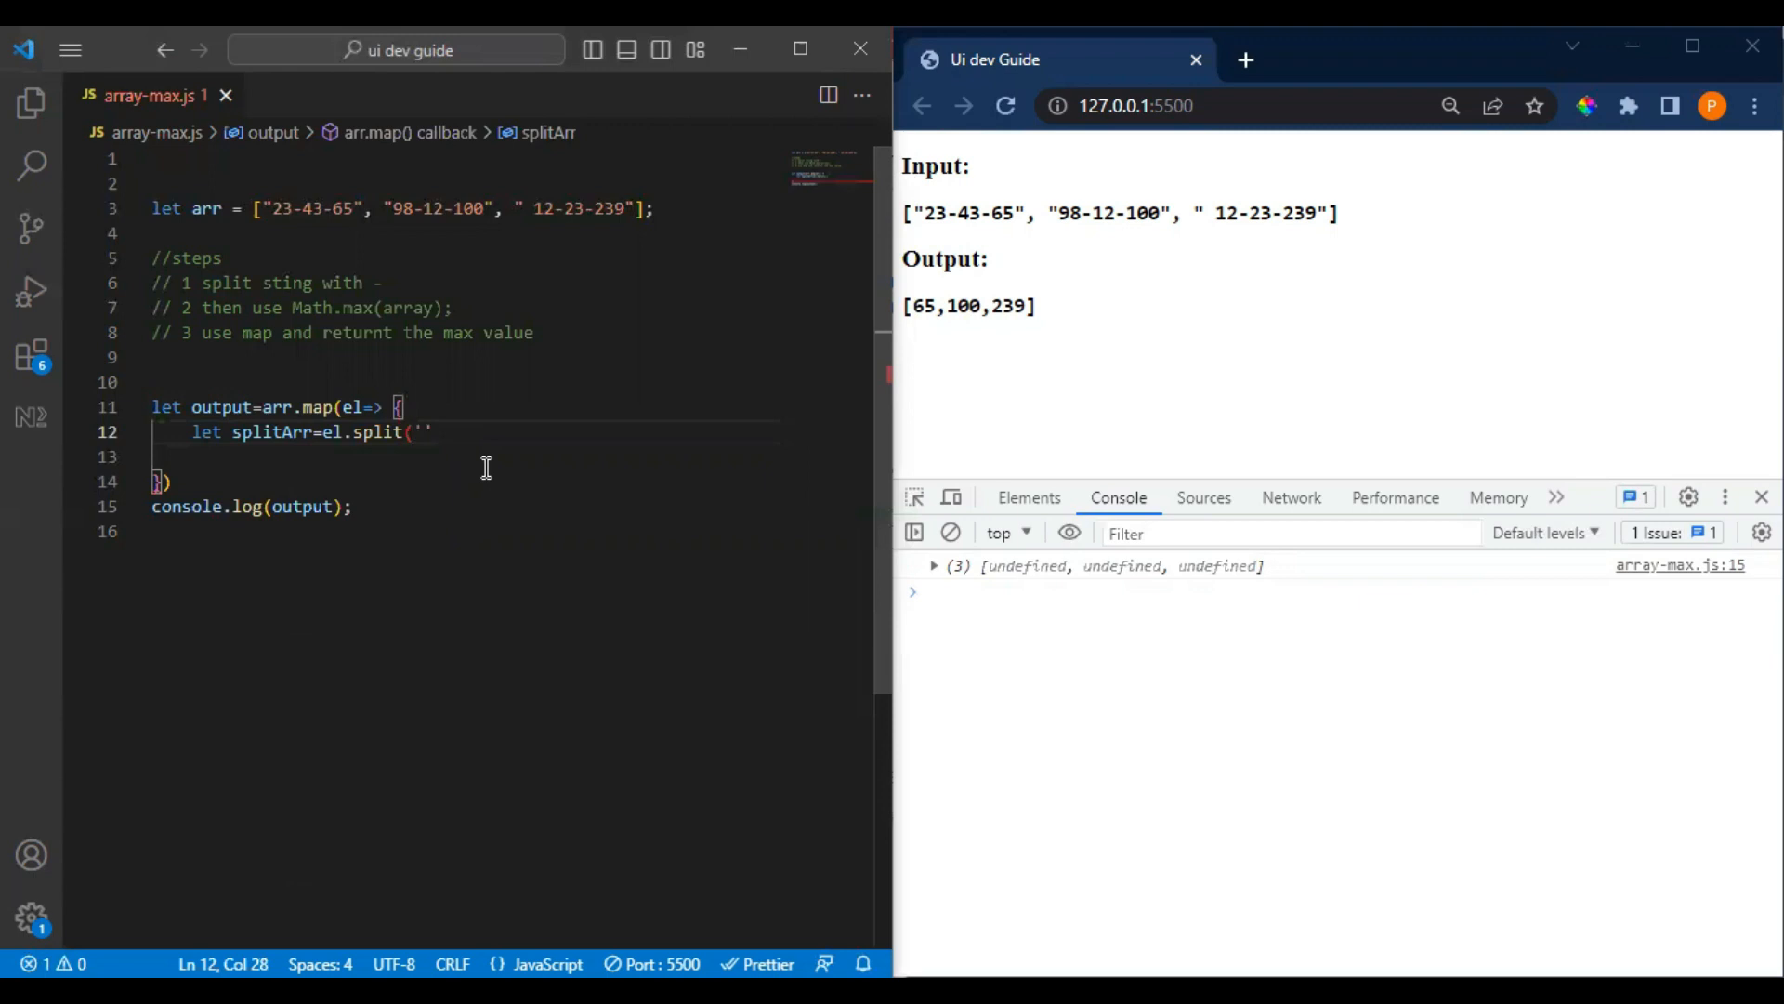
type("-")
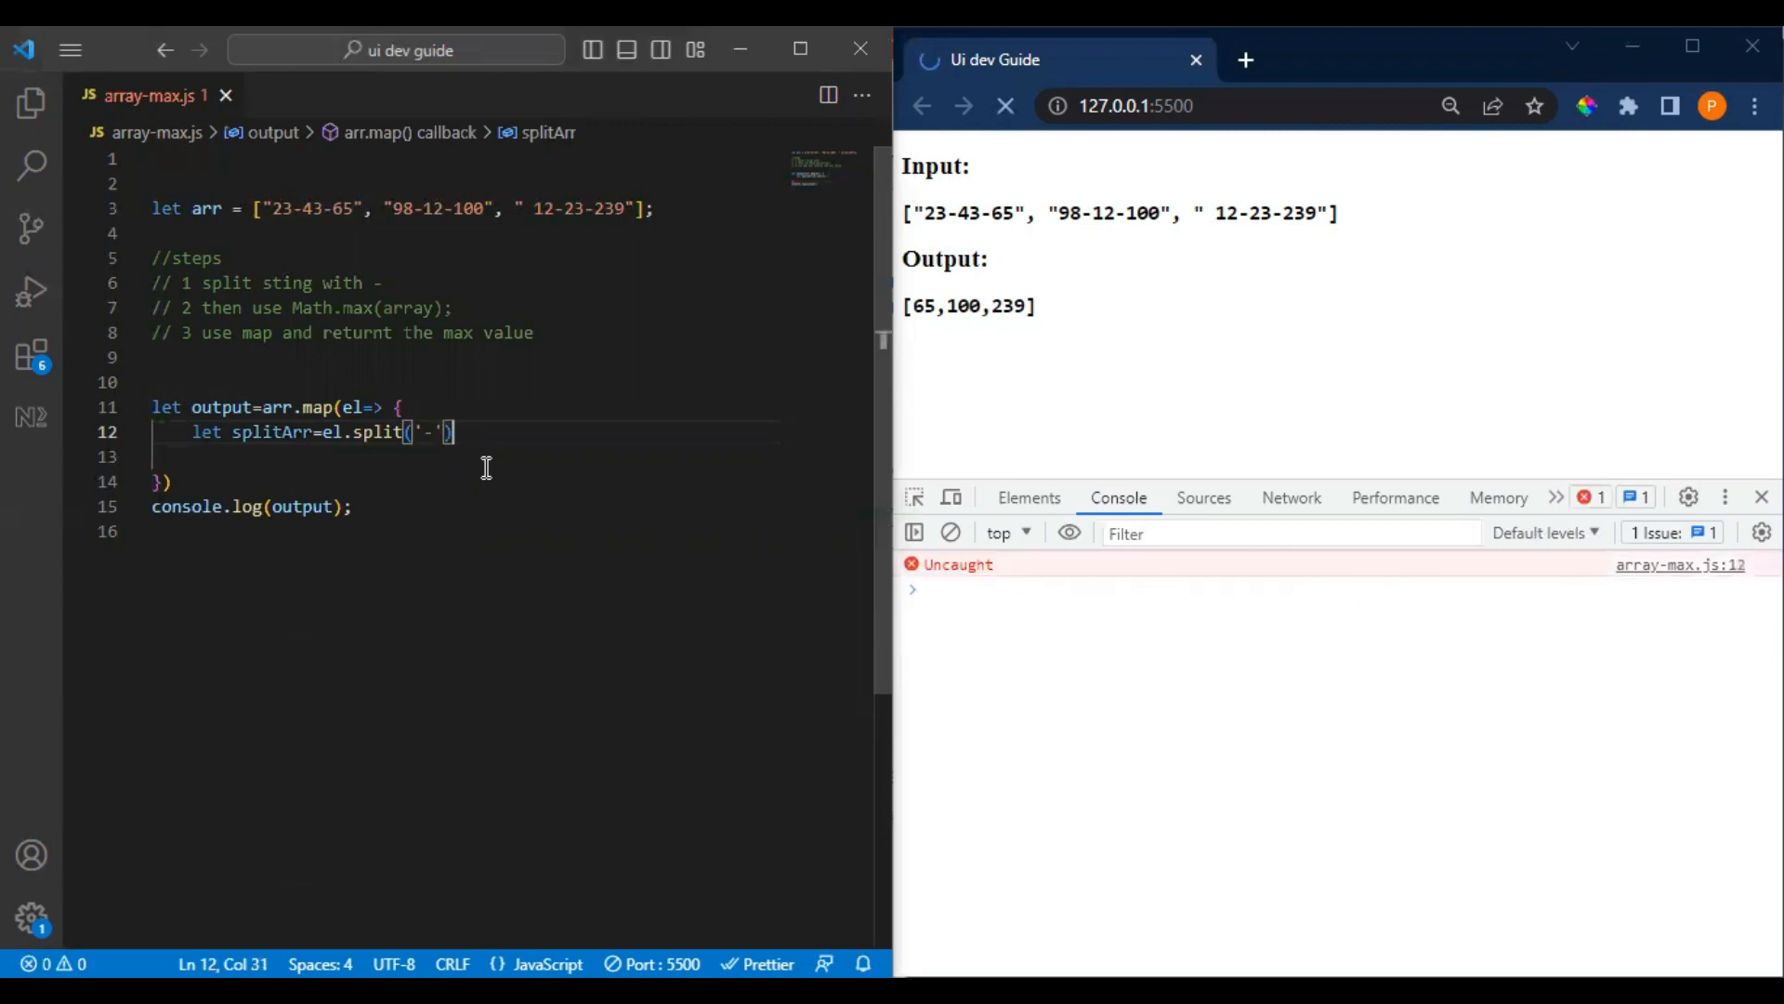
- Log splitArr with 'console.log(splitArr);' after the split
type("cons")
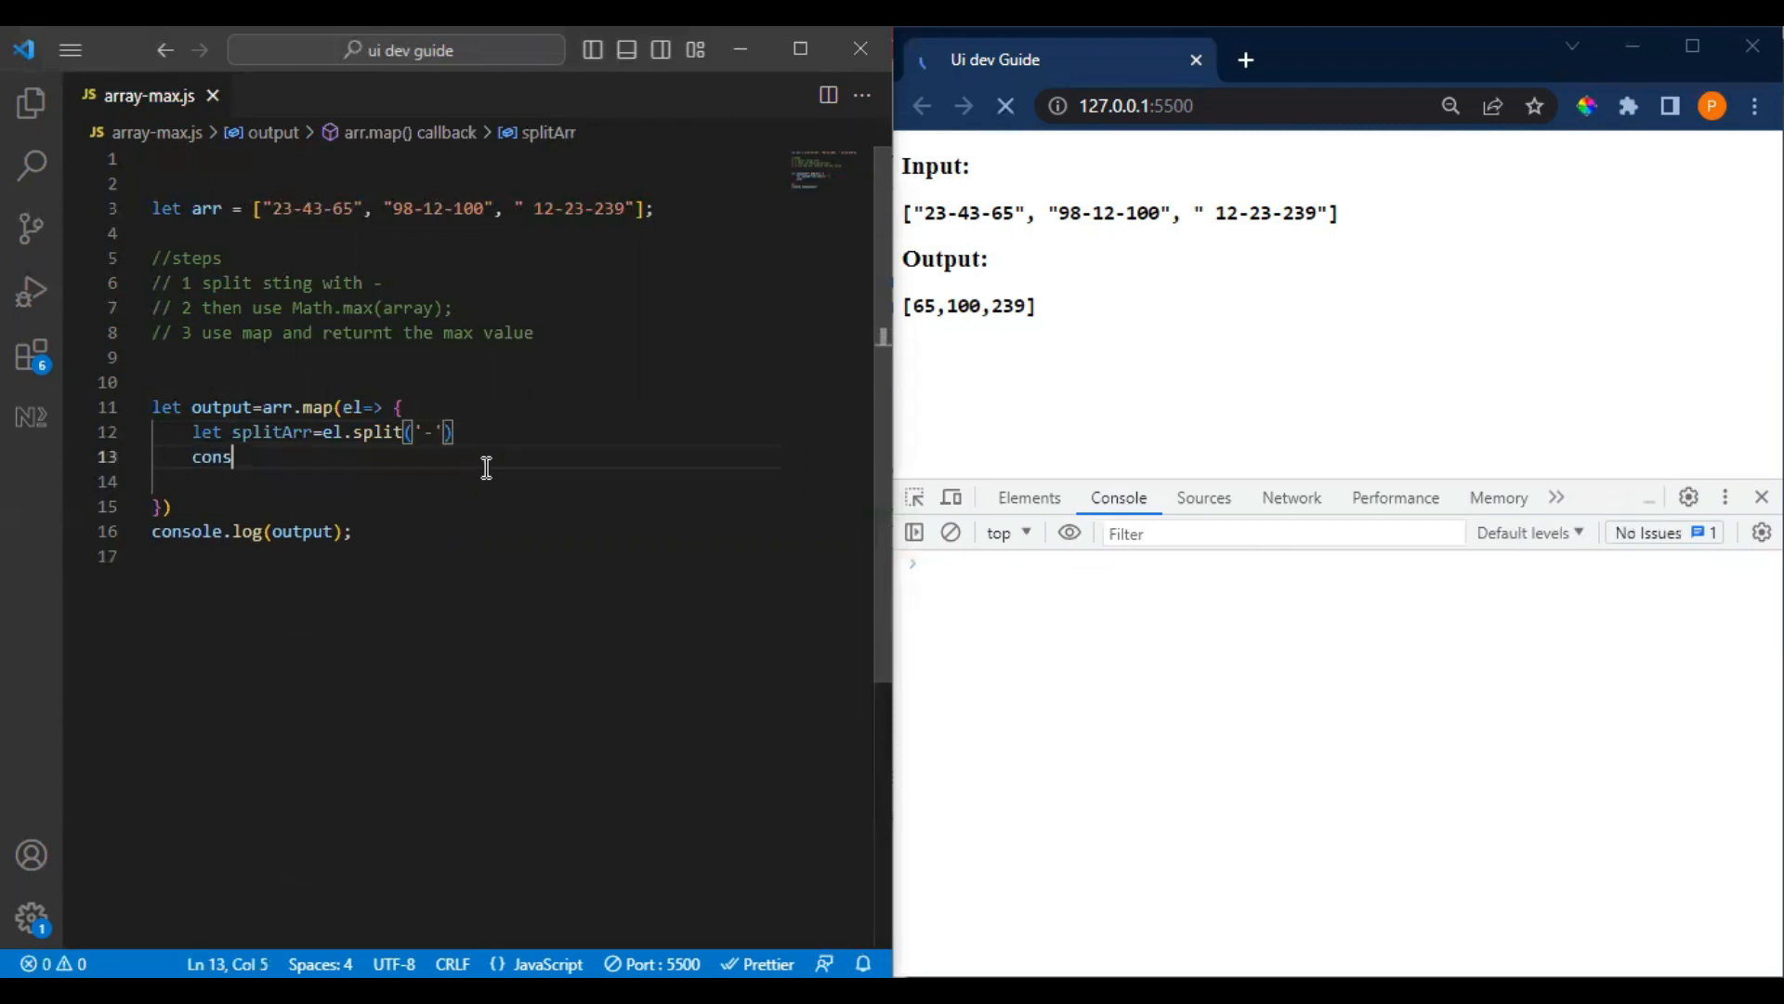
type("ol")
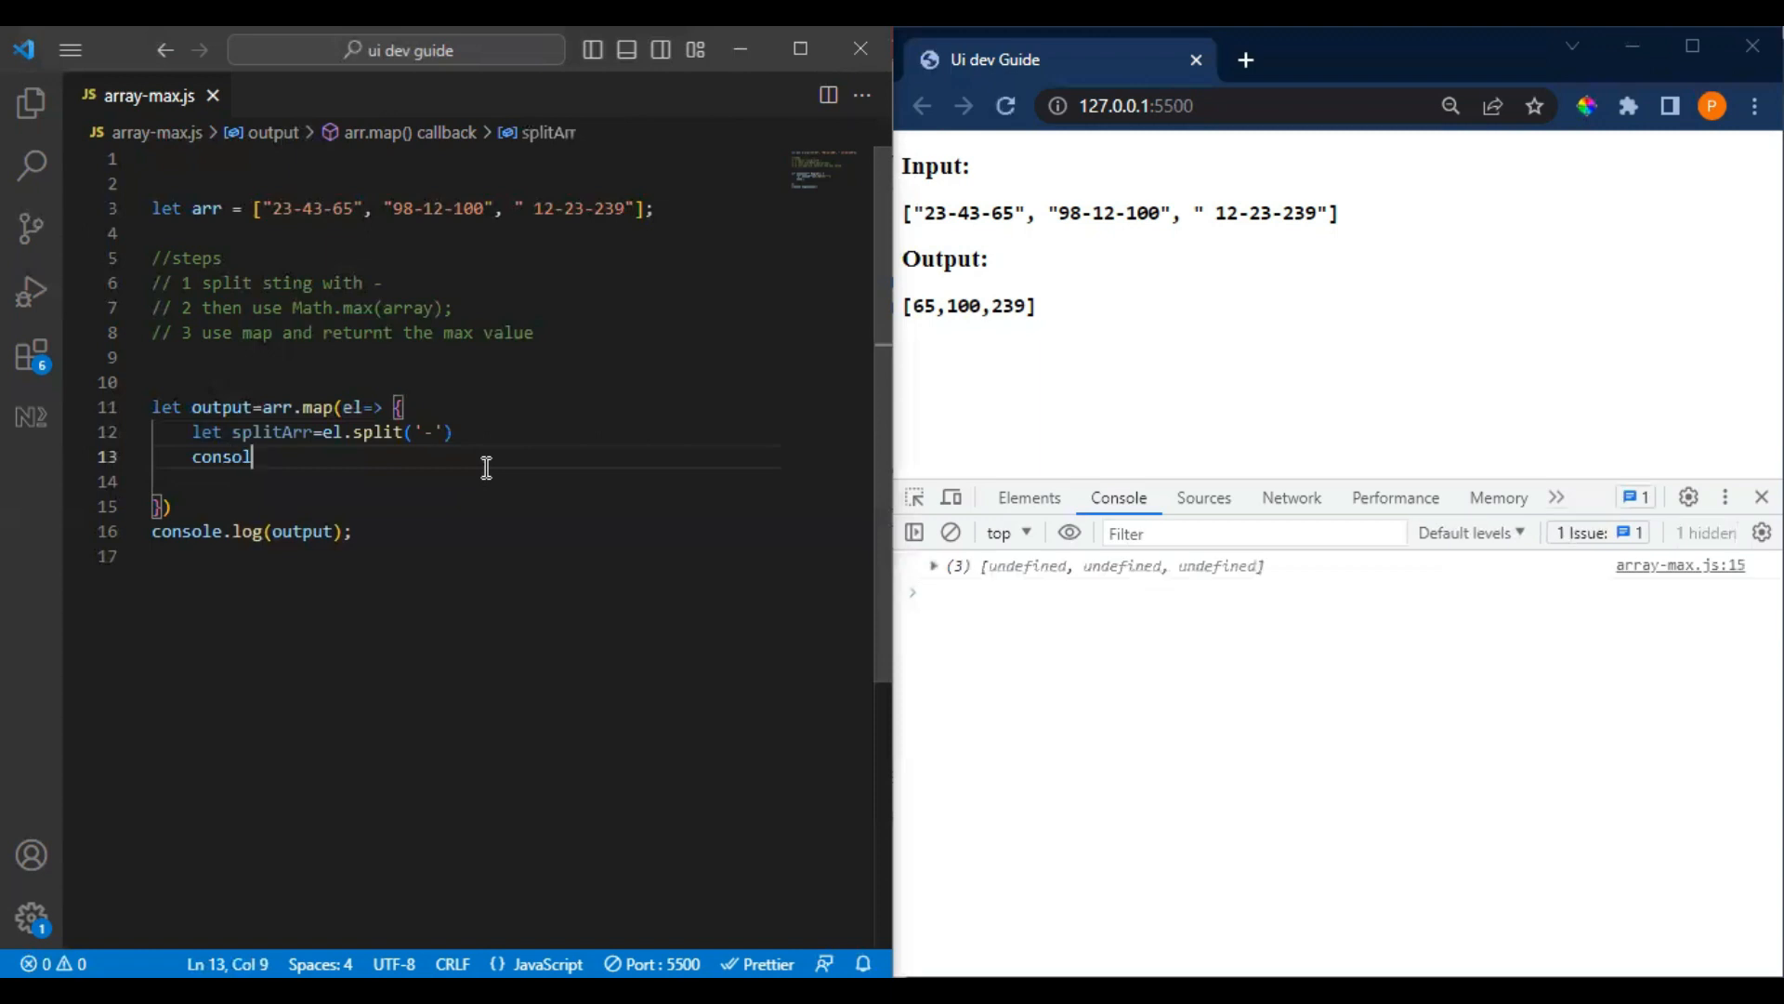
type("e.log(splitArr);")
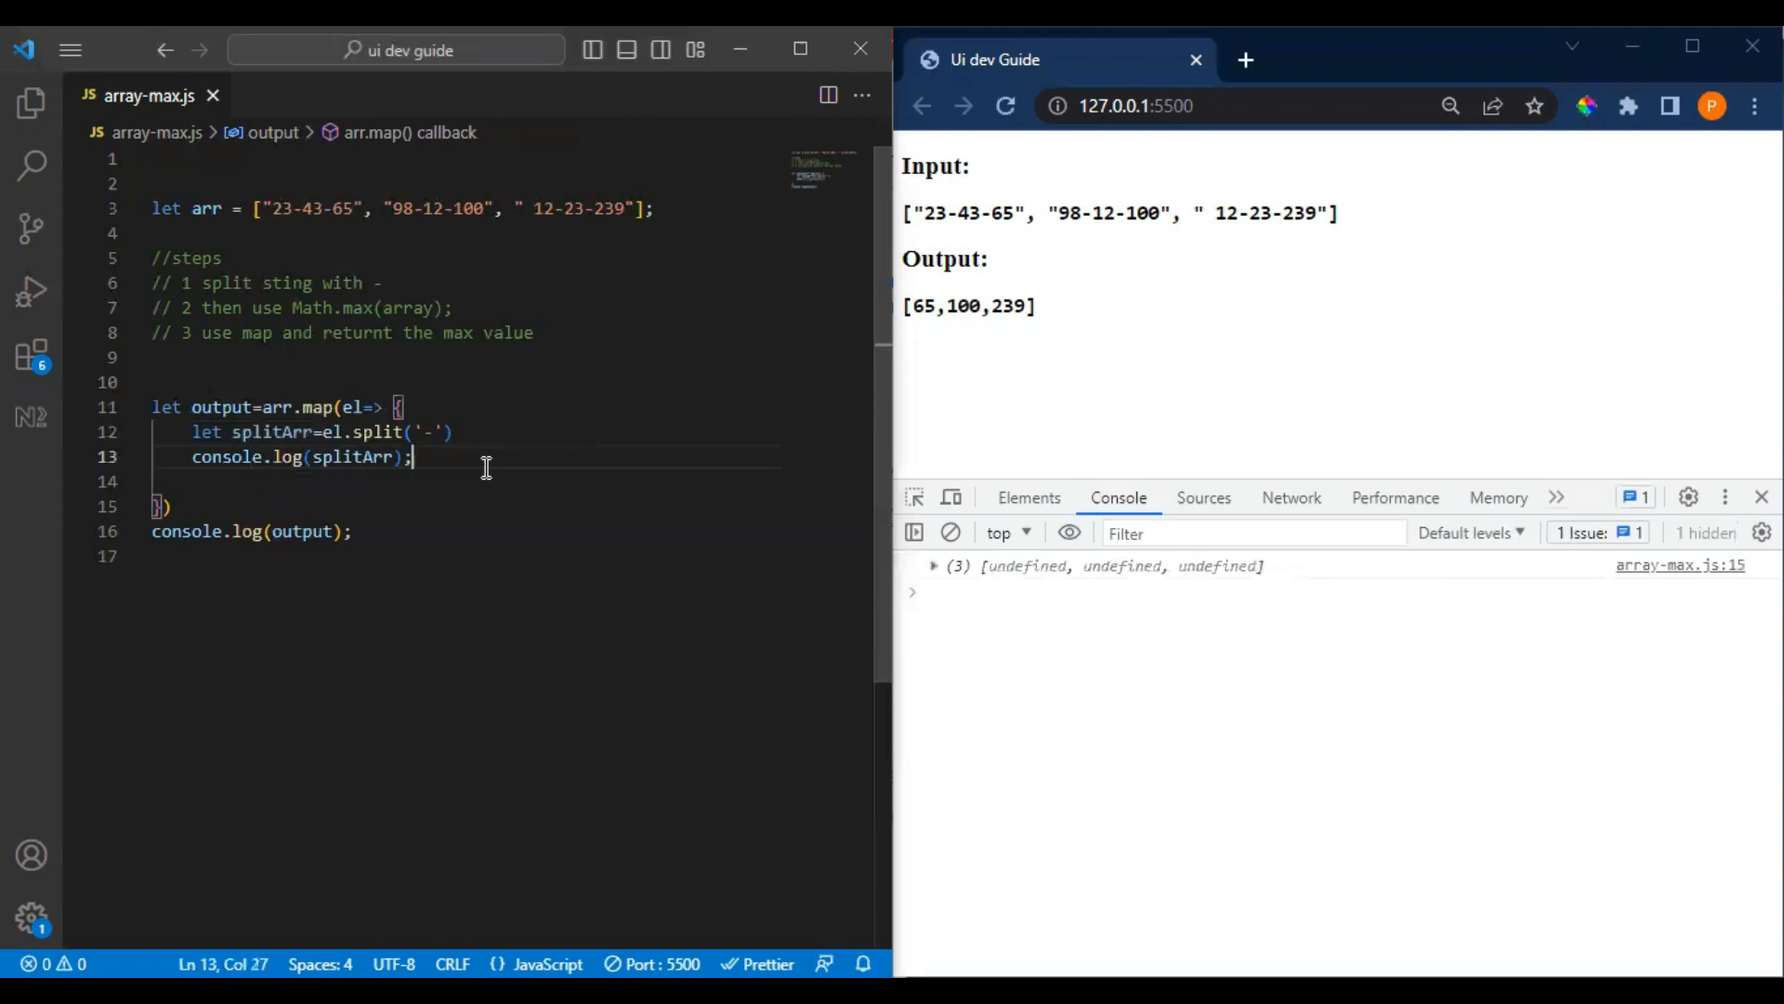
mouse_move(911, 567)
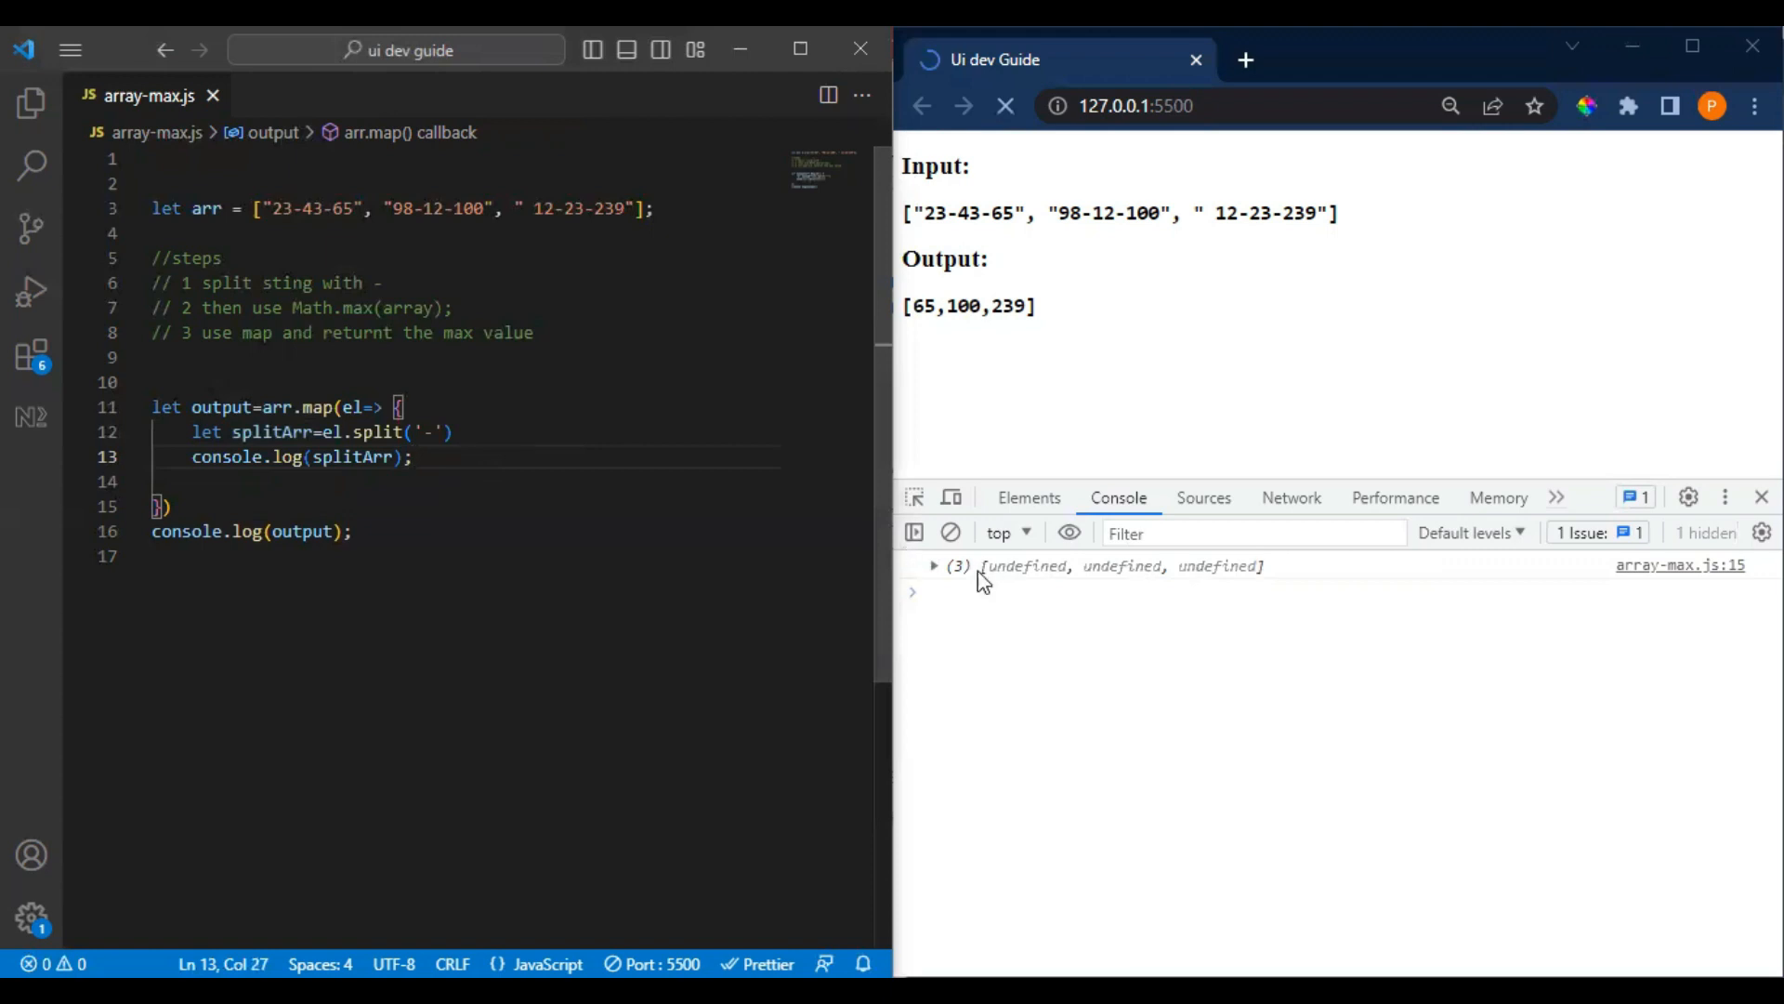
- Reload the page so the console lists each split array such as ['23','43','65']
left_click(1005, 106)
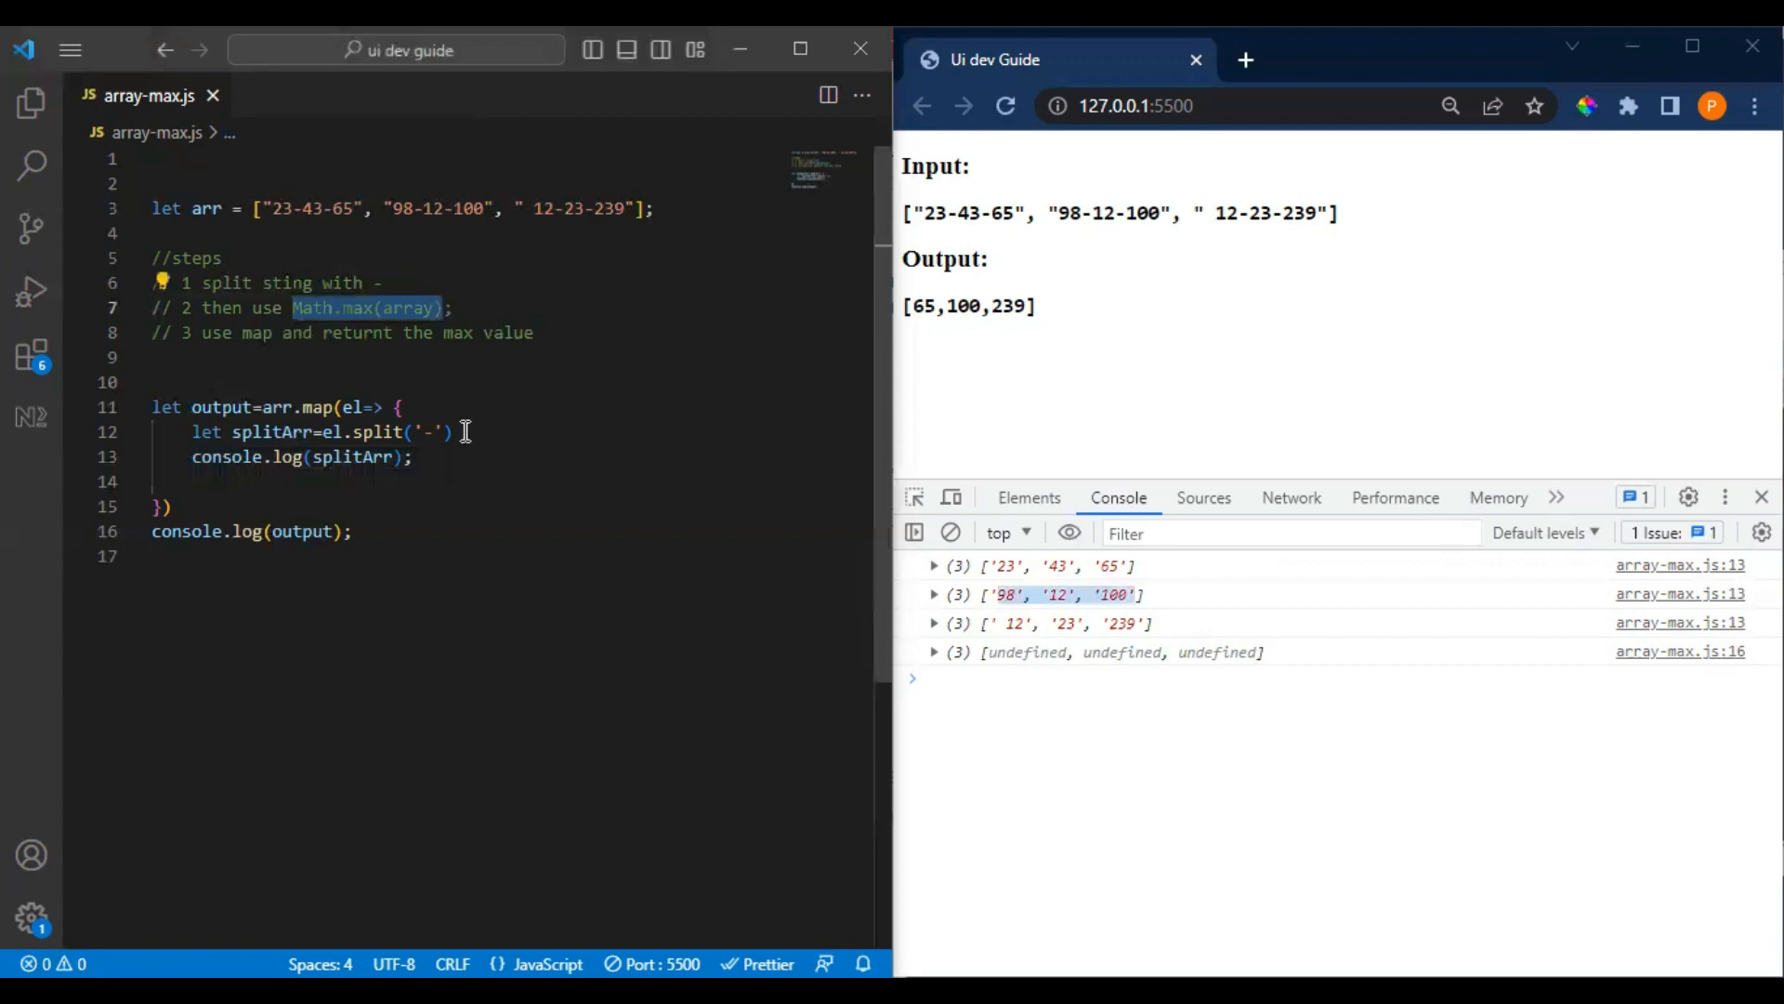
- Return Math.max(splitArr) from the callback and inspect the [NaN, NaN, NaN] result
key("Enter")
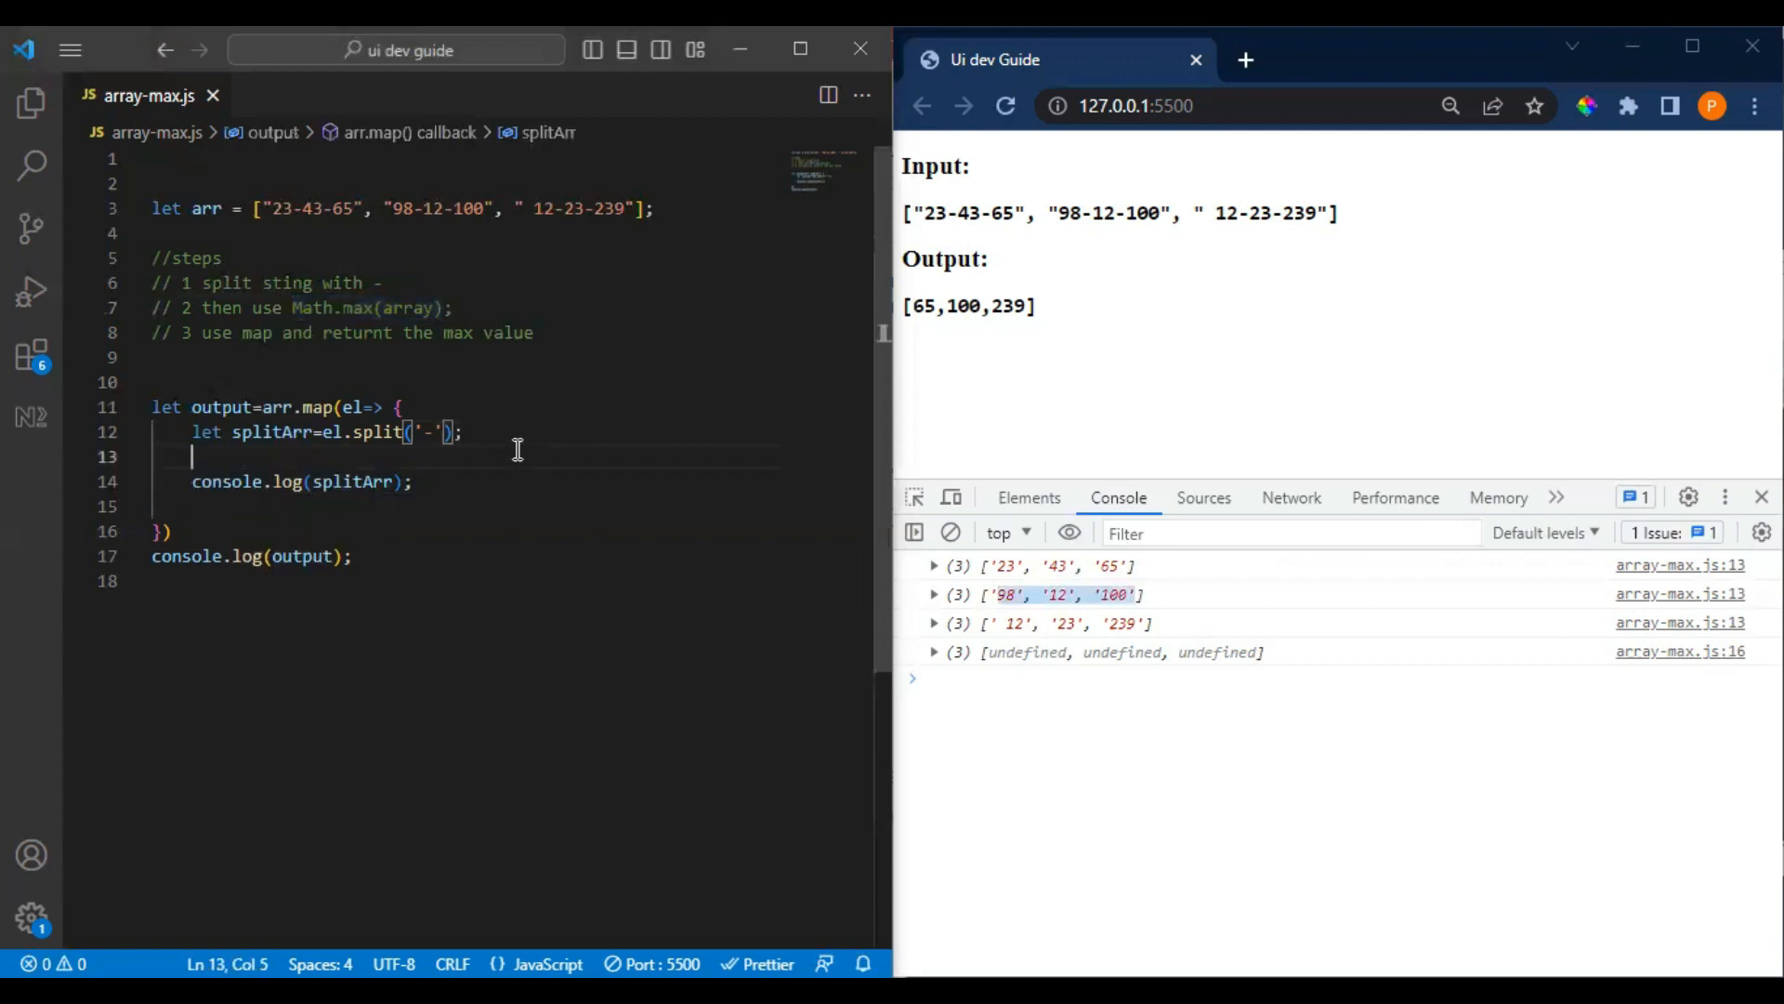
type("Math.max(array)")
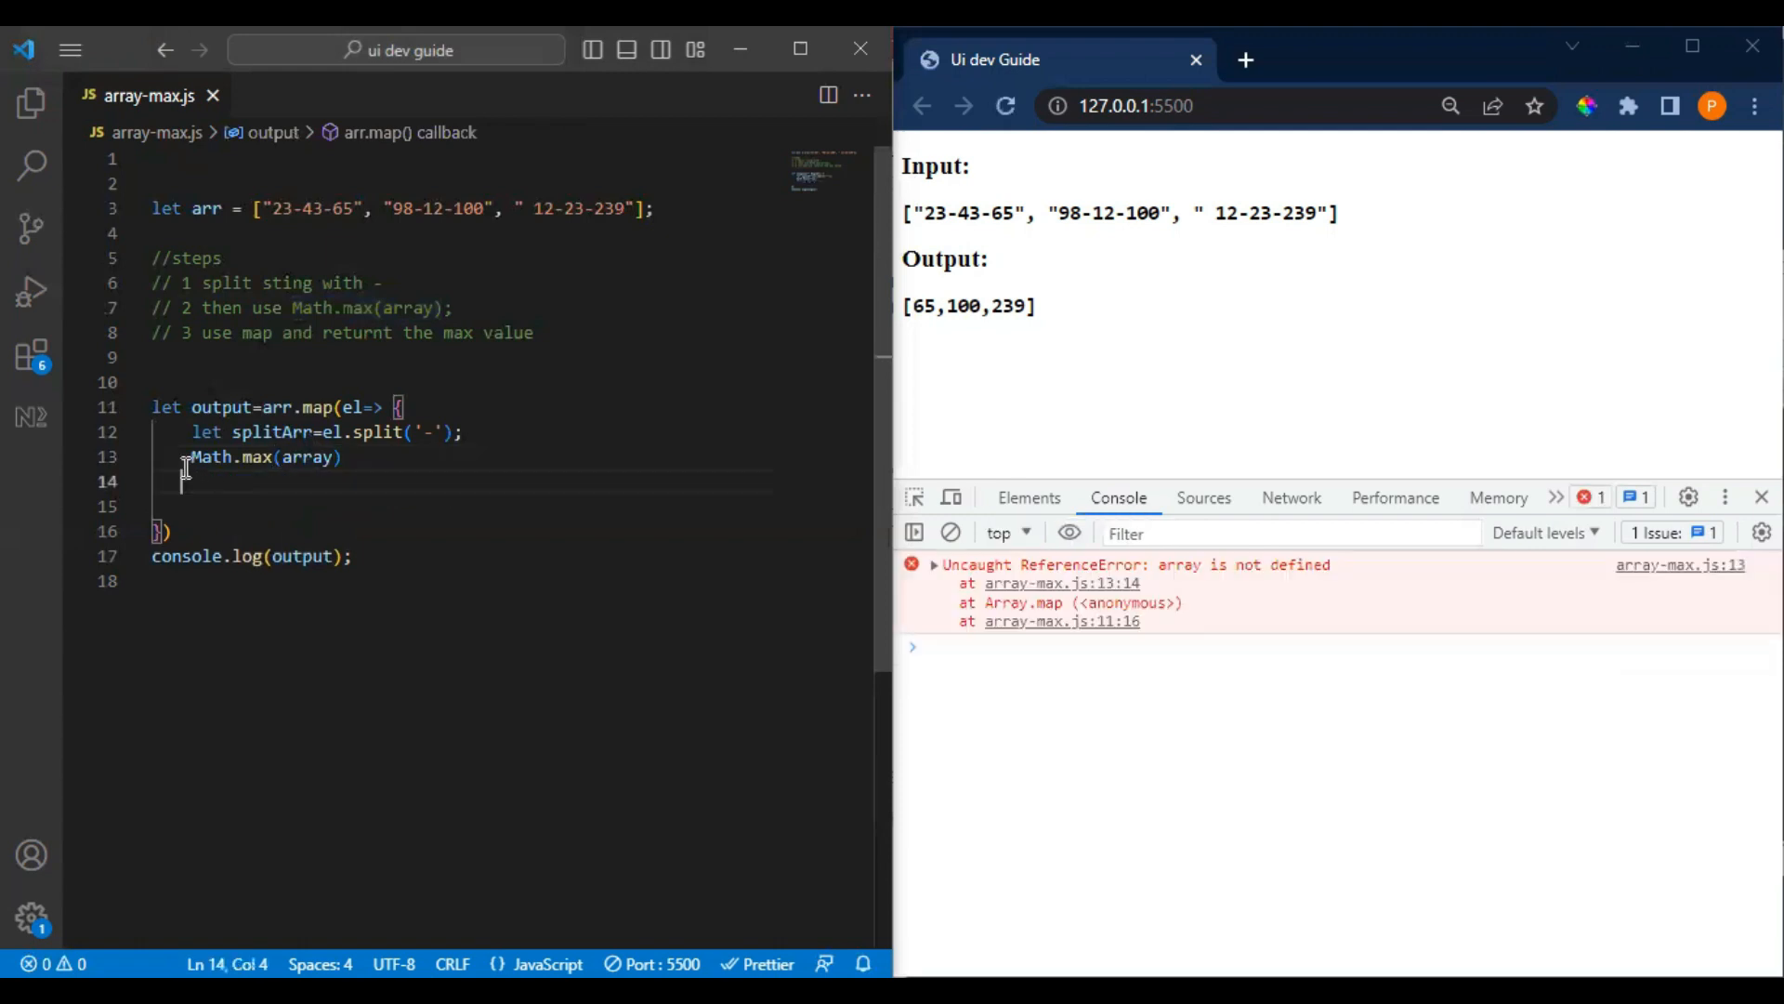
type("return")
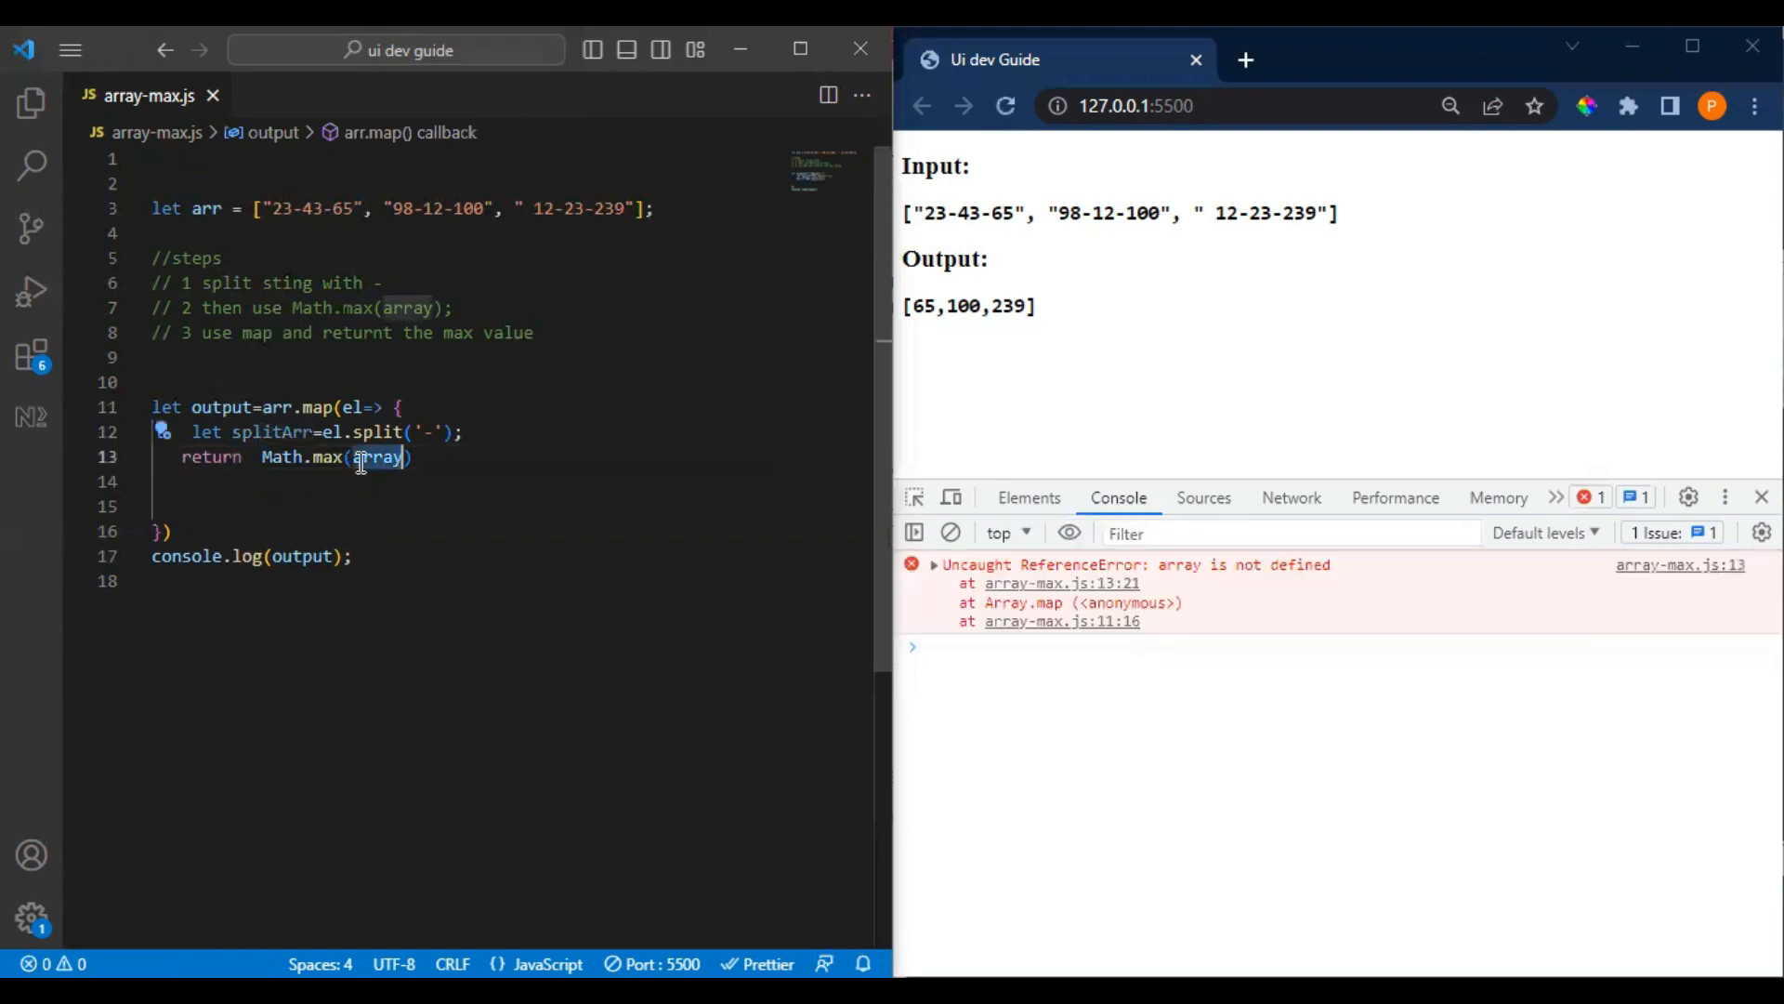
type("splitArr")
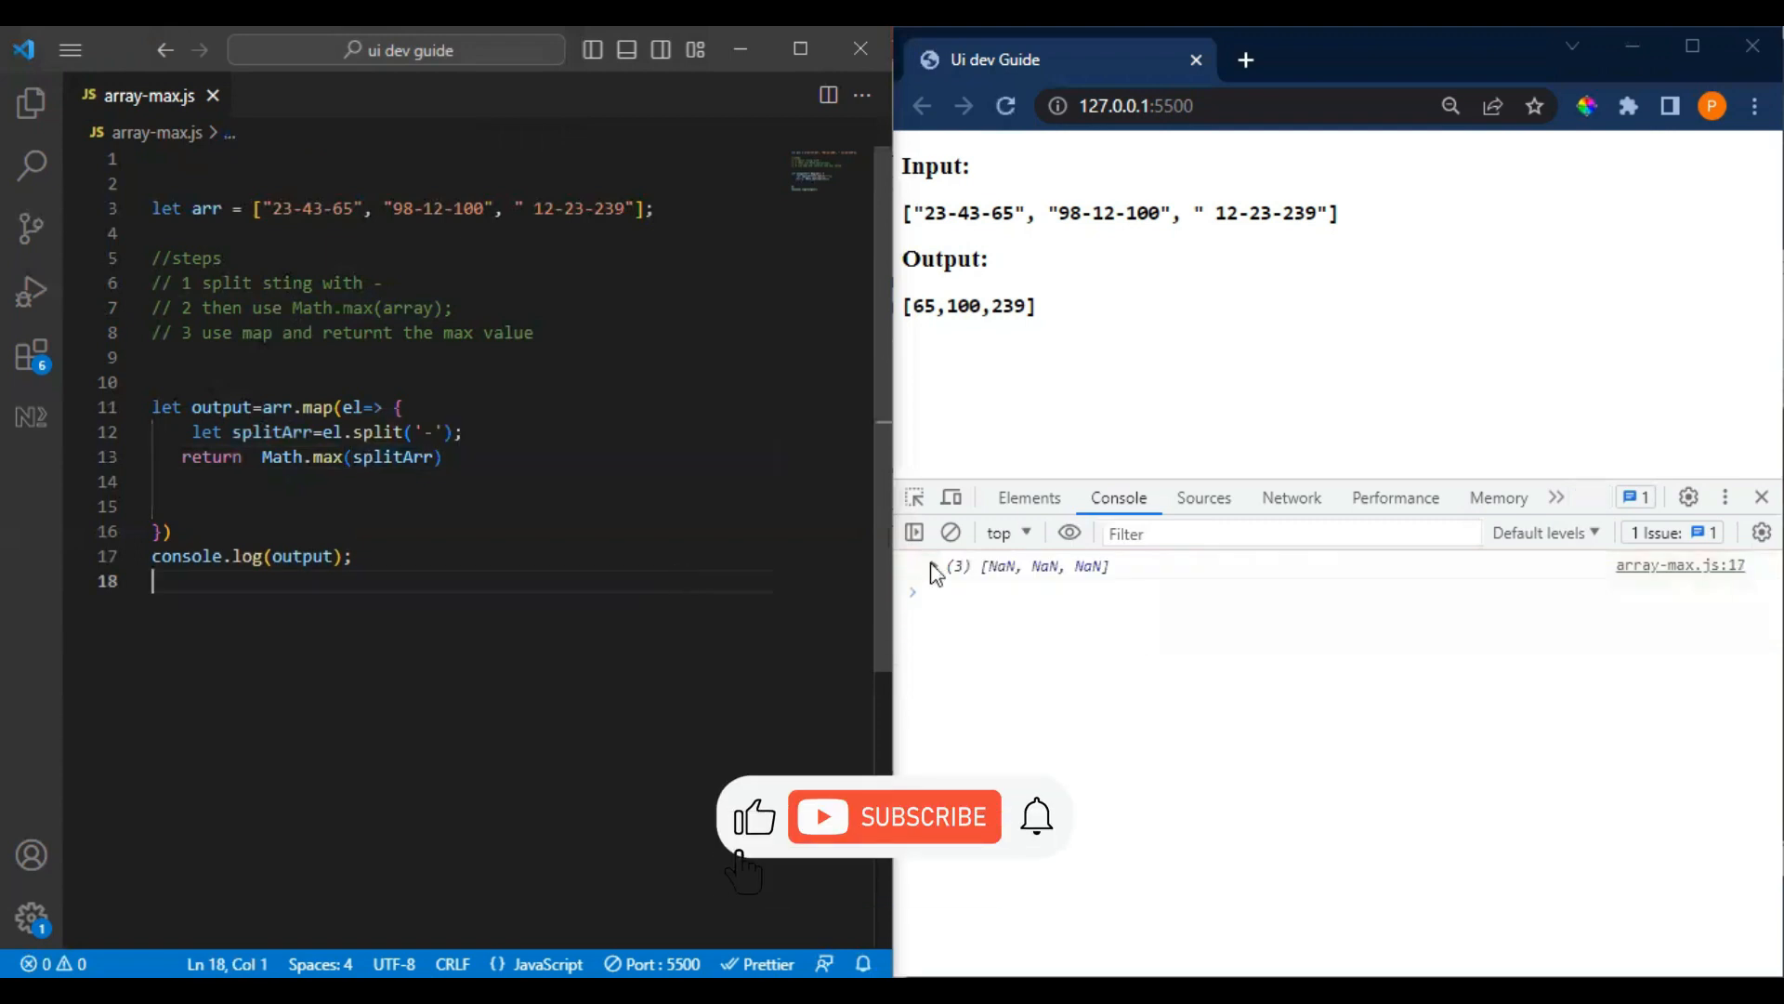
left_click(915, 565)
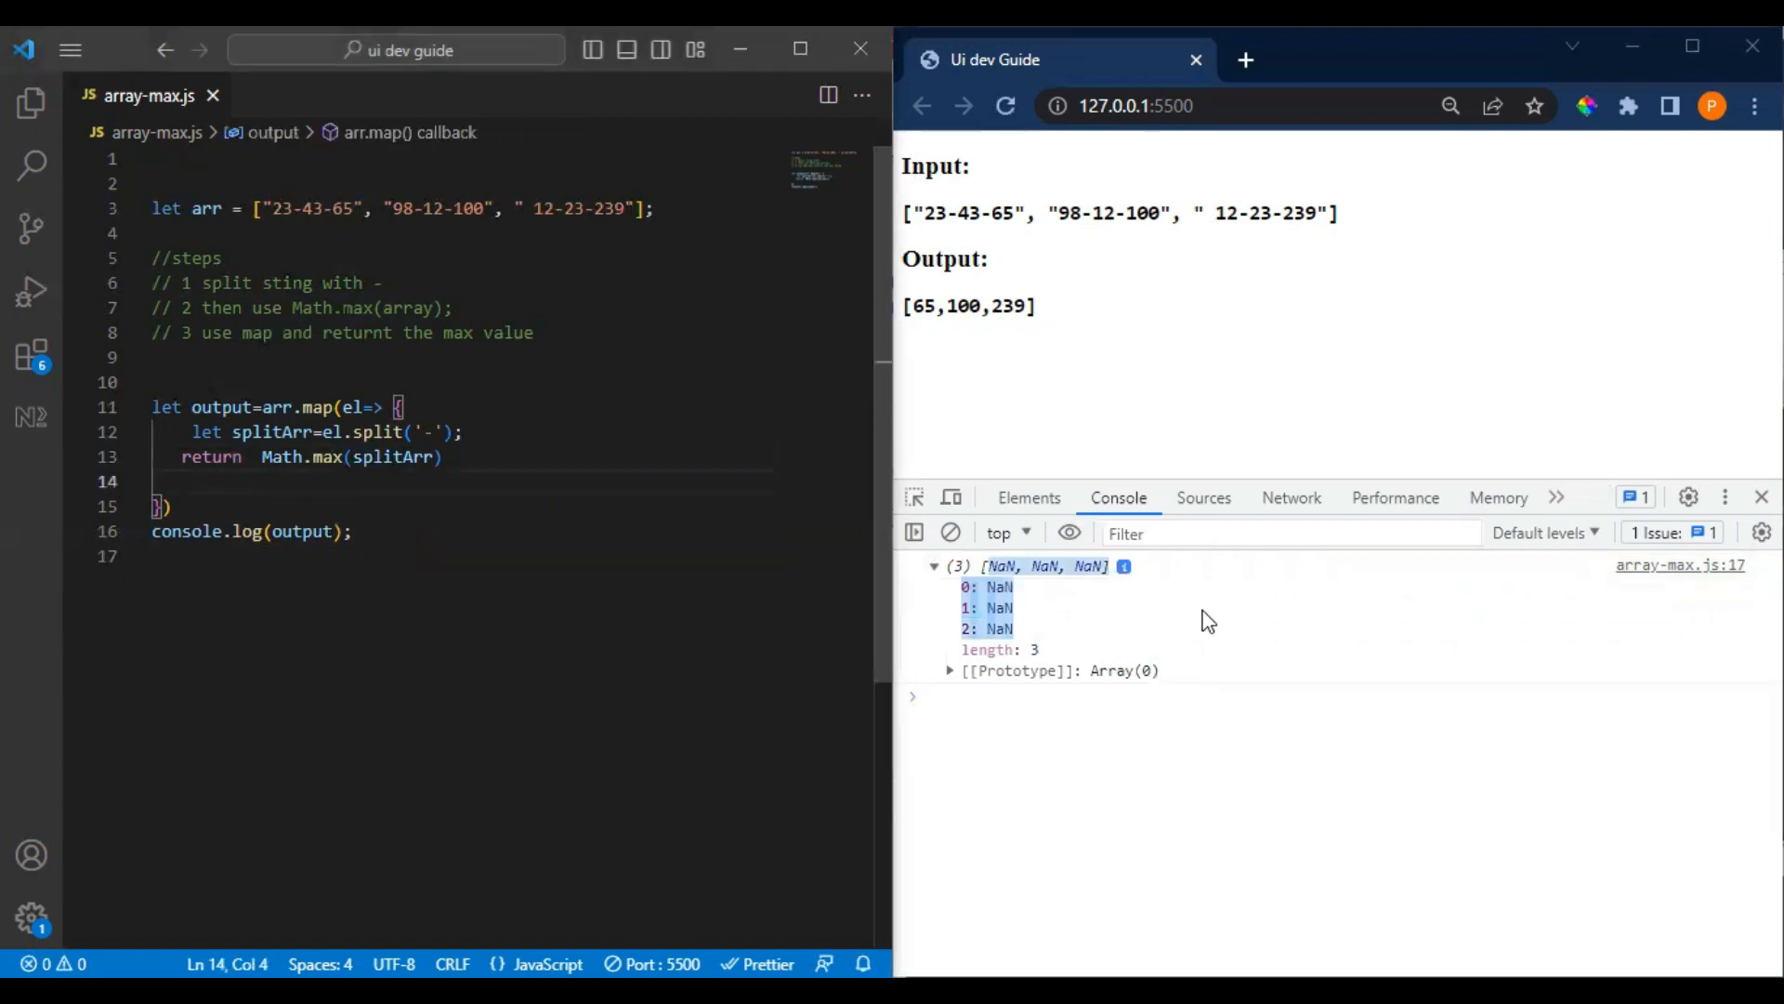
left_click(933, 565)
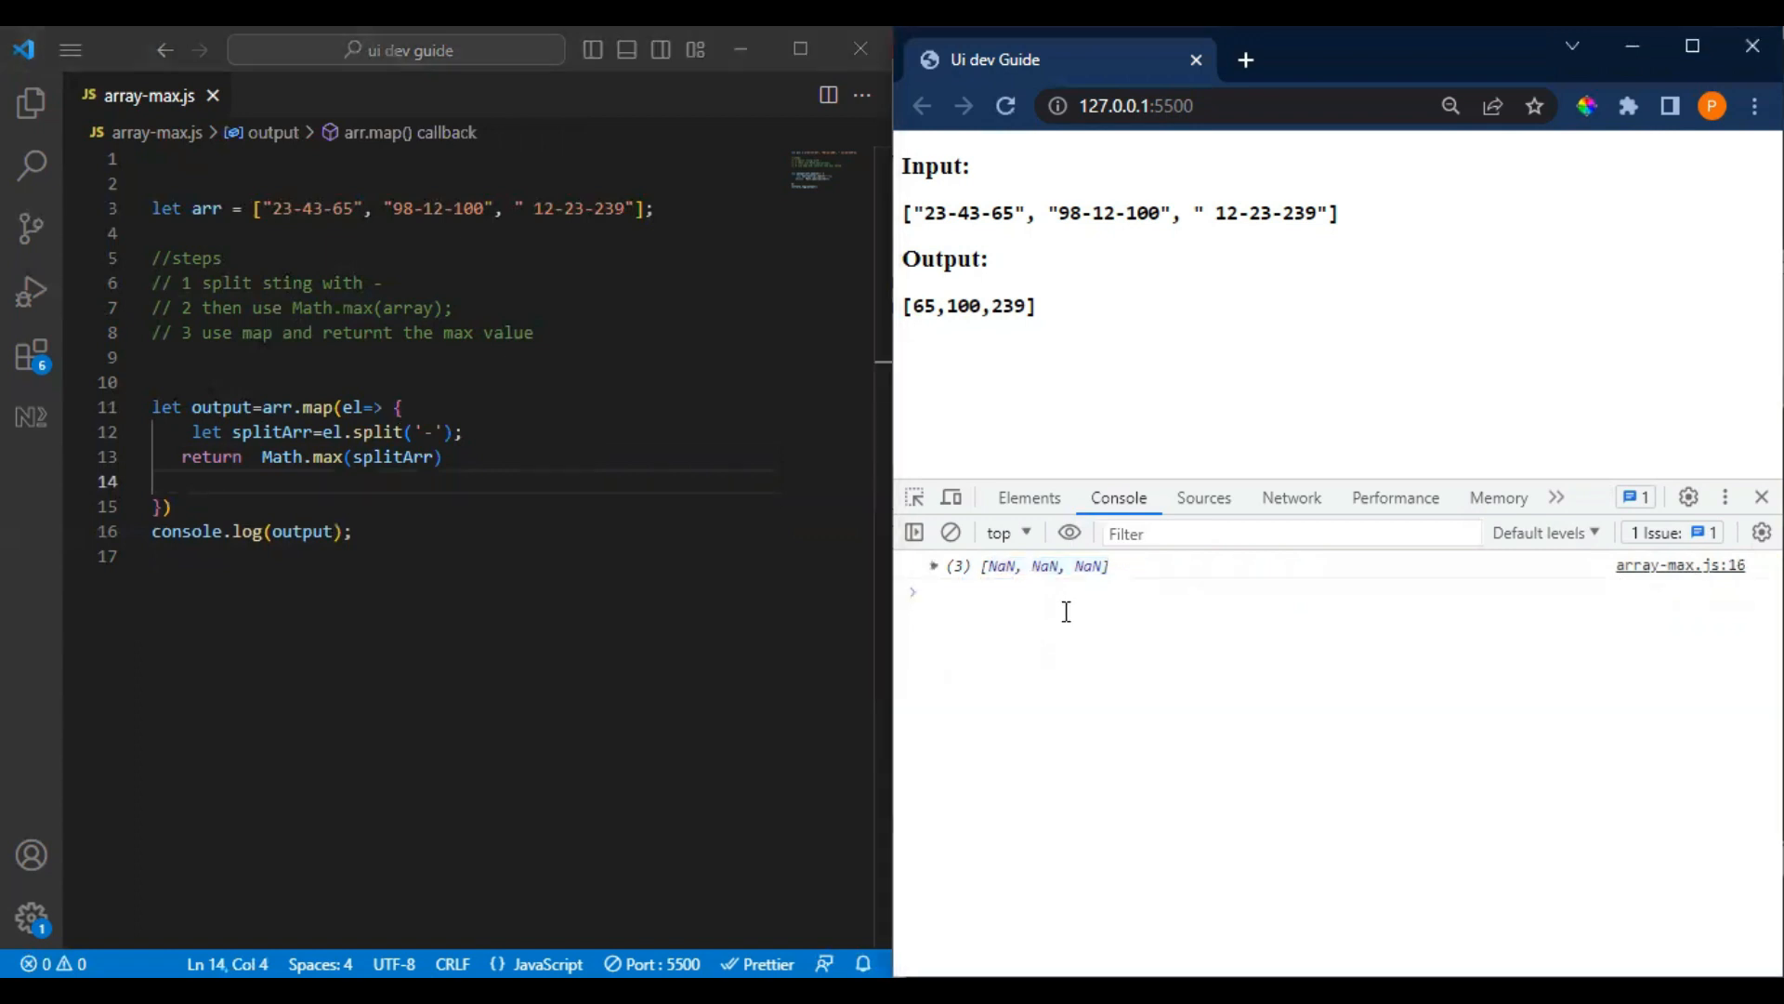
- Pause at a breakpoint on the return line, then spread the pieces as Math.max(...splitArr)
left_click(1204, 498)
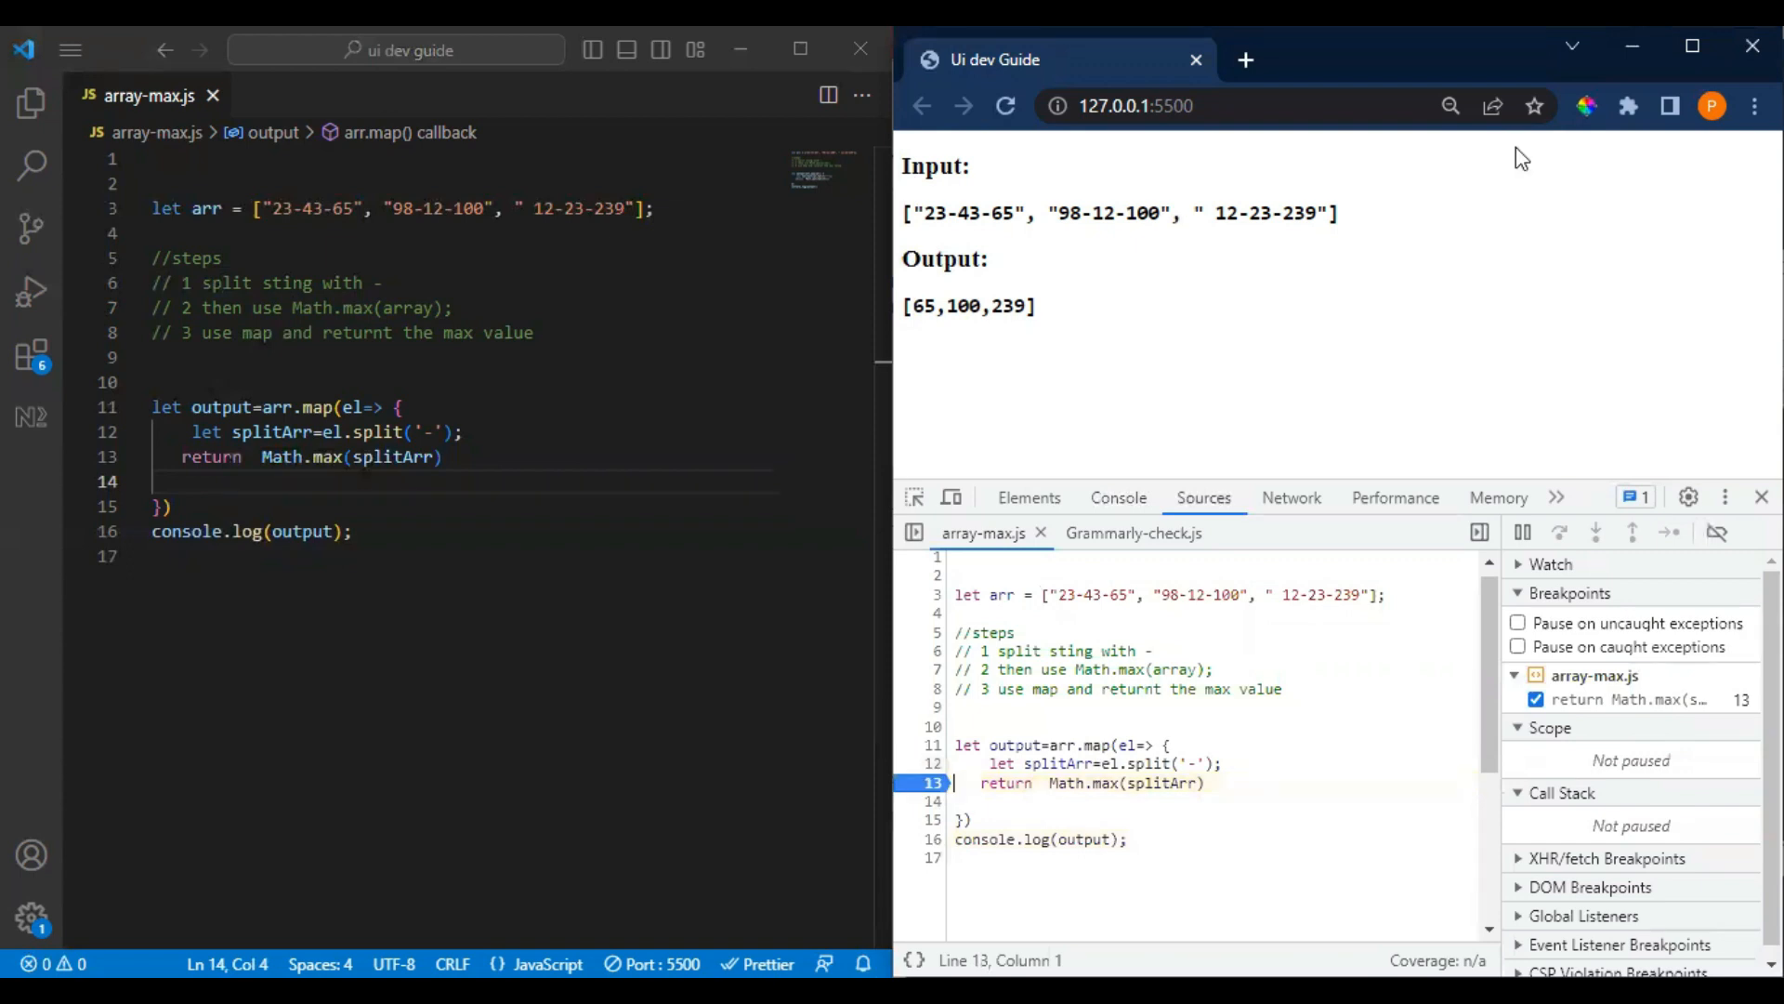
left_click(1006, 104)
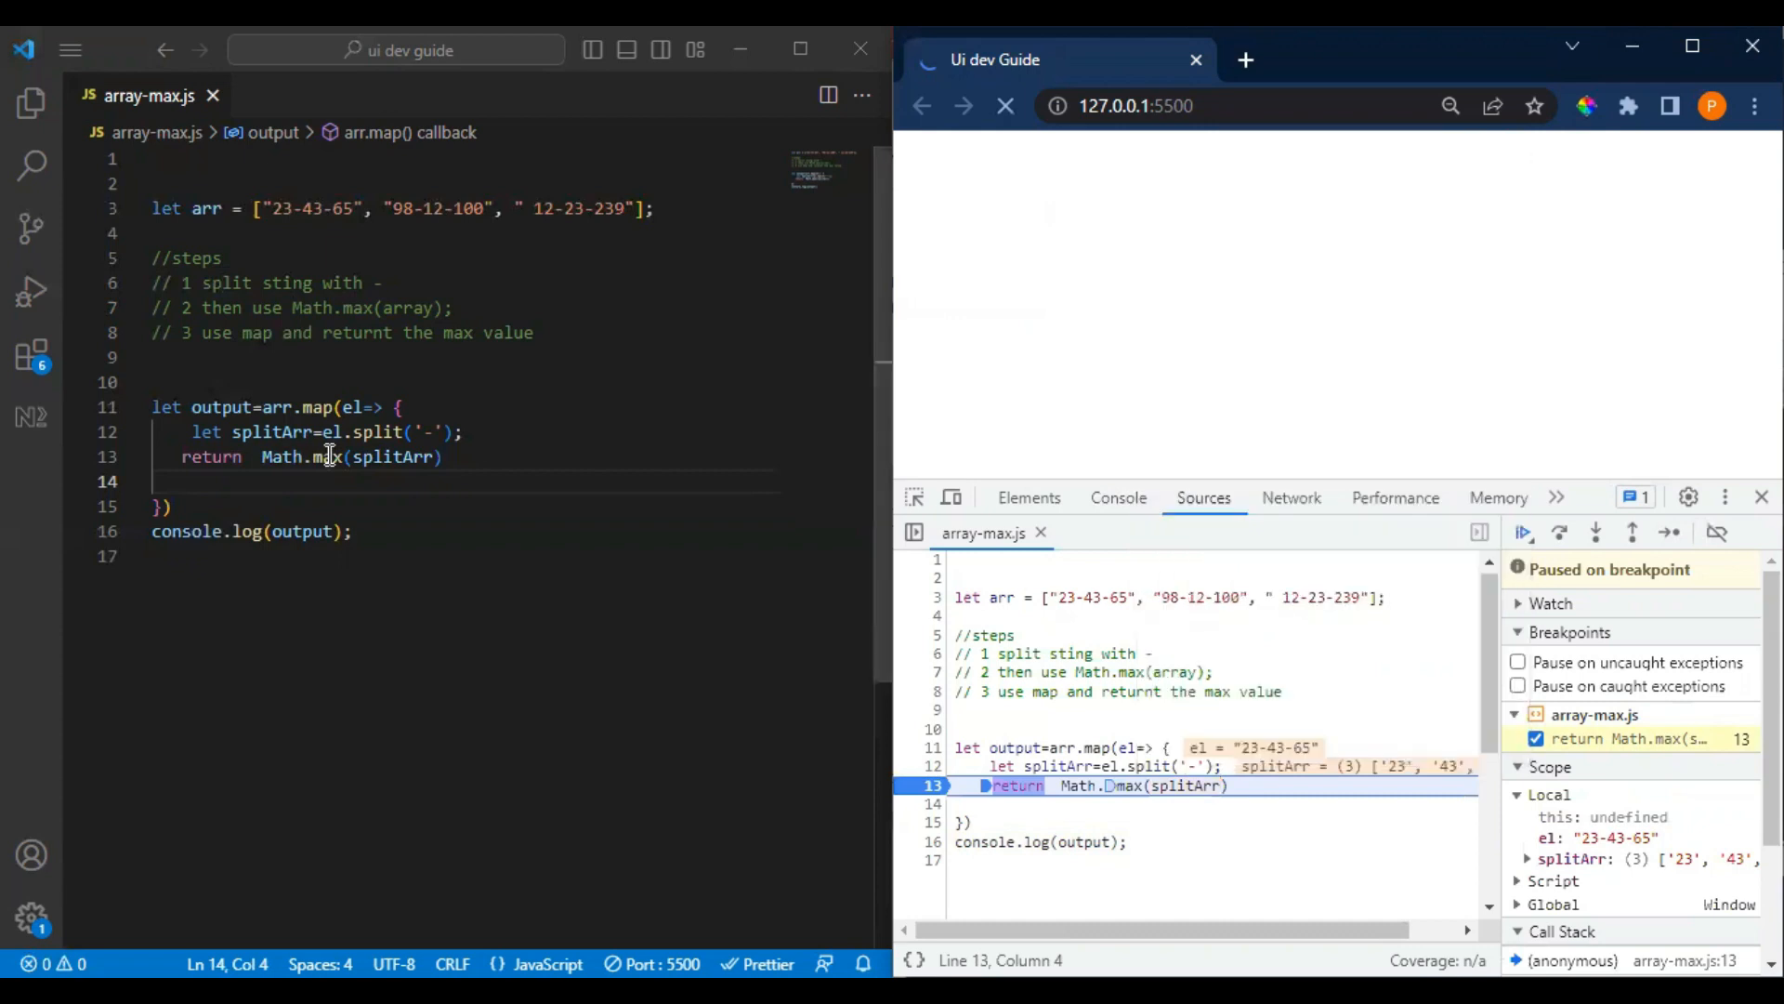
mouse_move(382, 464)
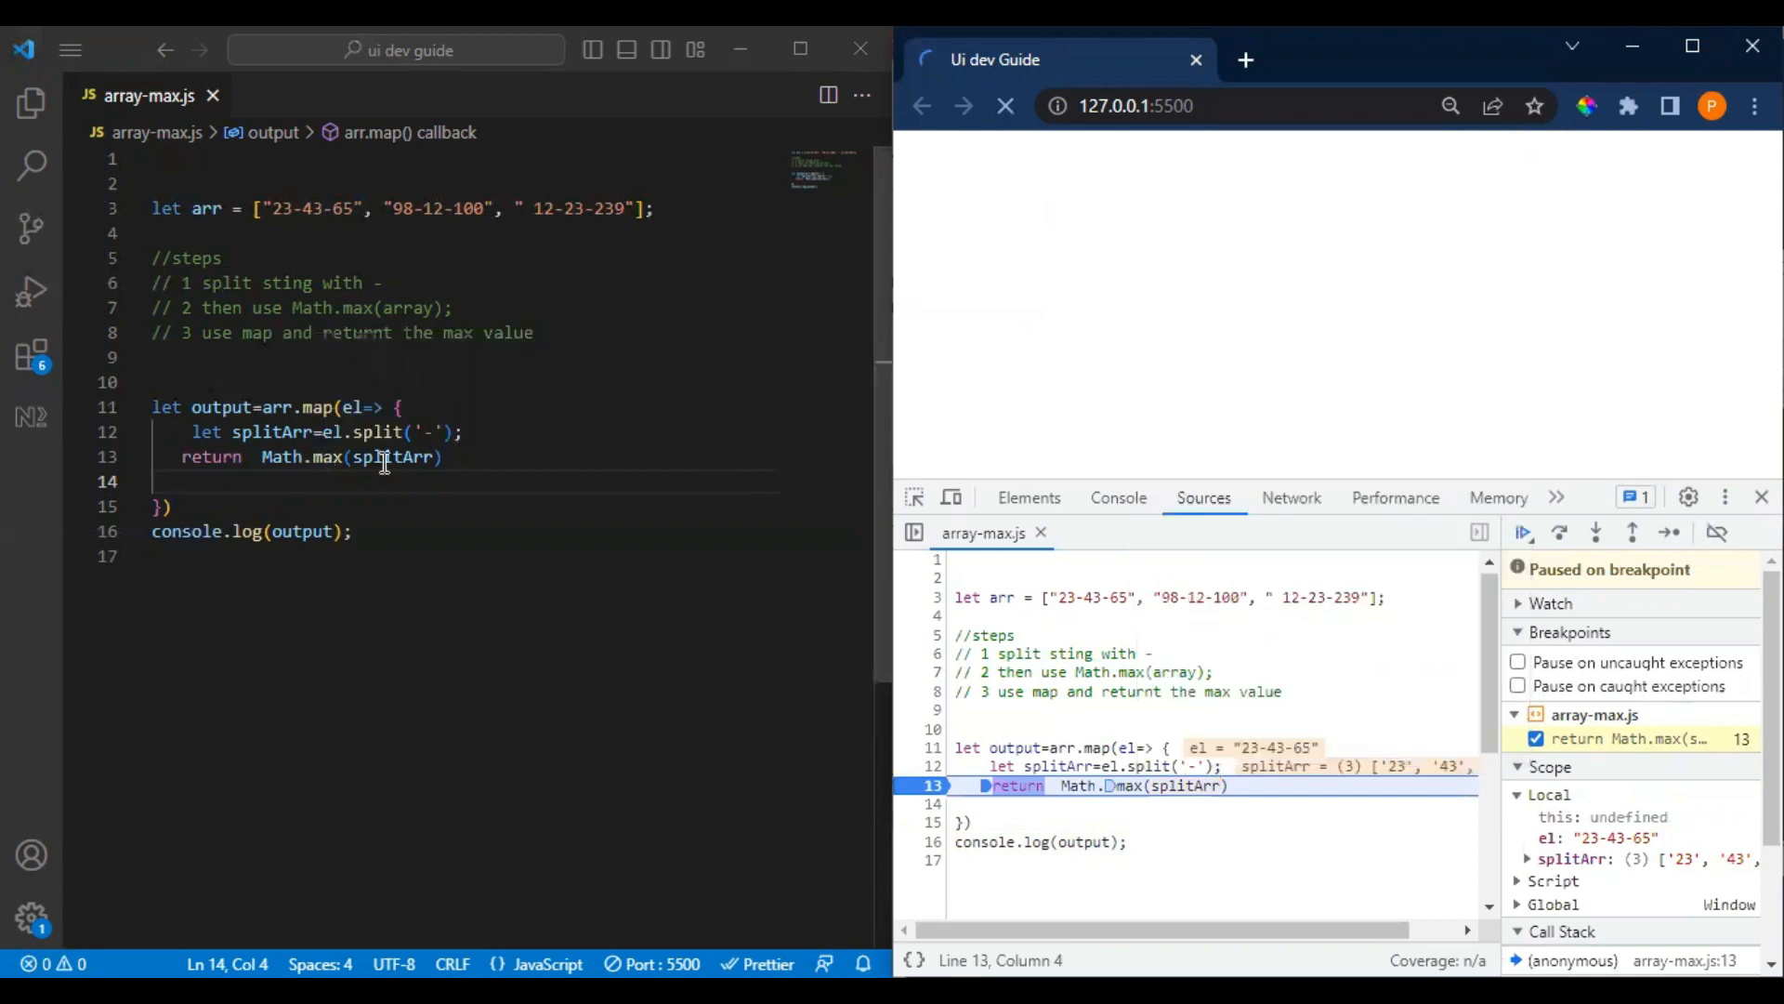
mouse_move(383, 458)
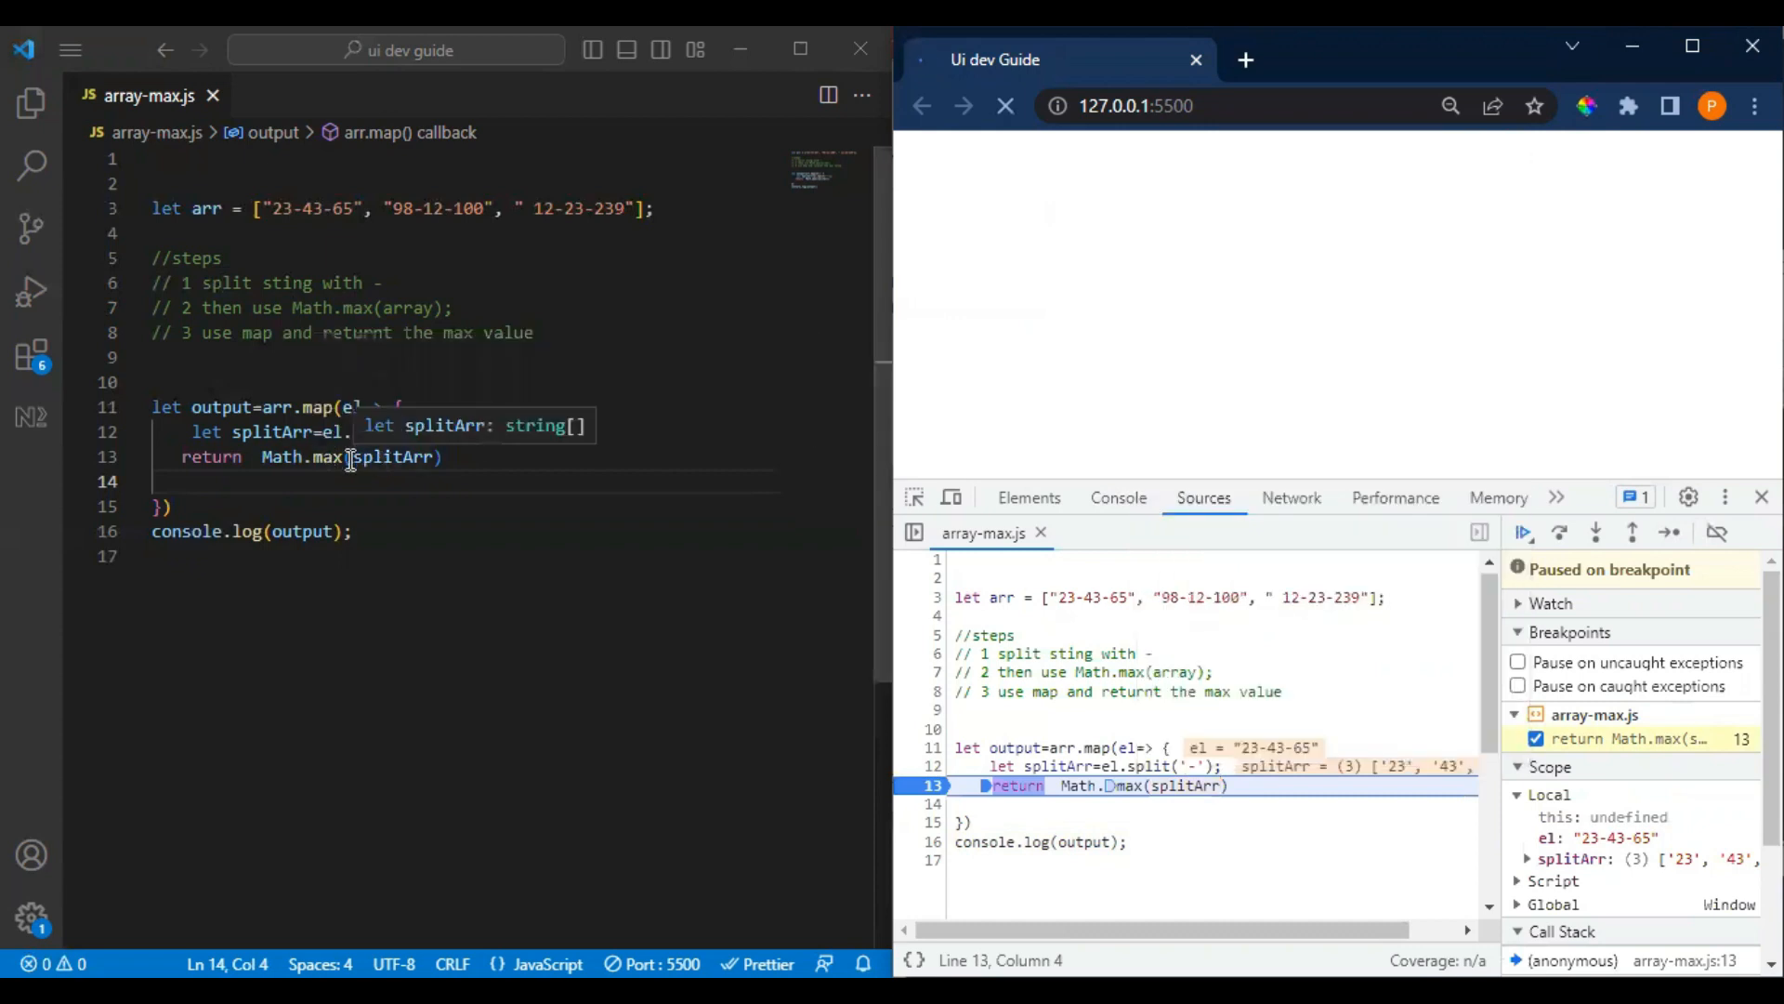
mouse_move(323, 458)
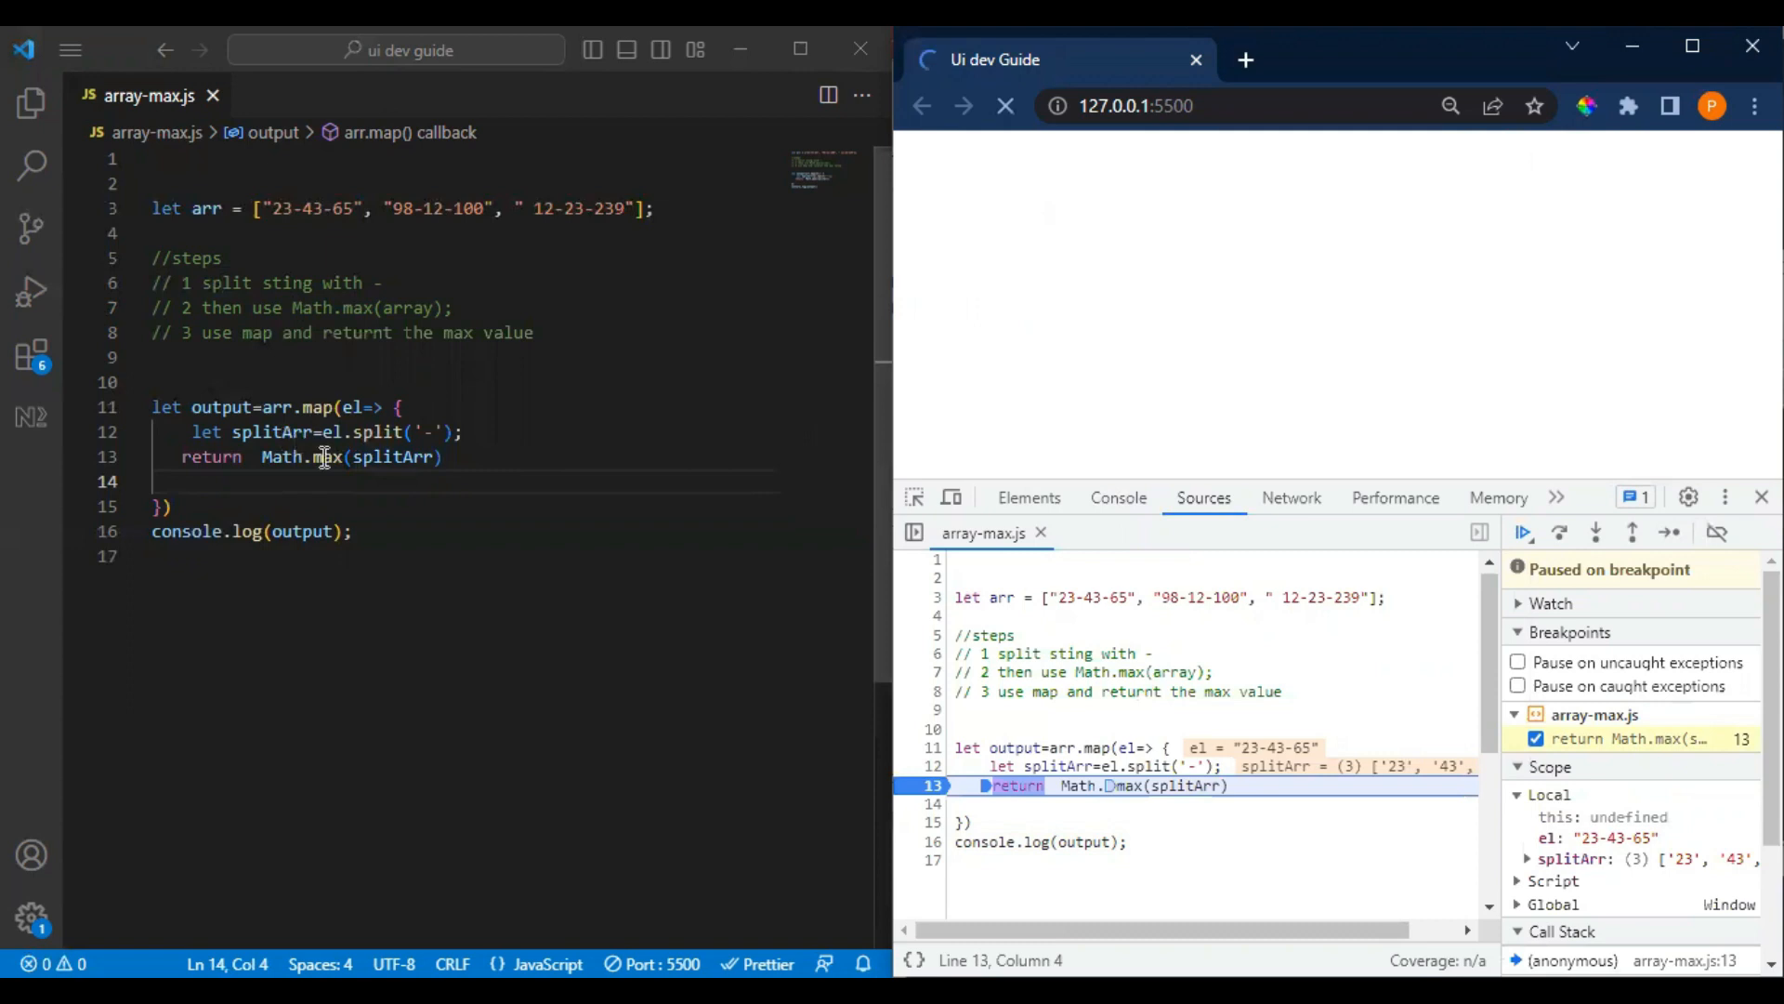
mouse_move(323, 458)
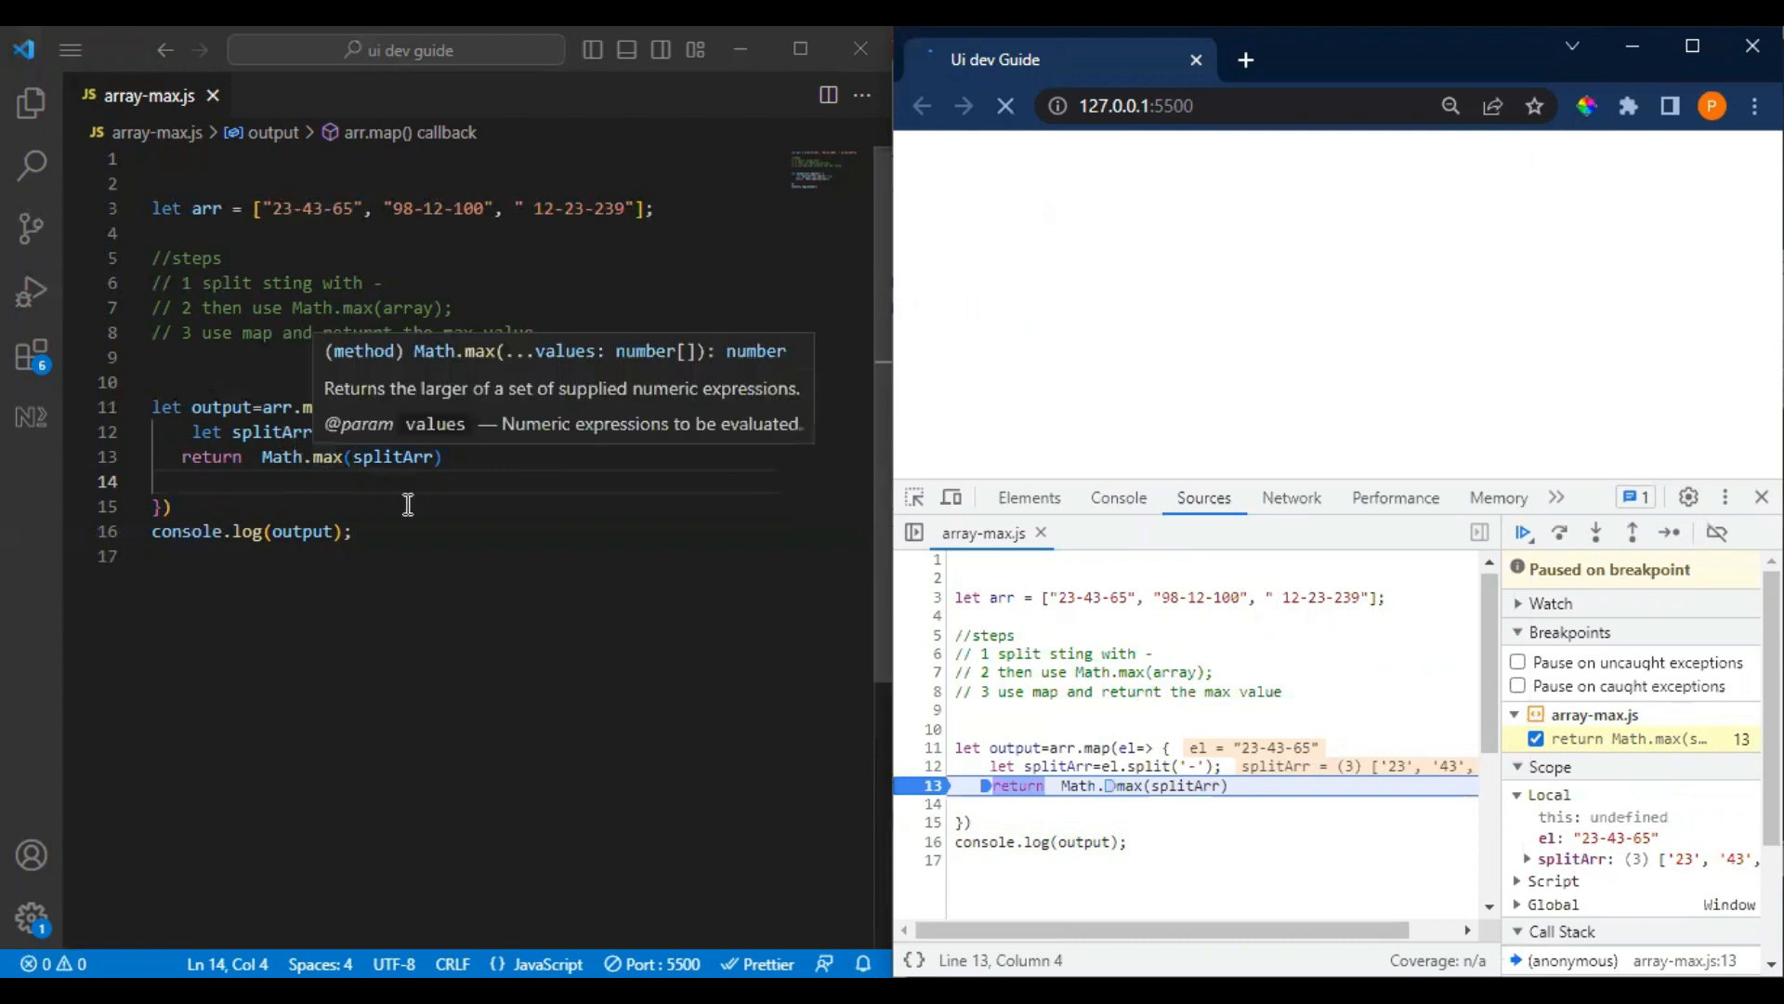
type("...")
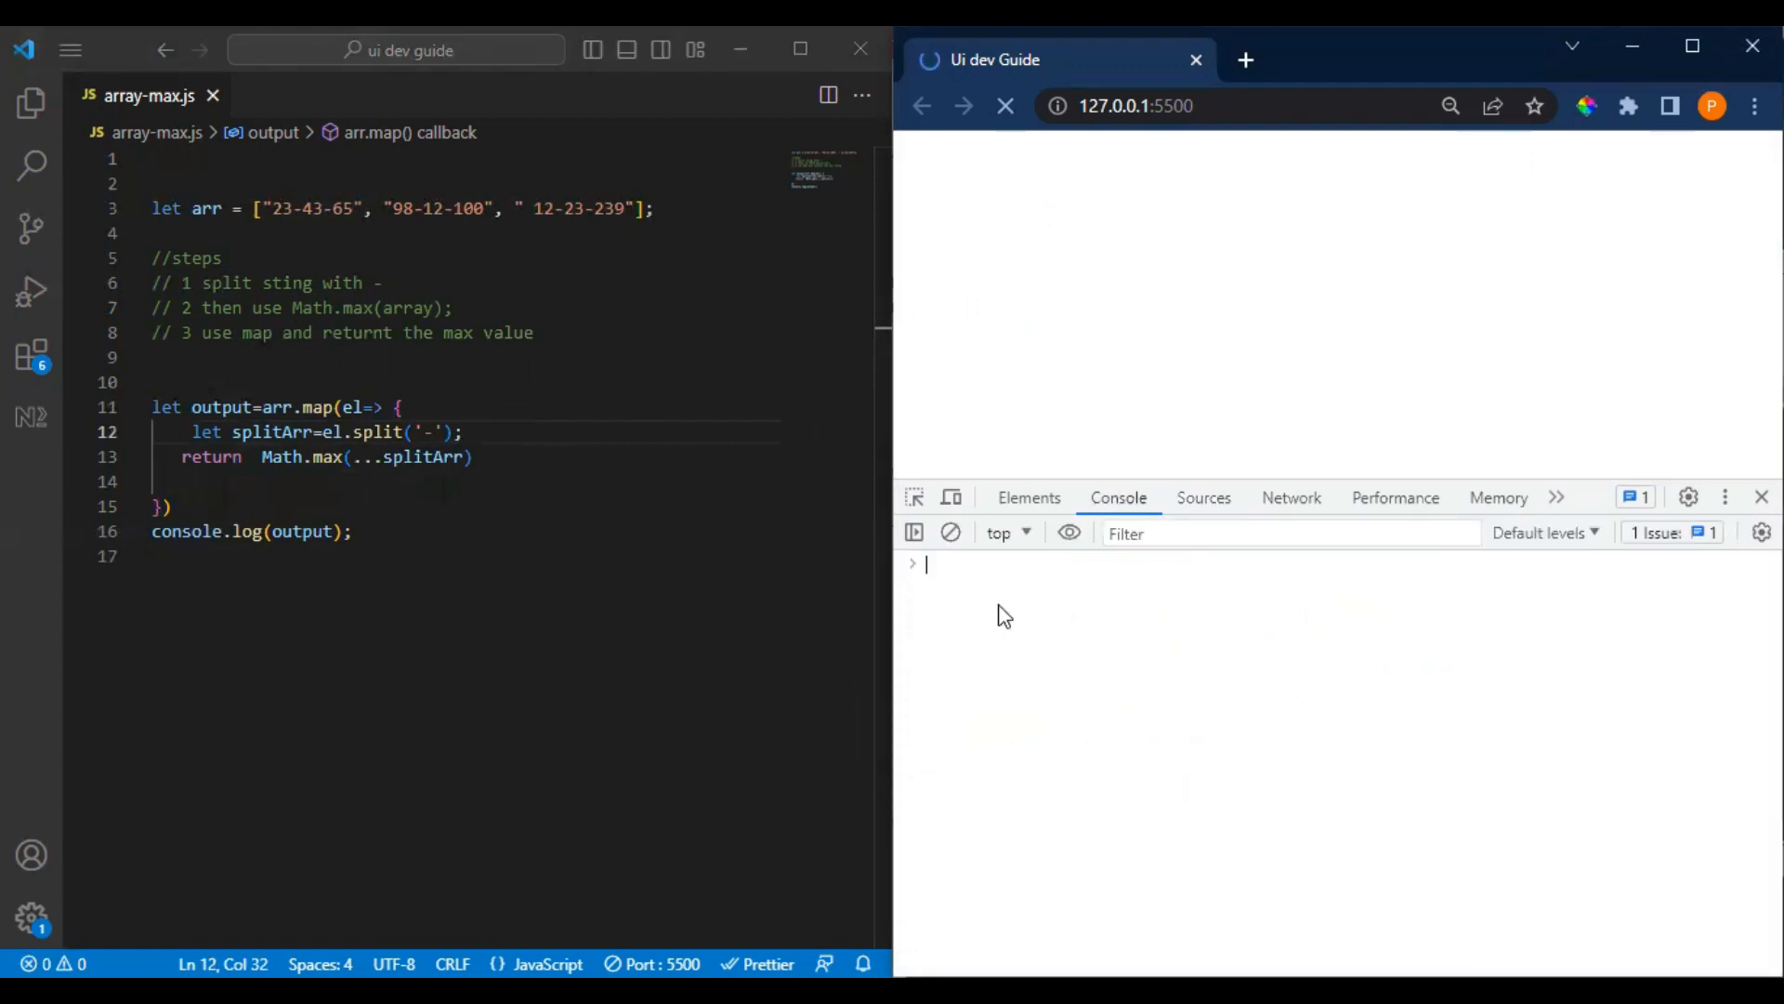
- Resume the paused script so the console logs [65, 100, 239]
left_click(1134, 105)
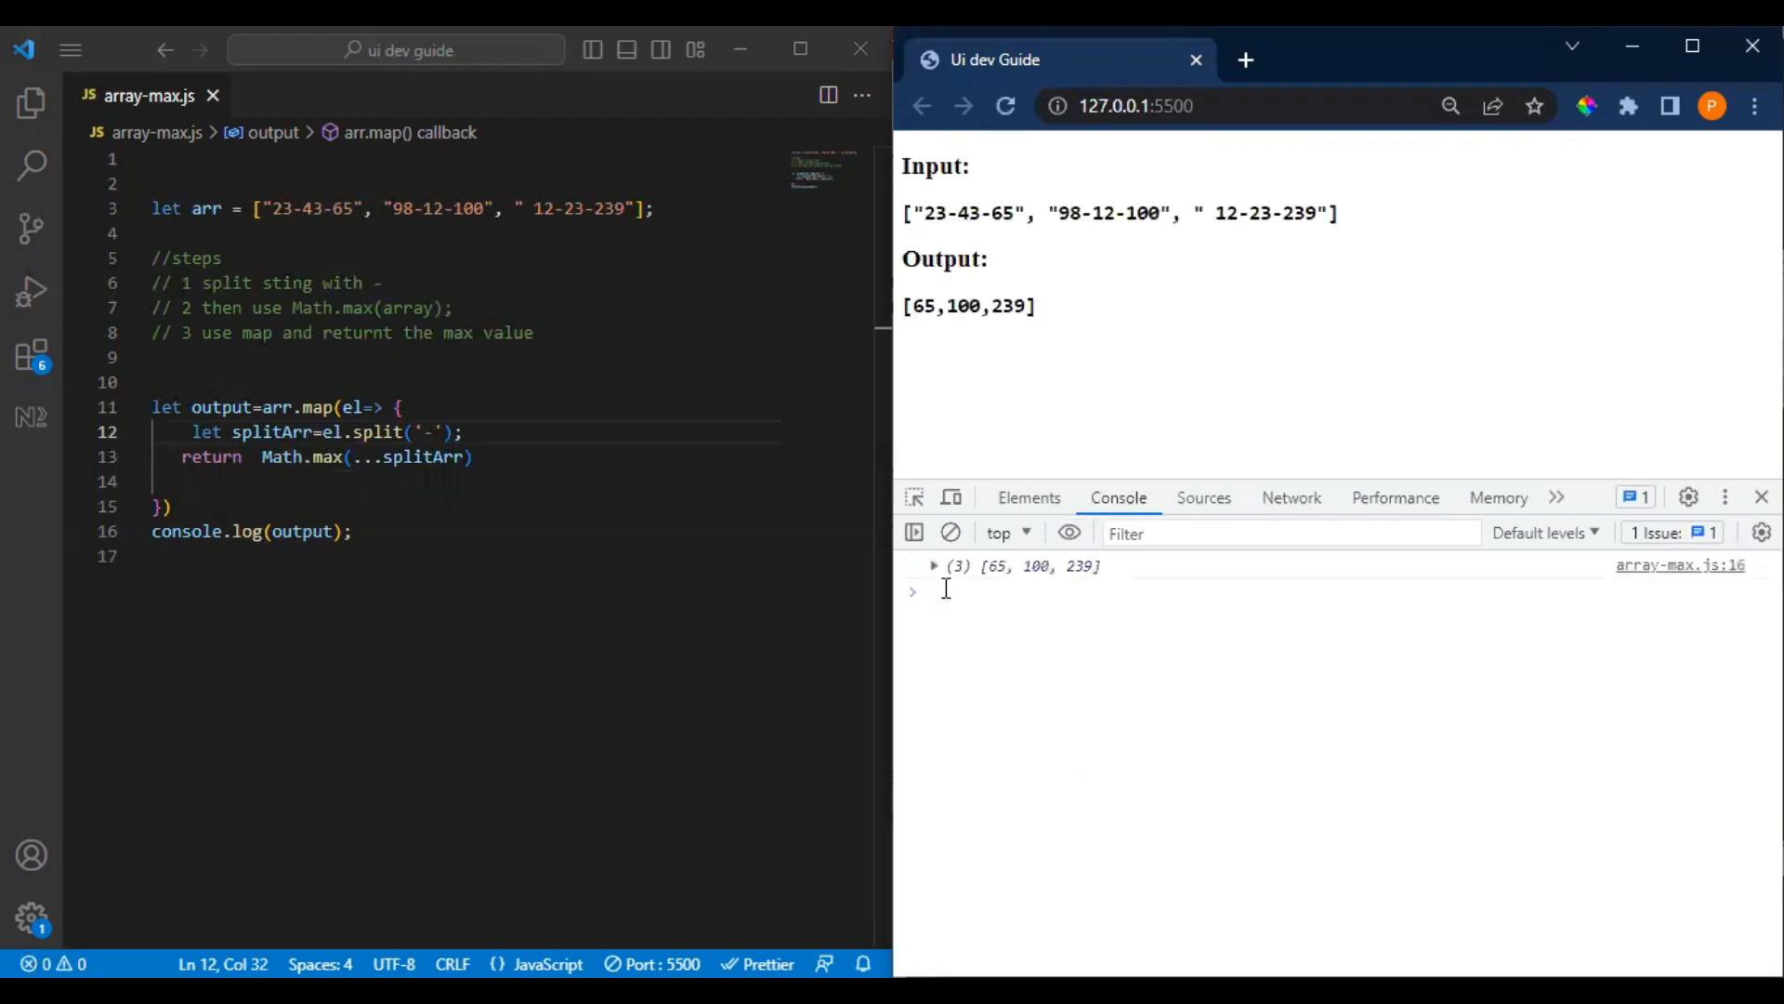
mouse_move(1059, 576)
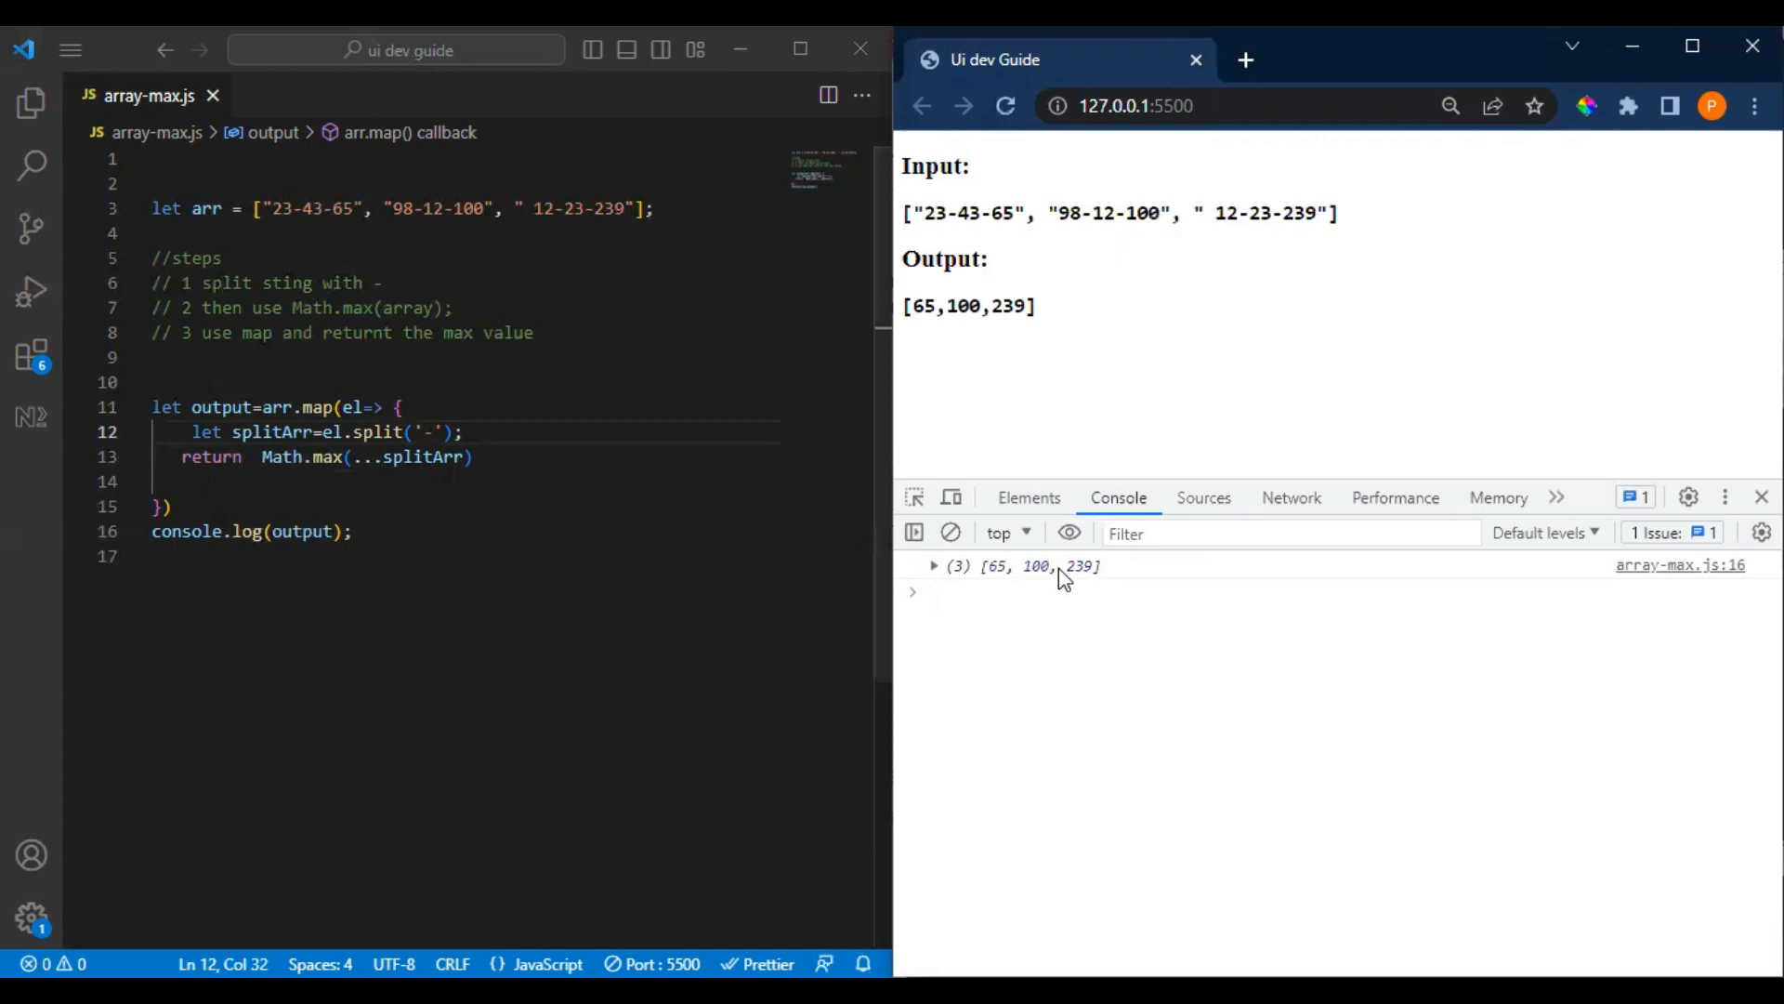
mouse_move(918, 190)
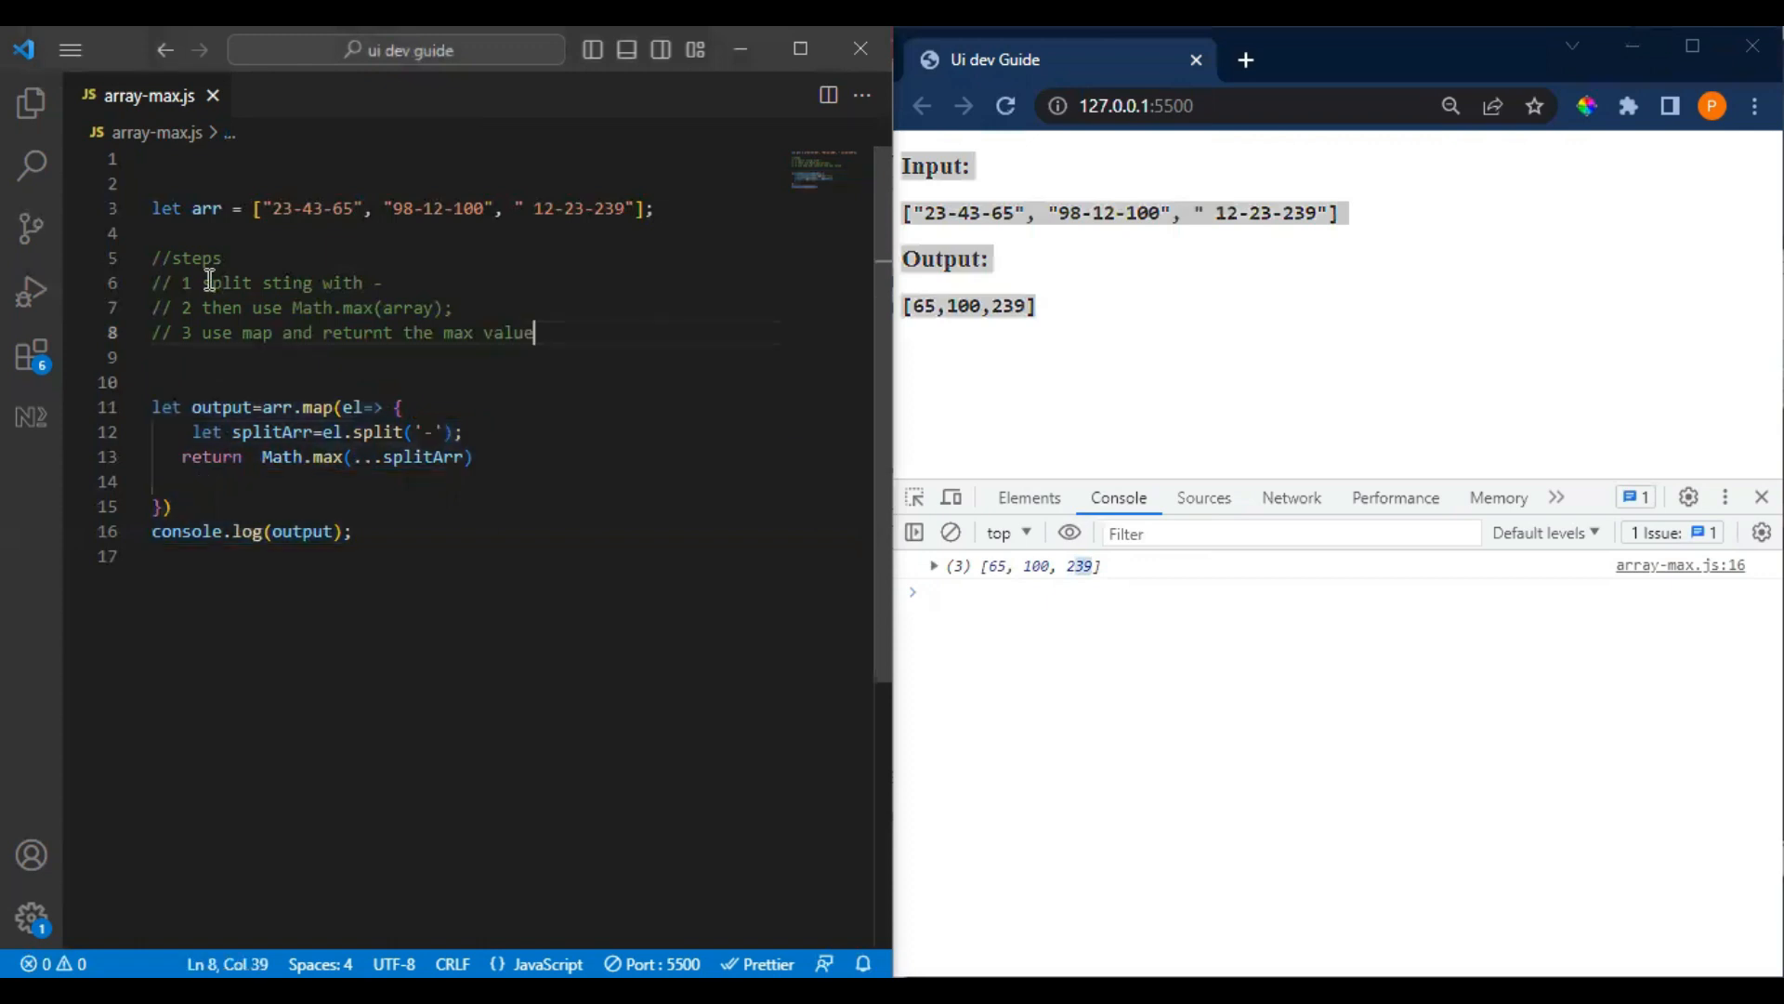
left_click(331, 309)
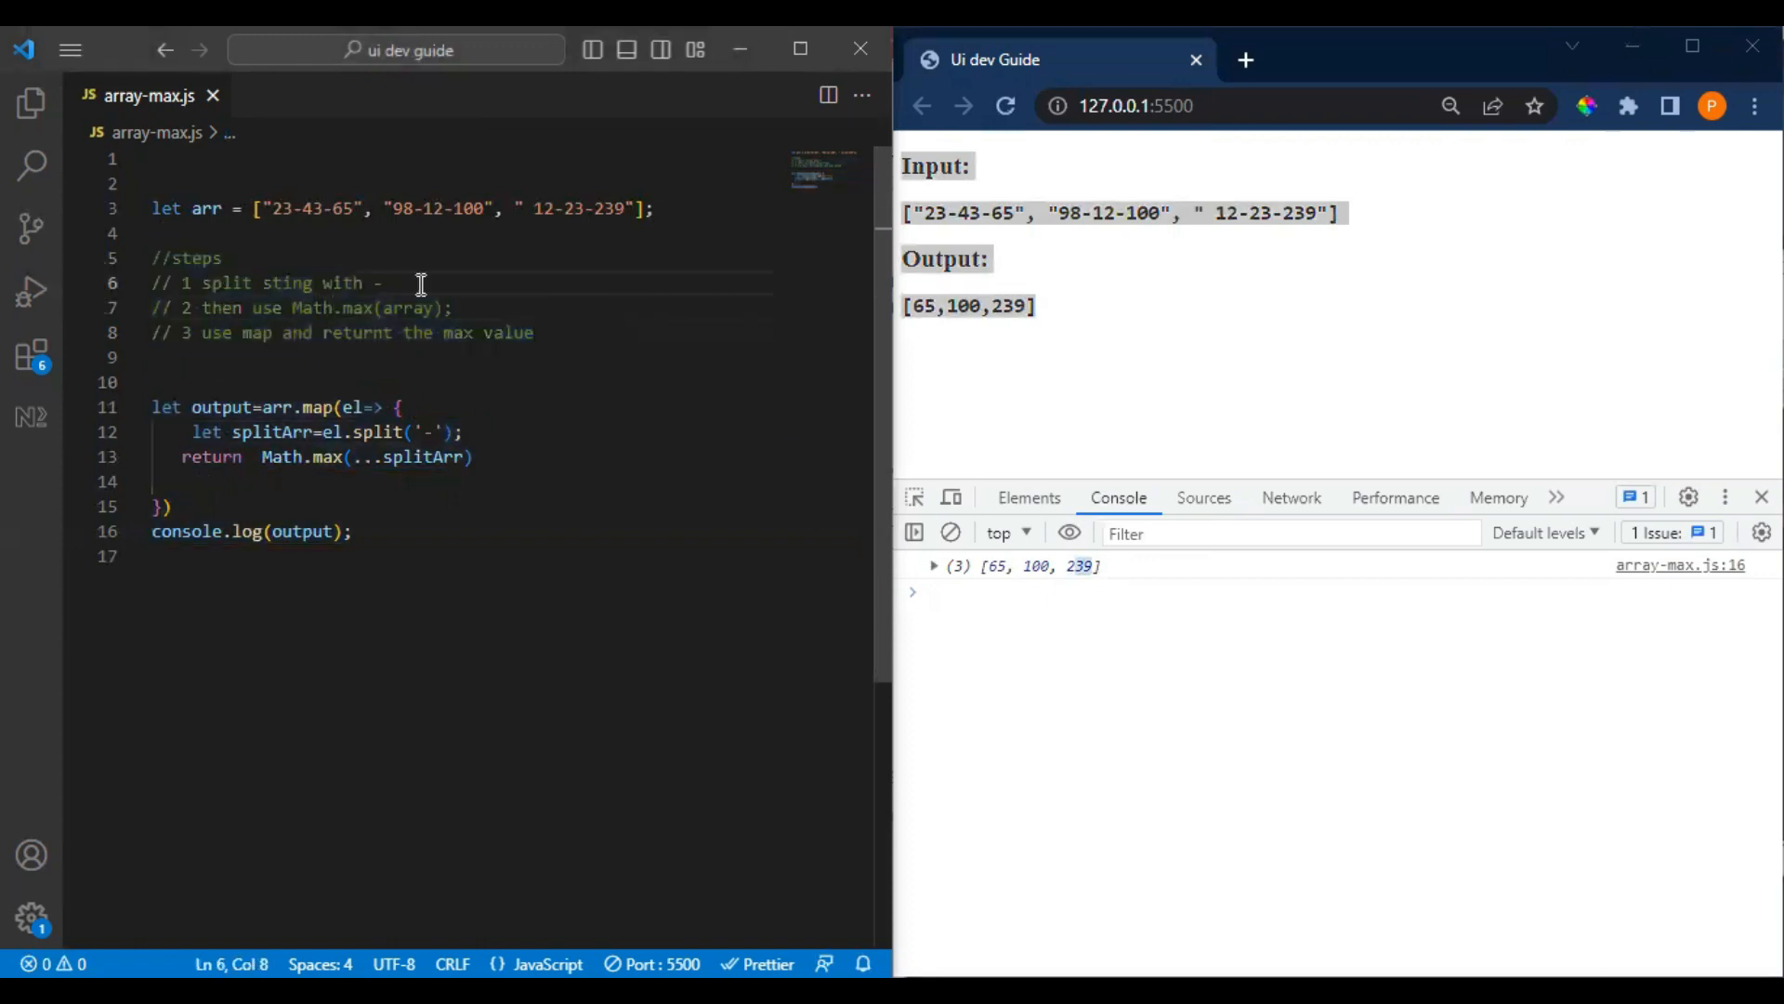
left_click_drag(151, 257, 535, 332)
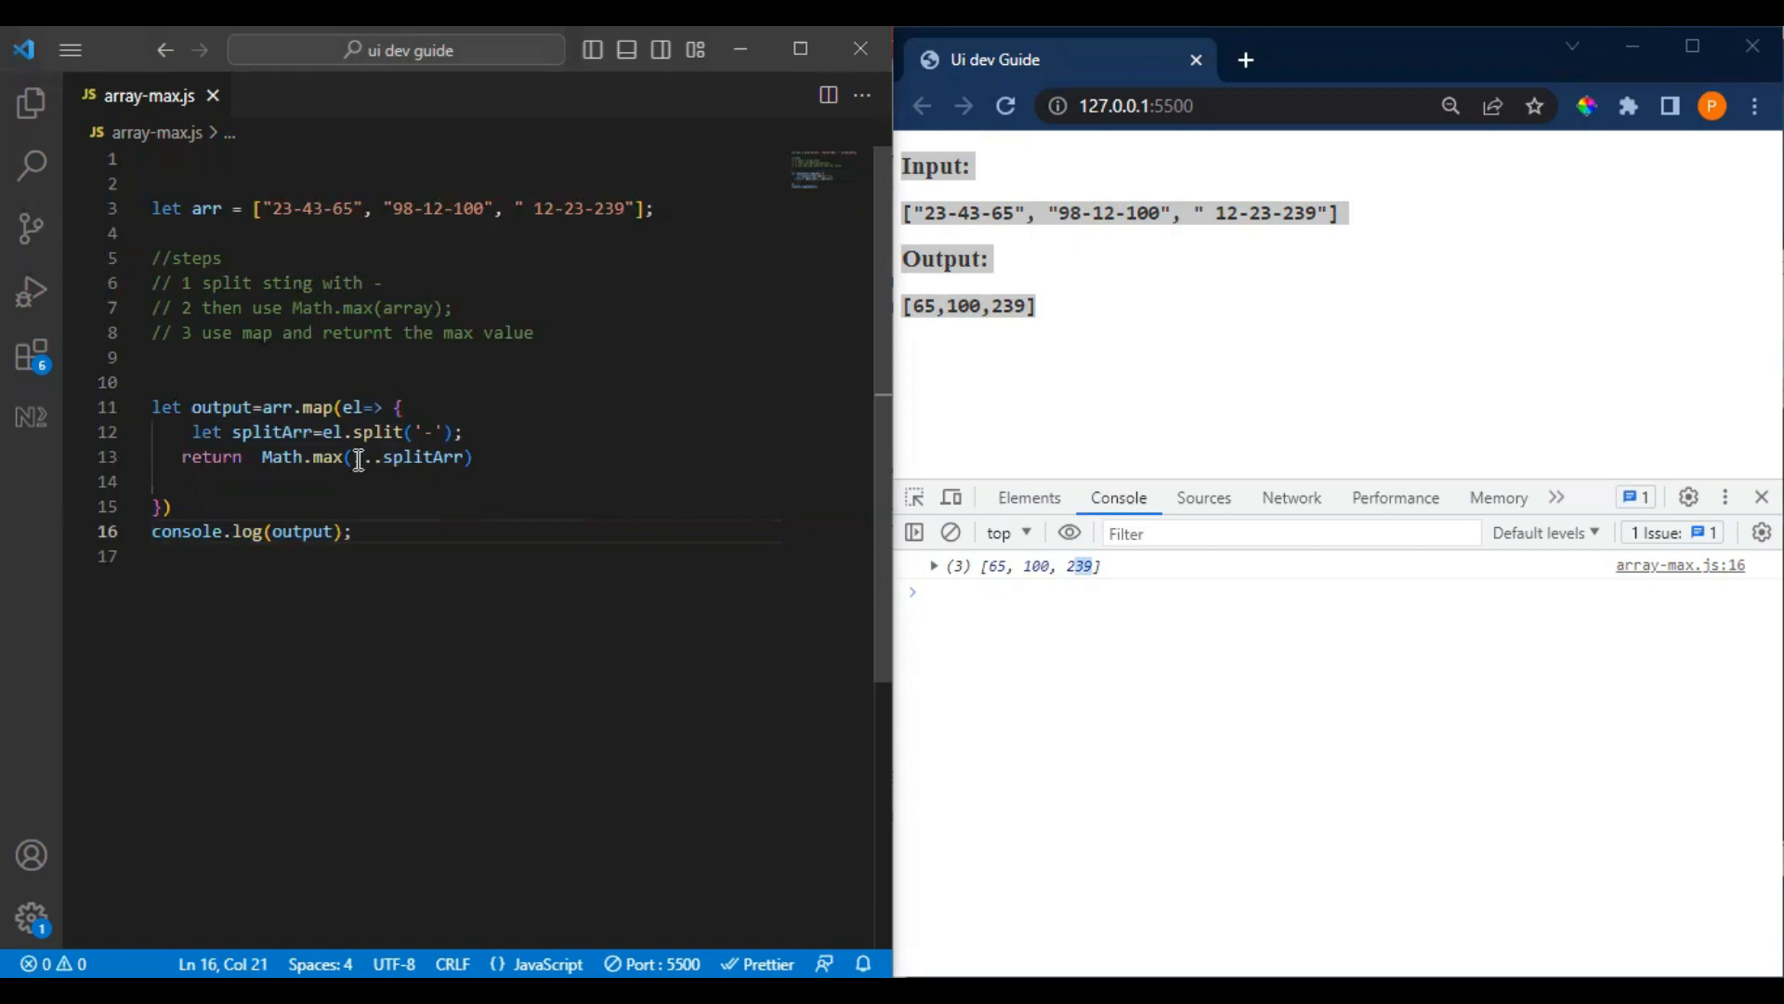
left_click_drag(151, 381, 193, 480)
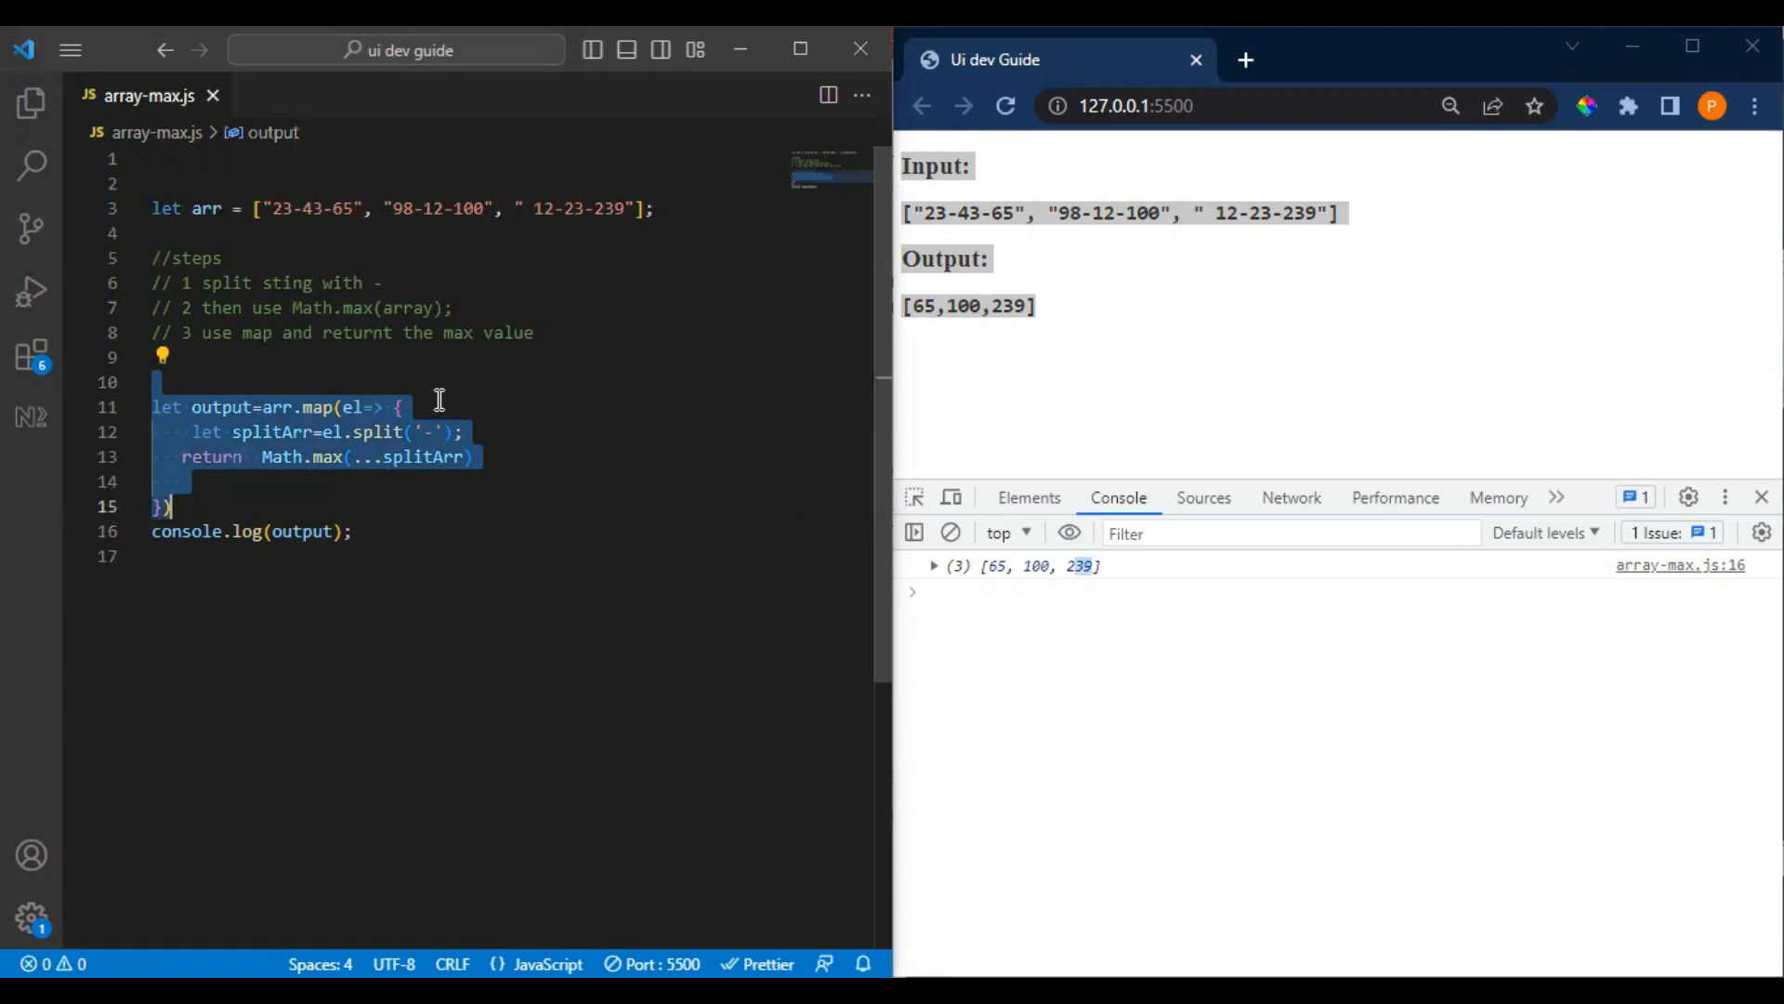
left_click(473, 458)
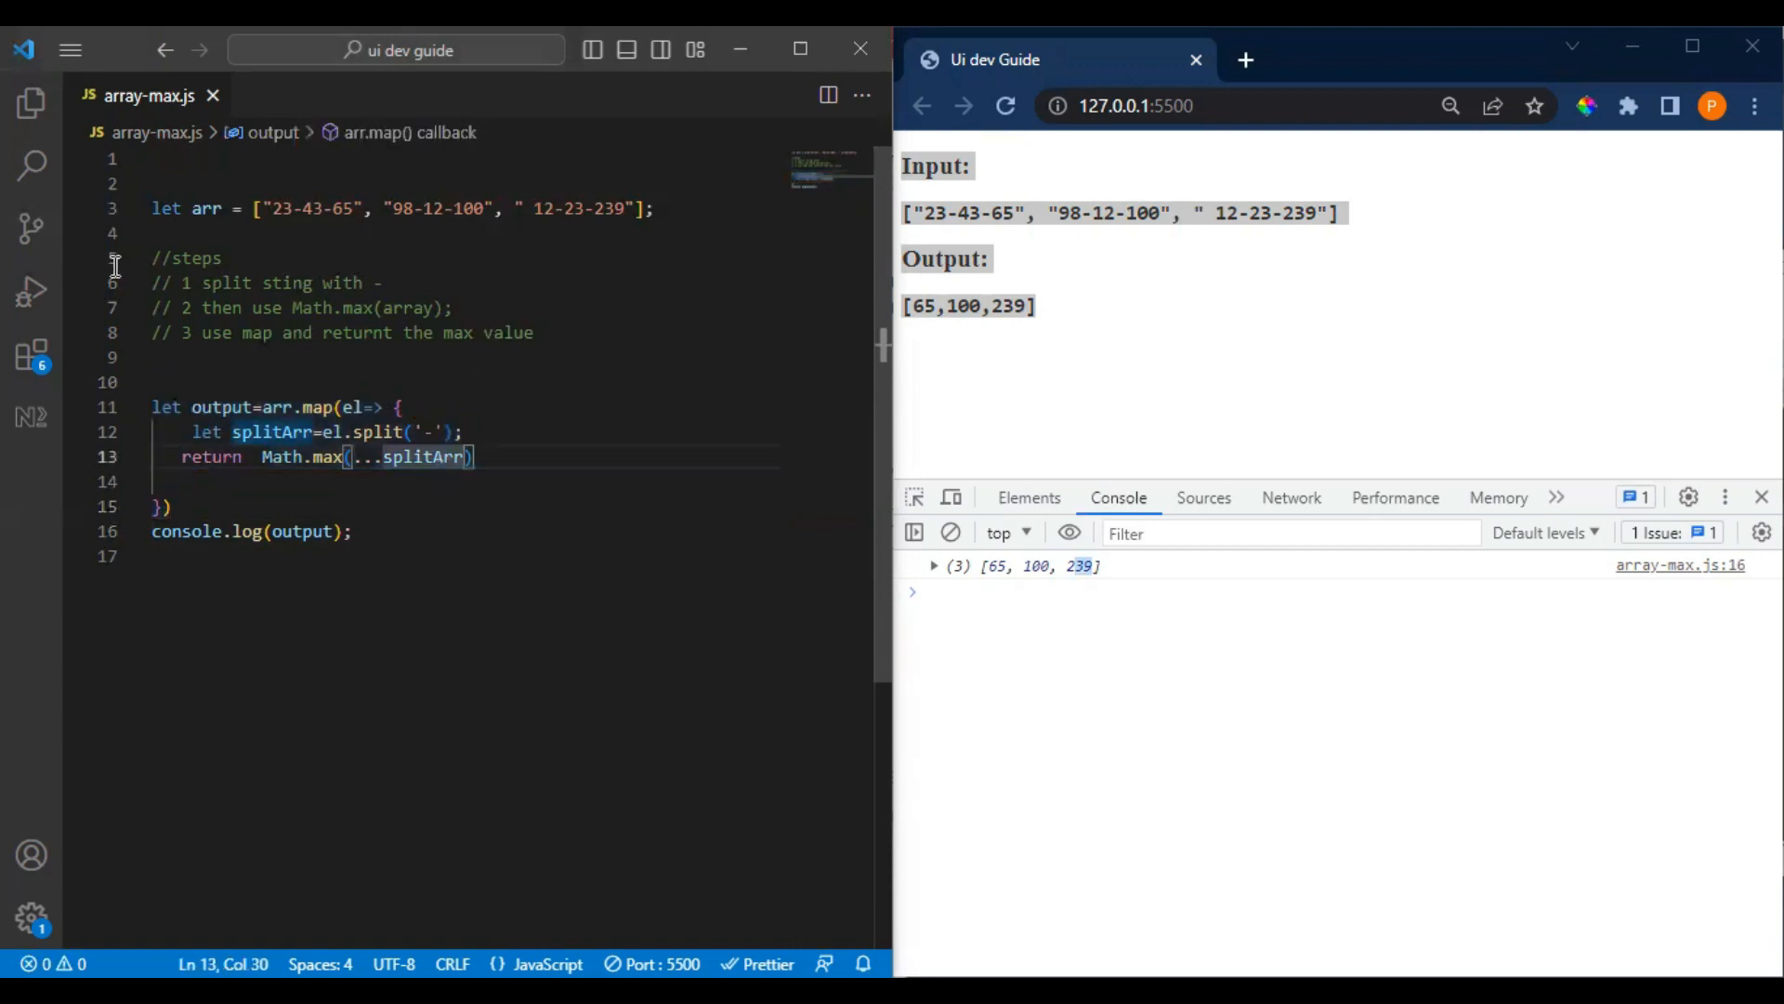